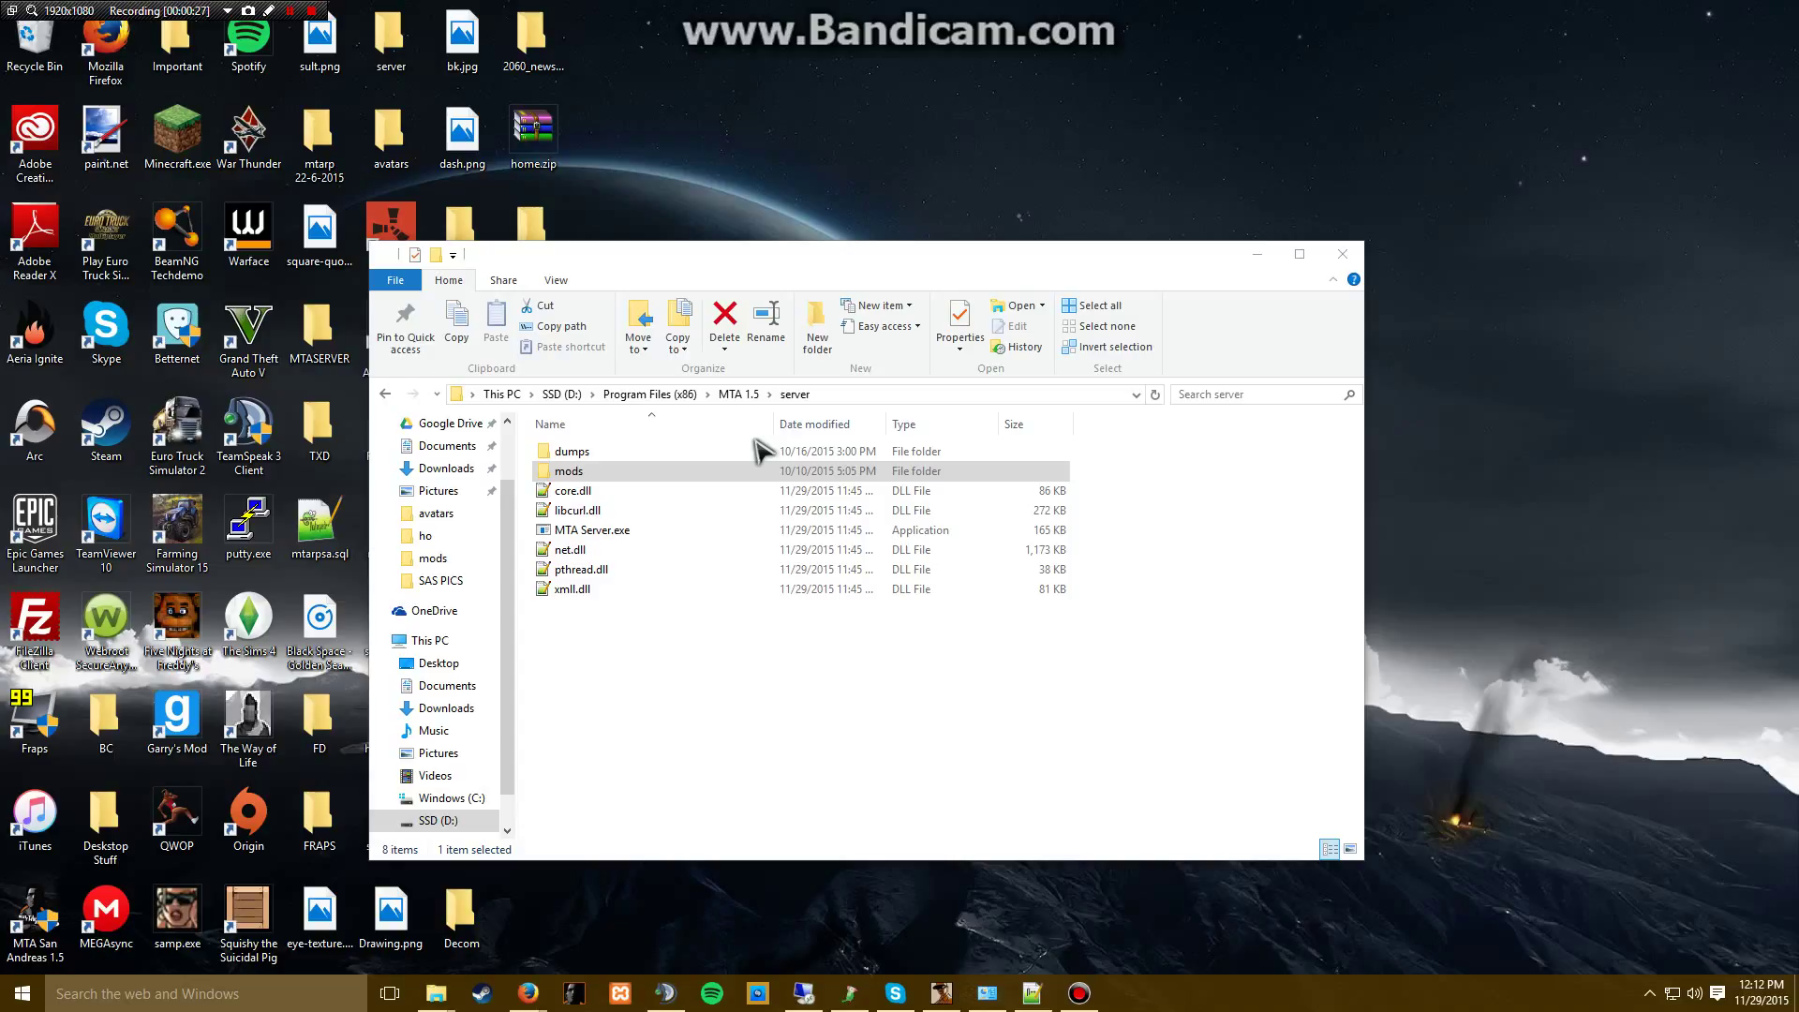
mouse_move(750, 801)
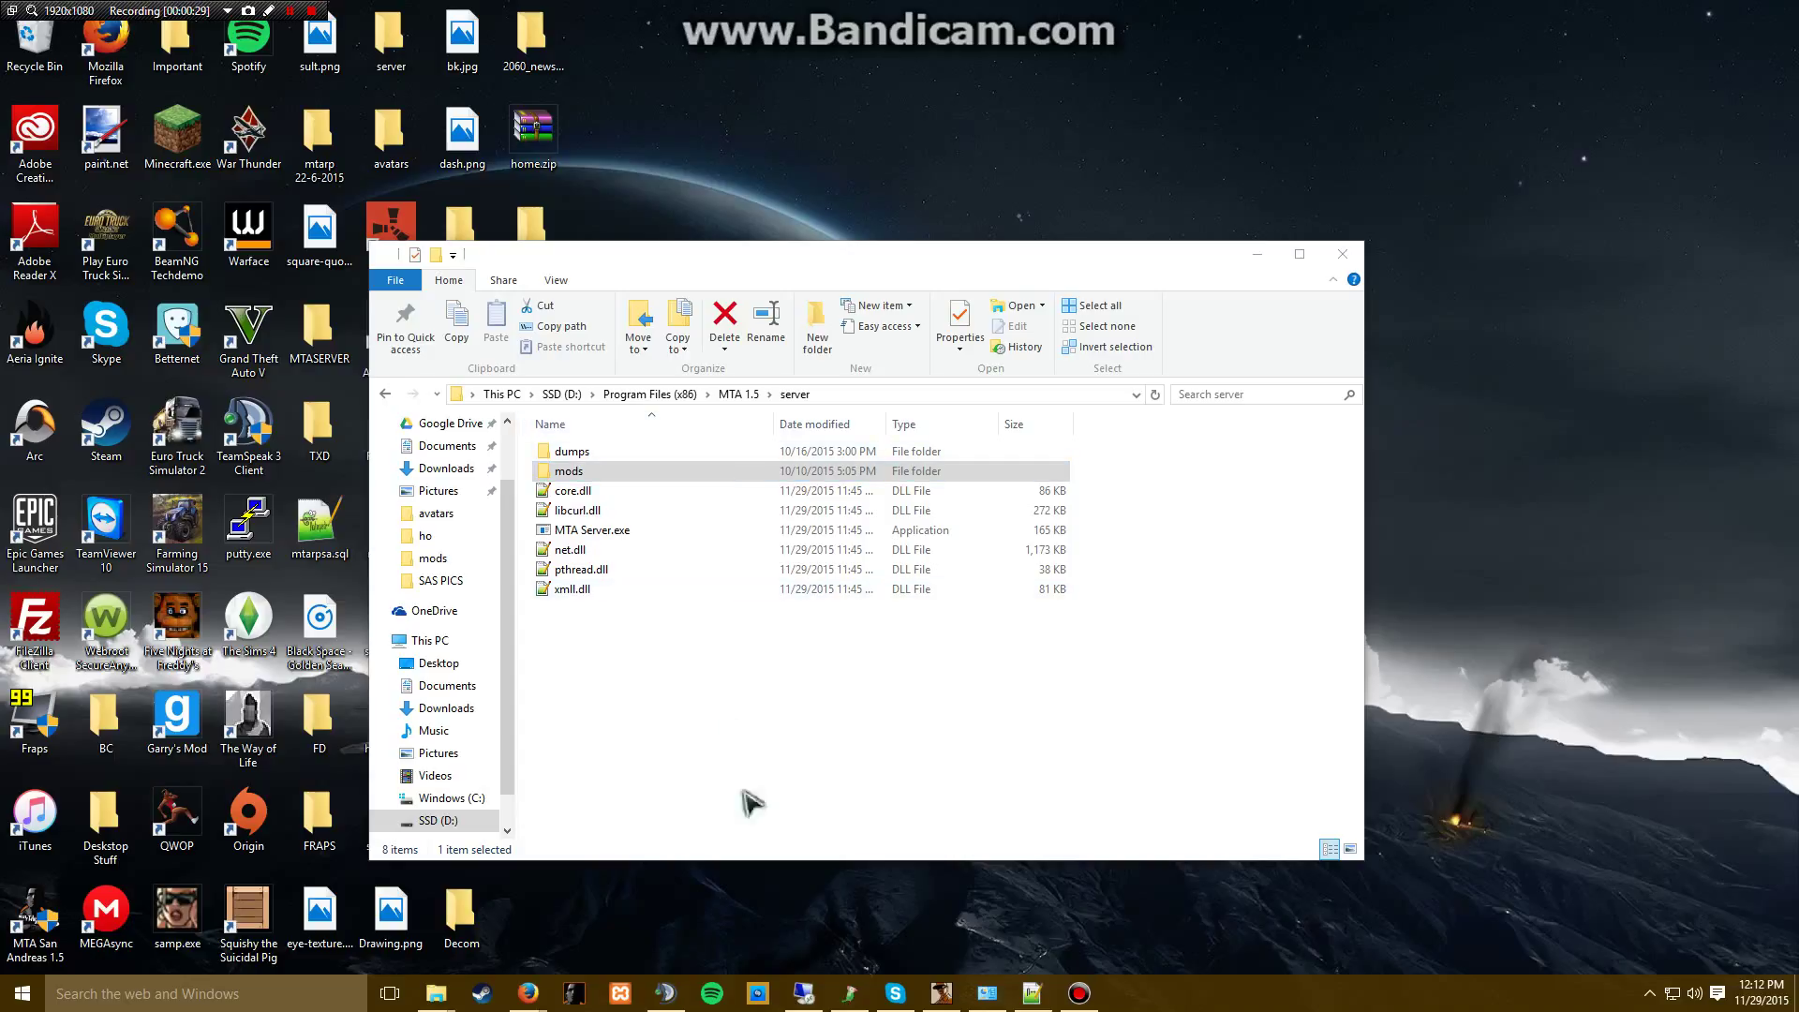
mouse_move(1024, 747)
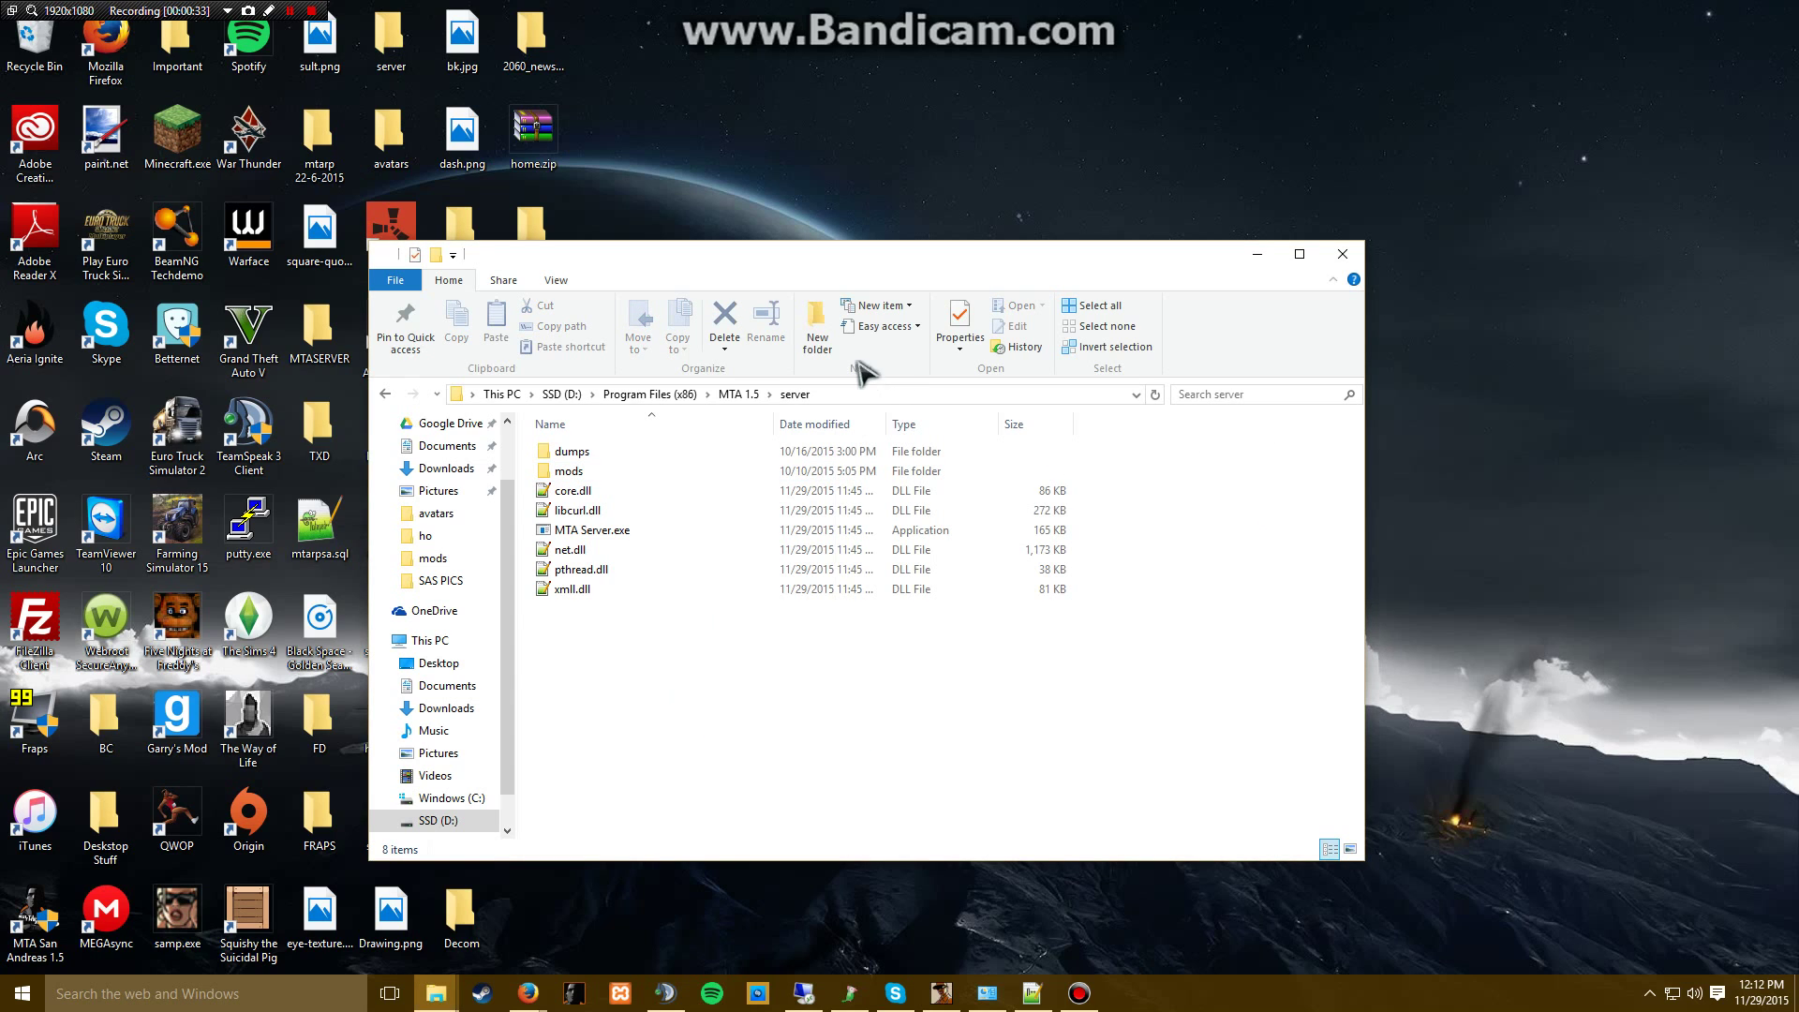
mouse_move(803, 517)
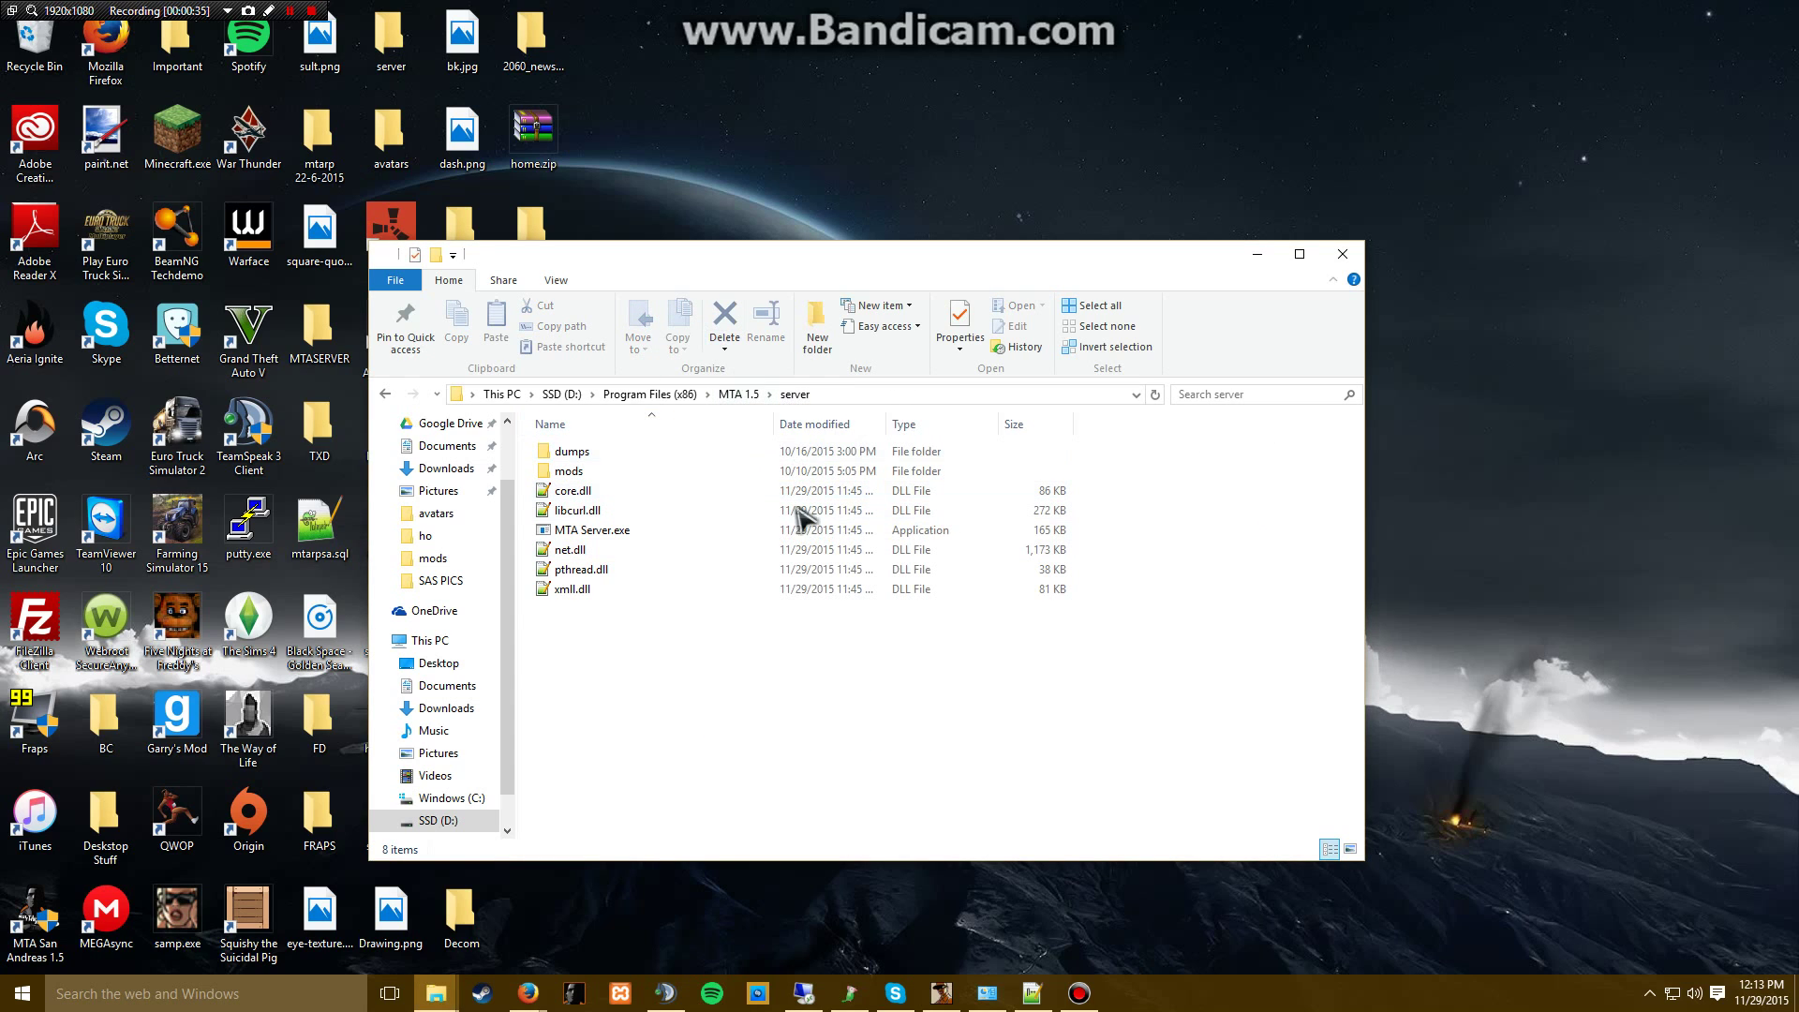
mouse_move(577, 510)
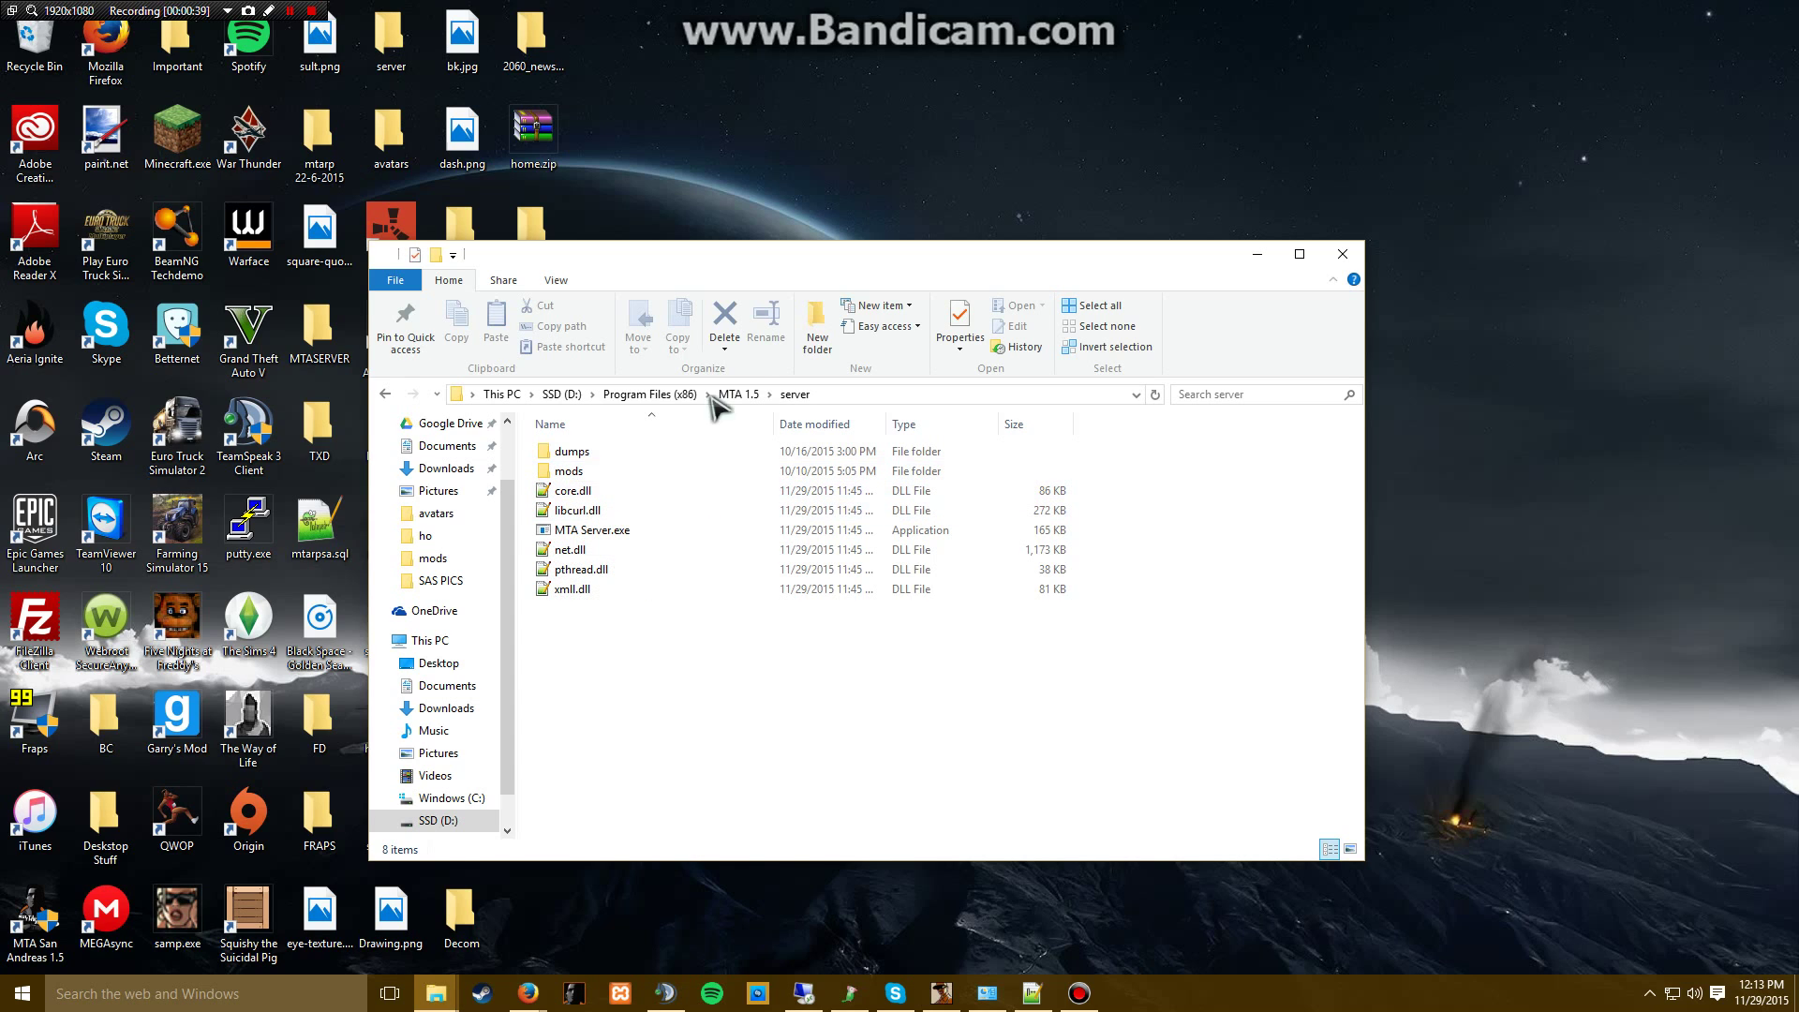
- Navigate through mods and deathmatch into the server's resources folder
double_click(568, 470)
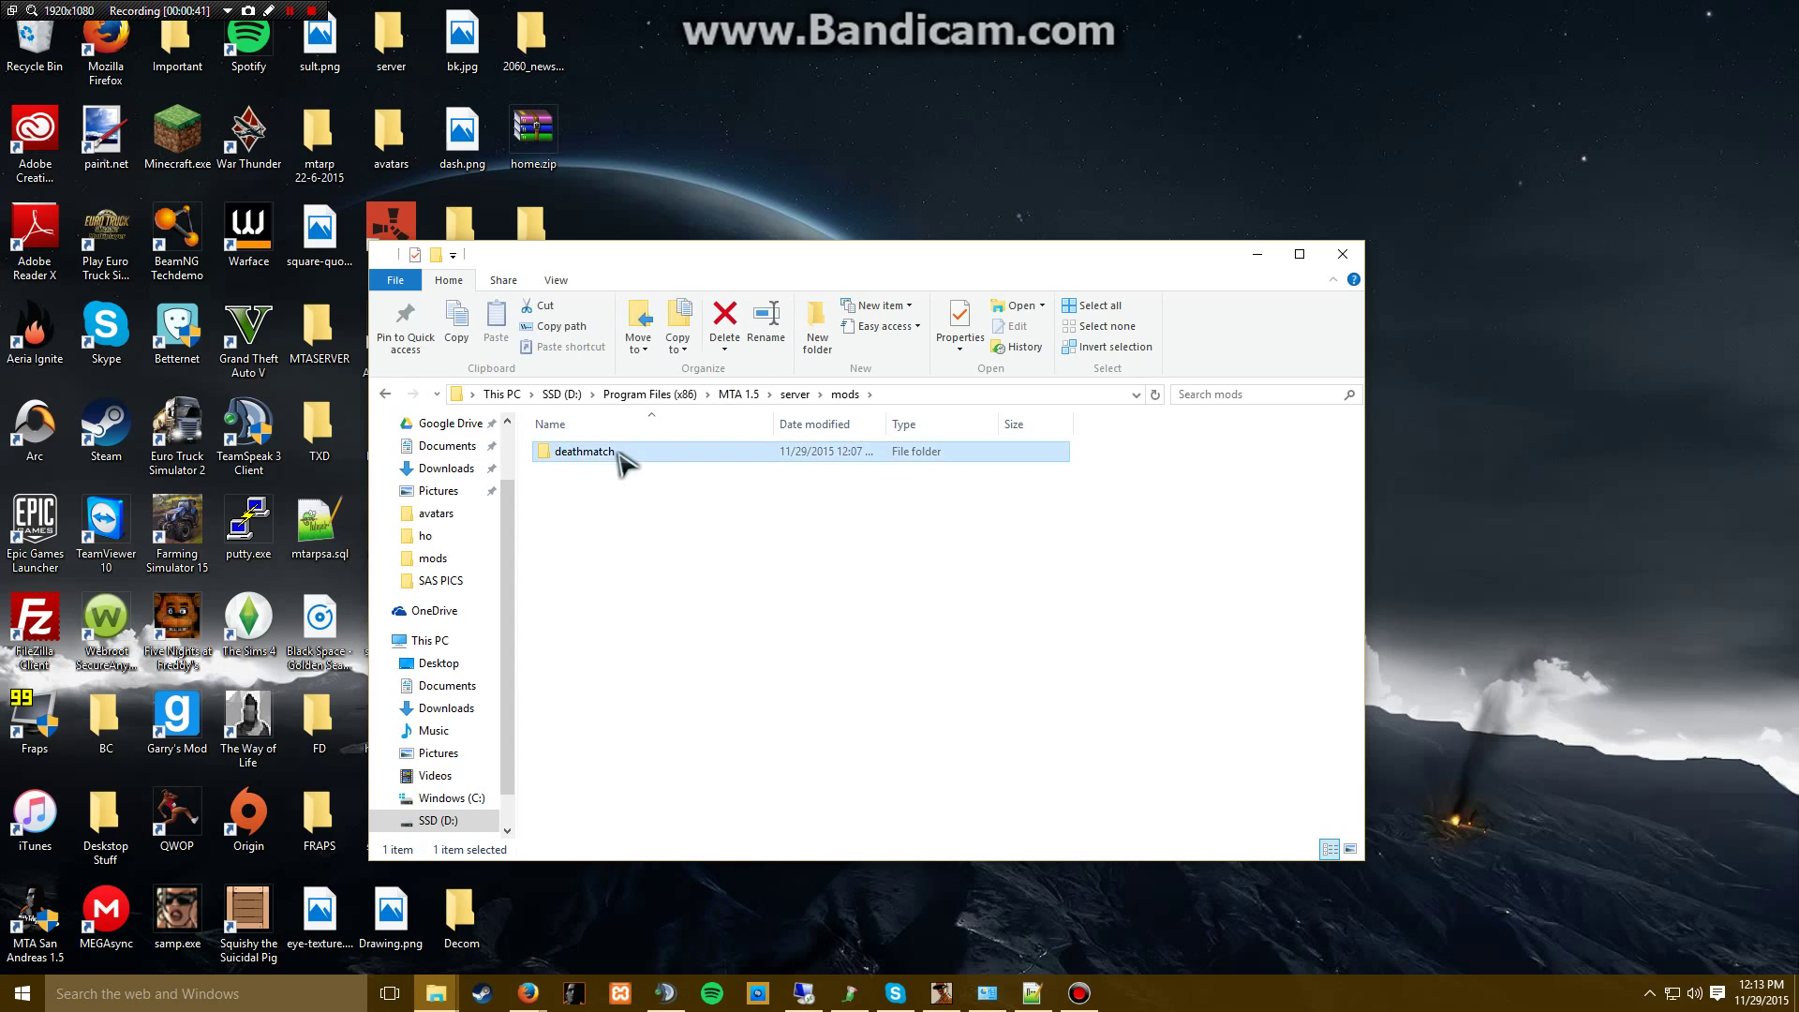
double_click(583, 451)
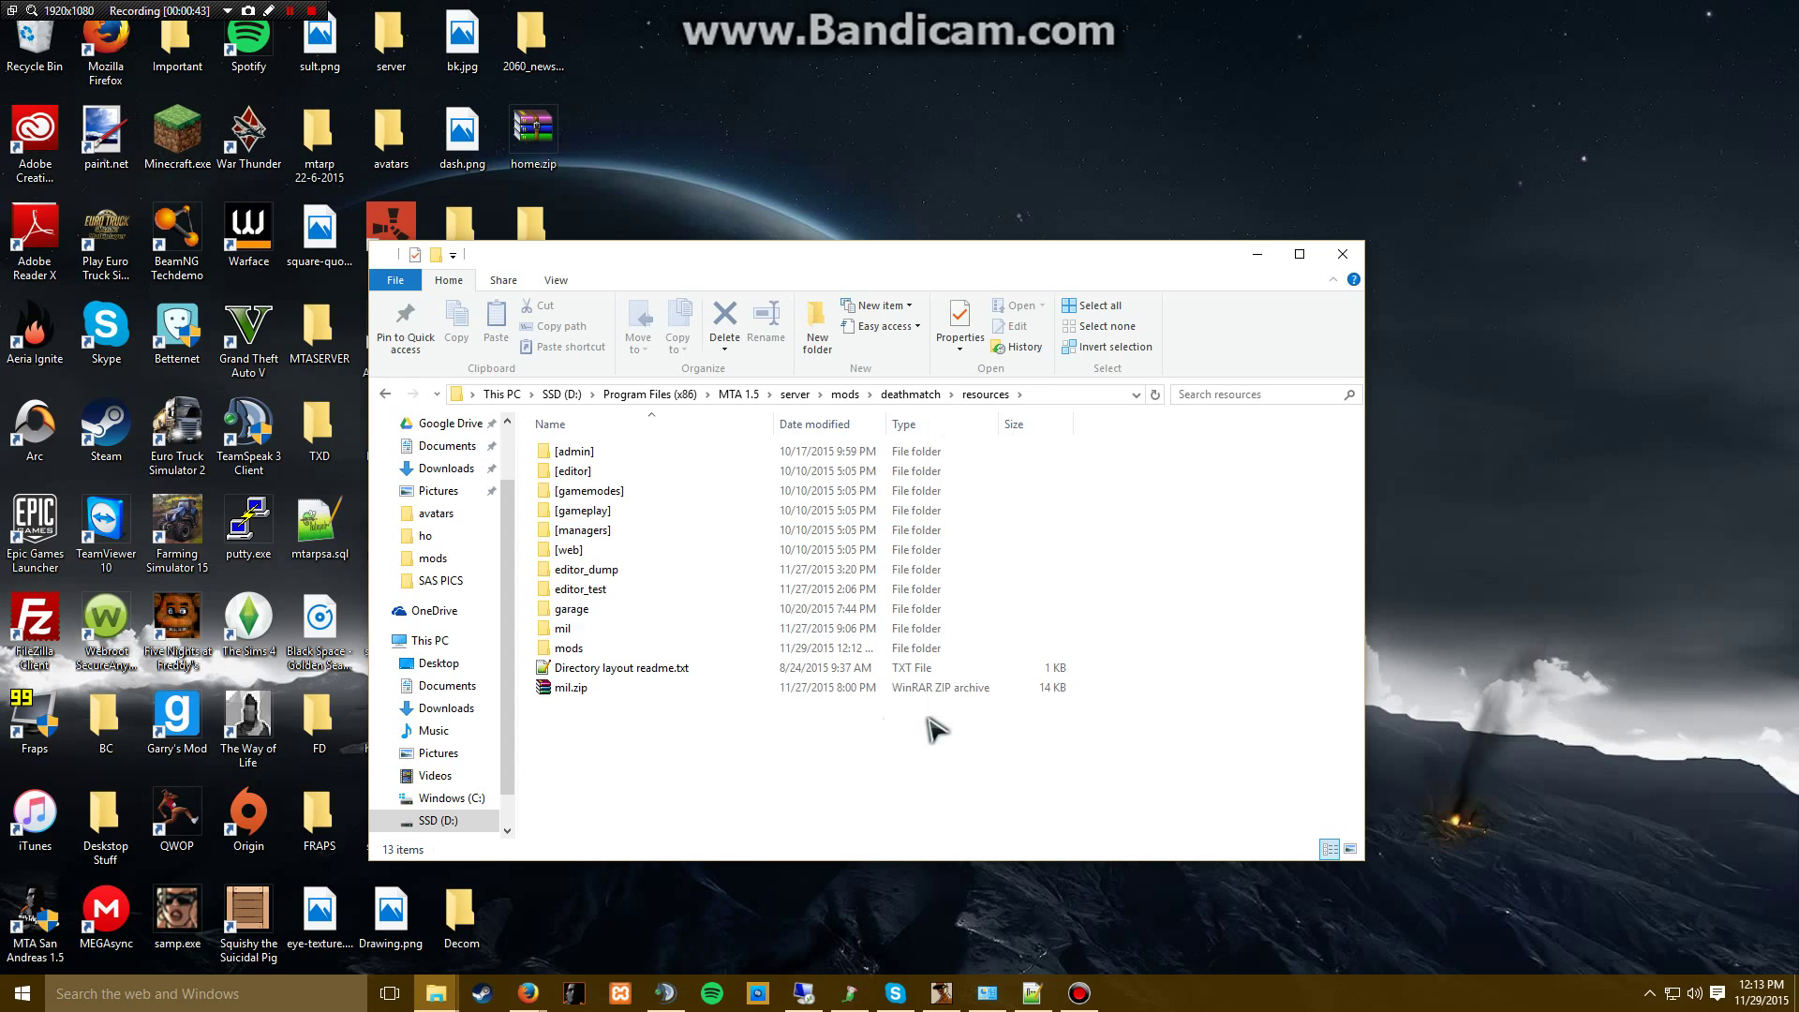
mouse_move(757, 746)
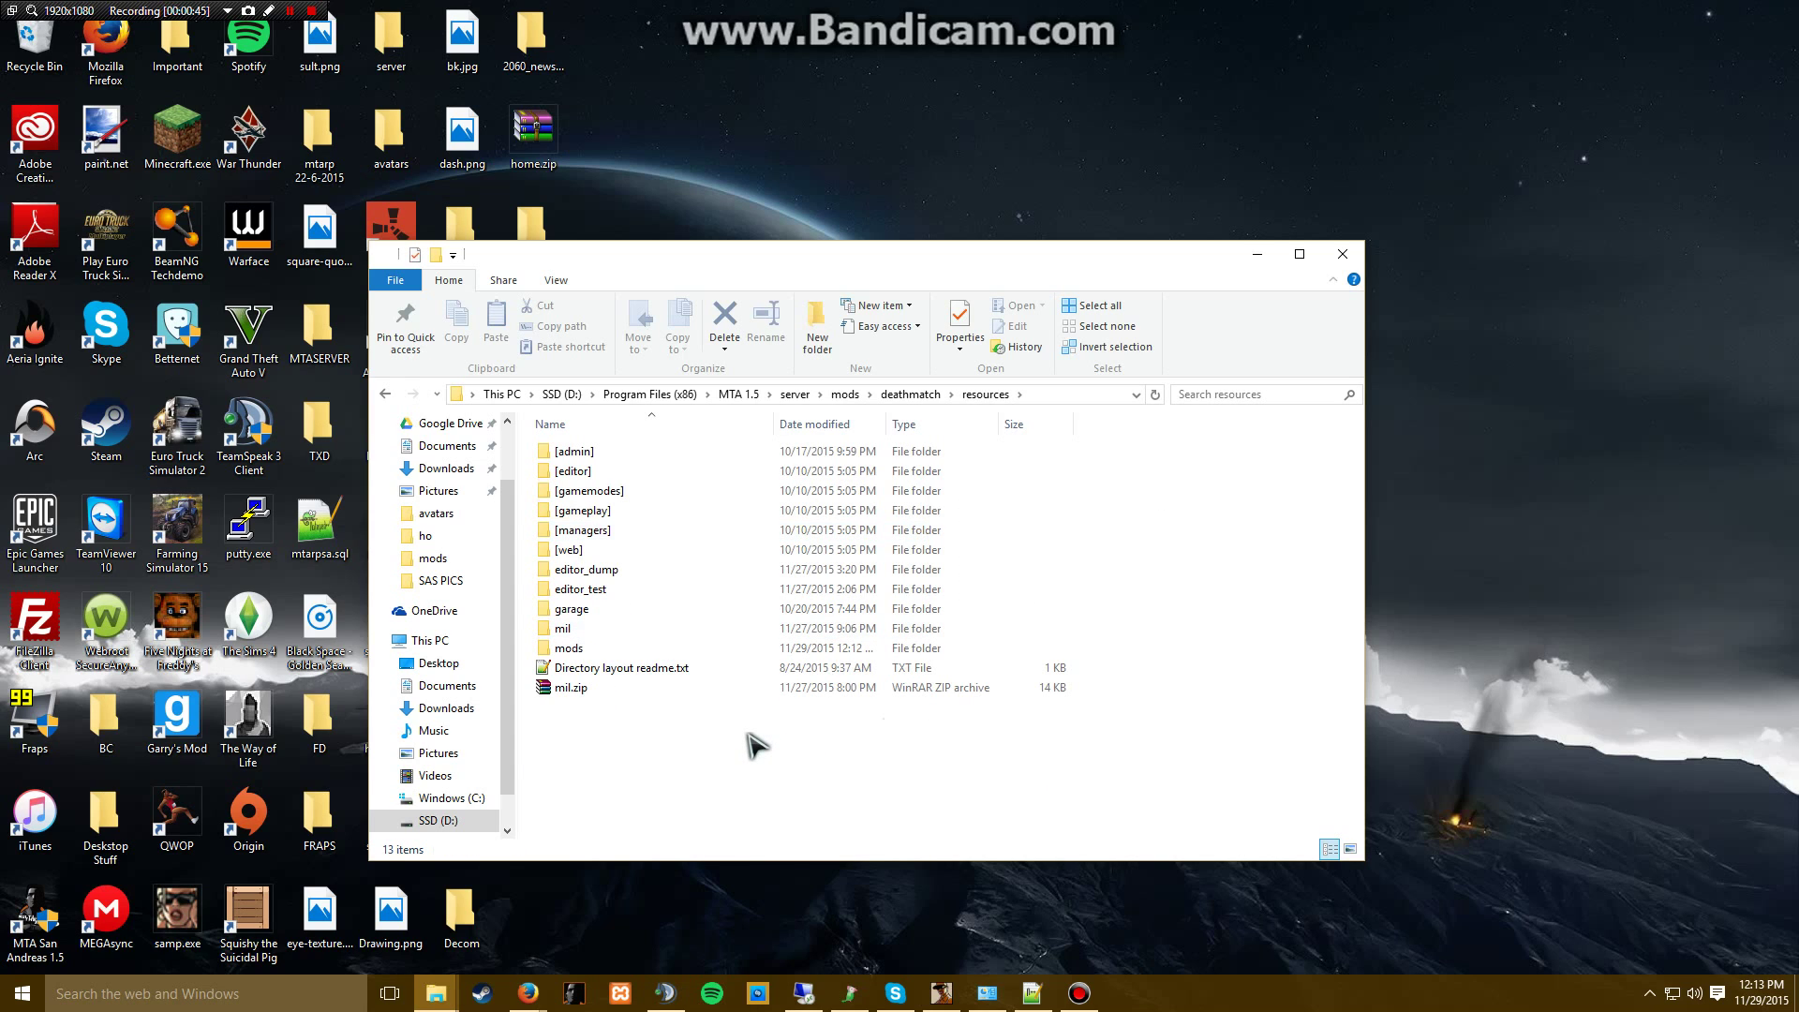
right_click(757, 745)
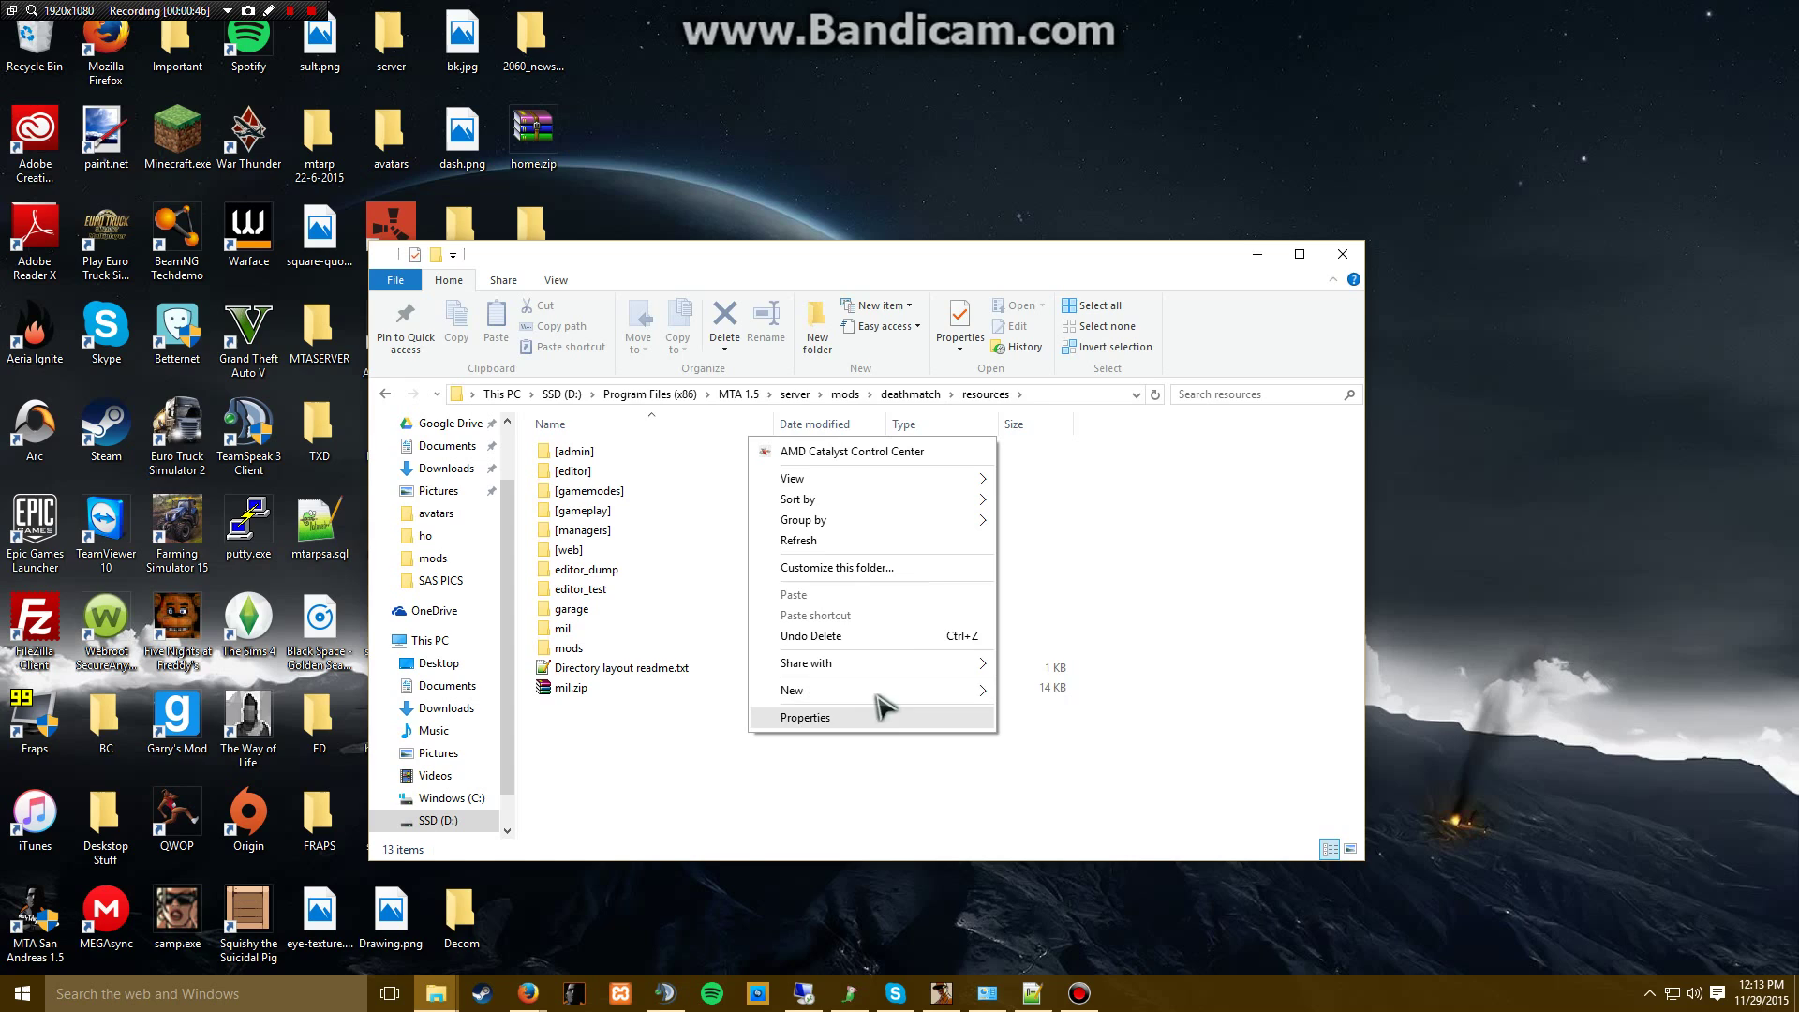
click(804, 690)
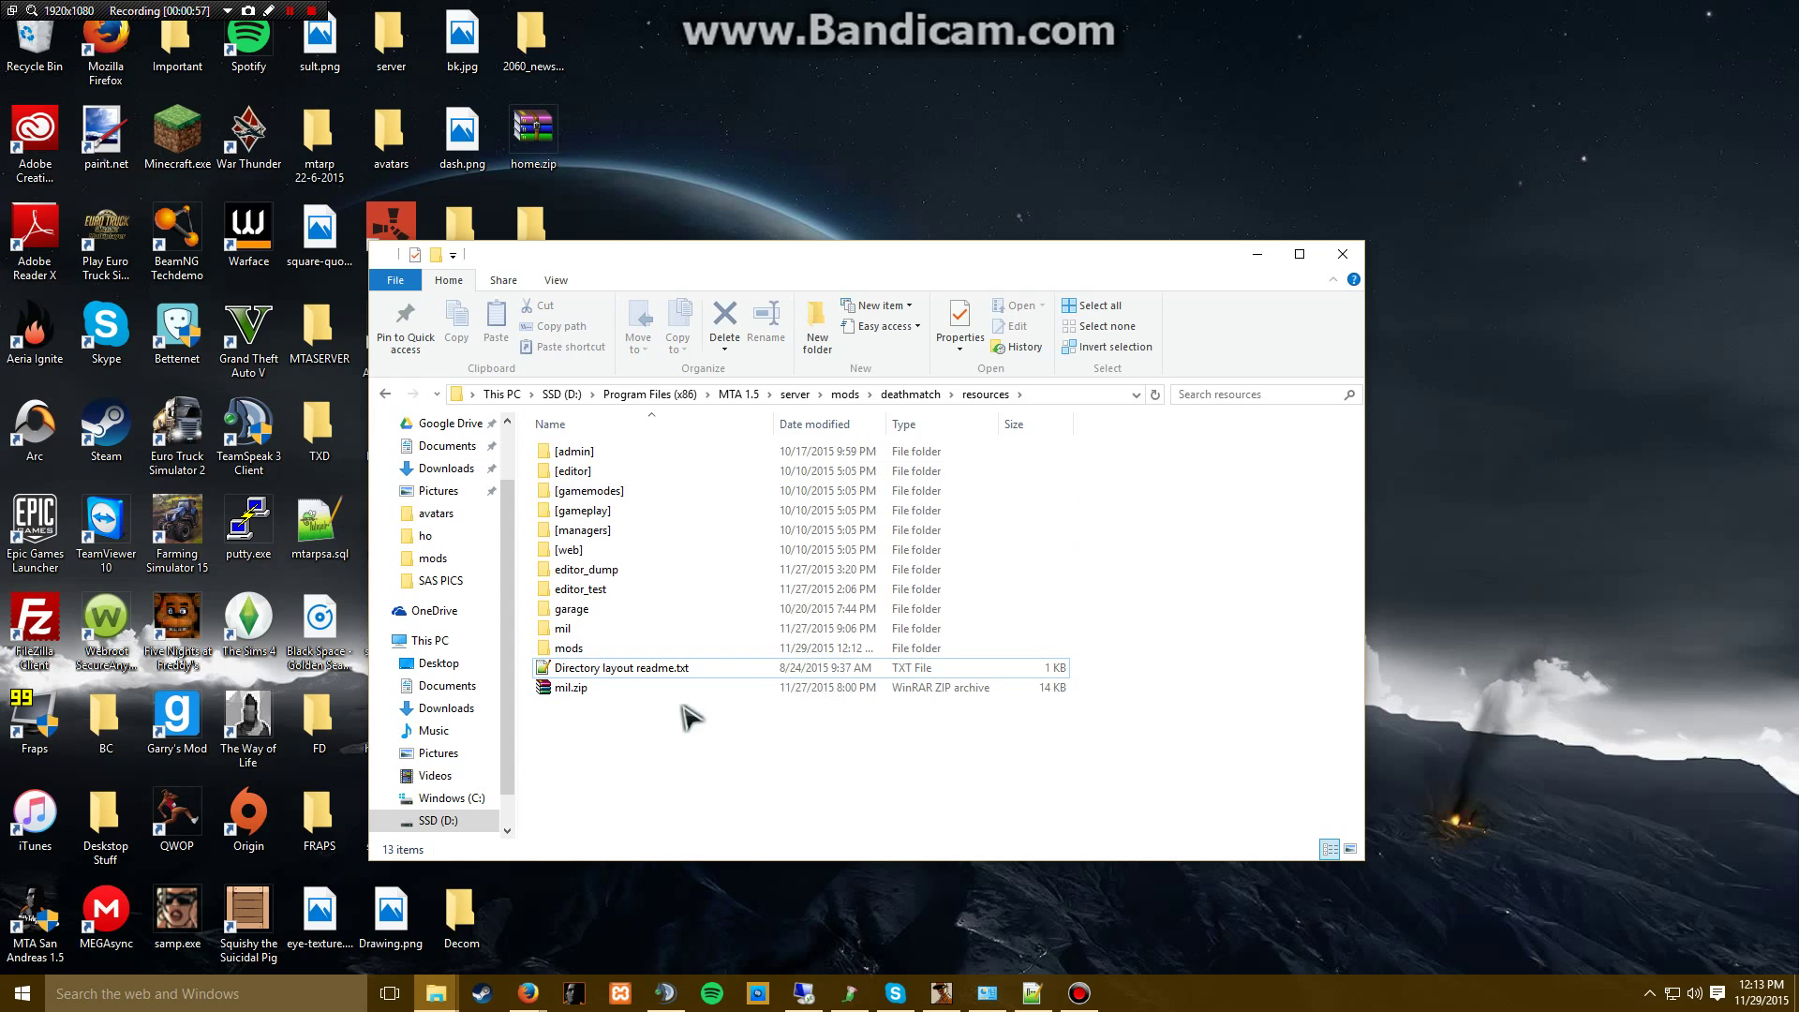
mouse_move(563, 628)
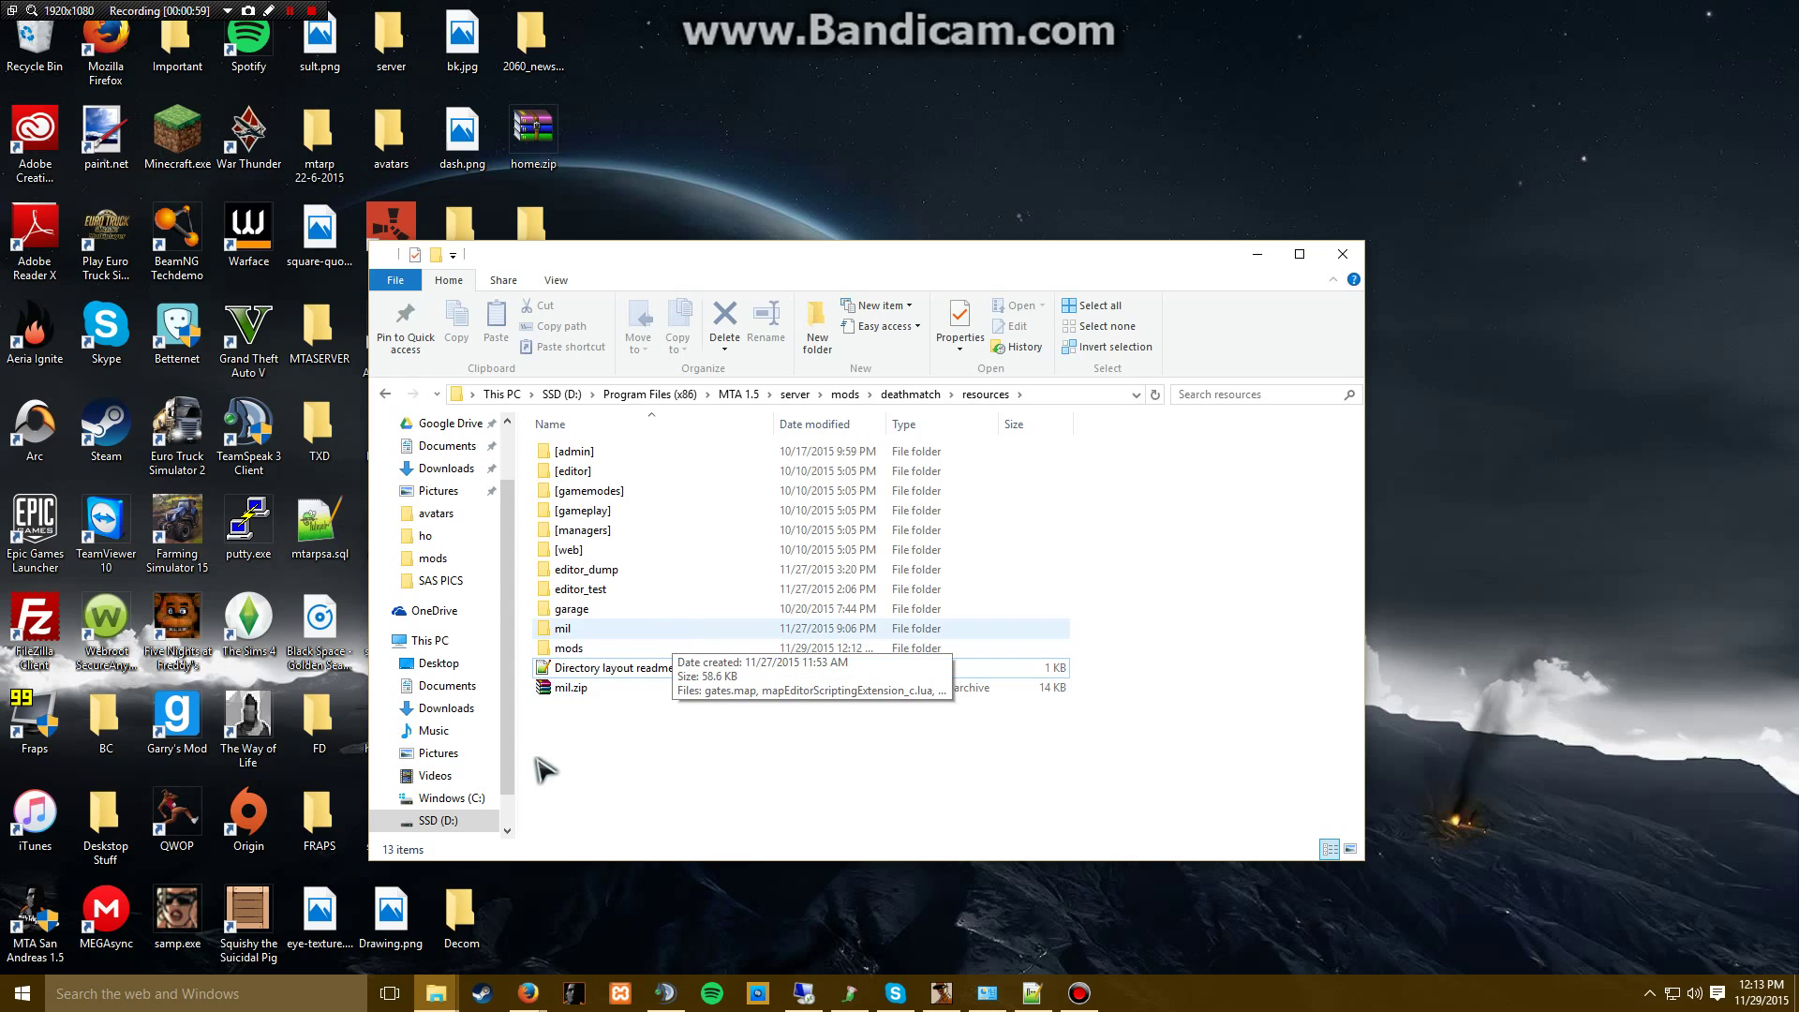
- Inside the empty mods resource folder, create a blank file named mods.lua
double_click(570, 648)
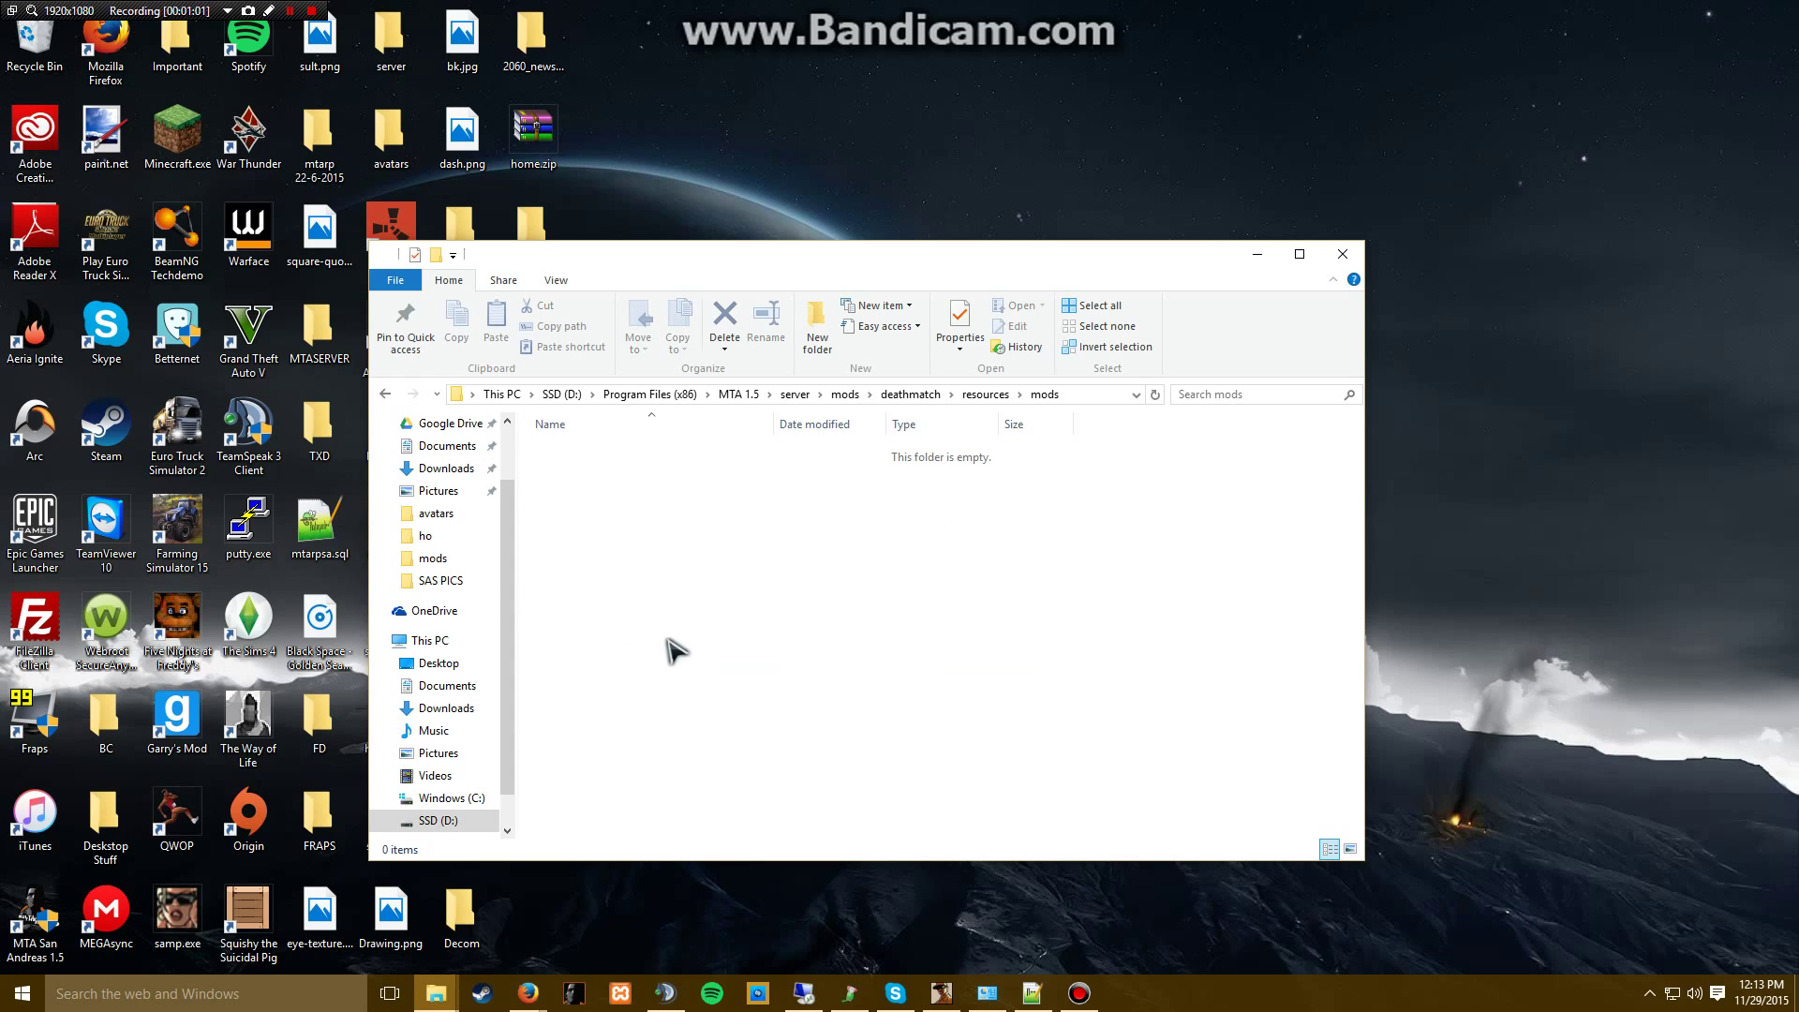
right_click(677, 648)
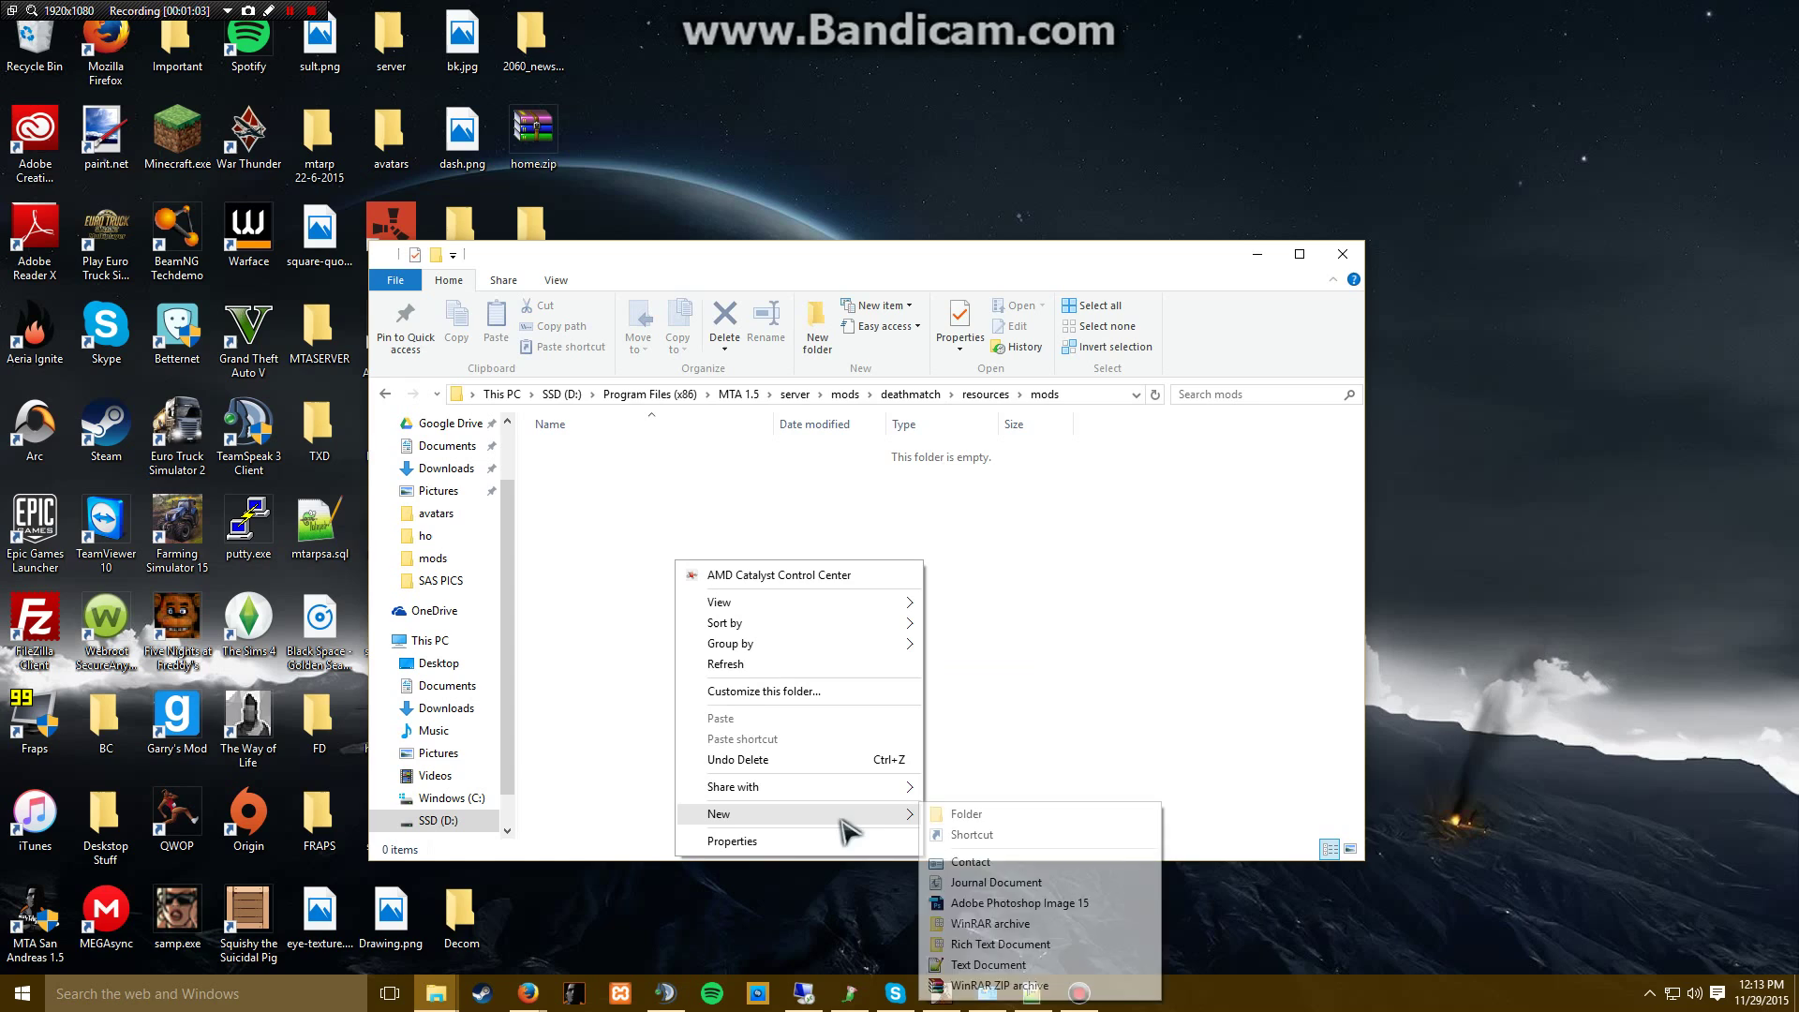
click(987, 965)
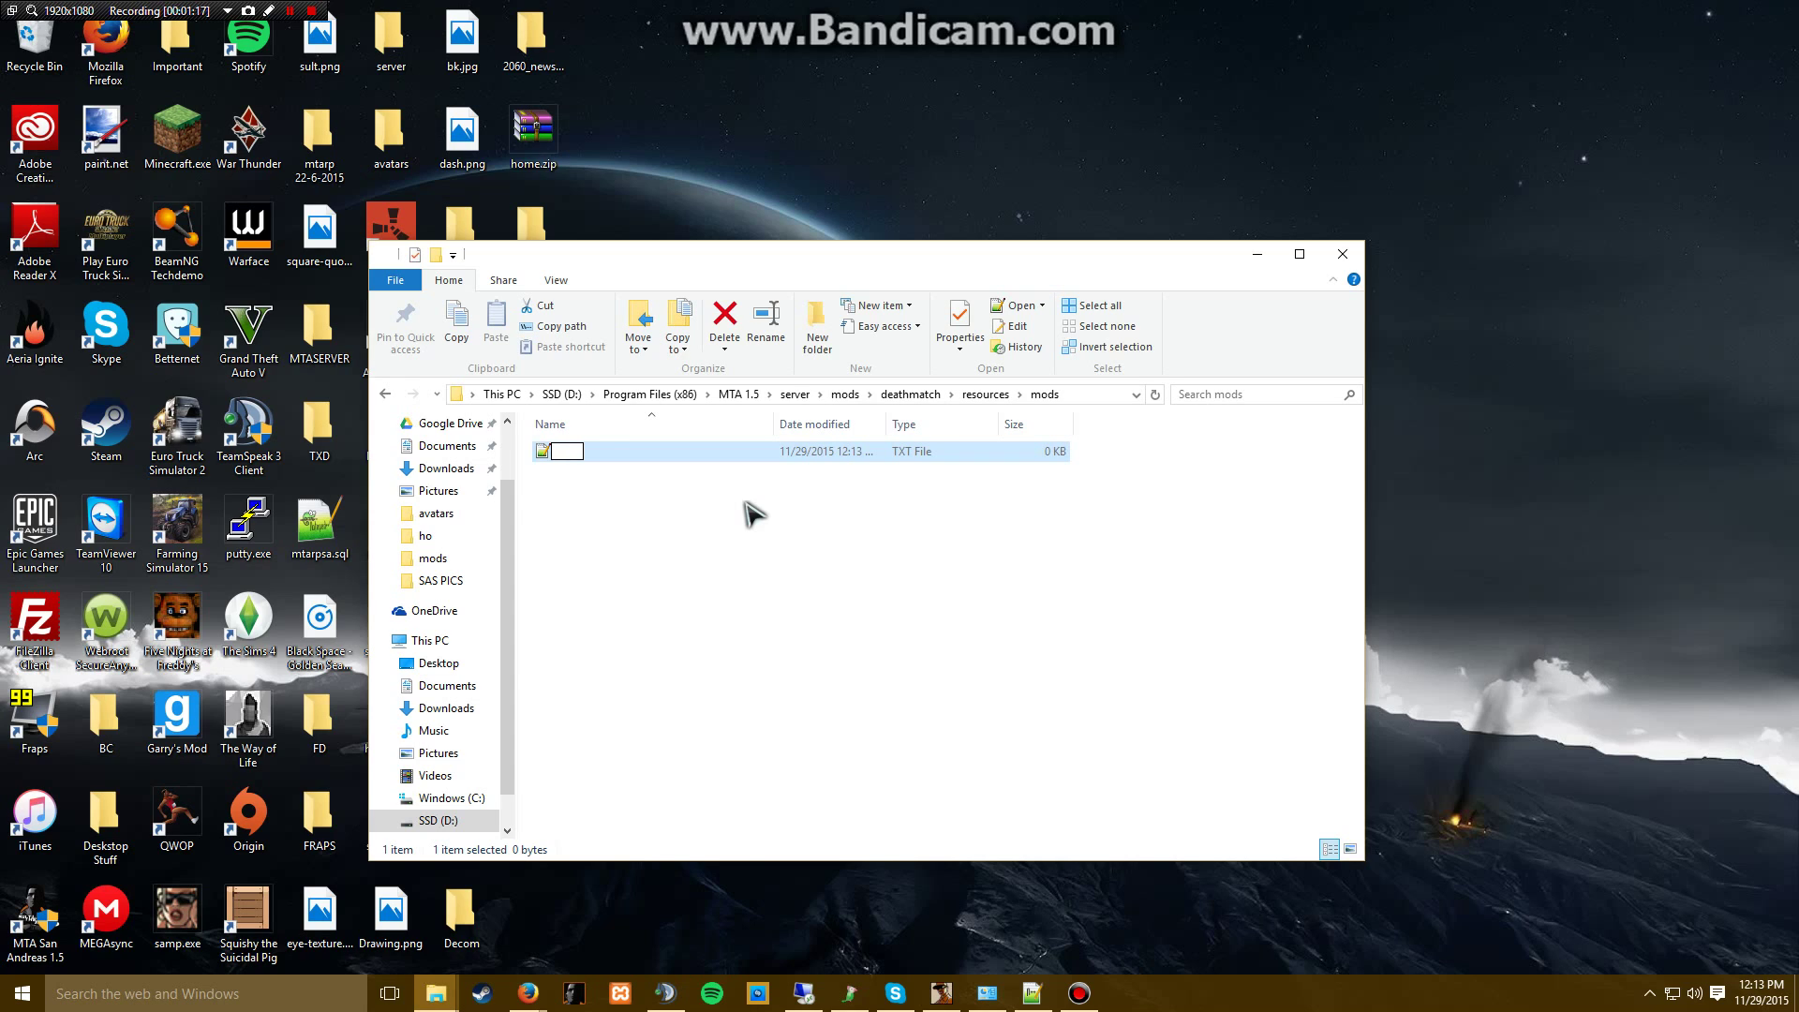
text(mods.lua)
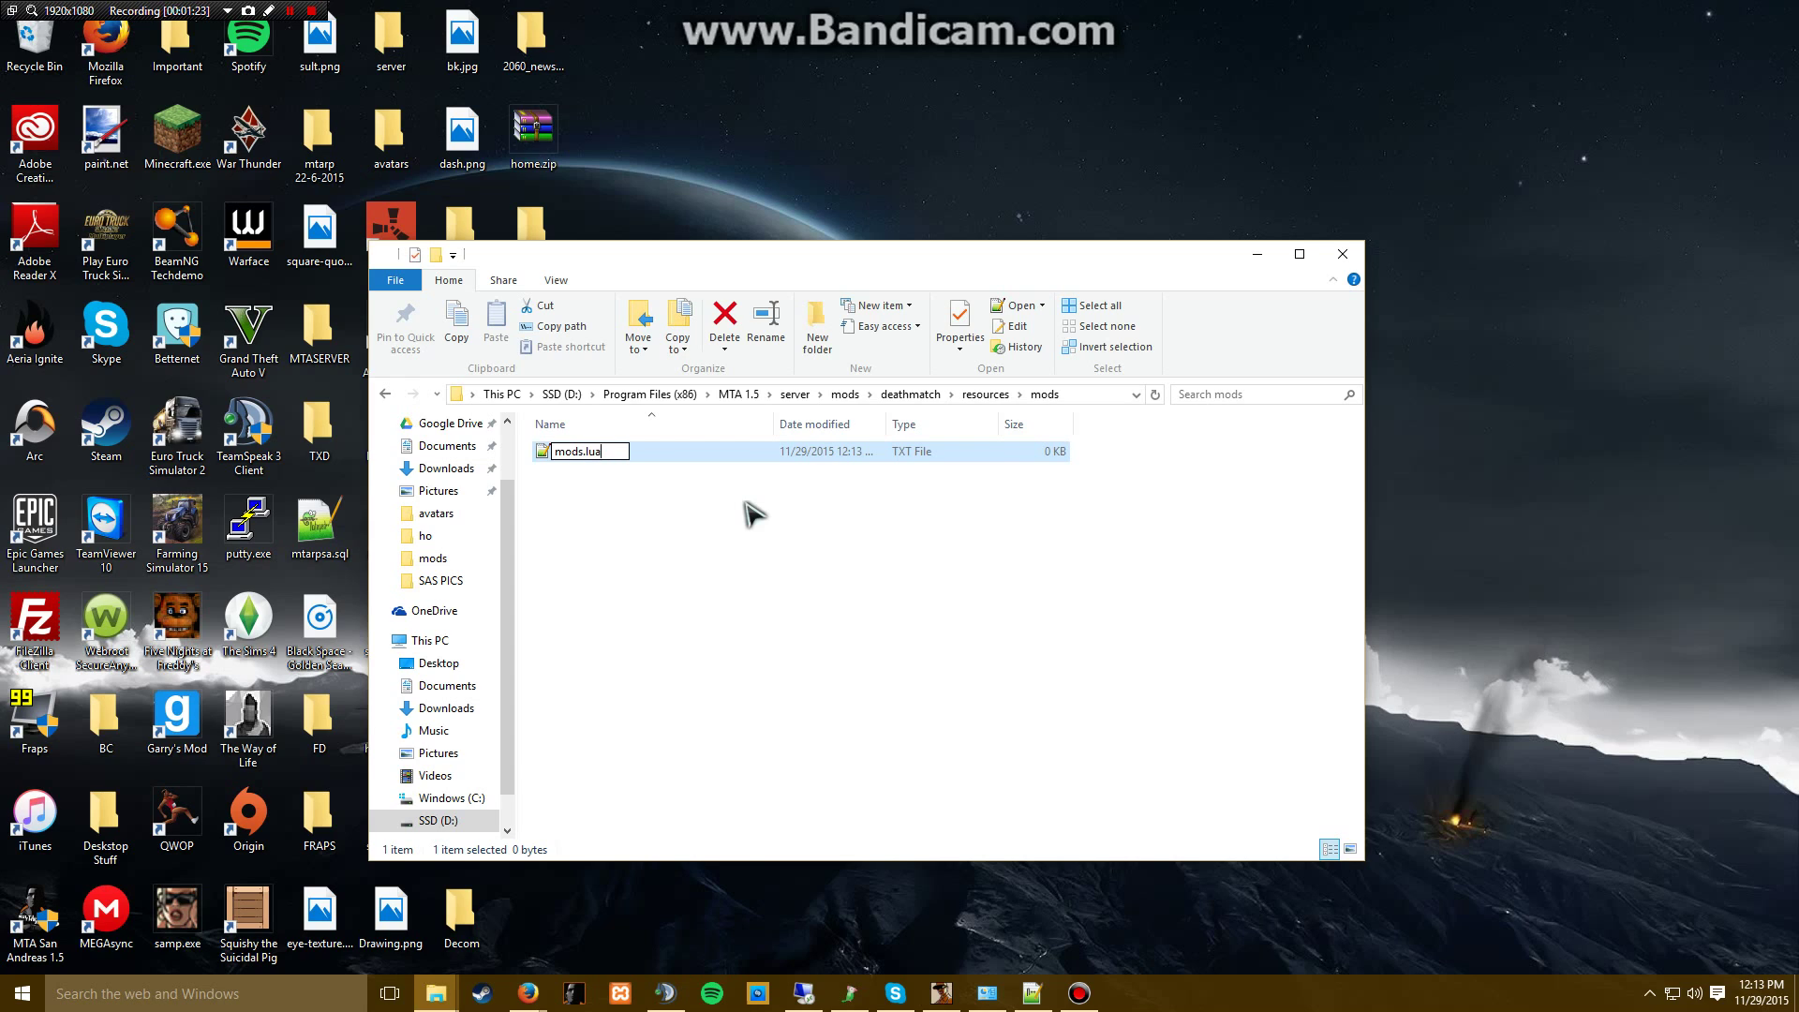
key(Enter)
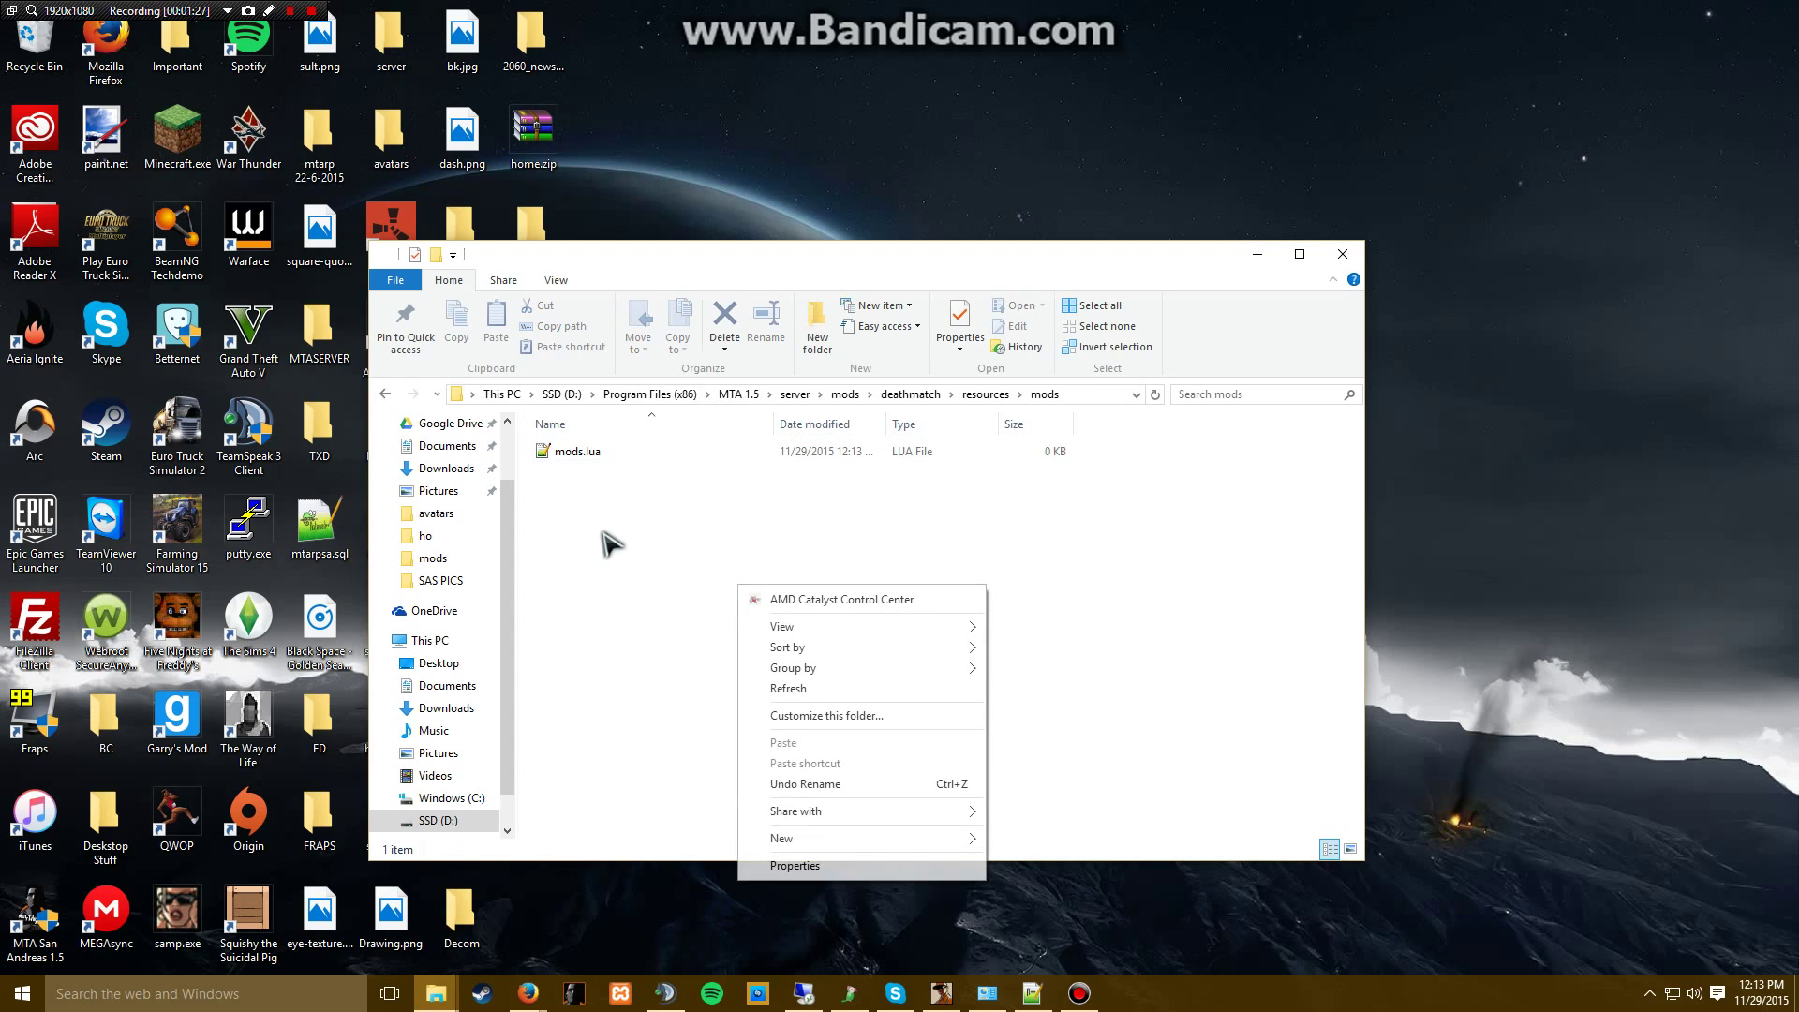
mouse_move(781, 838)
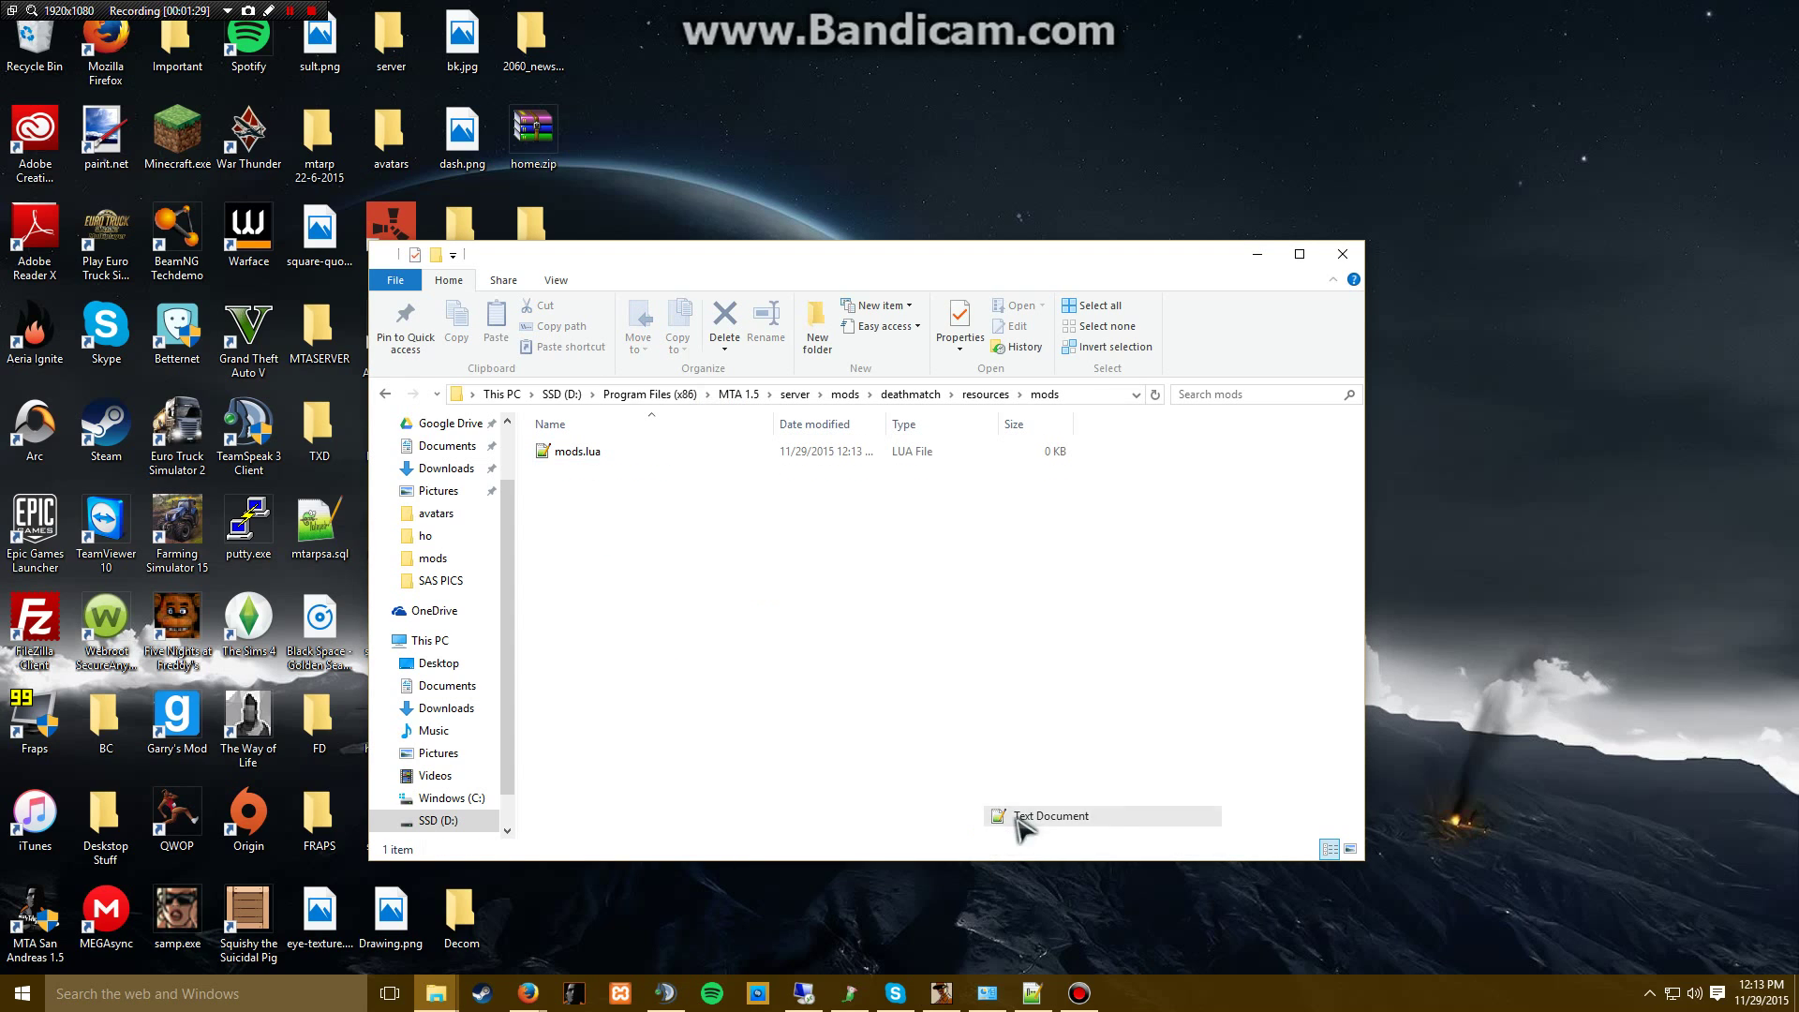
- Create a second blank file named meta.xml, accepting the extension change
click(1050, 815)
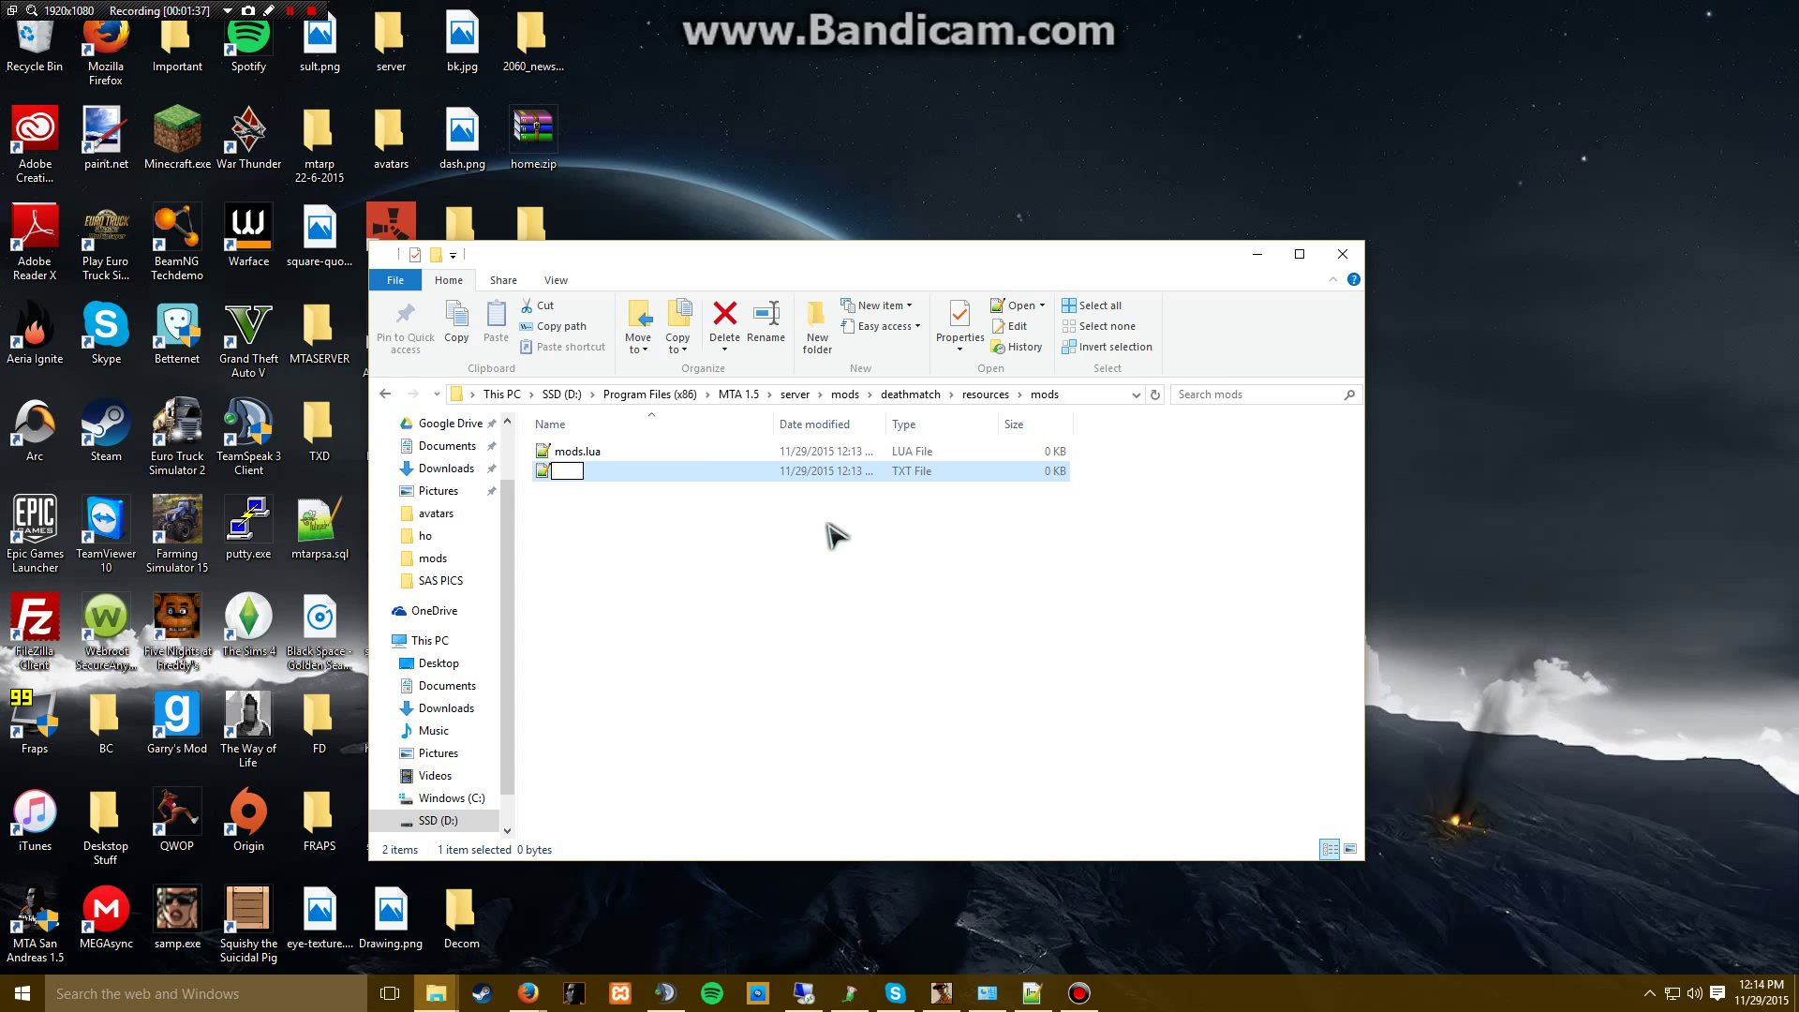
text(meta.xml)
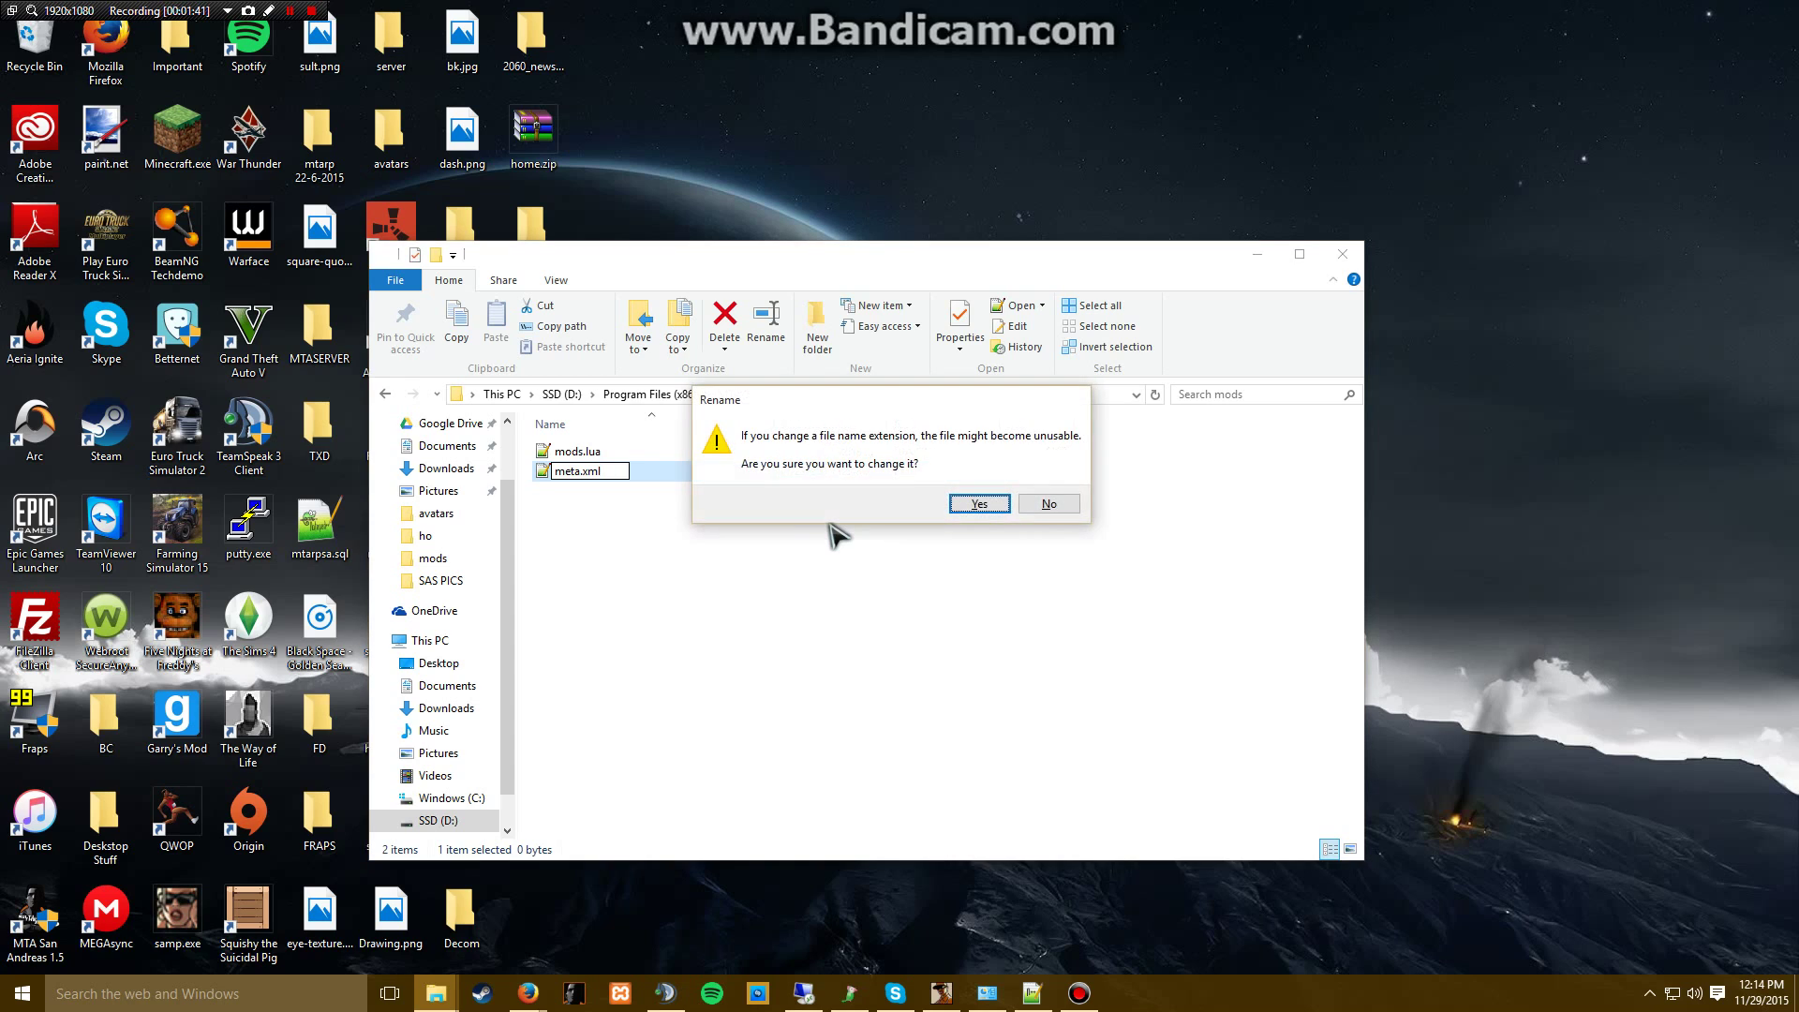
click(977, 505)
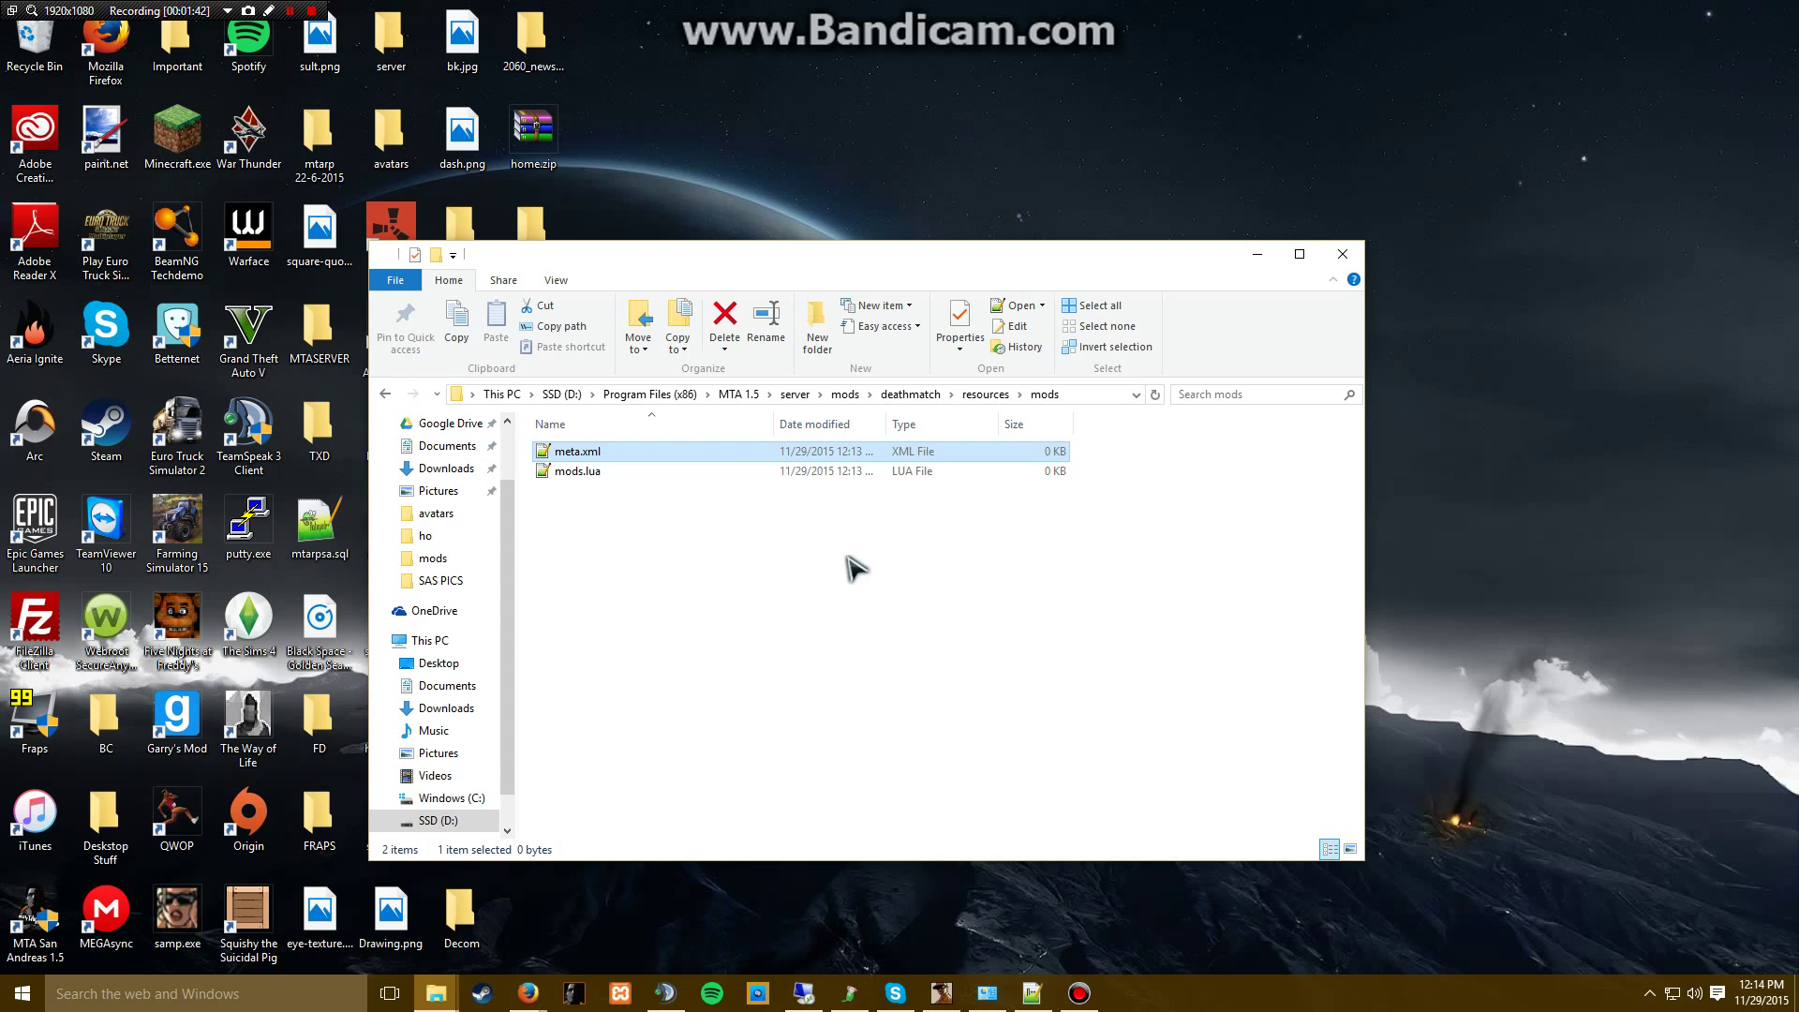
mouse_move(639, 490)
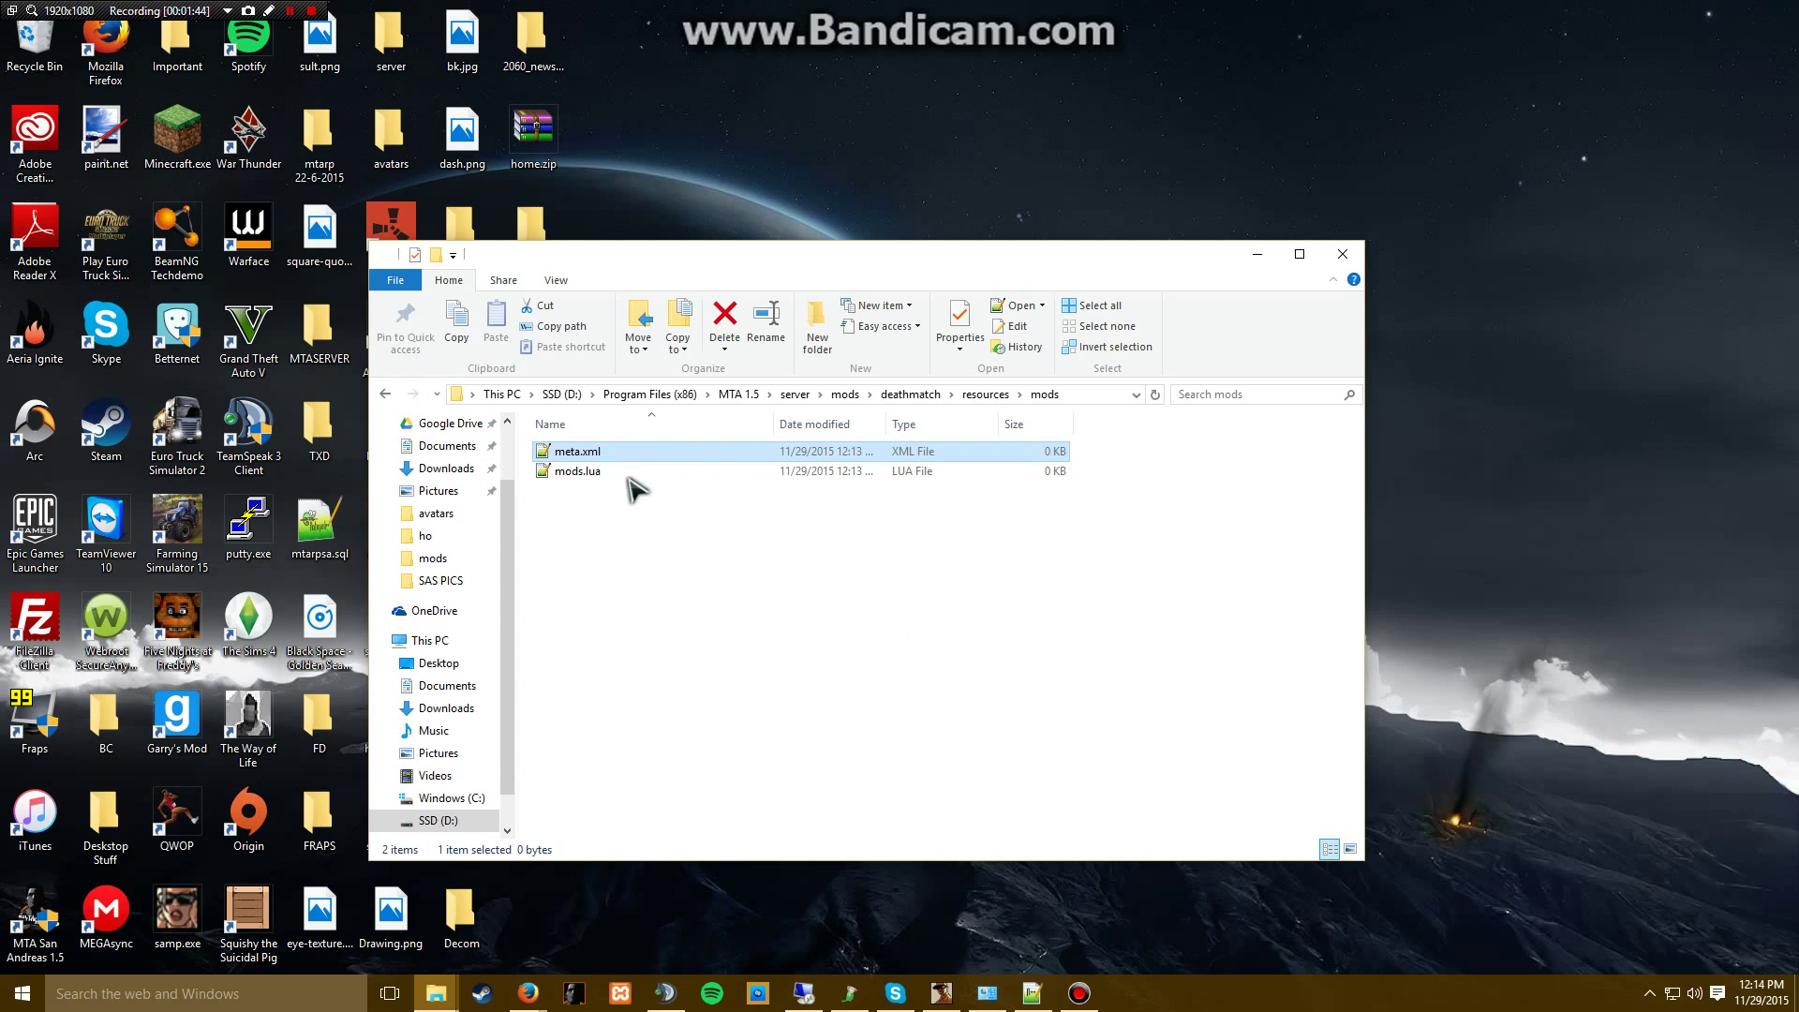
click(577, 470)
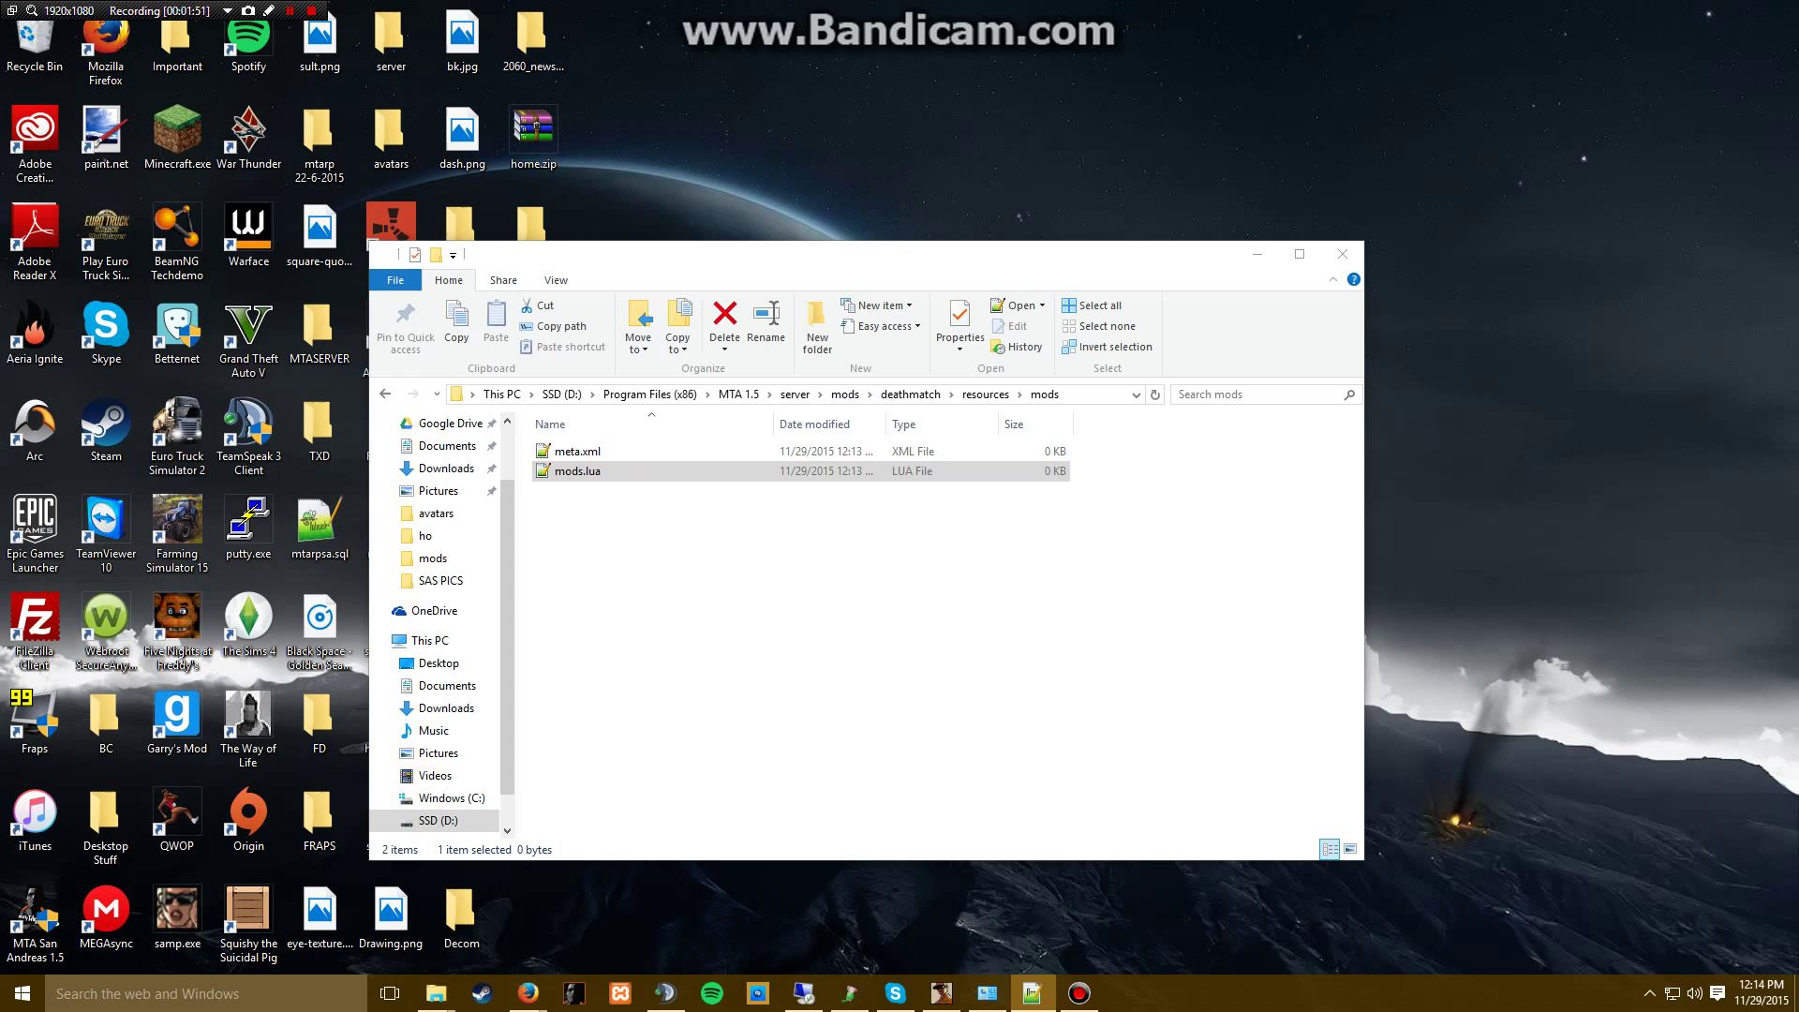
click(578, 450)
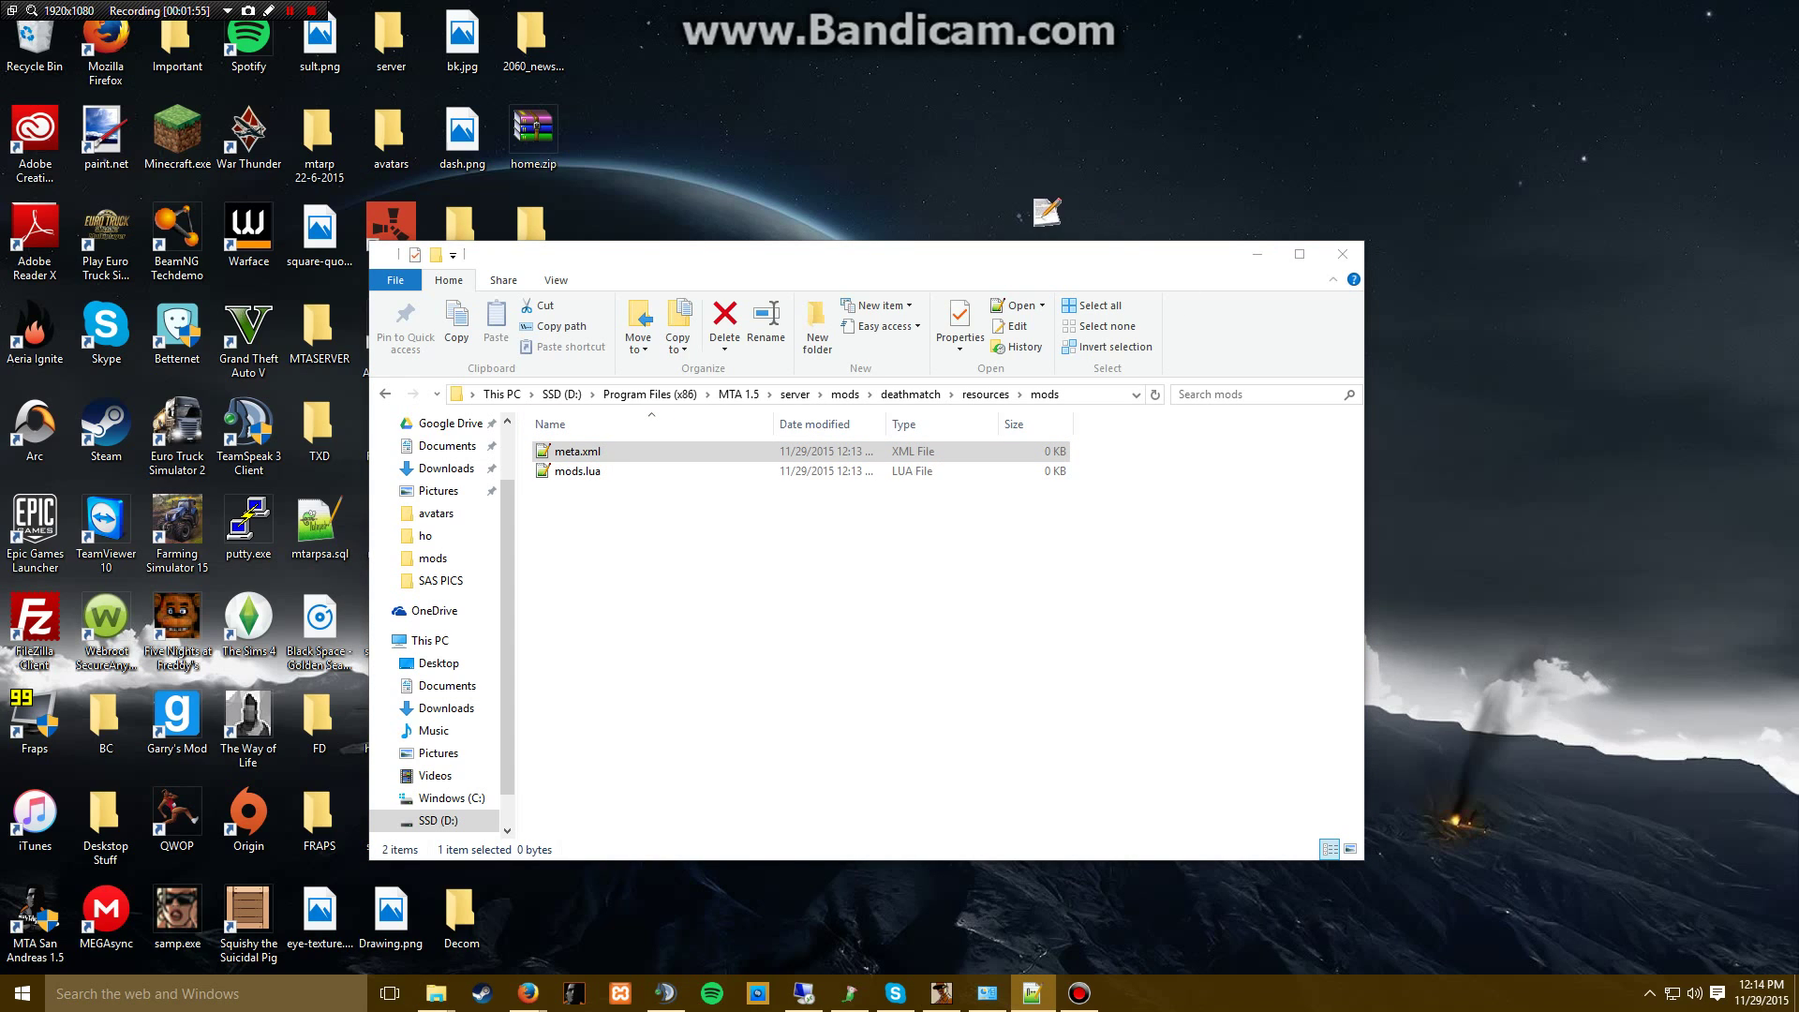
- Open meta.xml and add <script type="client" src="mods.lua" /> under <meta>
double_click(578, 451)
text(<meta)
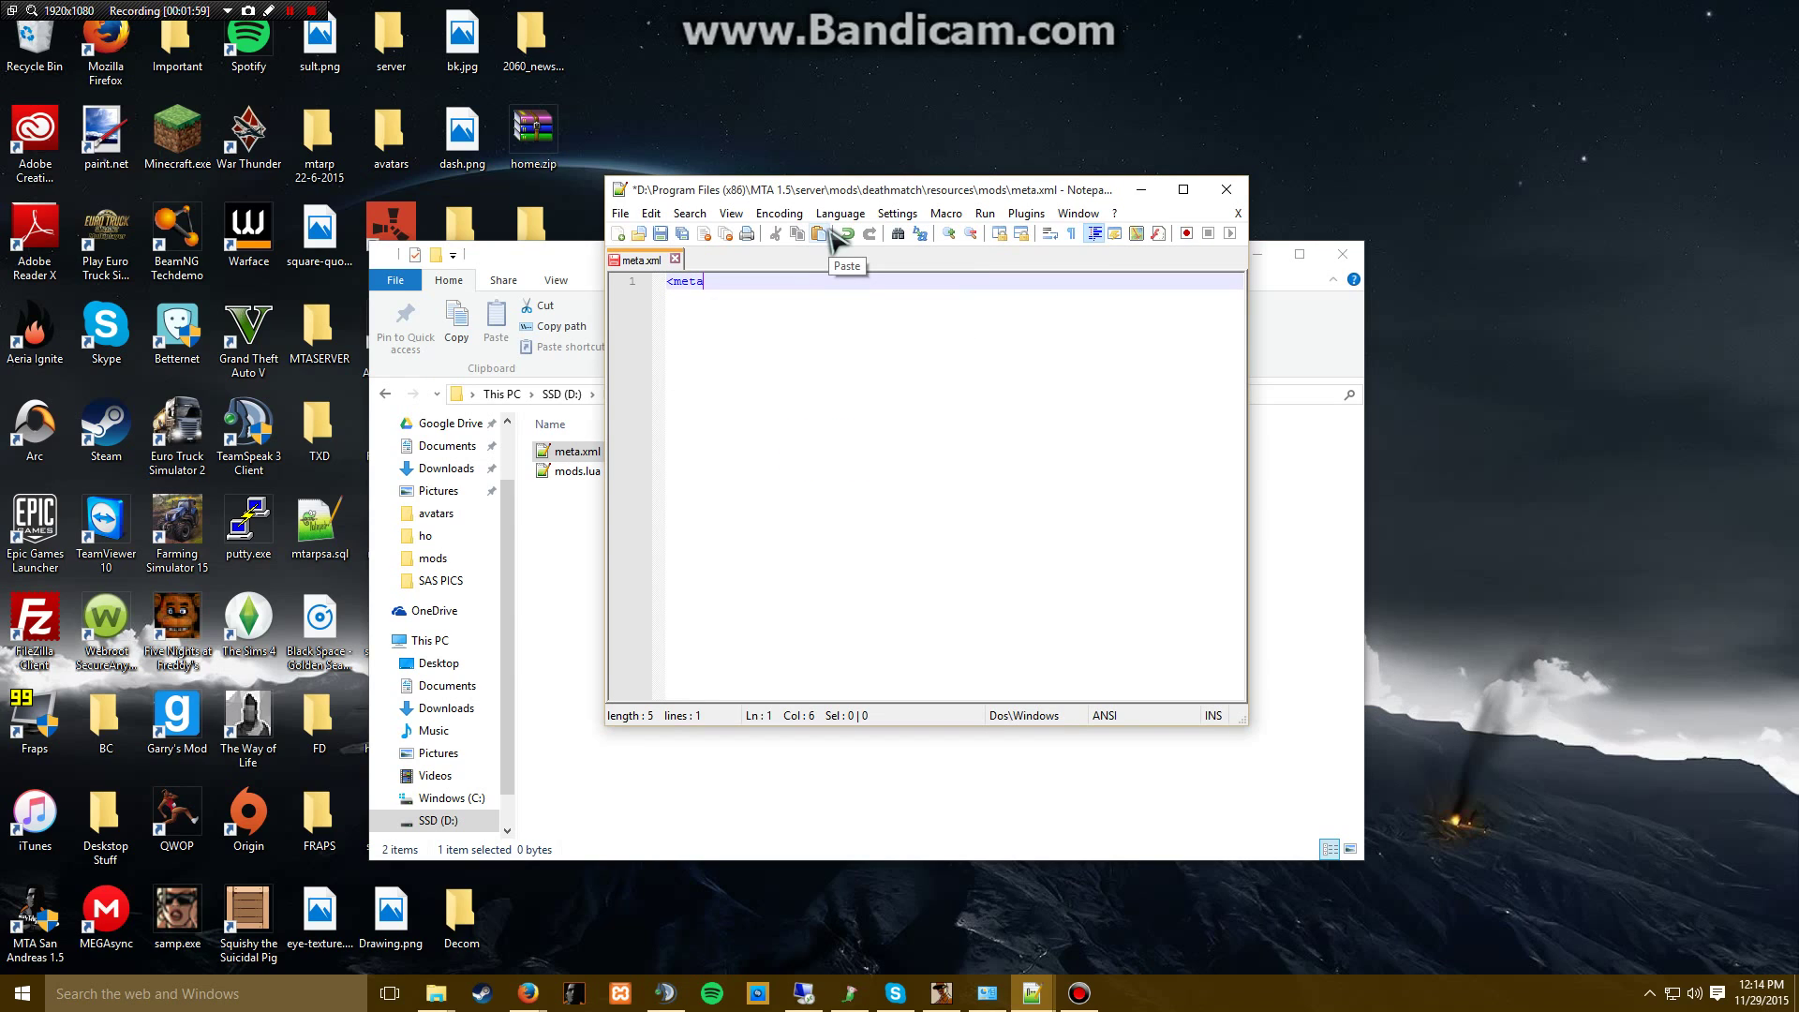
key(enter)
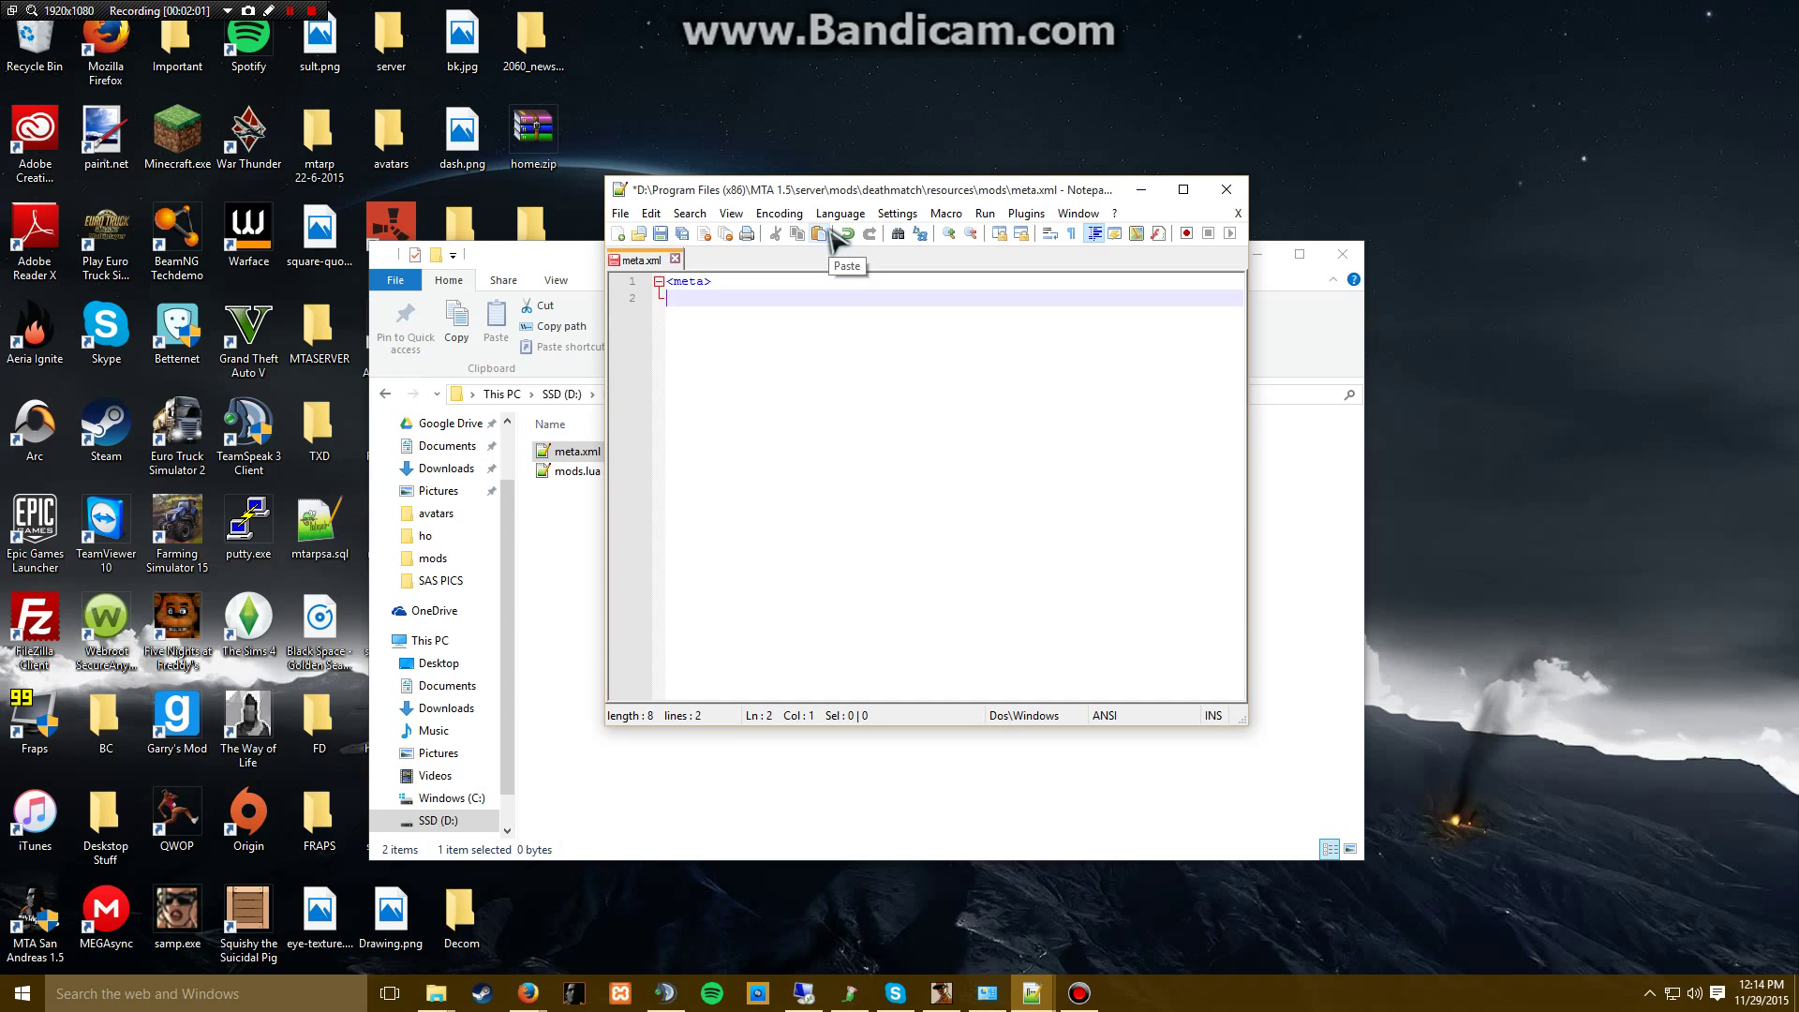
text(script)
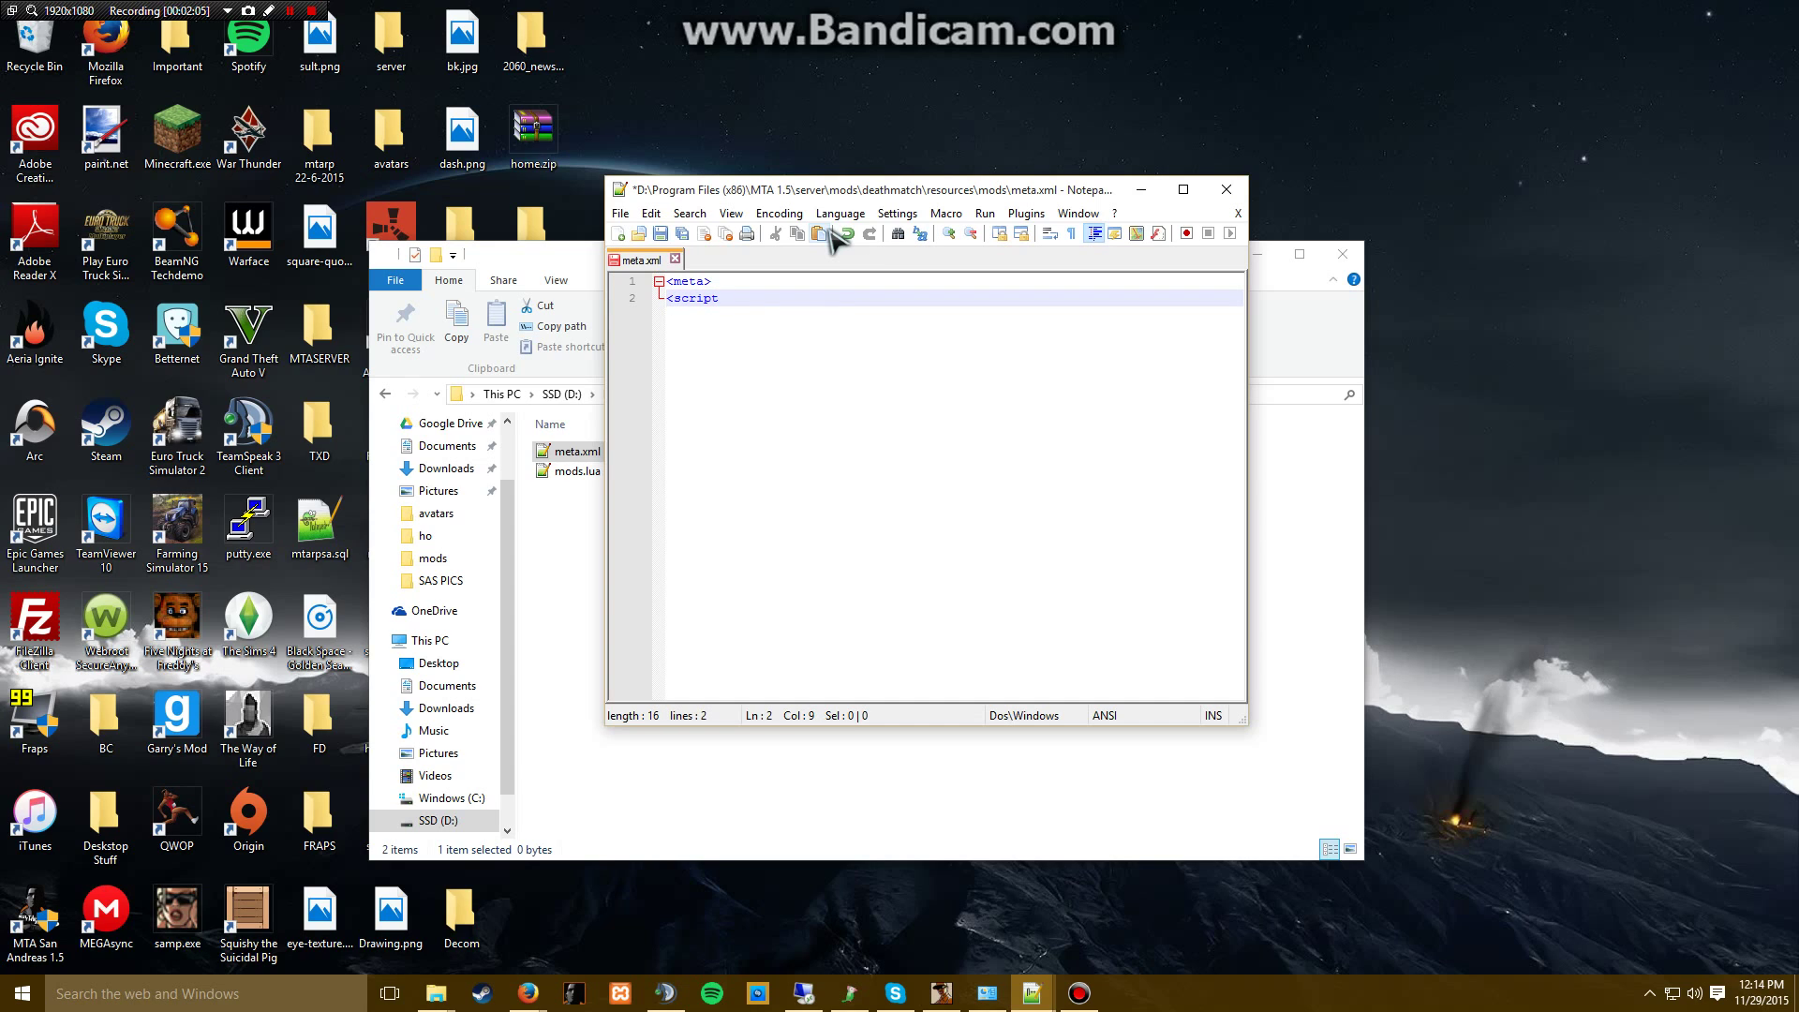
key(BackSpace)
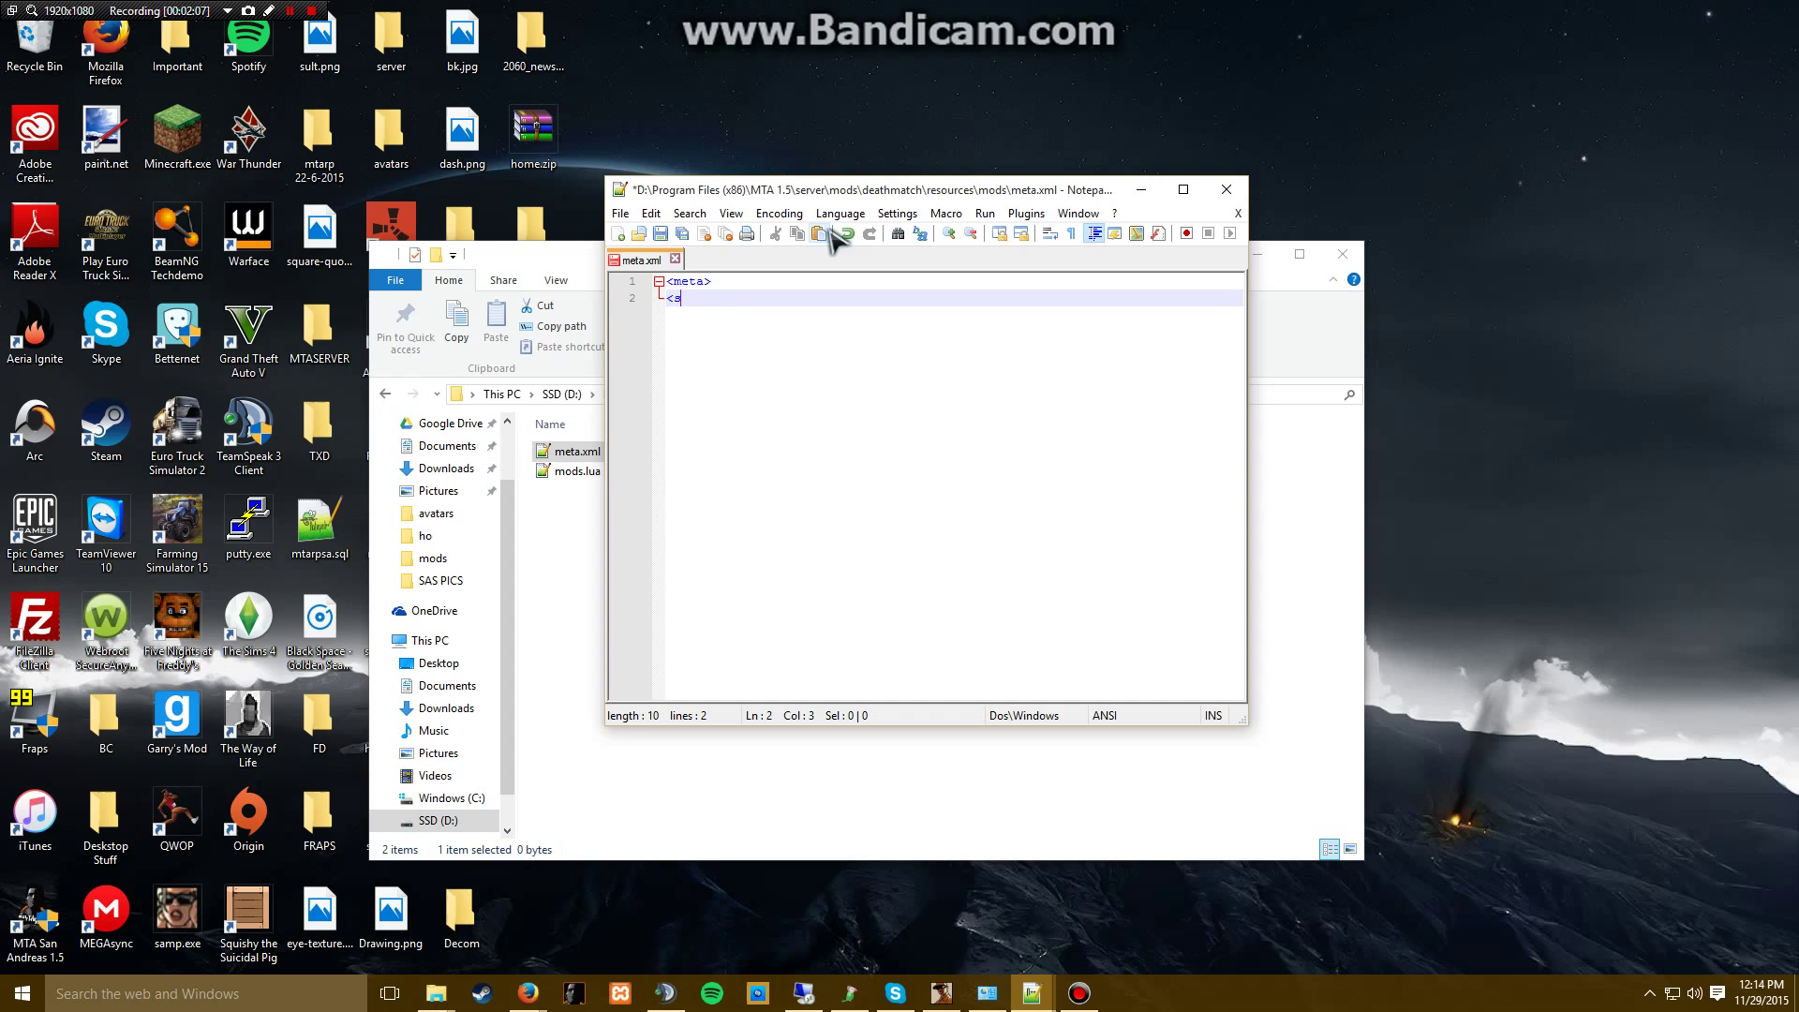
text(s)
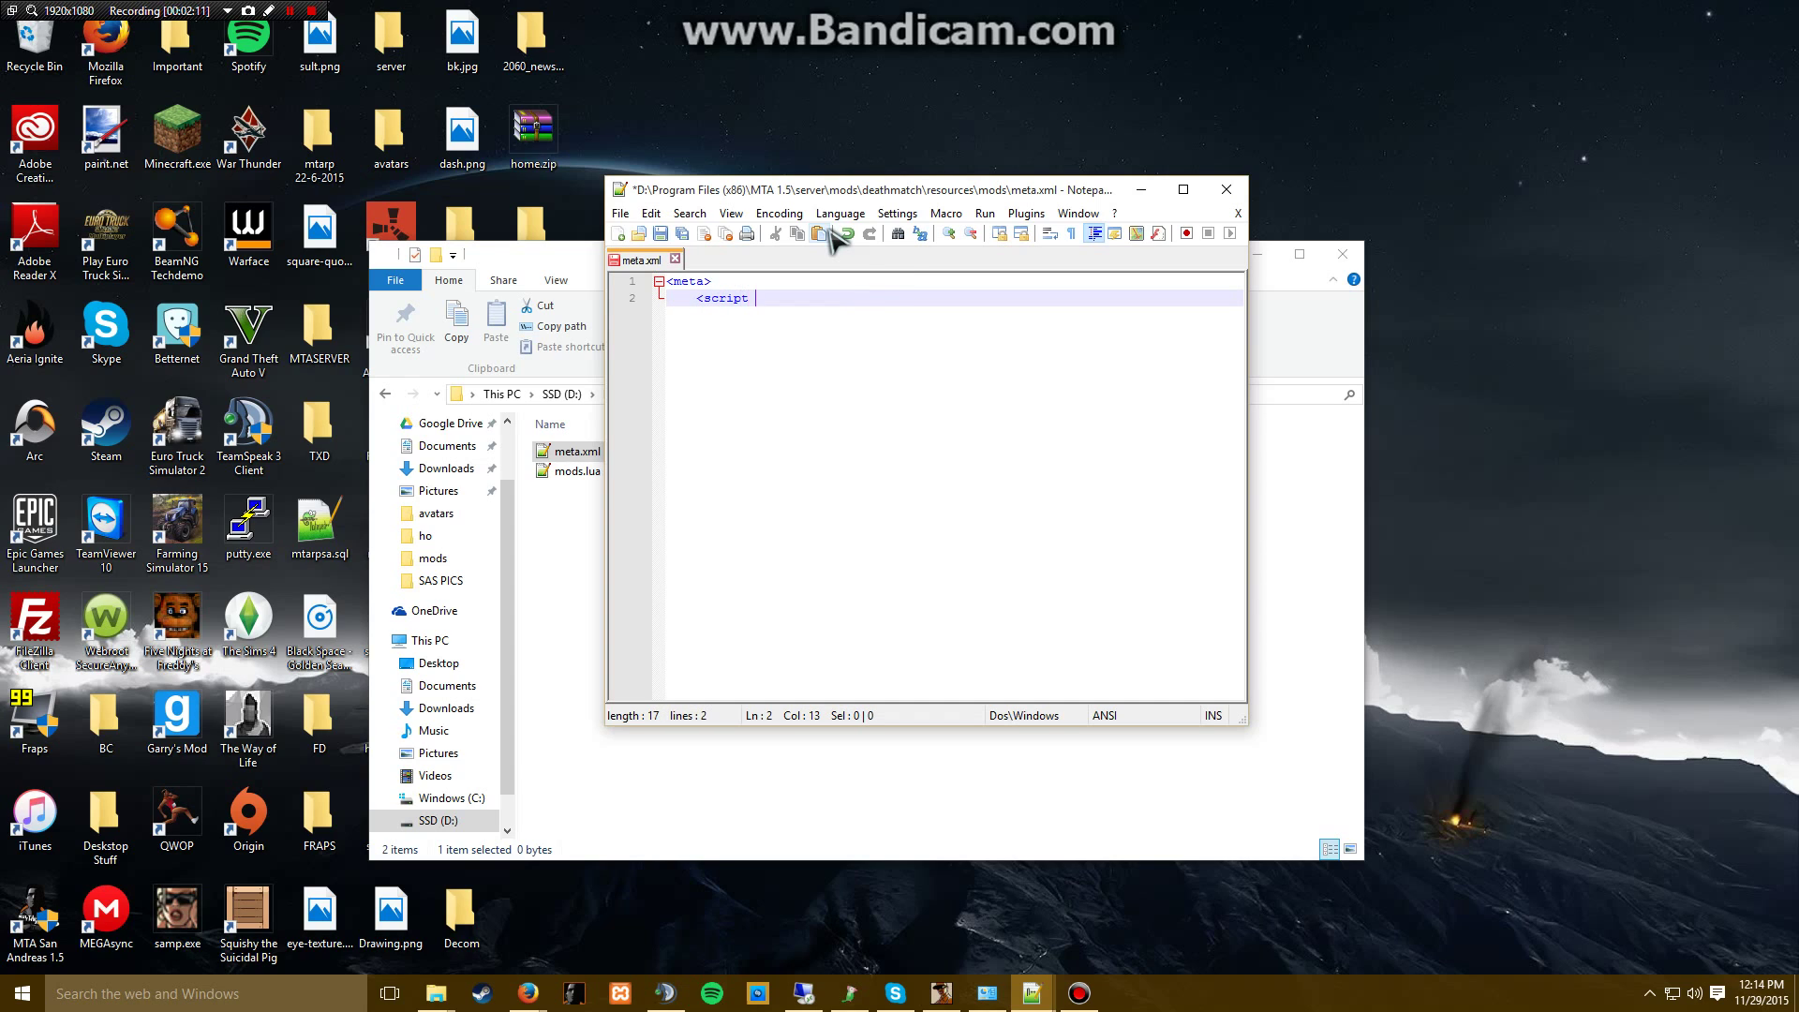
text(src=")
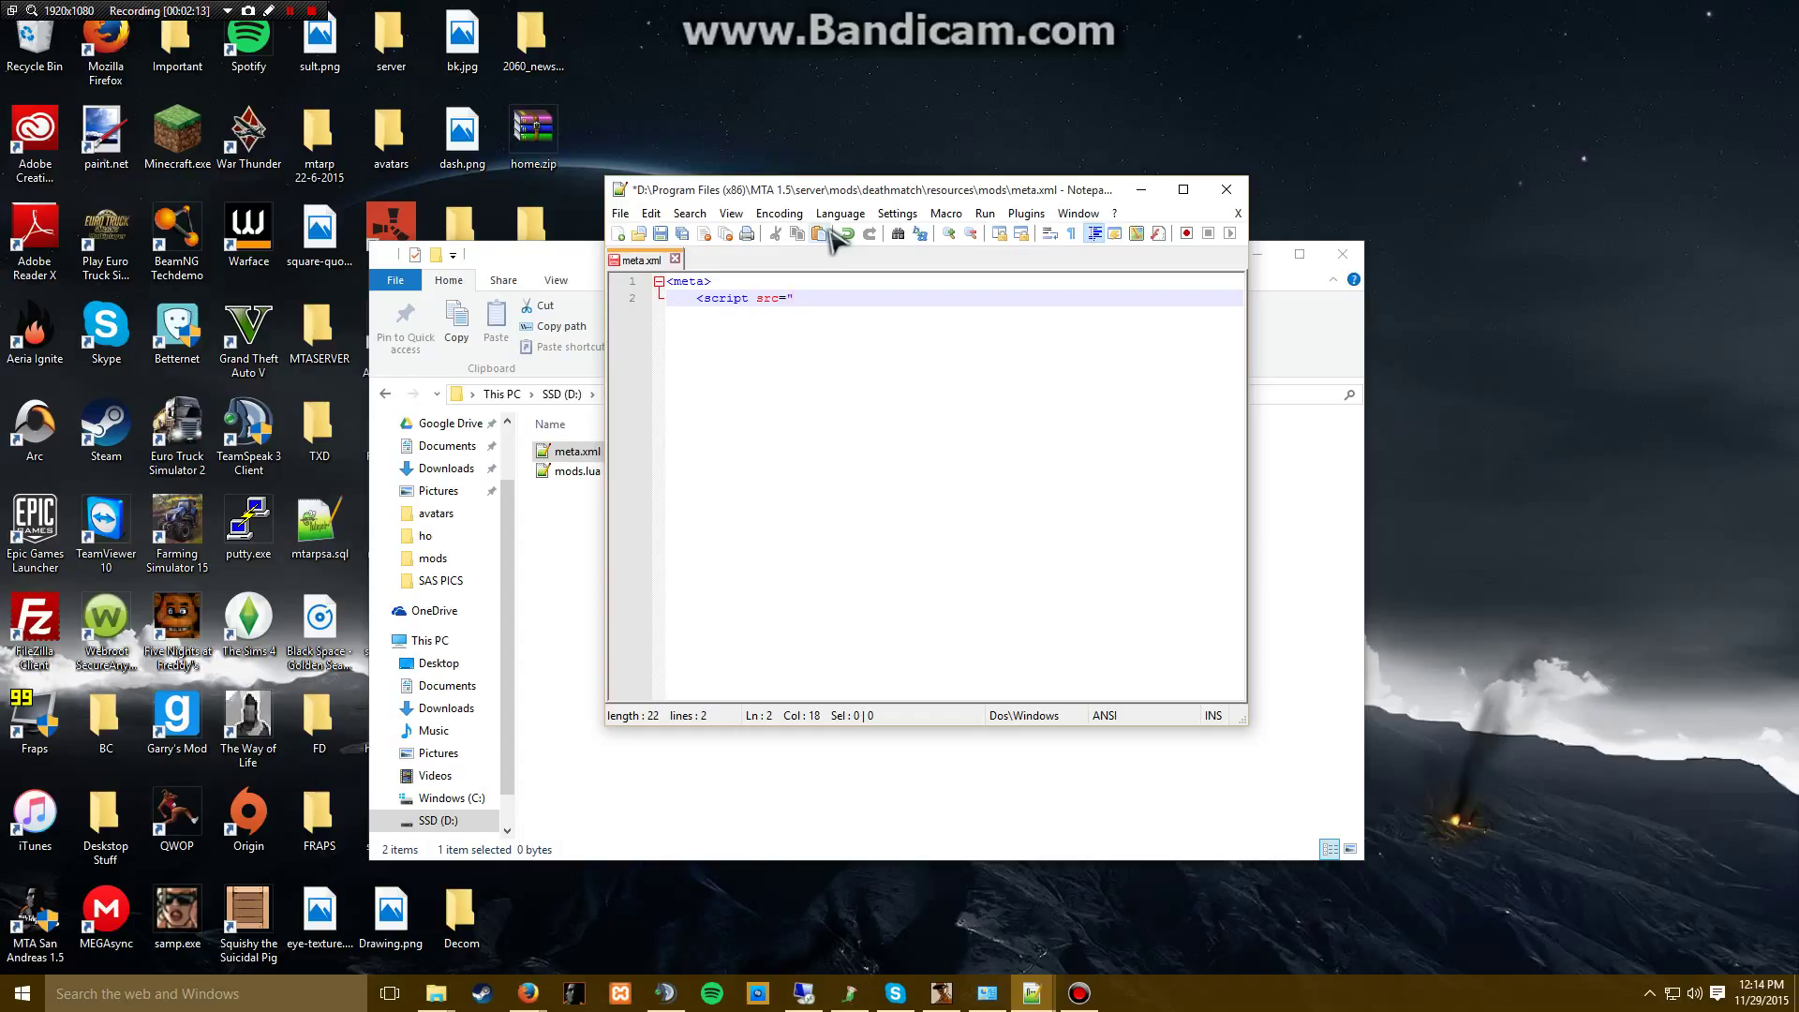
key(BackSpace)
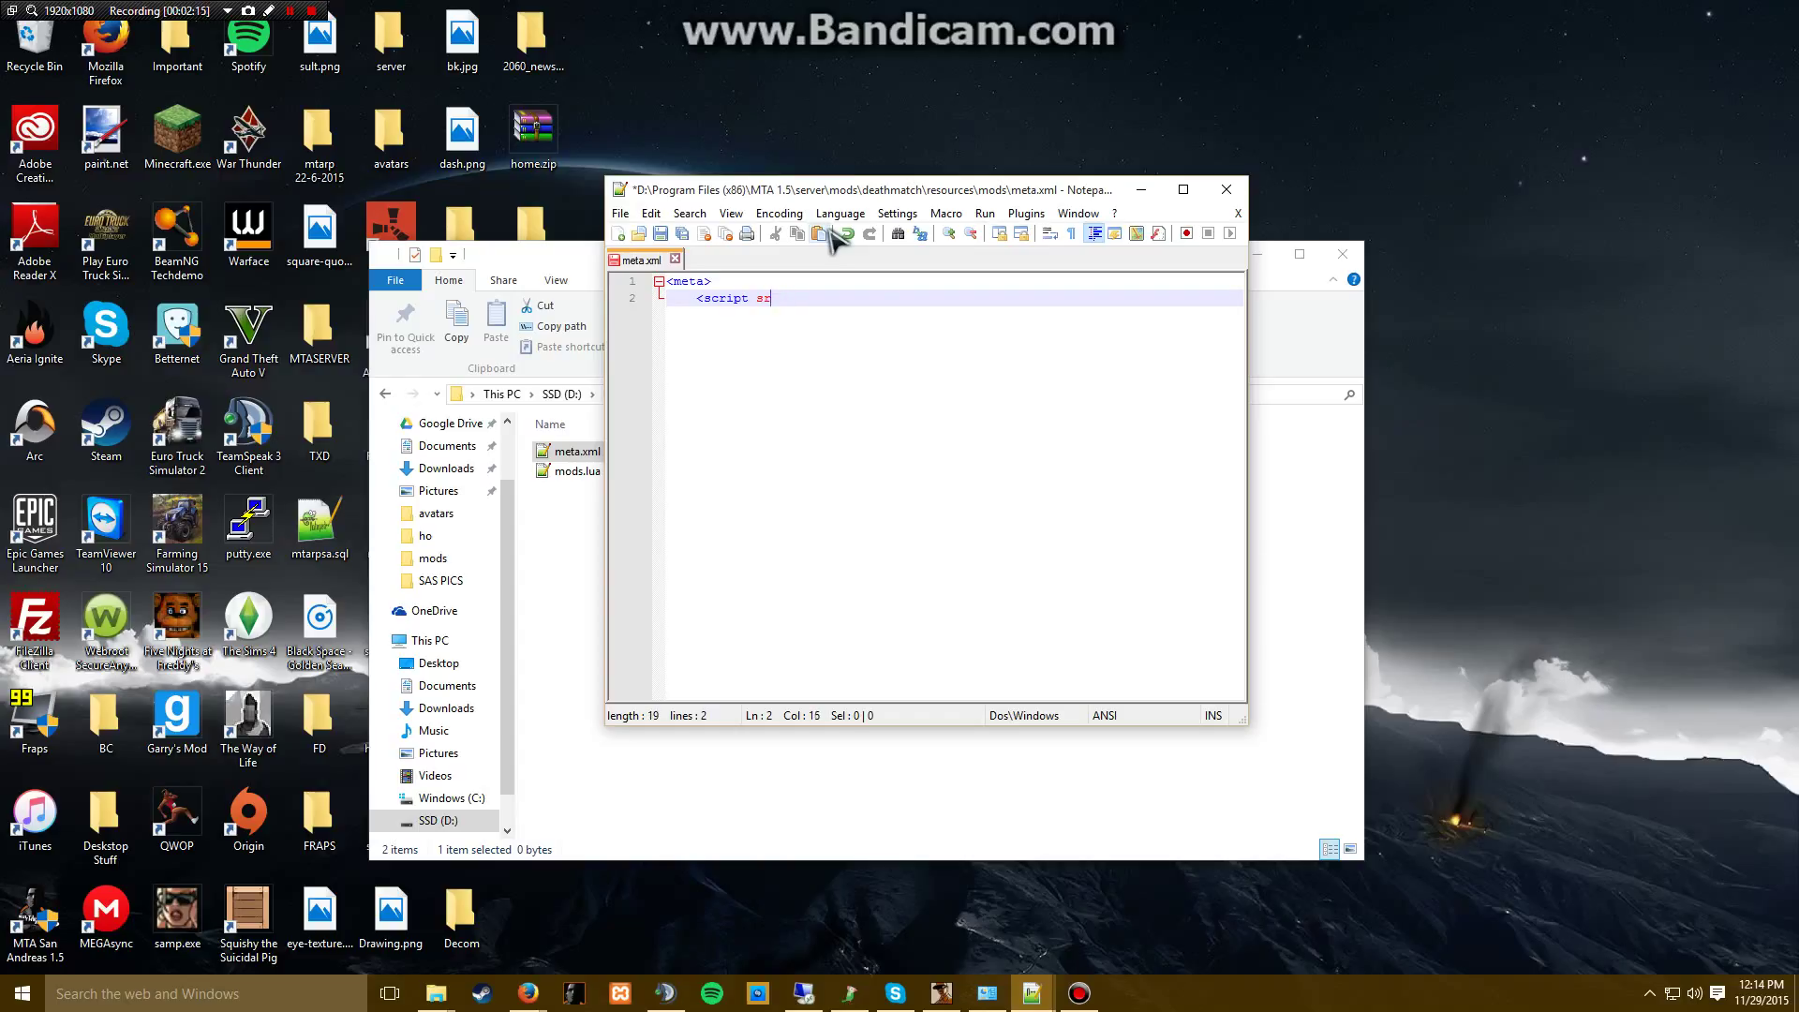
text(type)
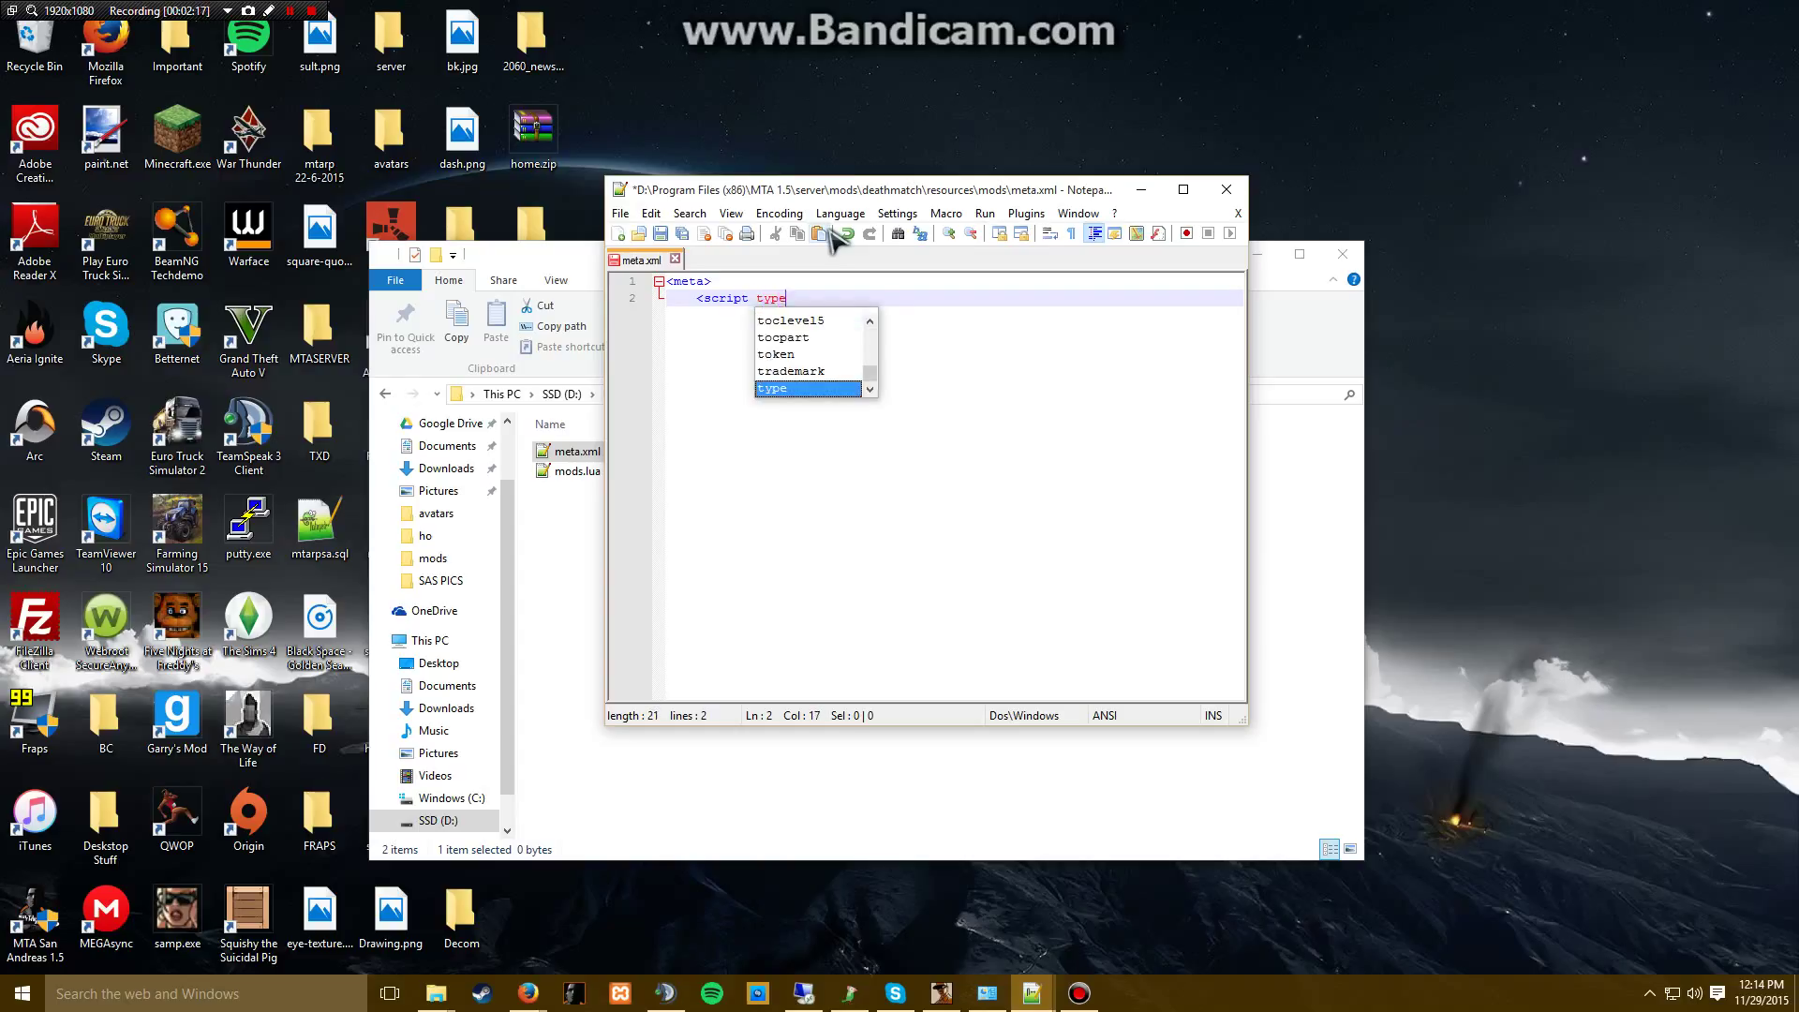
text(="client)
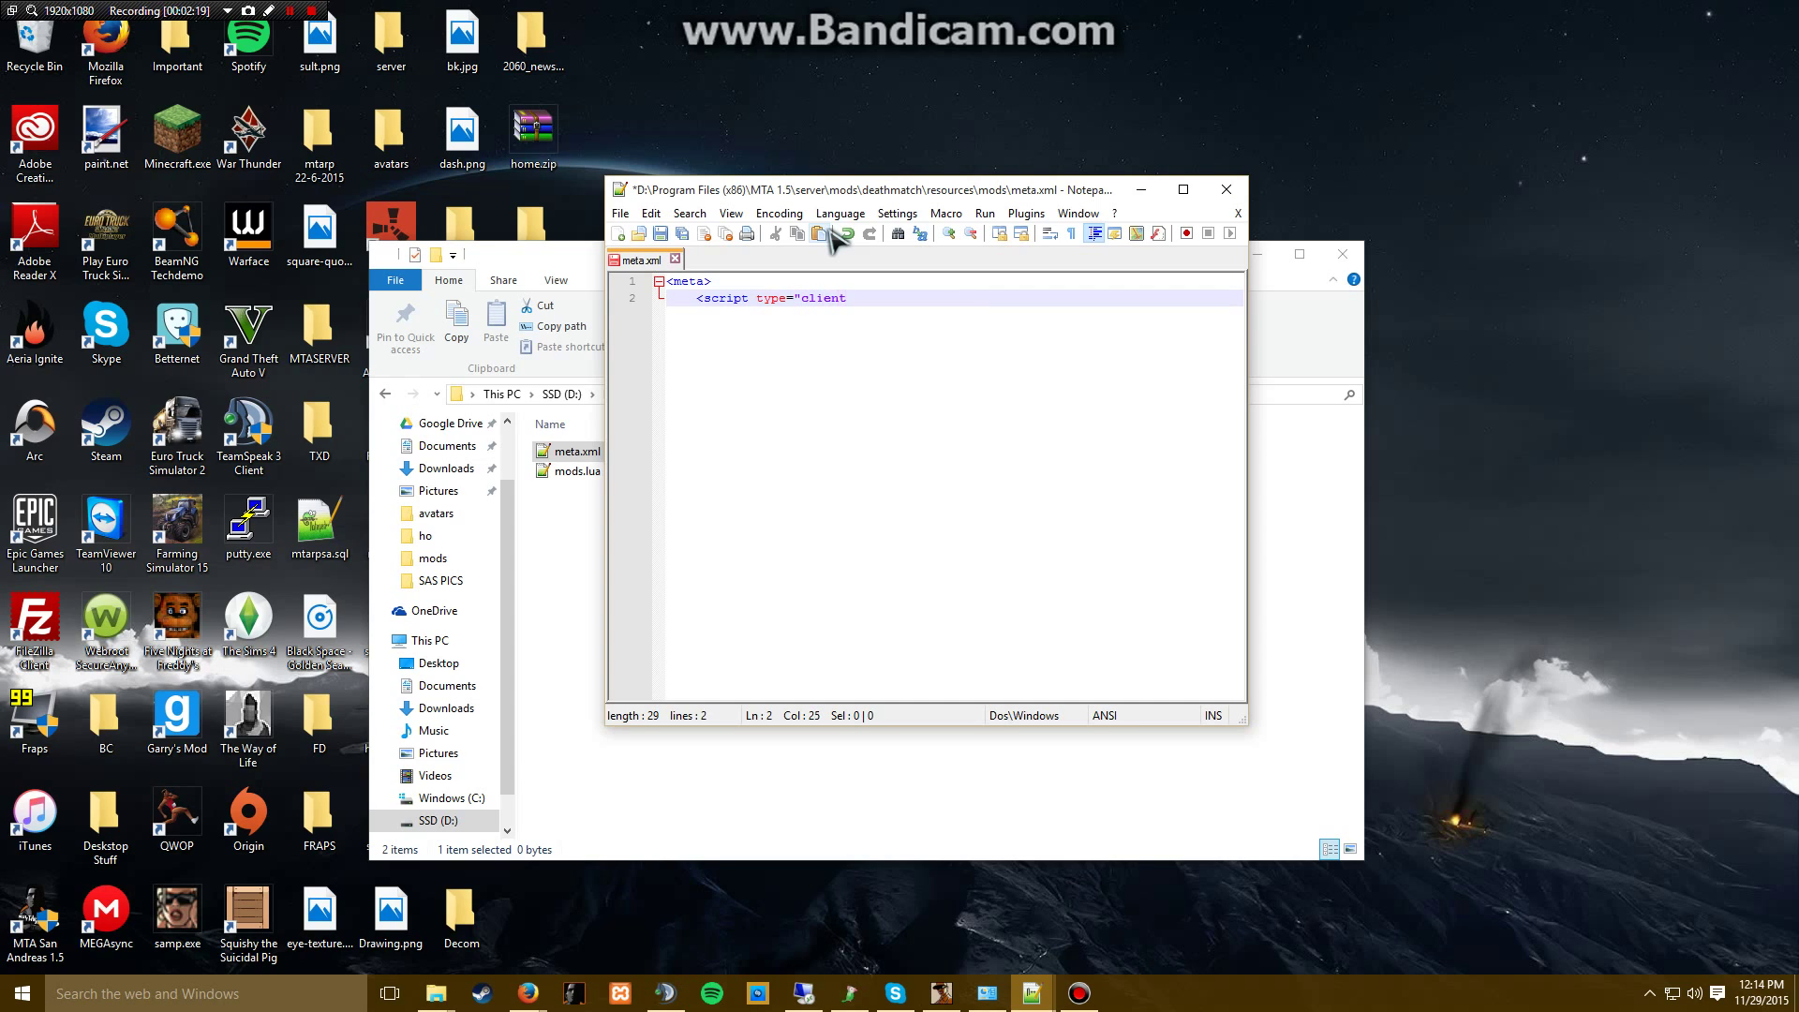
text(" src=)
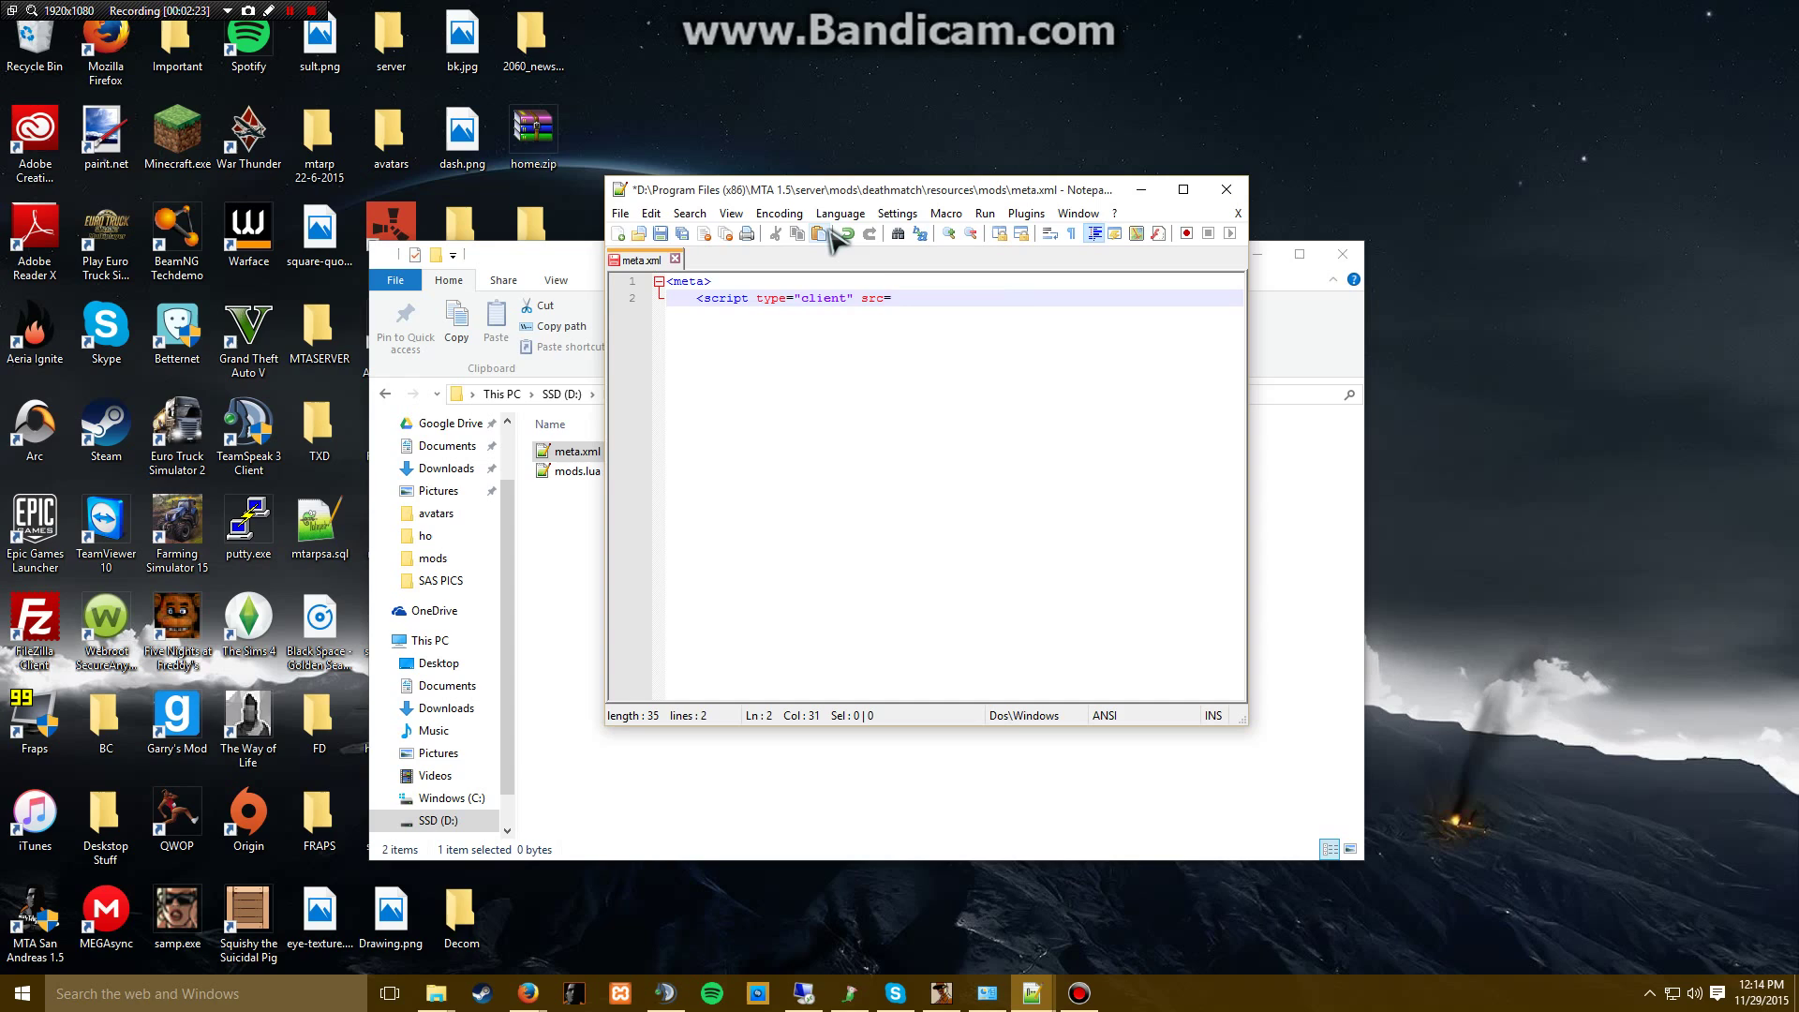
text(mods.)
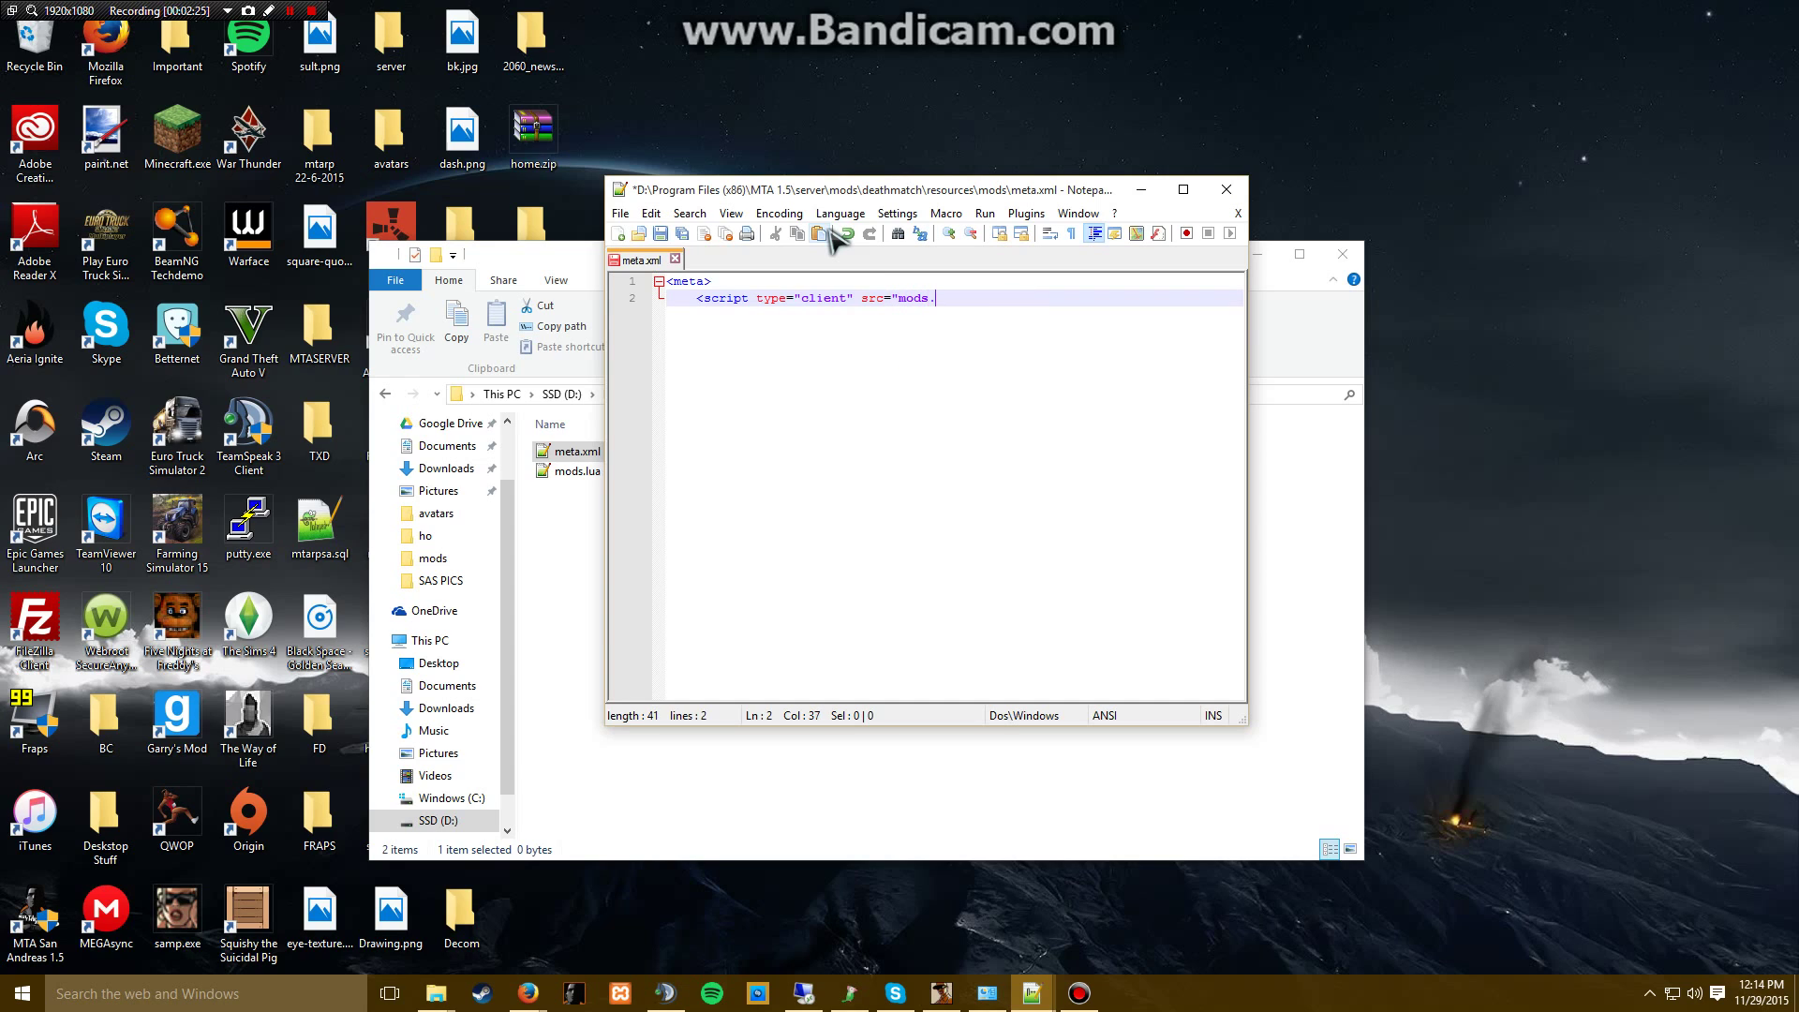
text(lua" />)
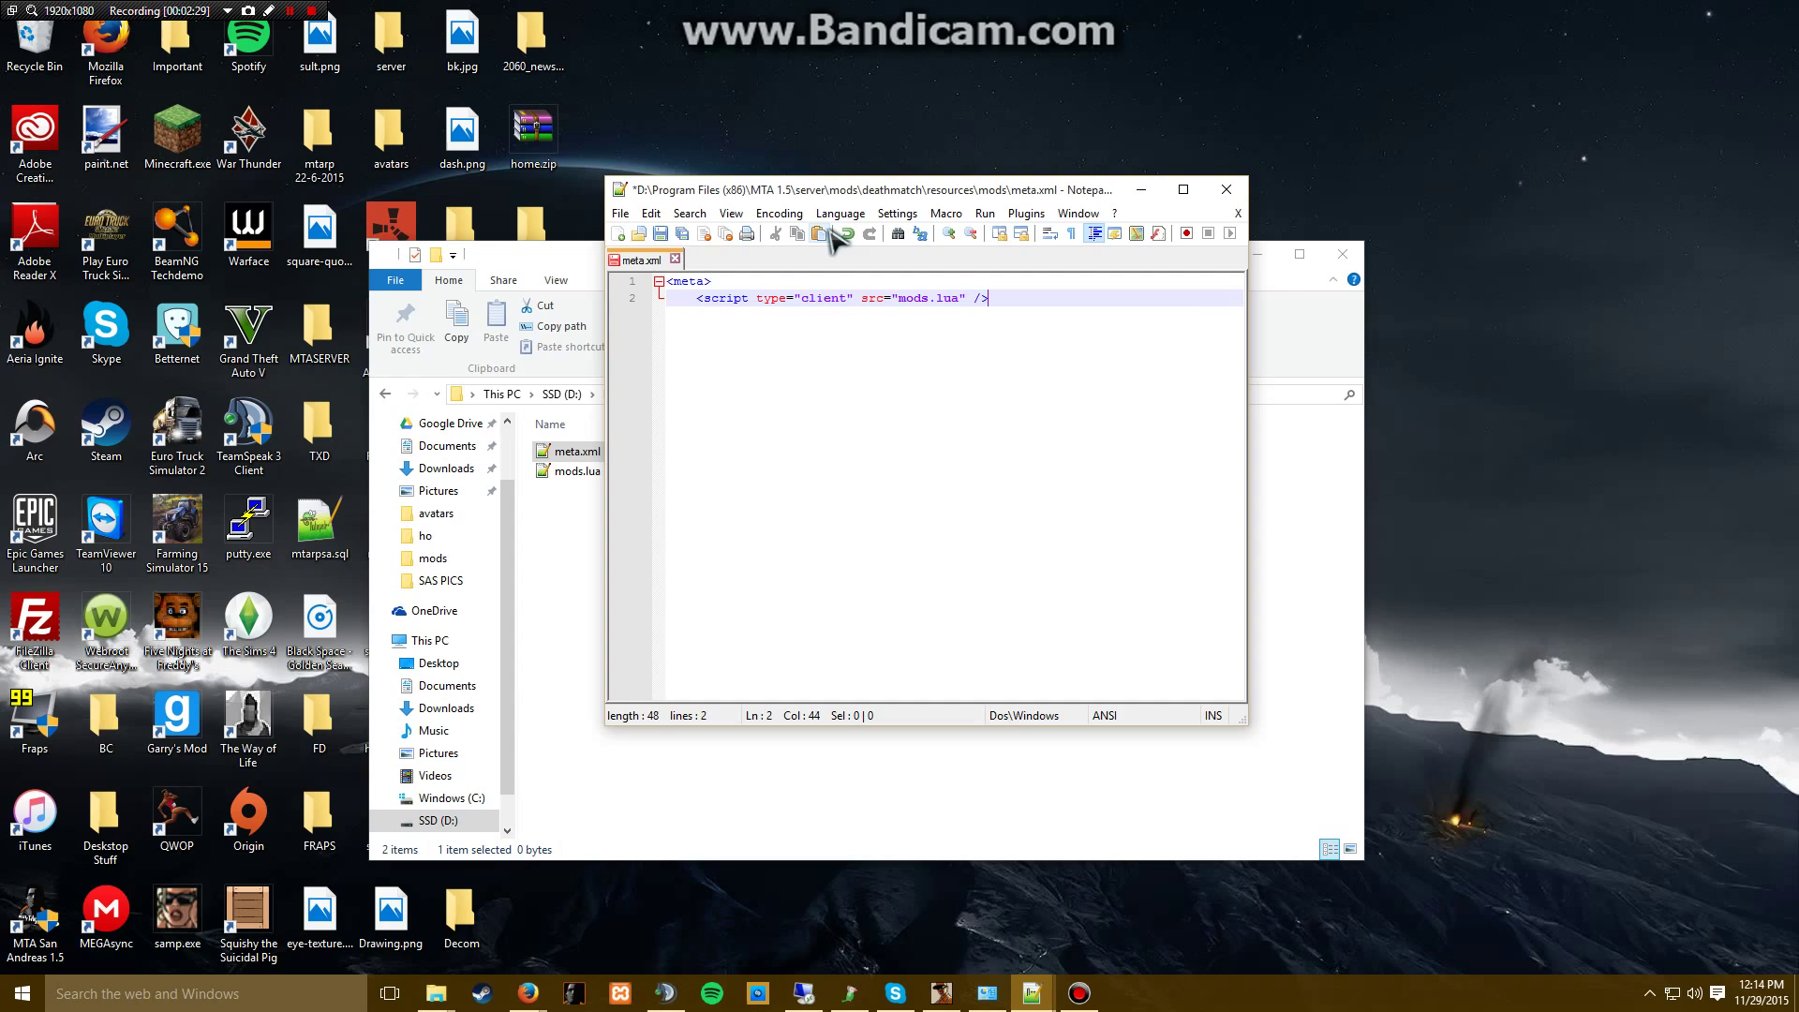
key(enter)
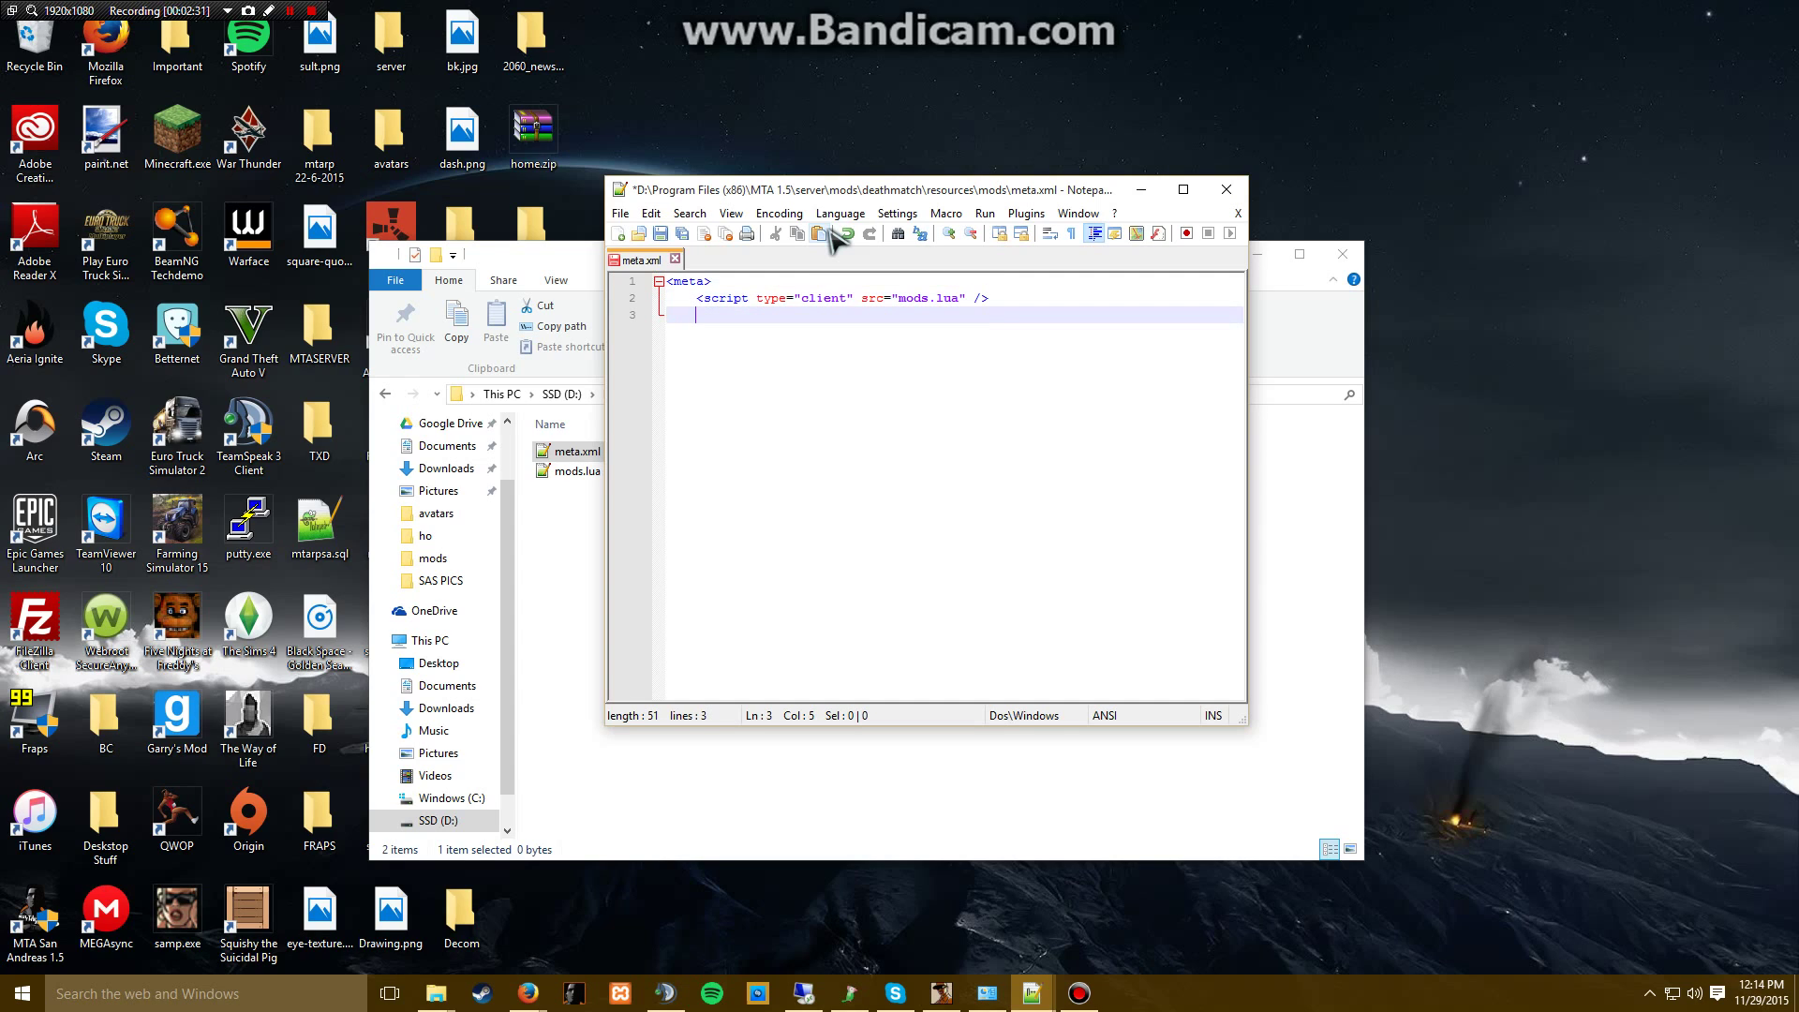
text(<f)
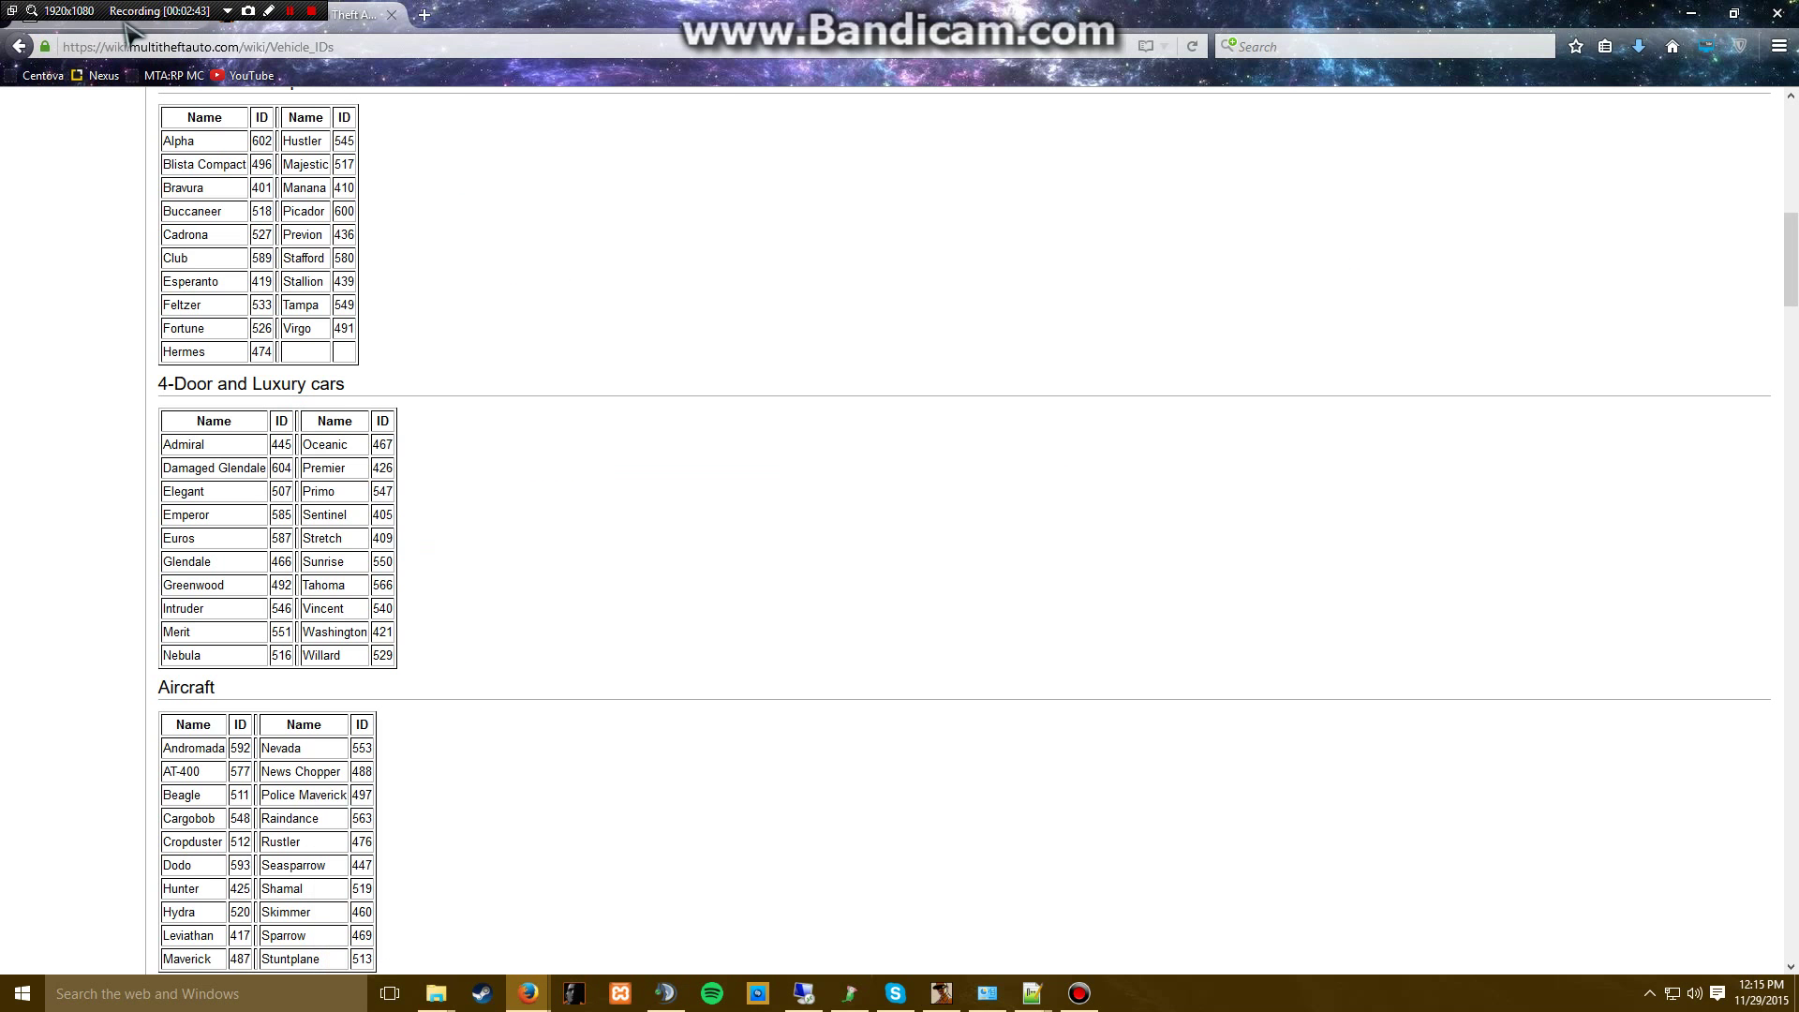
- Open Nissan GT2000 STICKER BOMB from gtaall's San Andreas cars list and scroll to Download
click(298, 46)
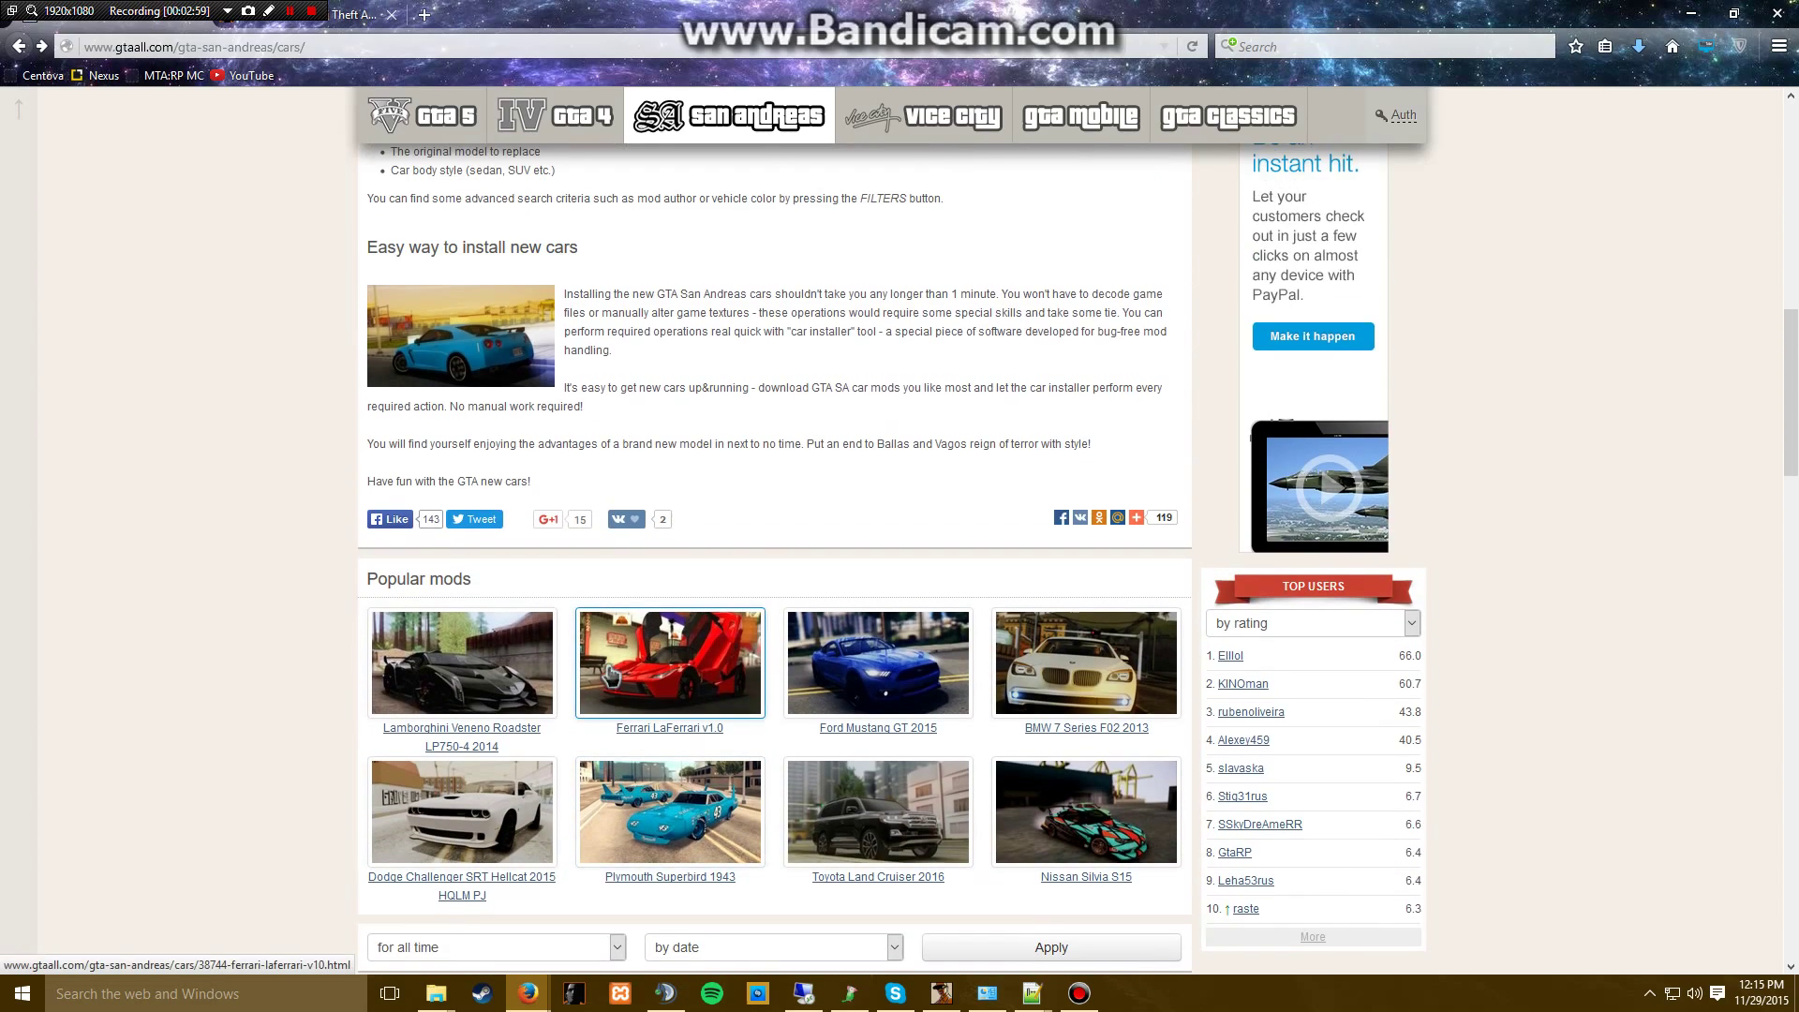
scroll(down, 3)
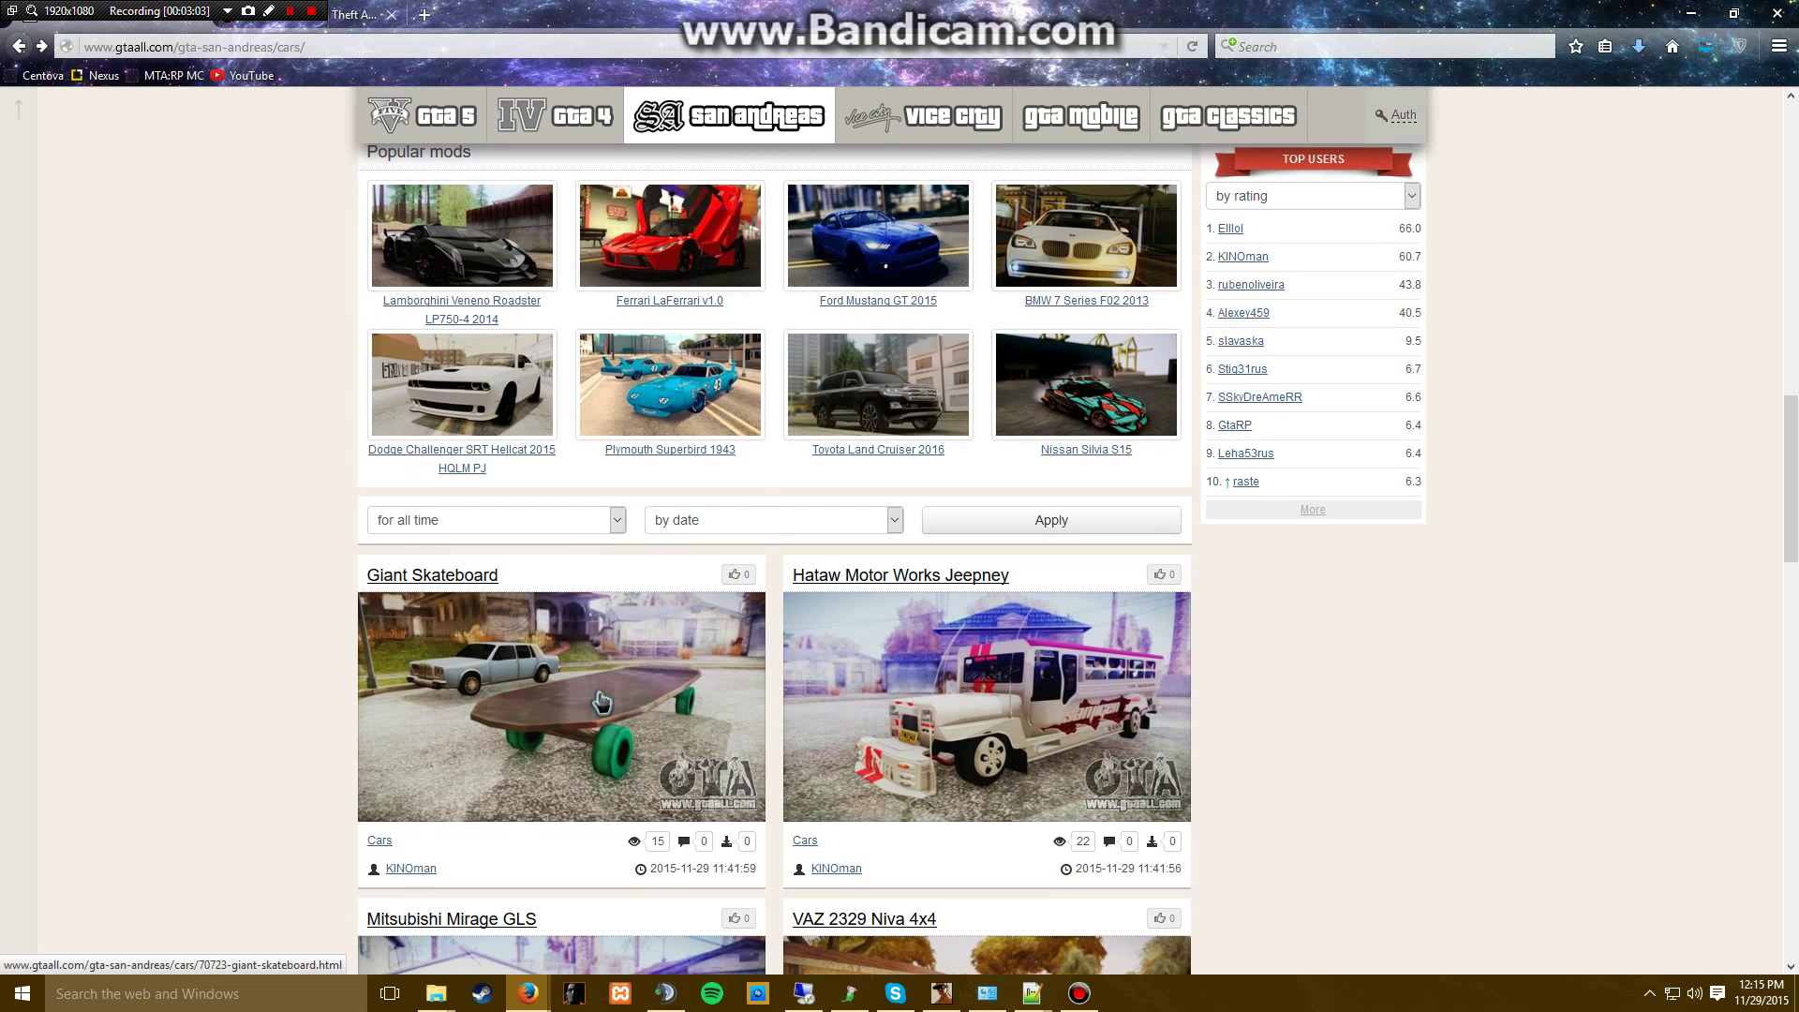
mouse_move(910, 471)
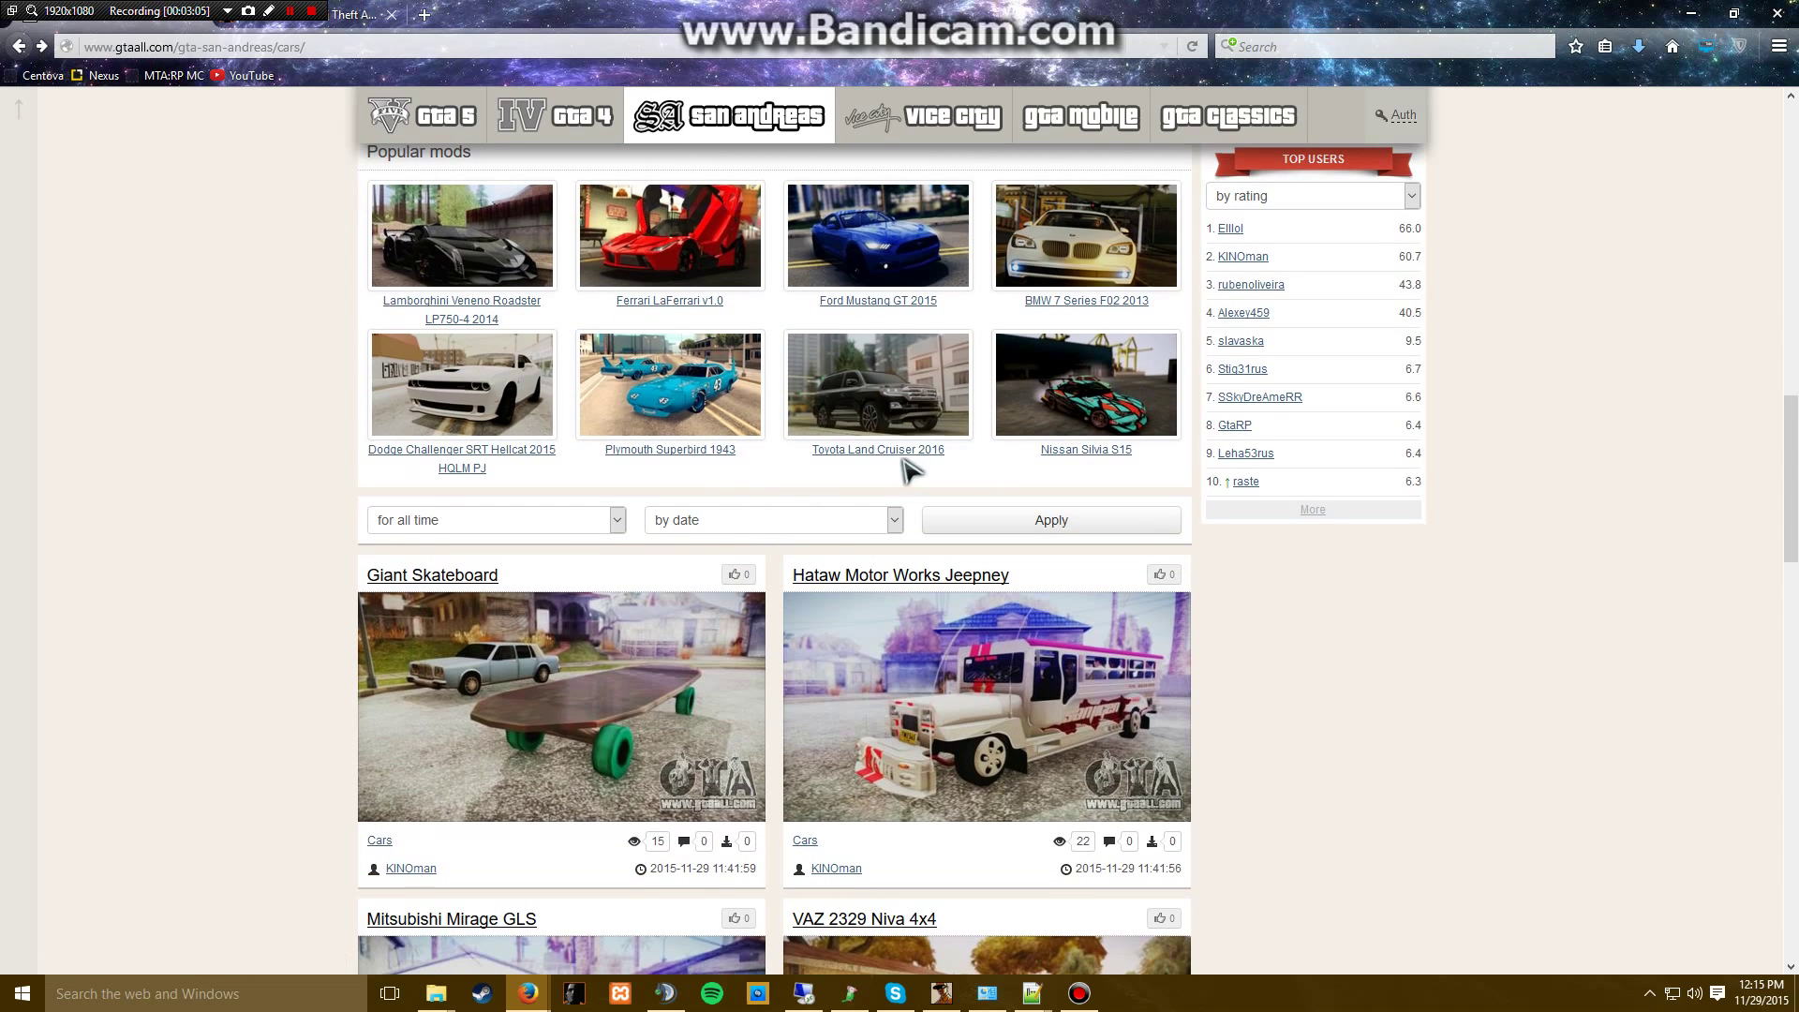
scroll(down, 3)
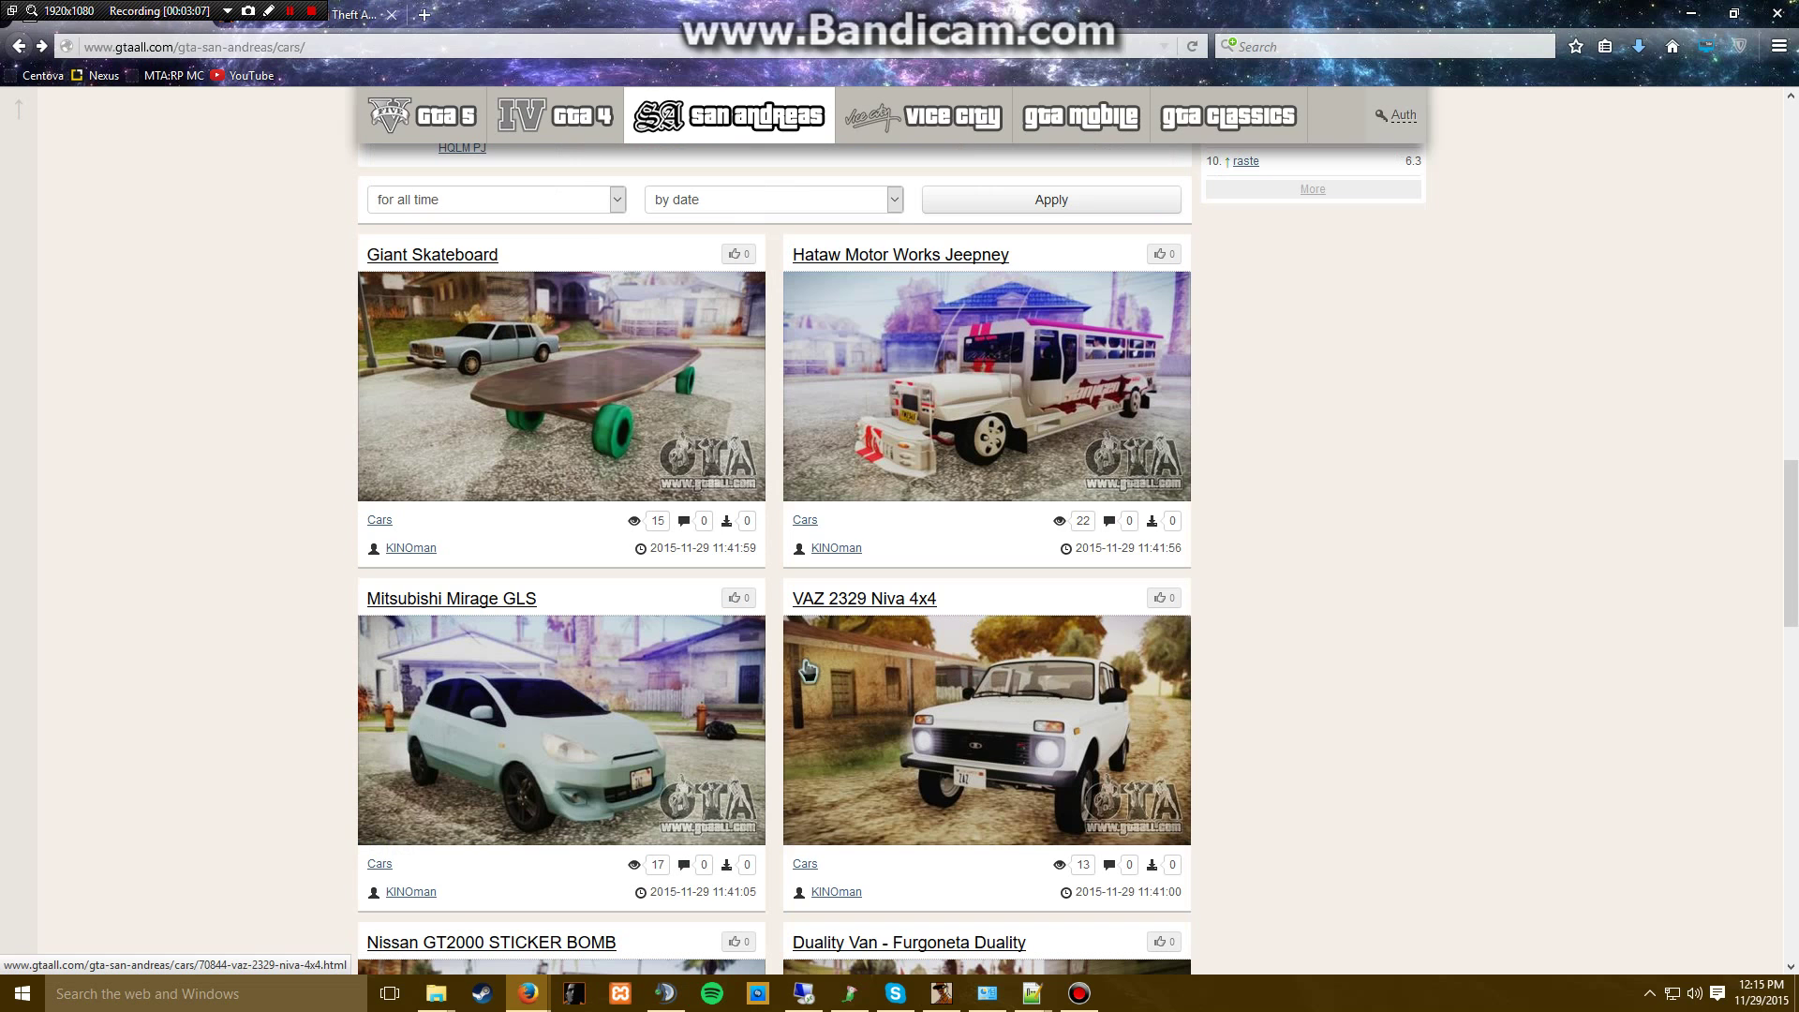
scroll(down, 3)
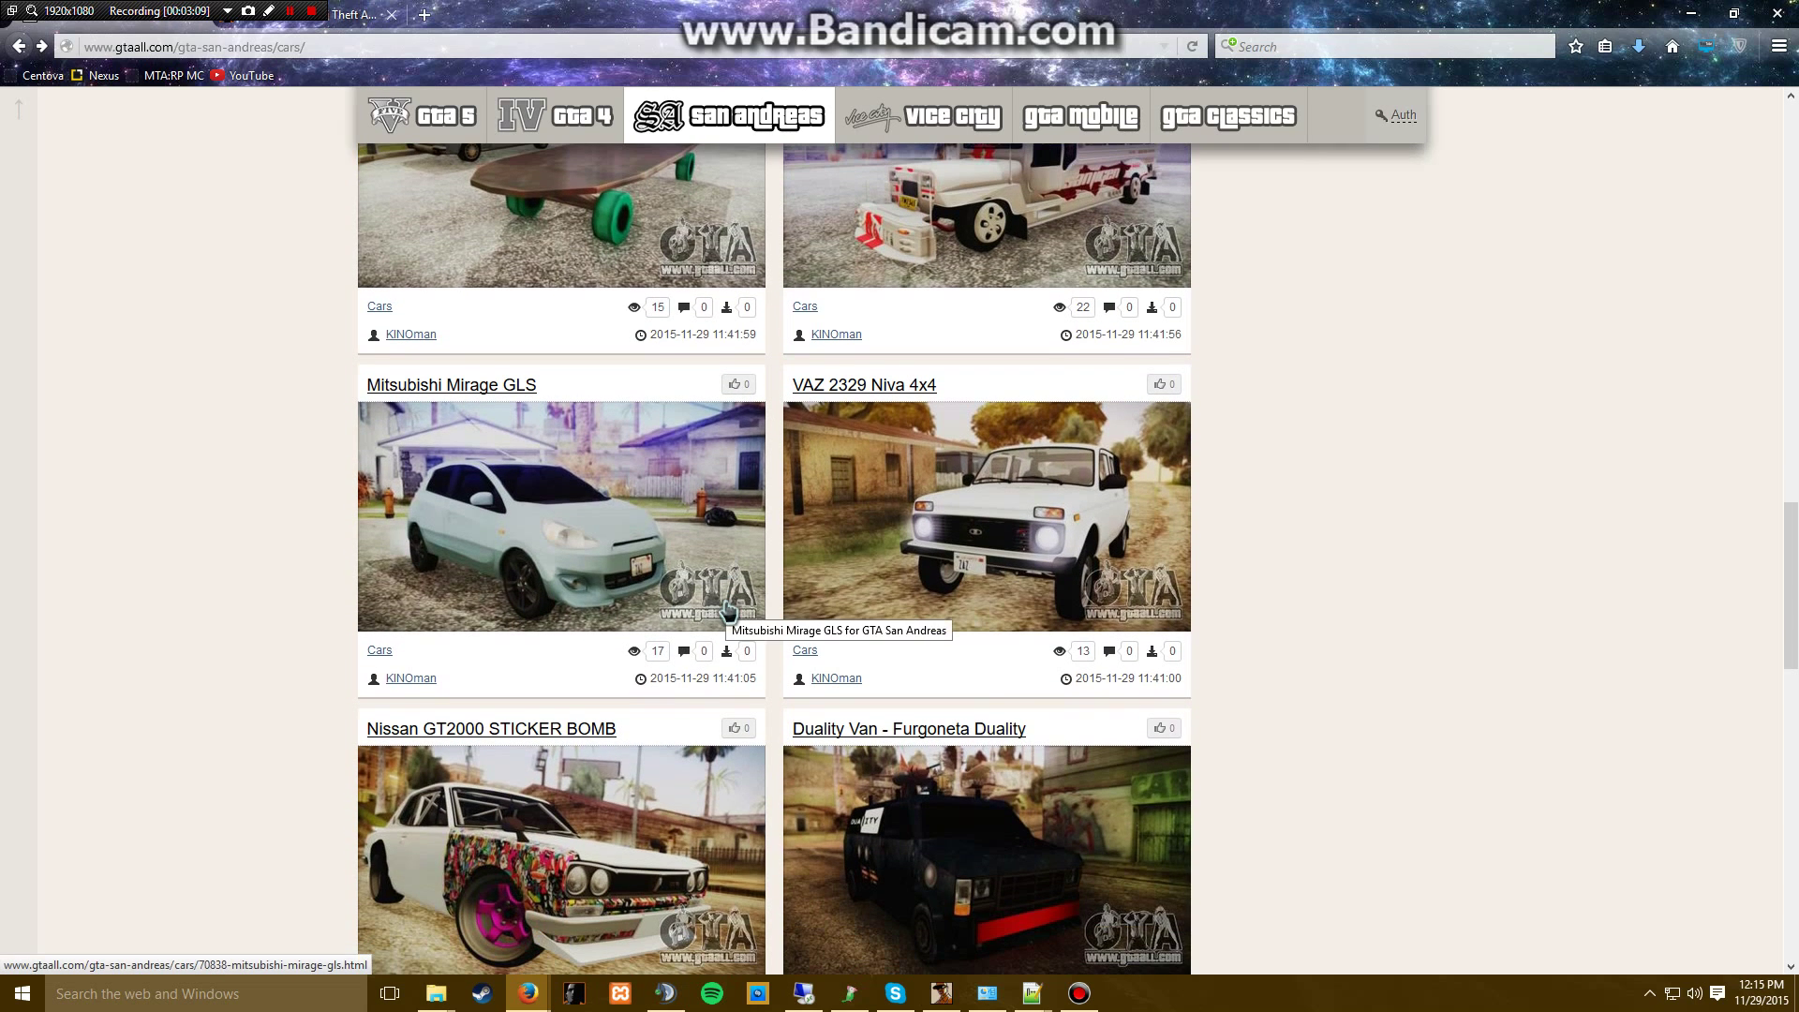
scroll(down, 3)
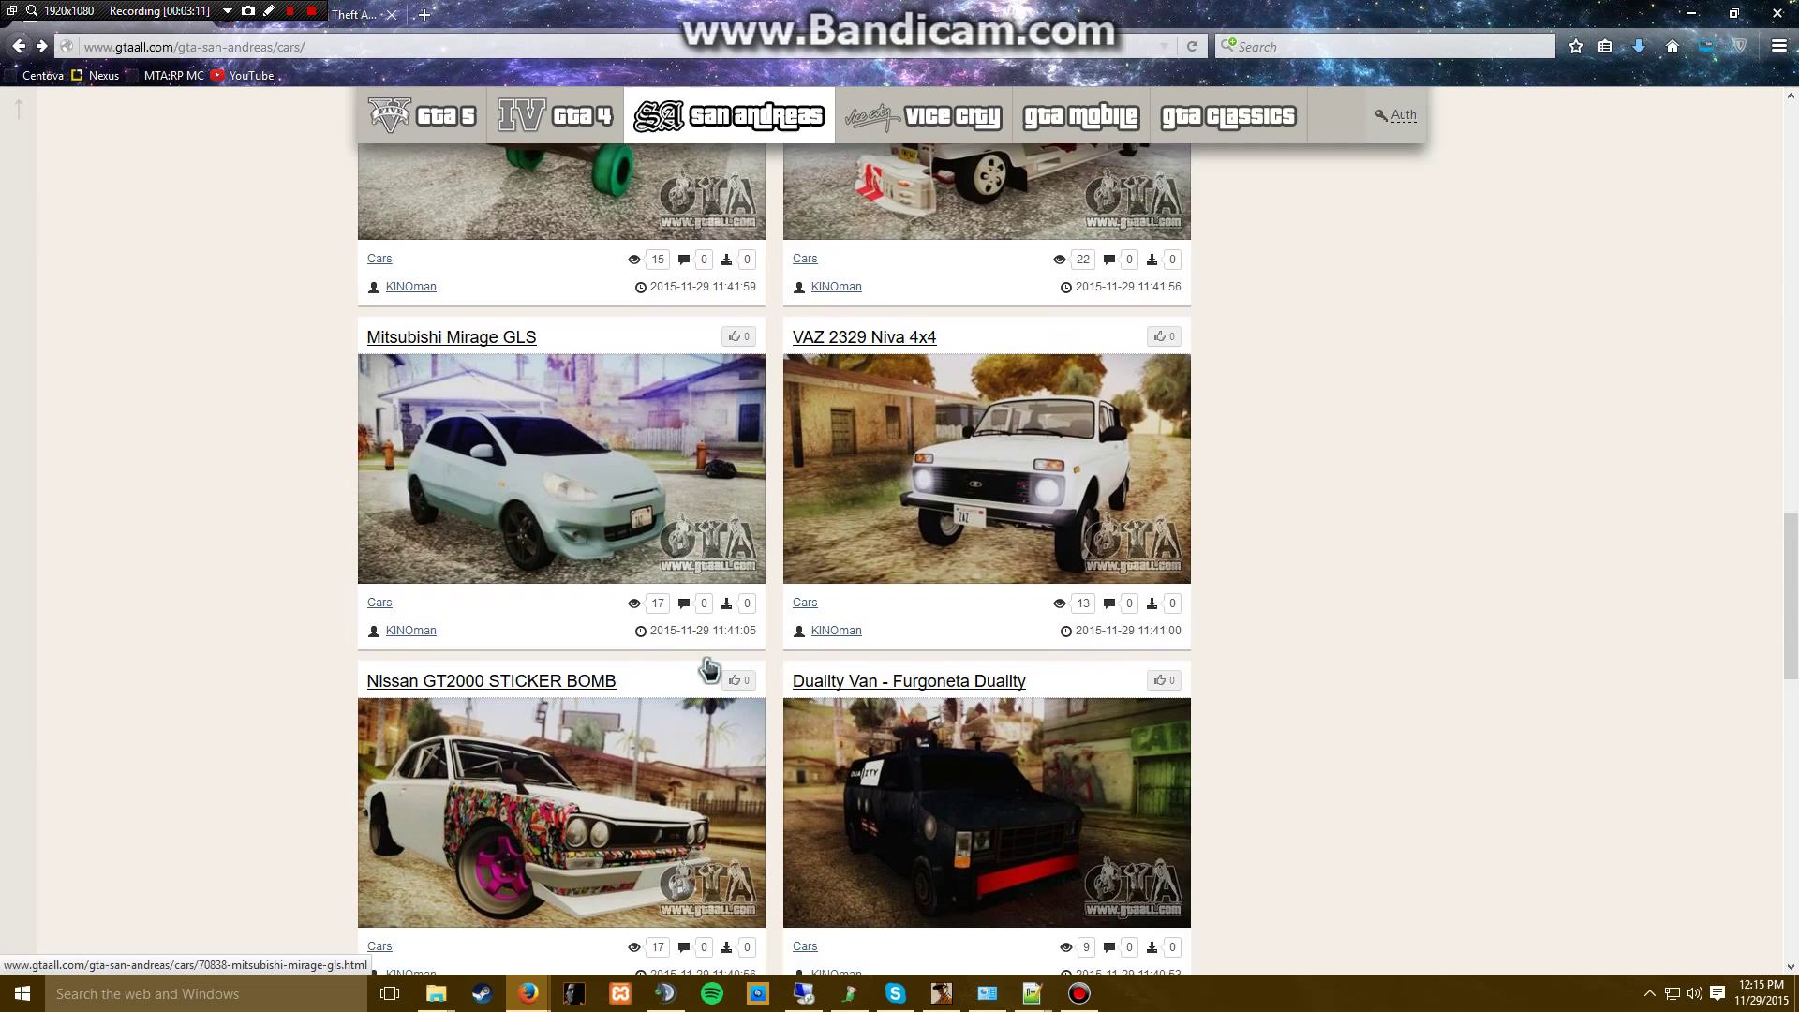
click(486, 680)
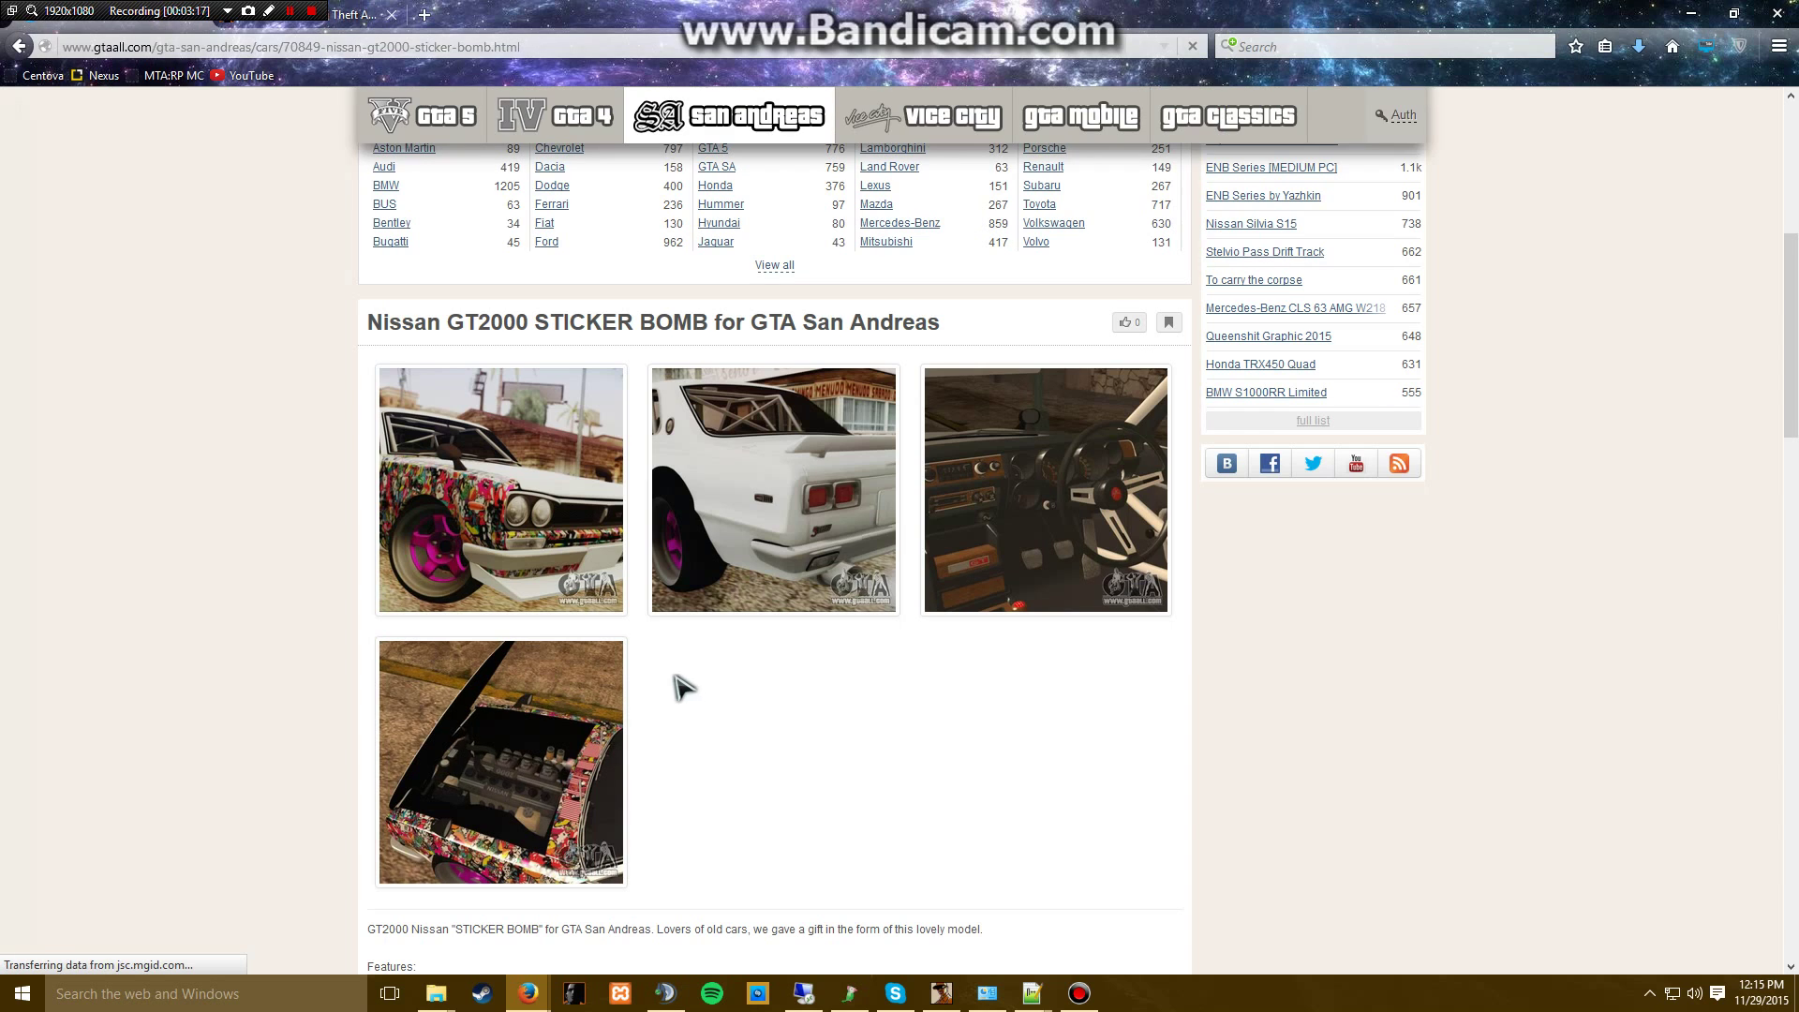
mouse_move(761, 723)
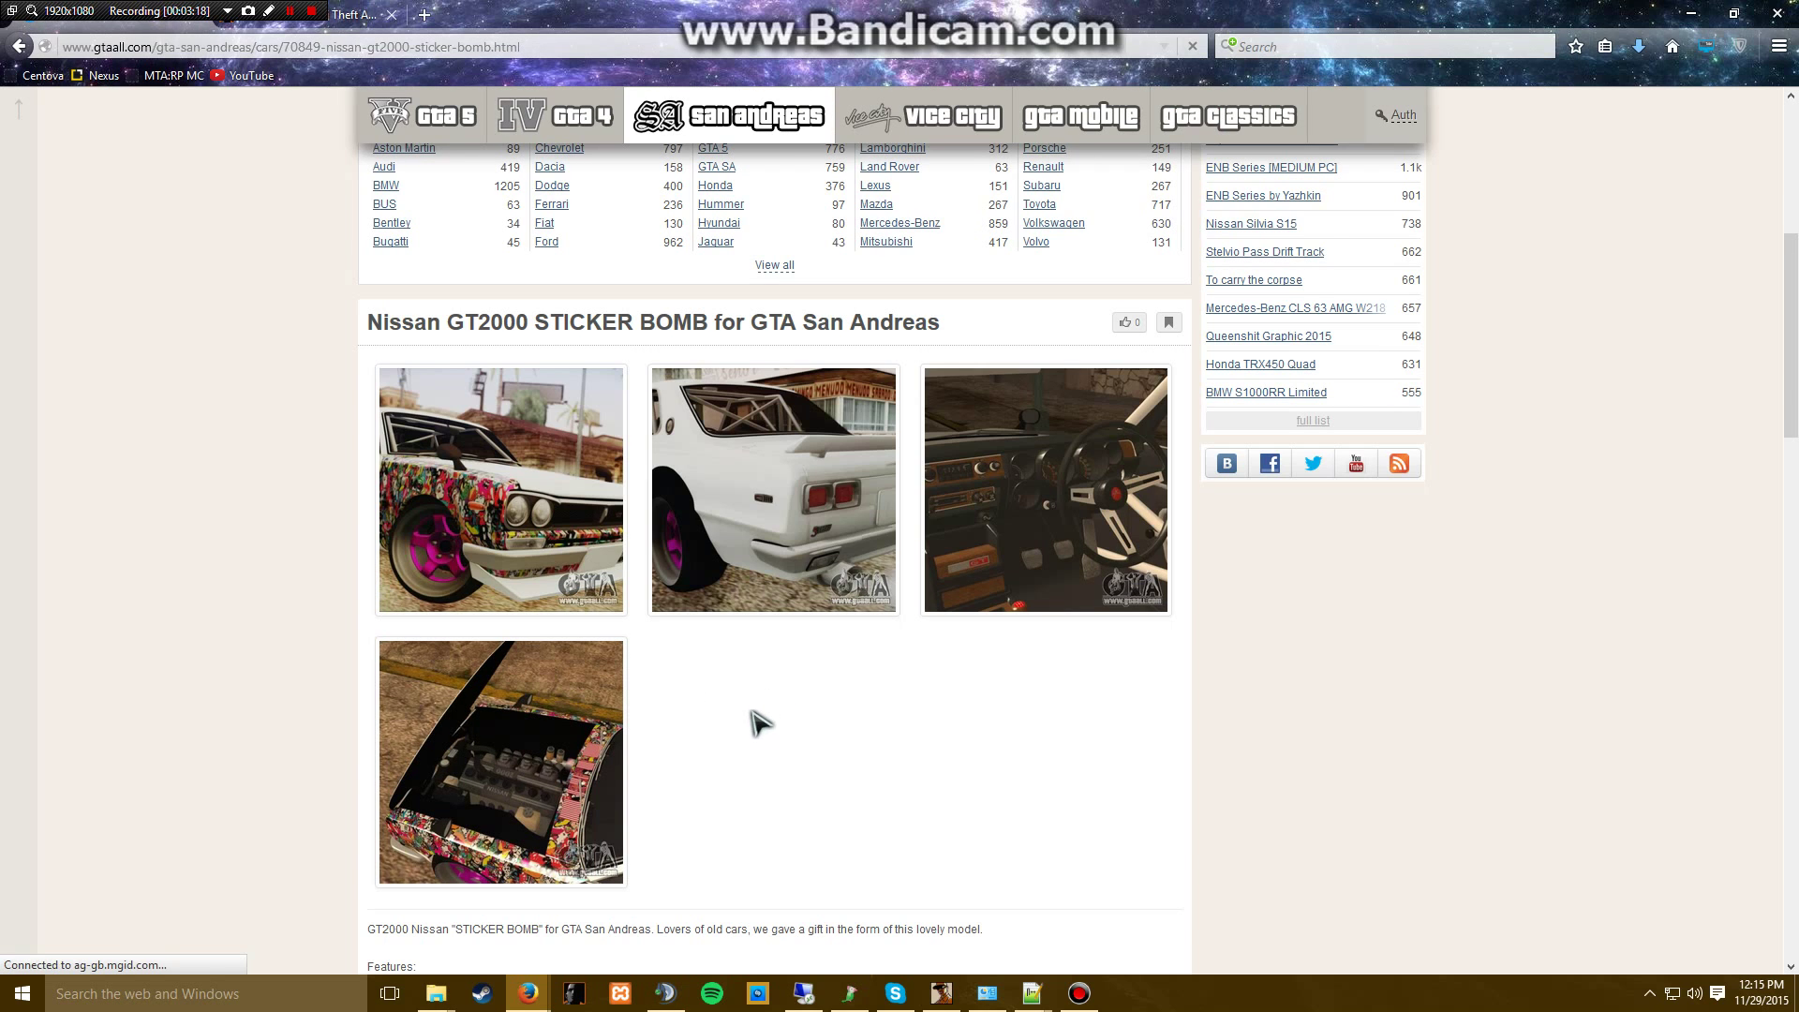
scroll(down, 3)
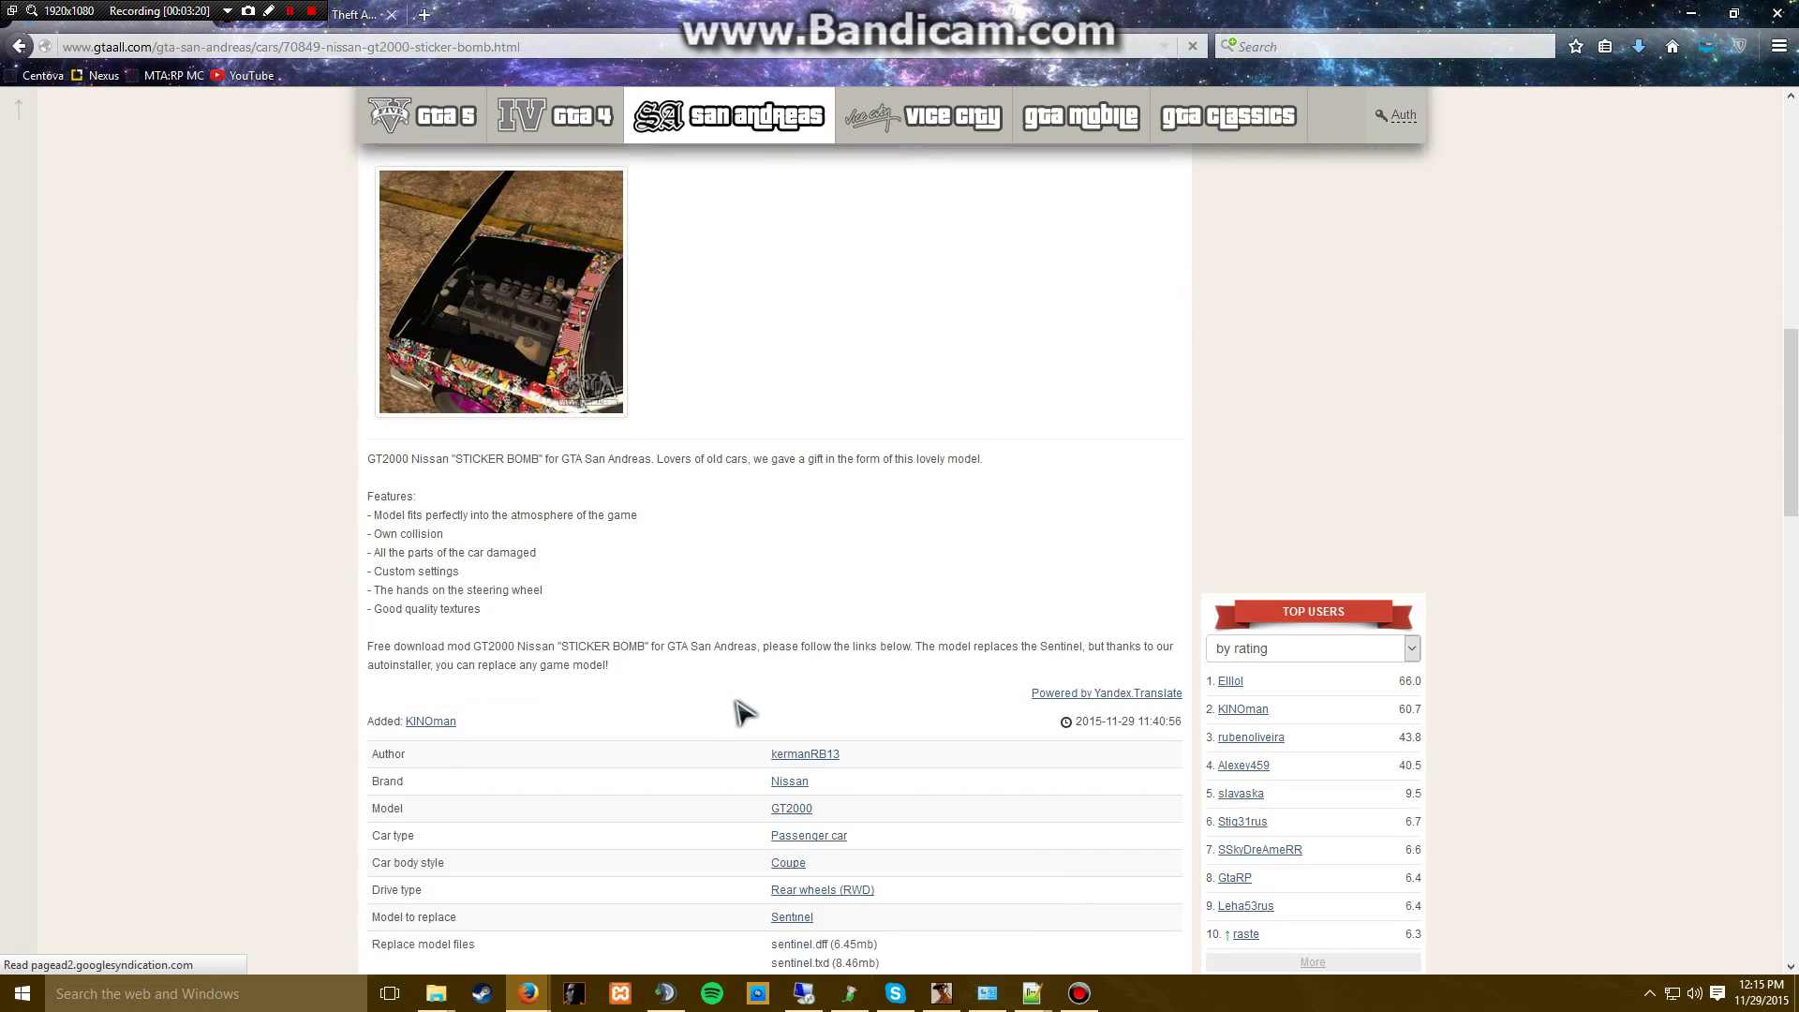
scroll(down, 3)
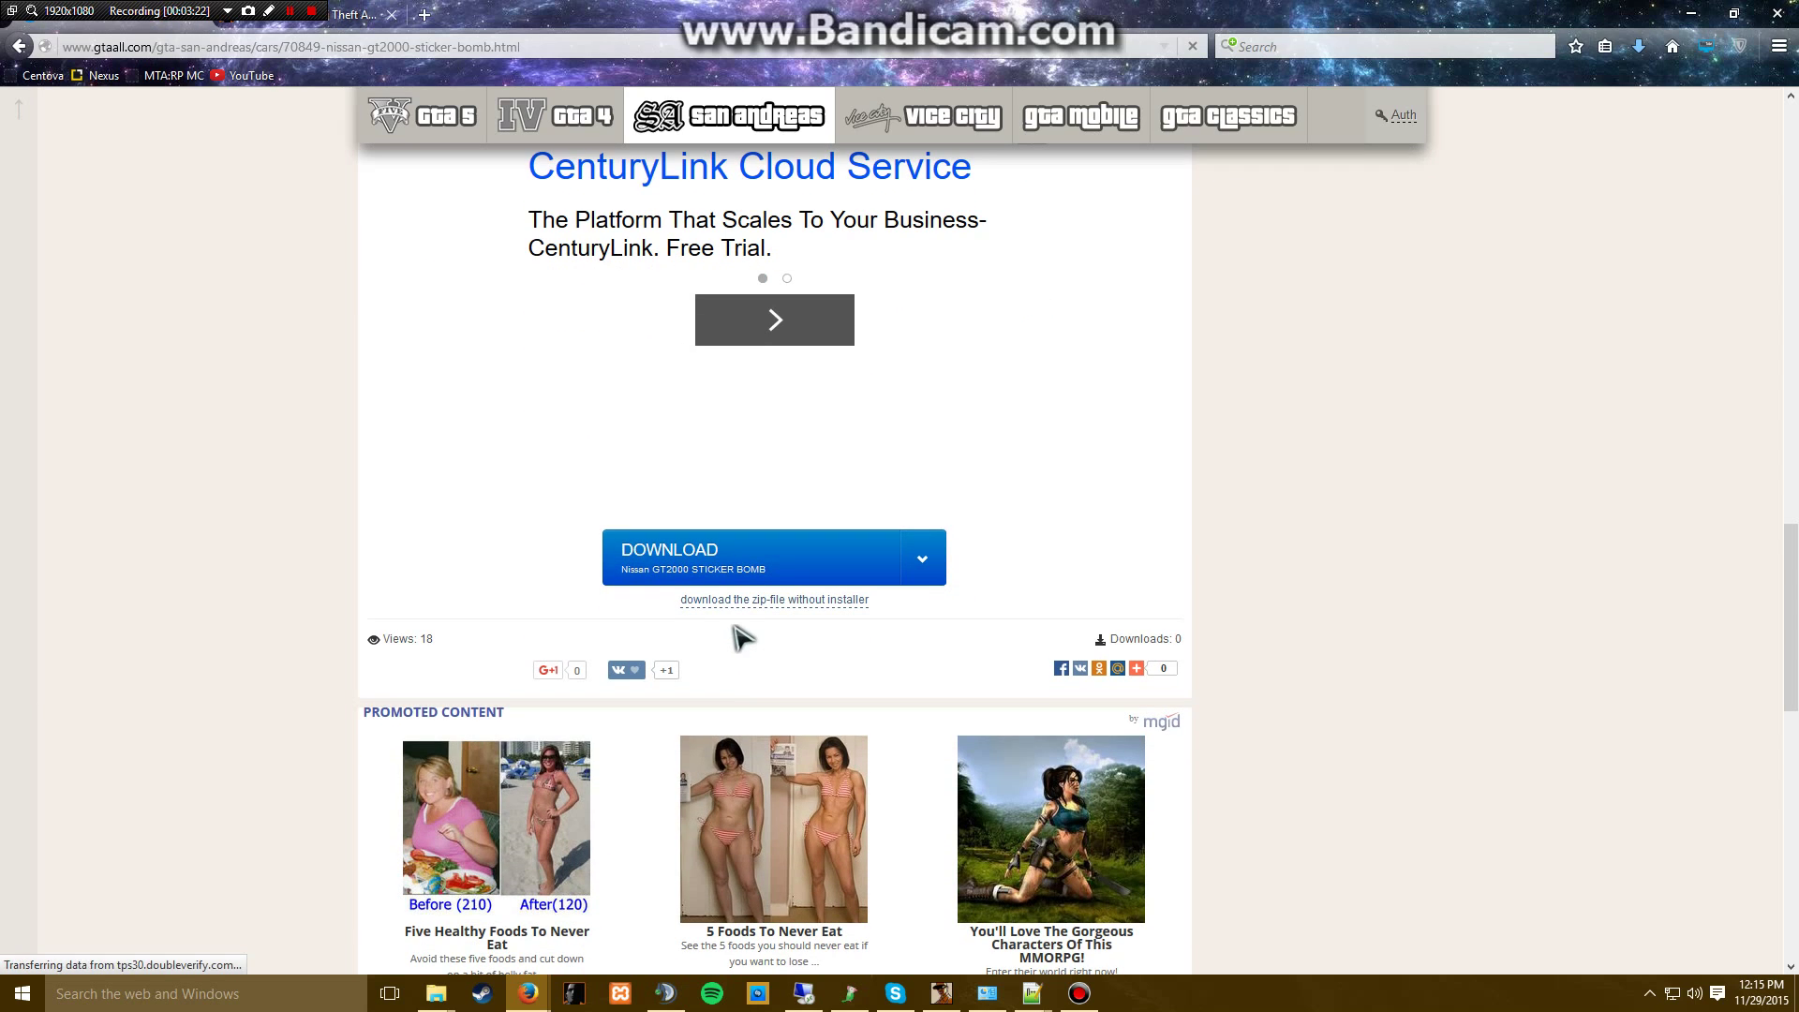
mouse_move(746, 612)
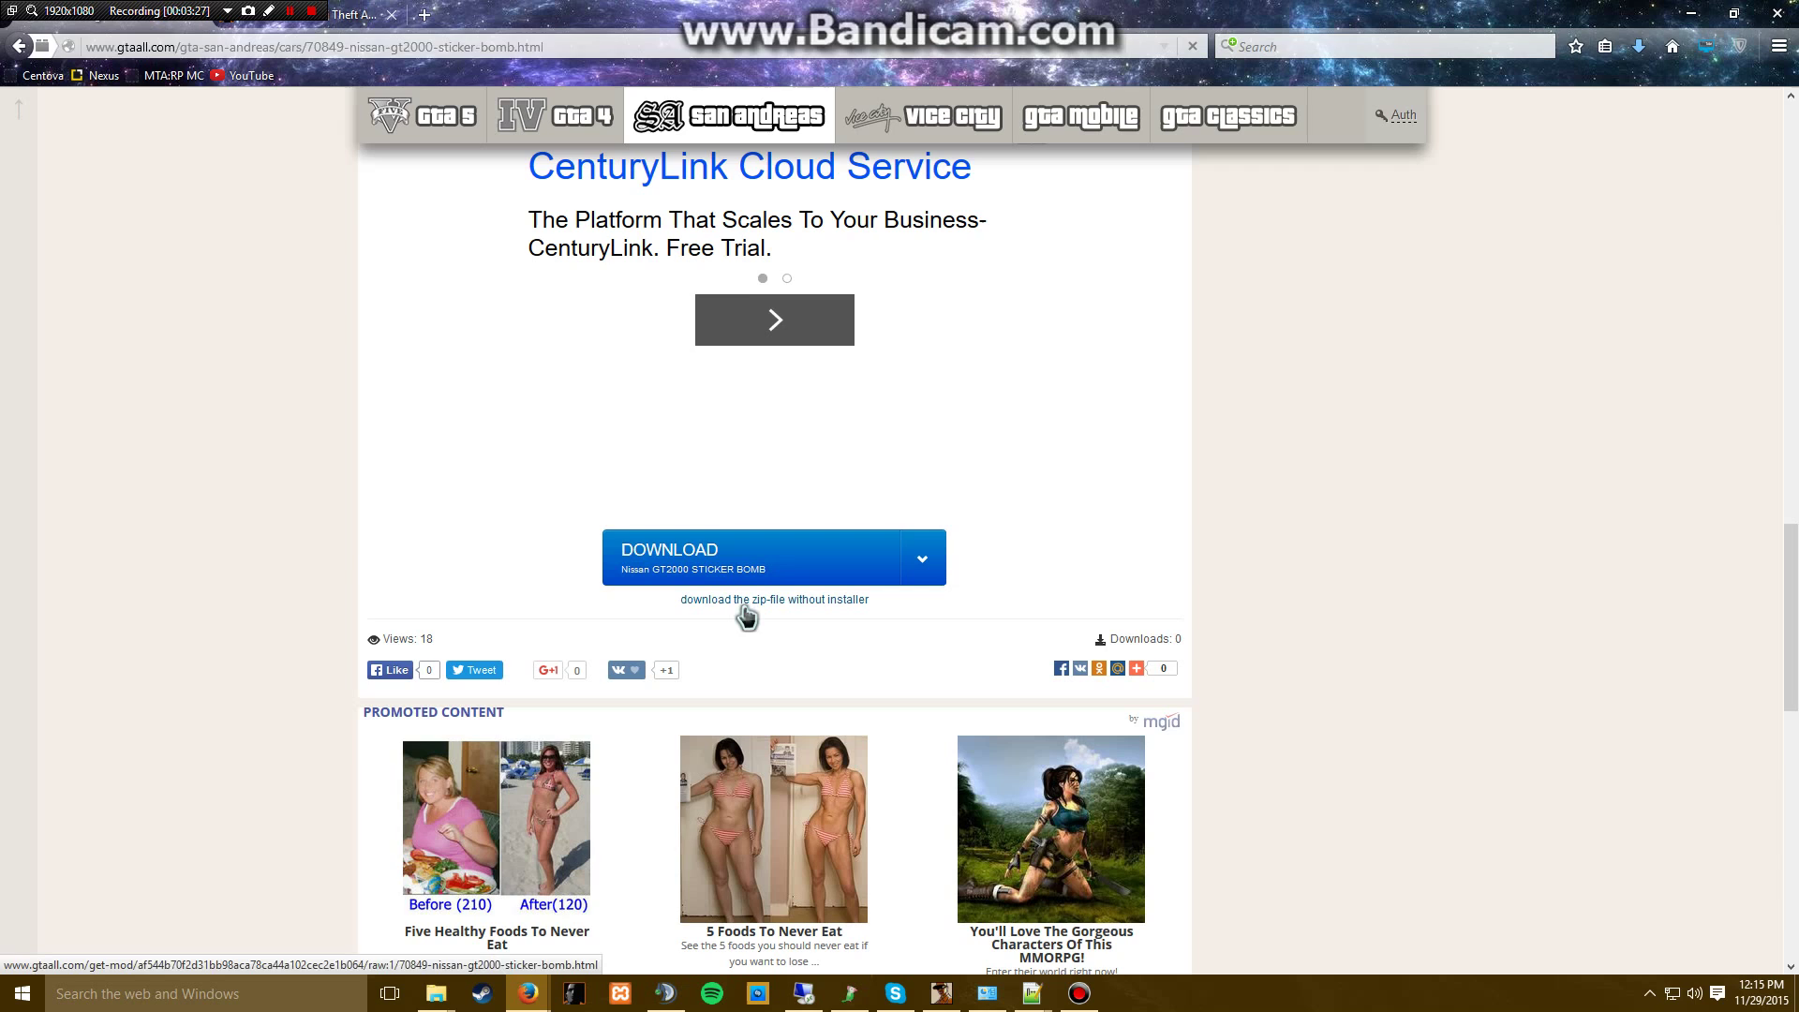
click(773, 599)
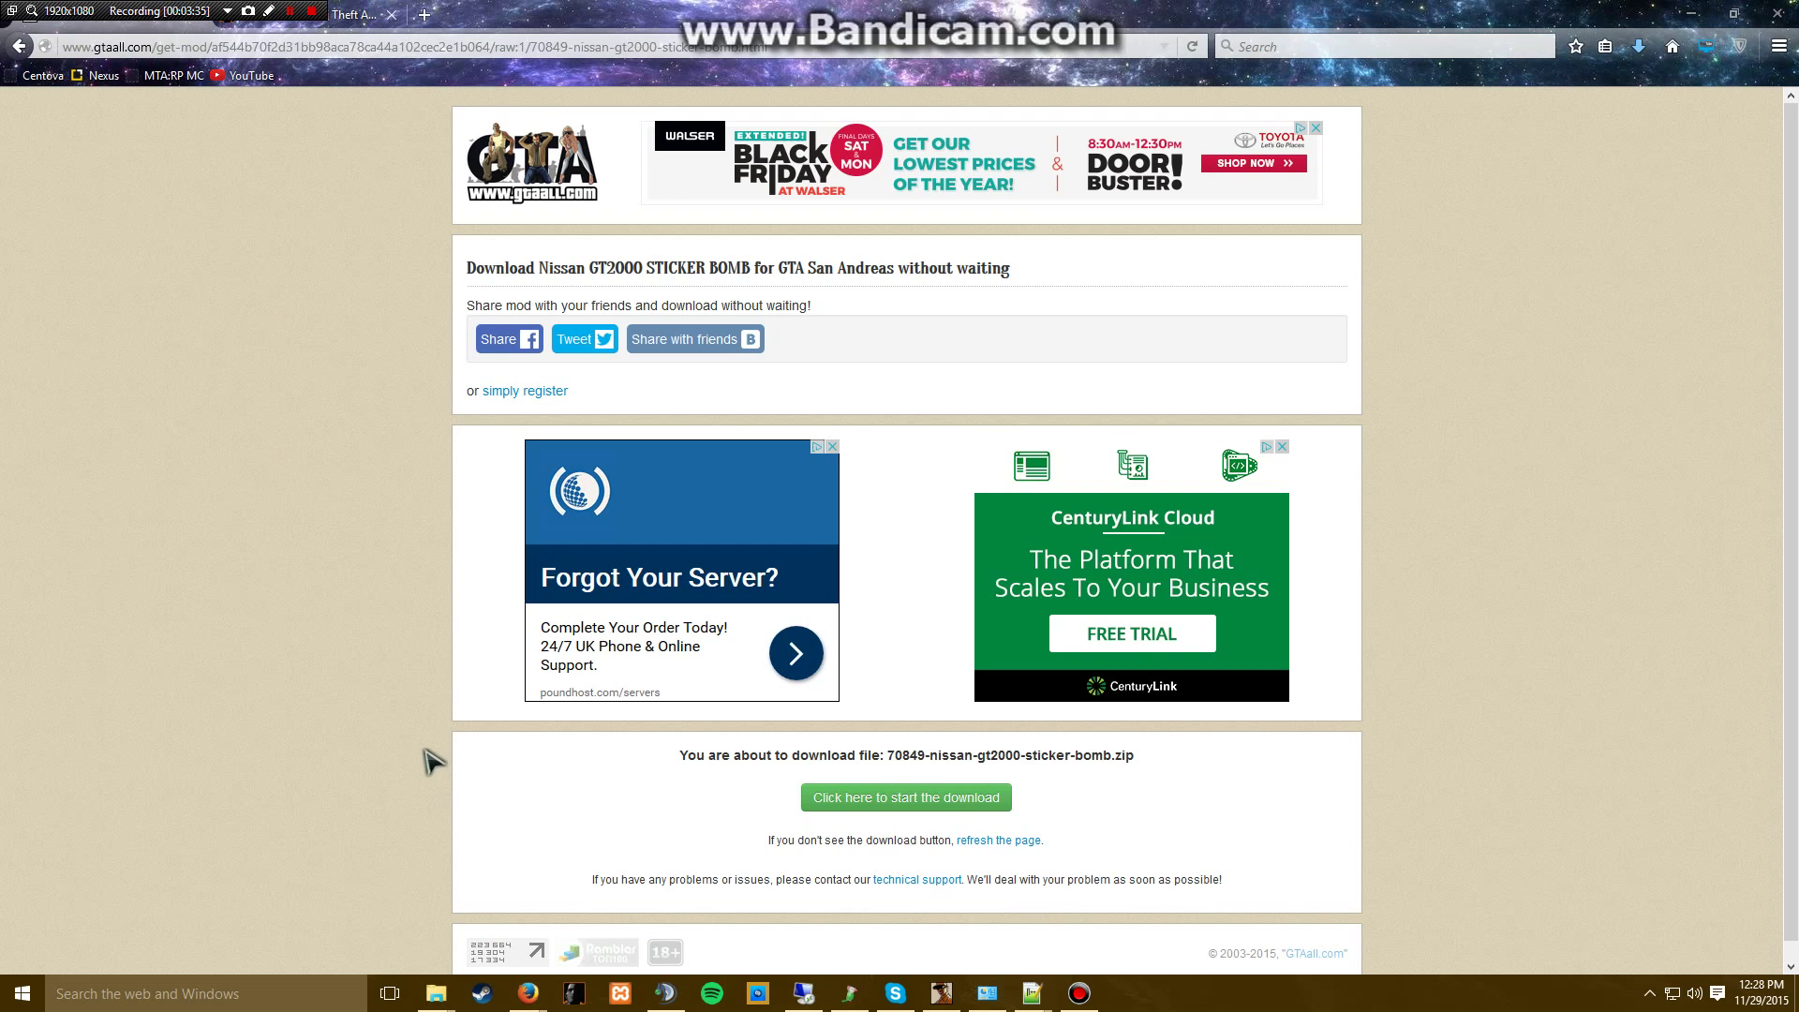
mouse_move(1085, 807)
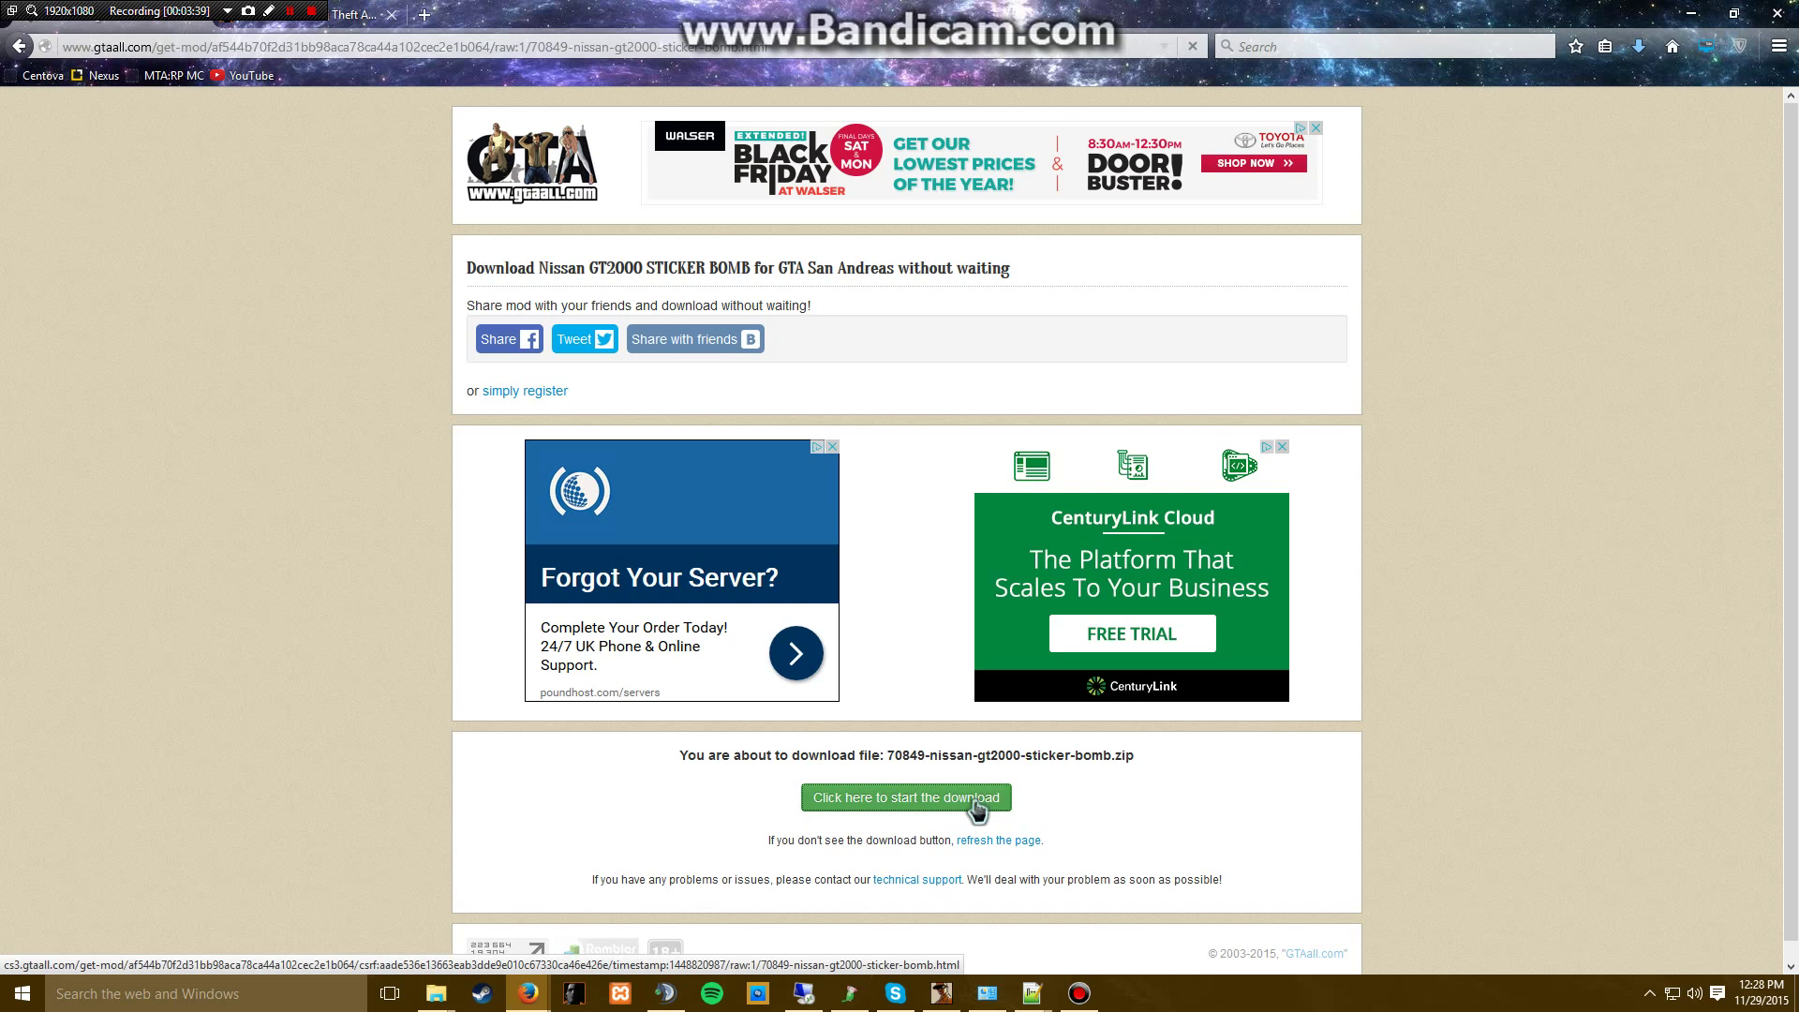
click(906, 797)
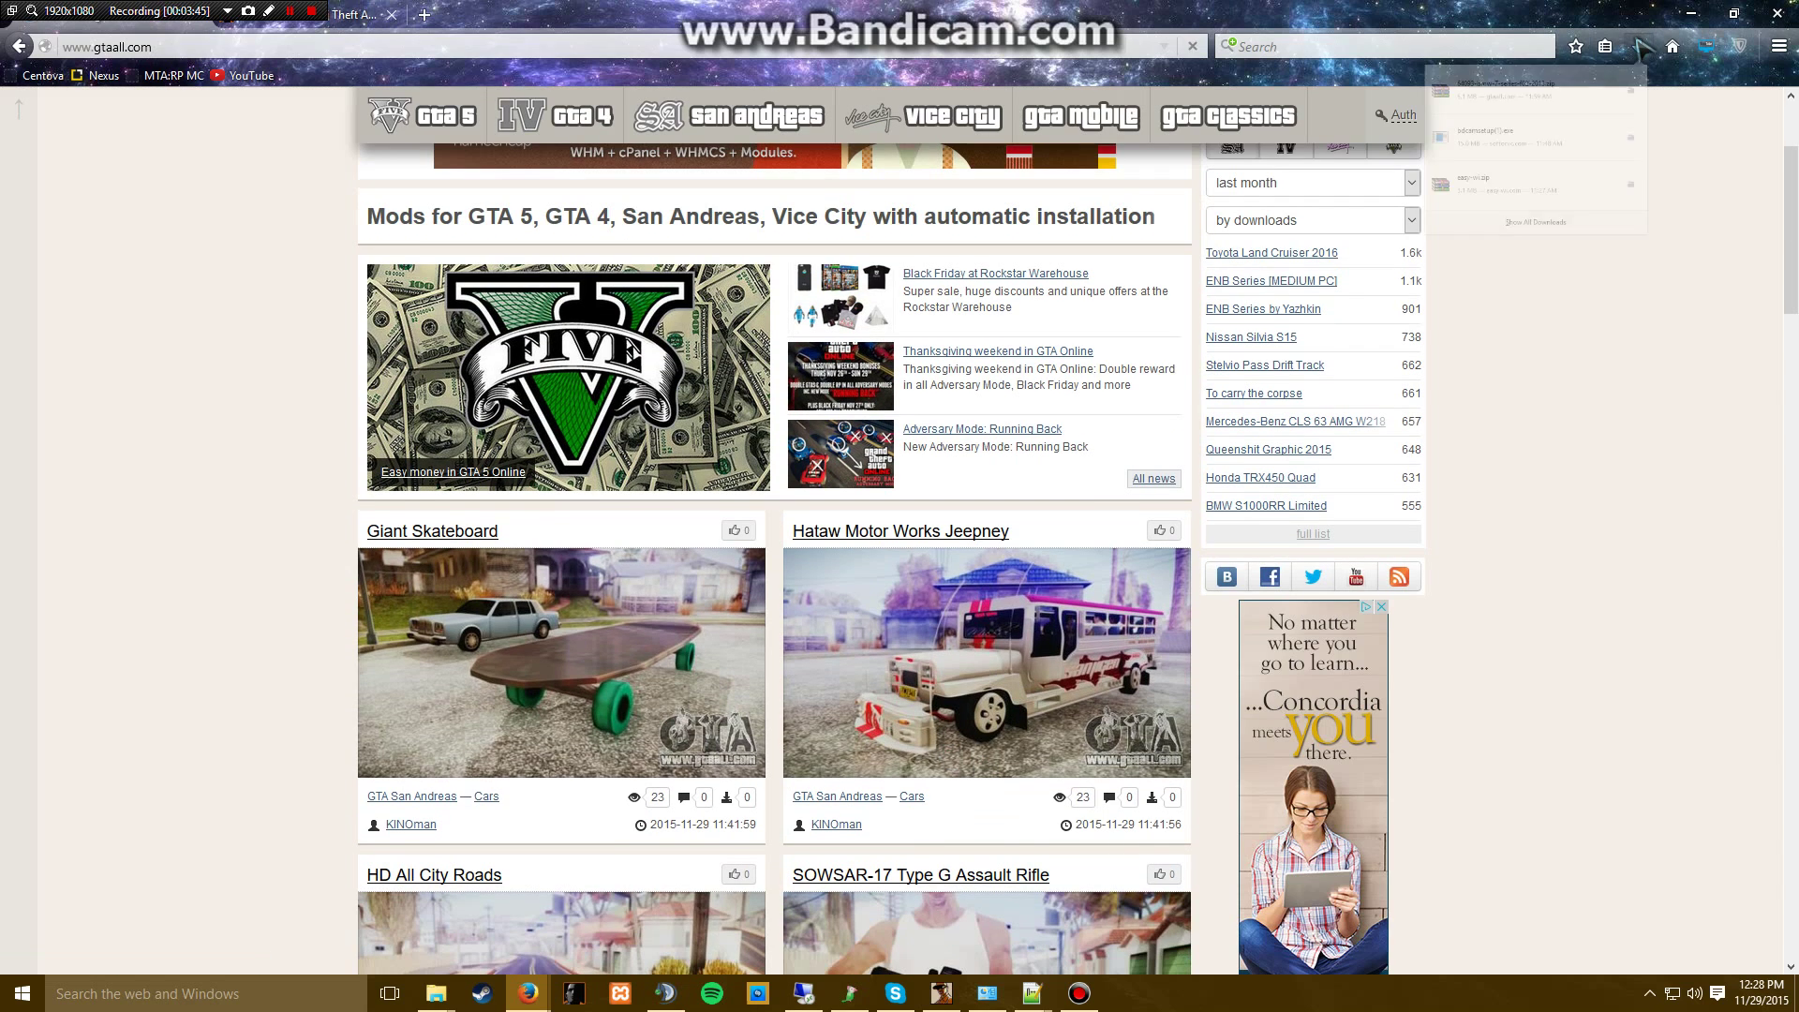
click(1636, 46)
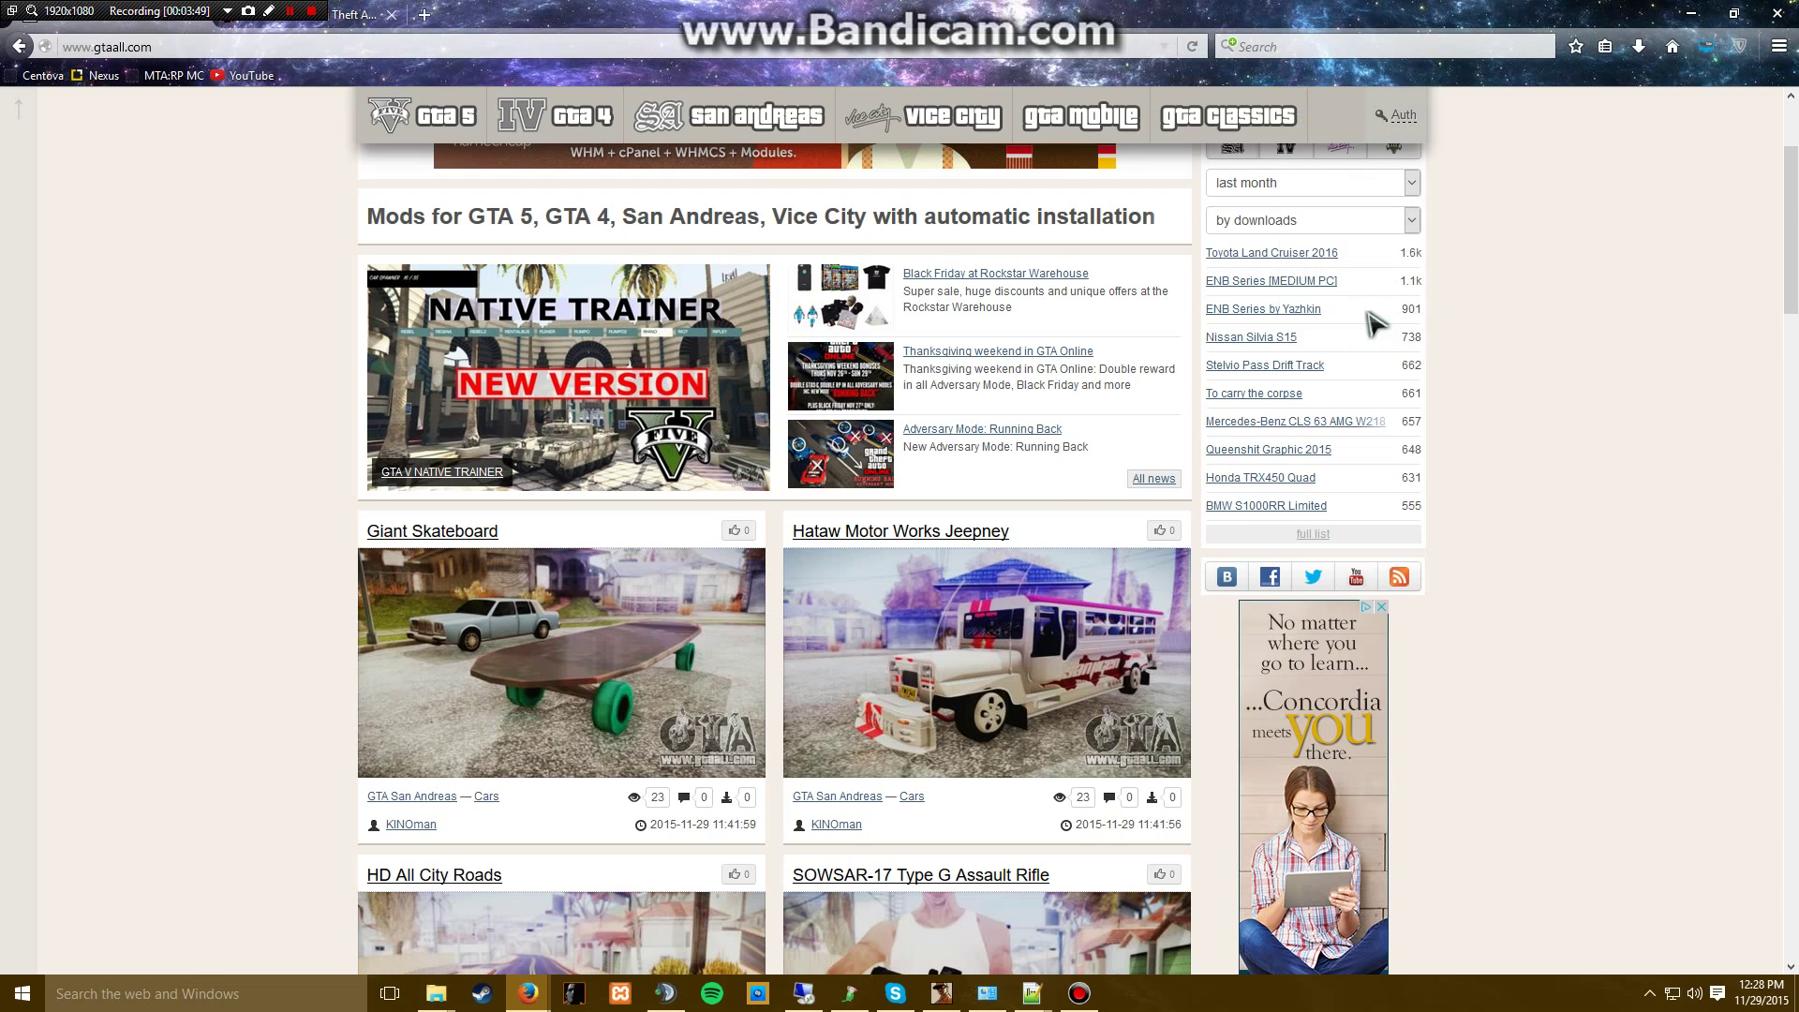
scroll(down, 3)
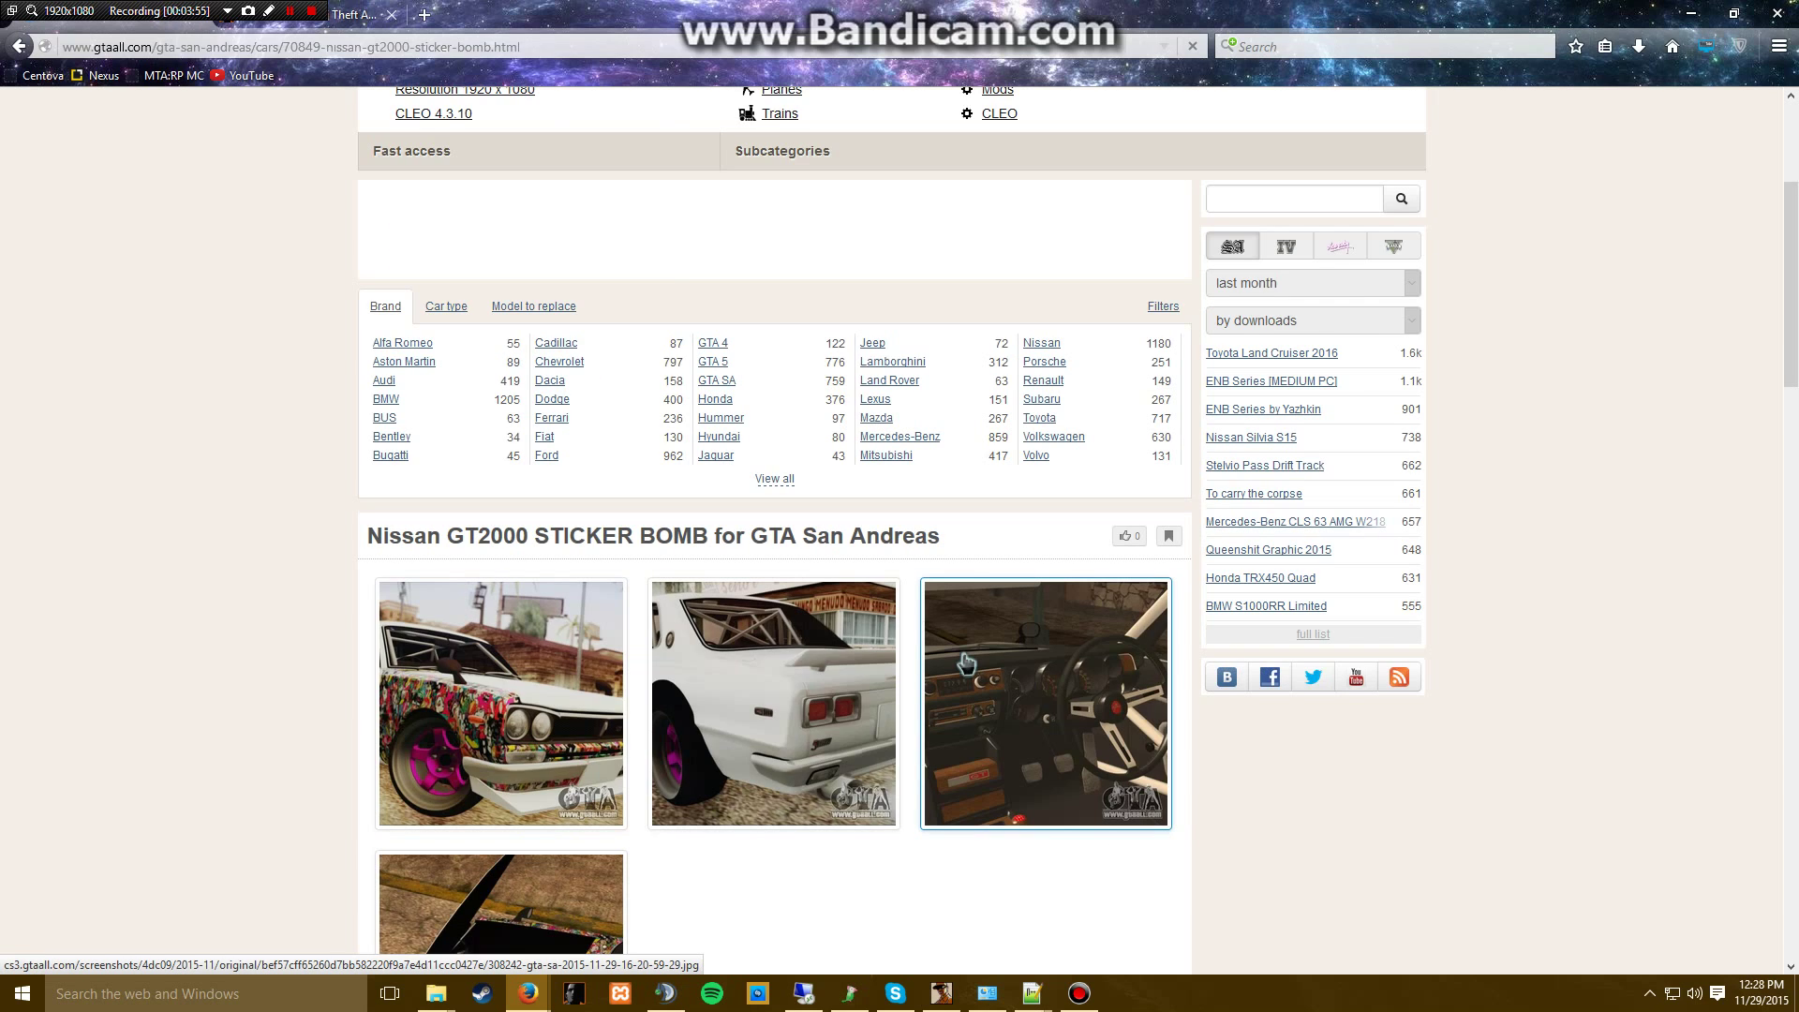
scroll(down, 3)
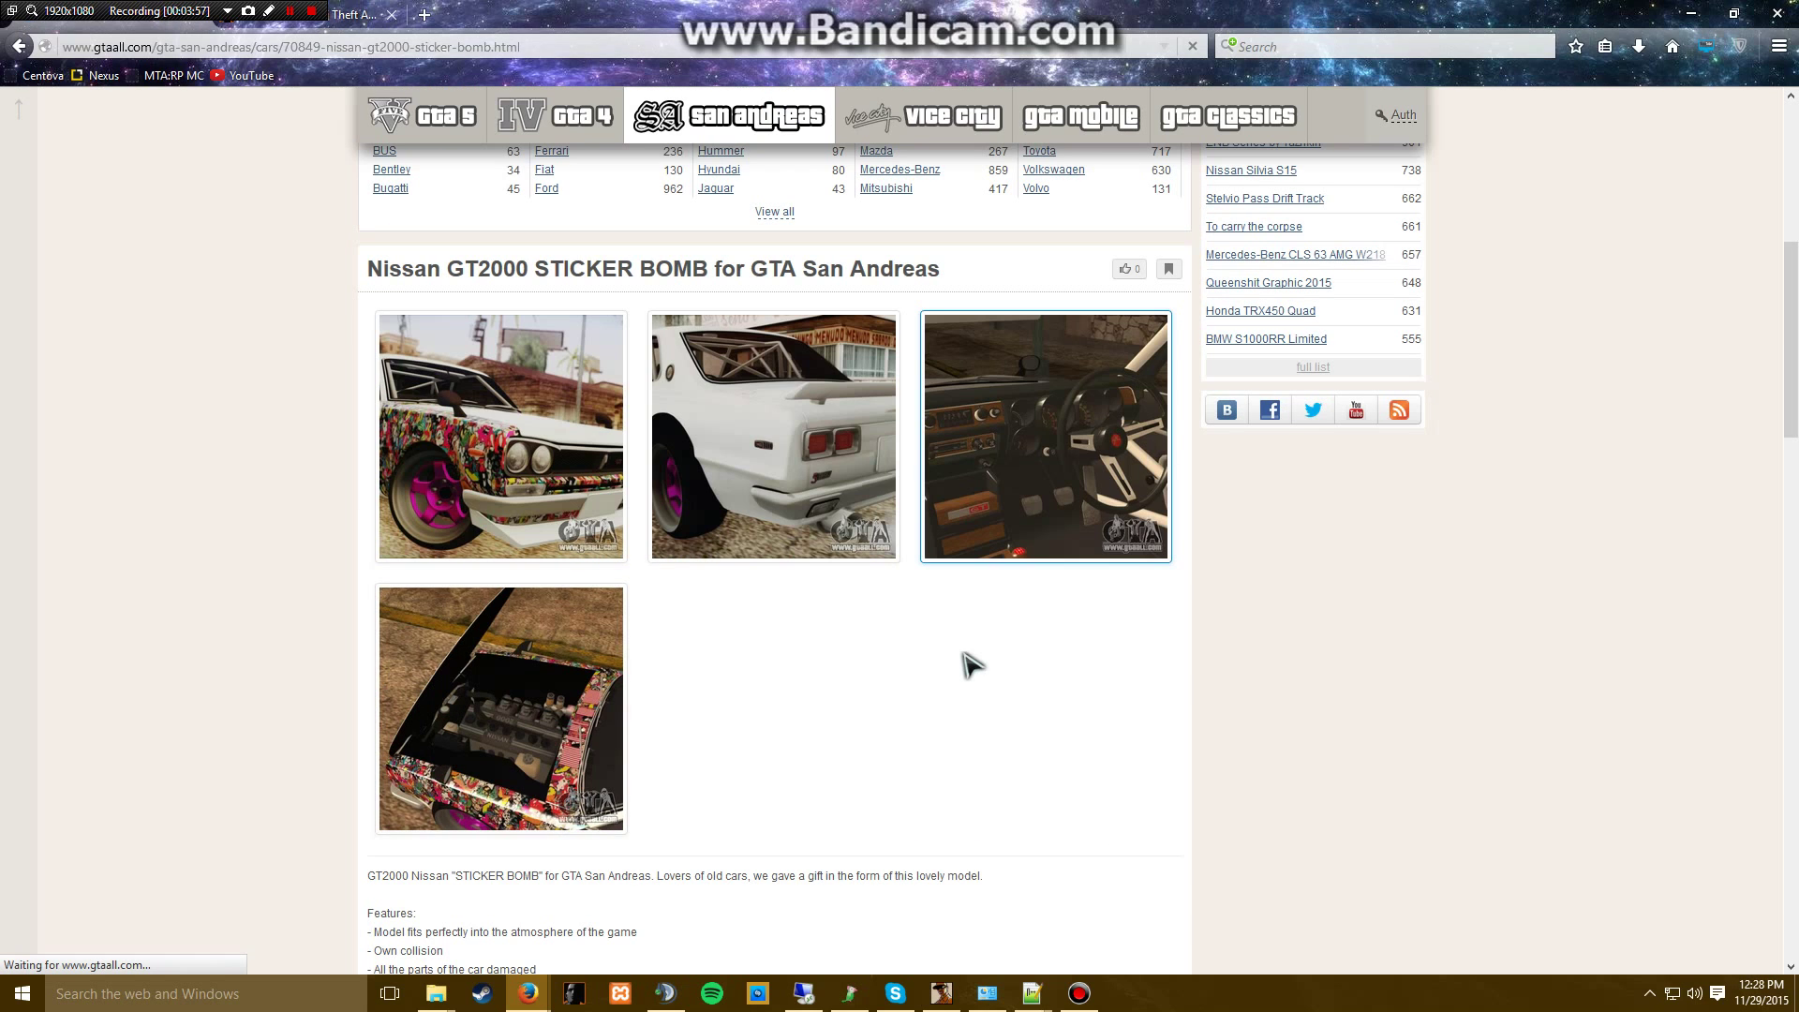
scroll(down, 3)
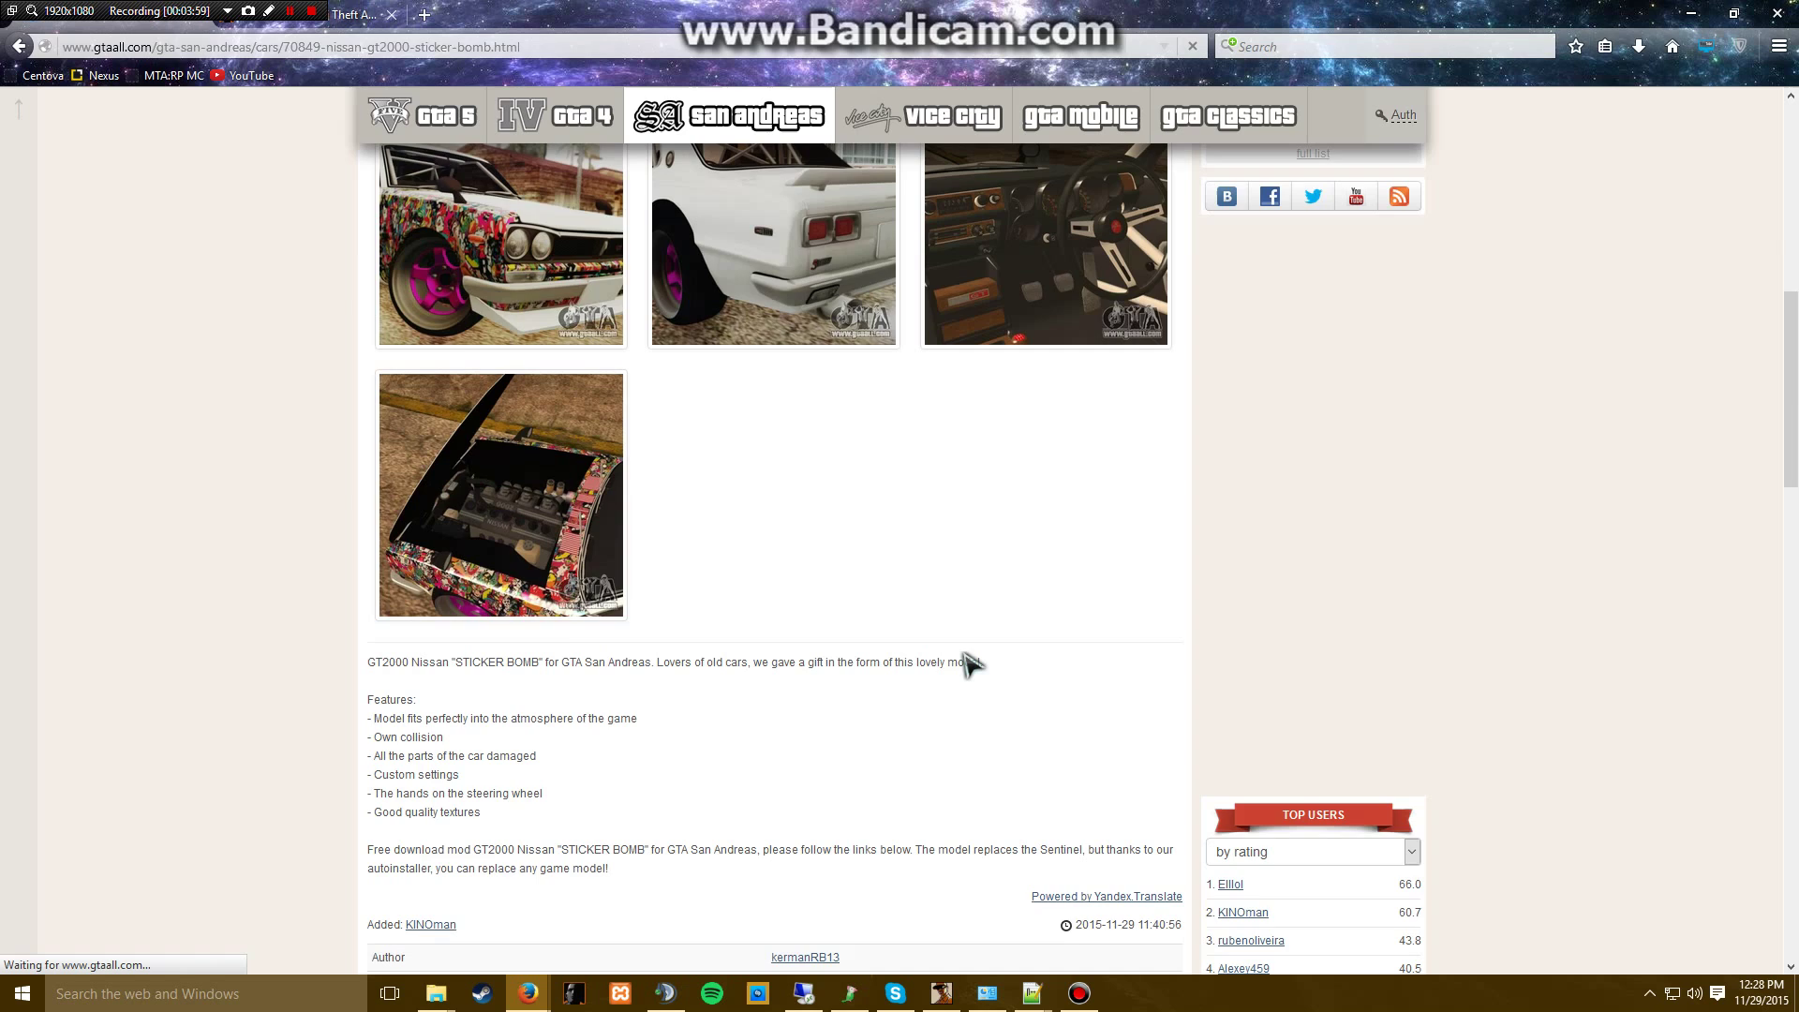
scroll(down, 3)
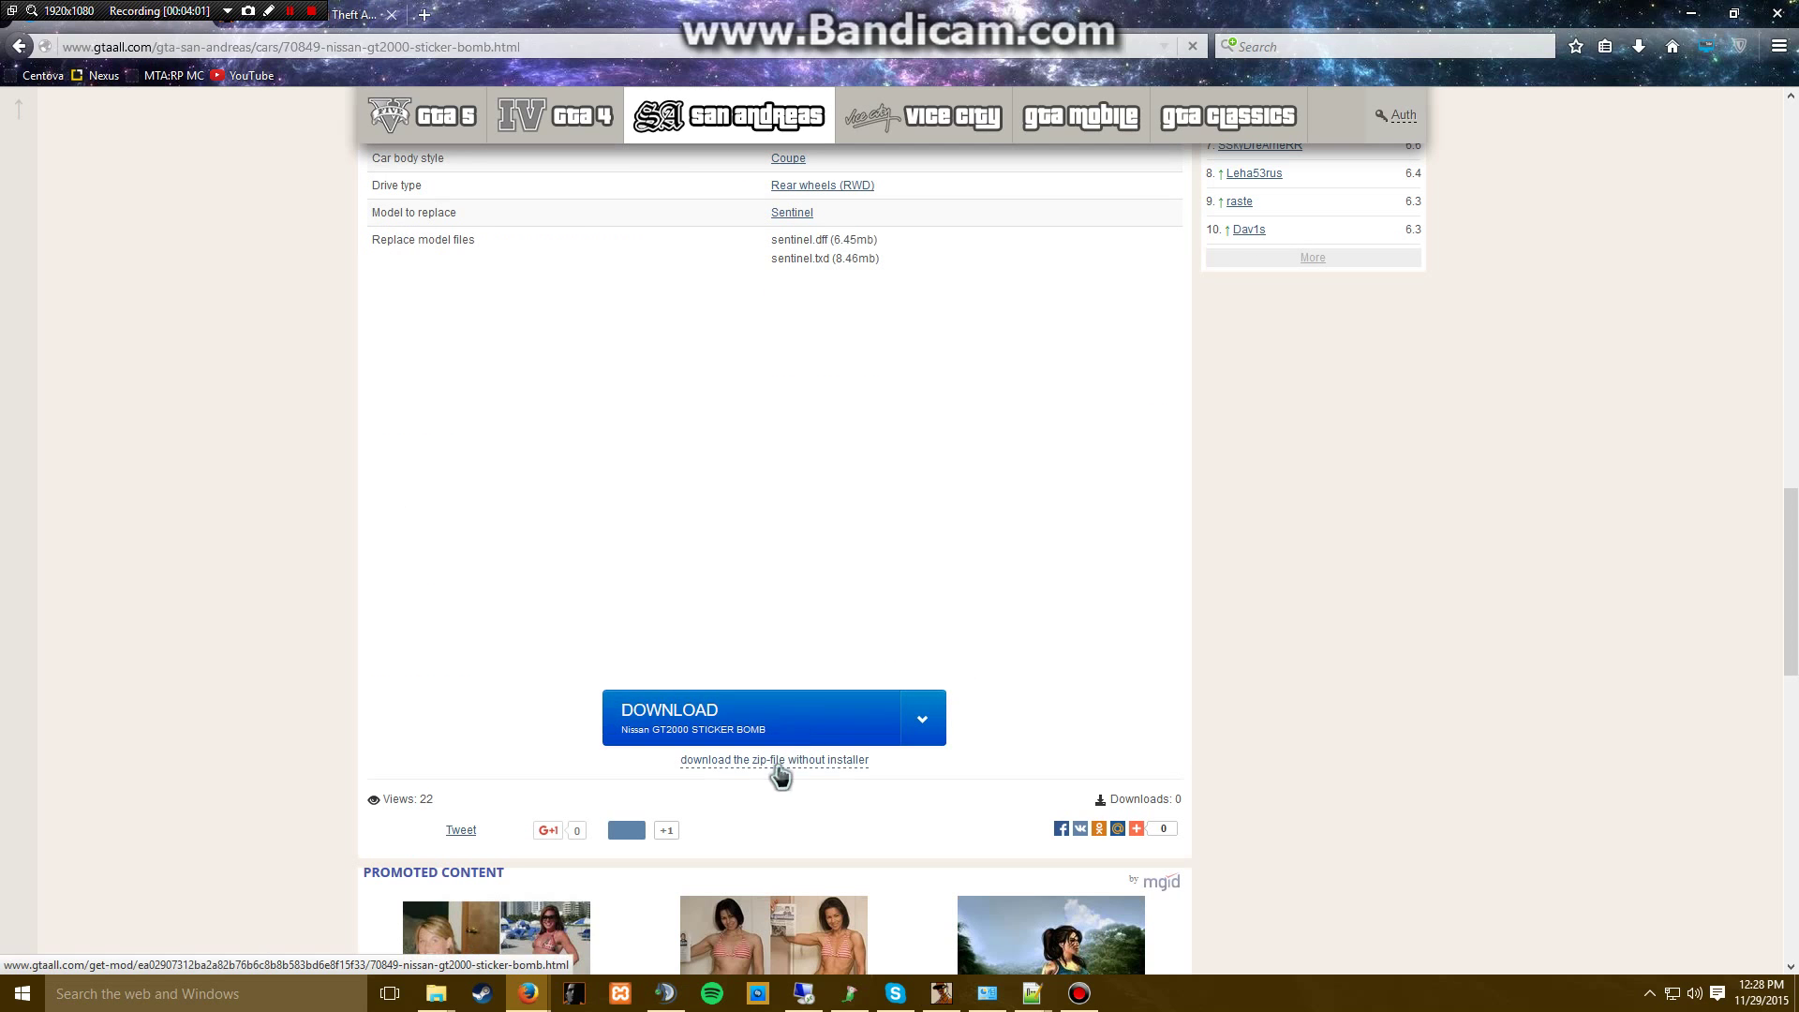
- Download 70849-nissan-gt2000-sticker-bomb.zip without installer and open it with WinRAR
click(773, 760)
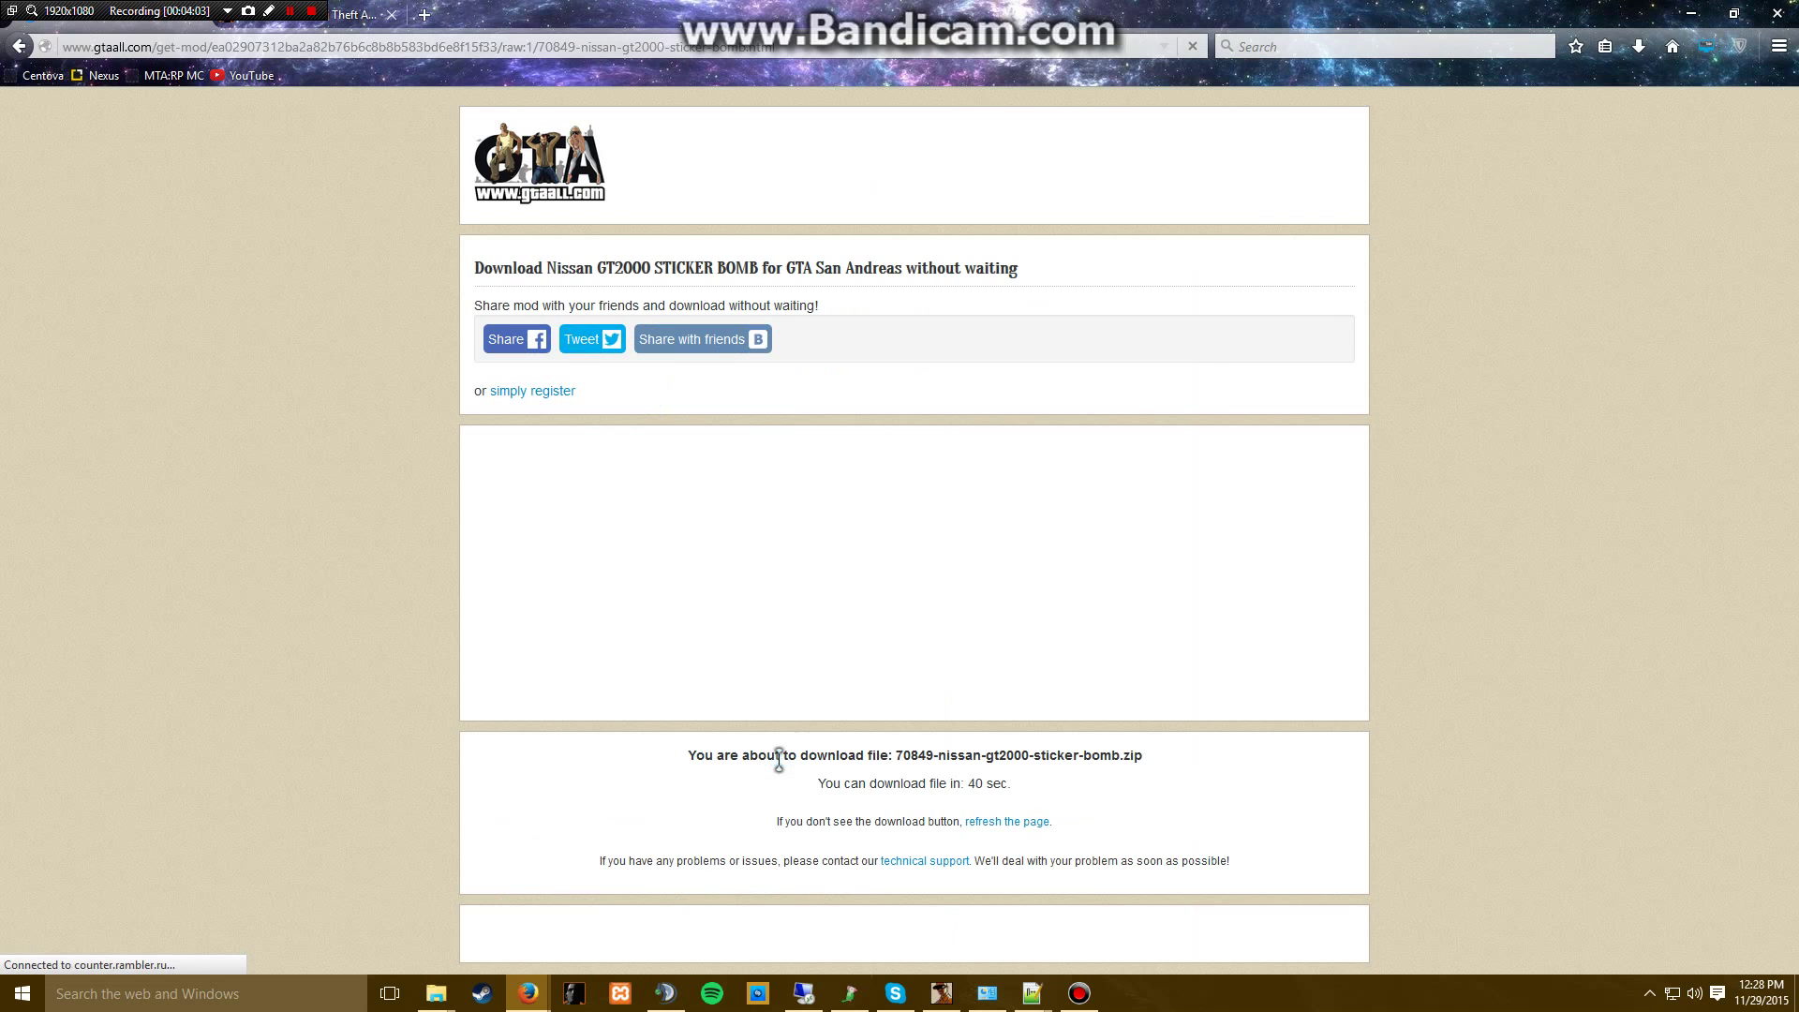
scroll(down, 3)
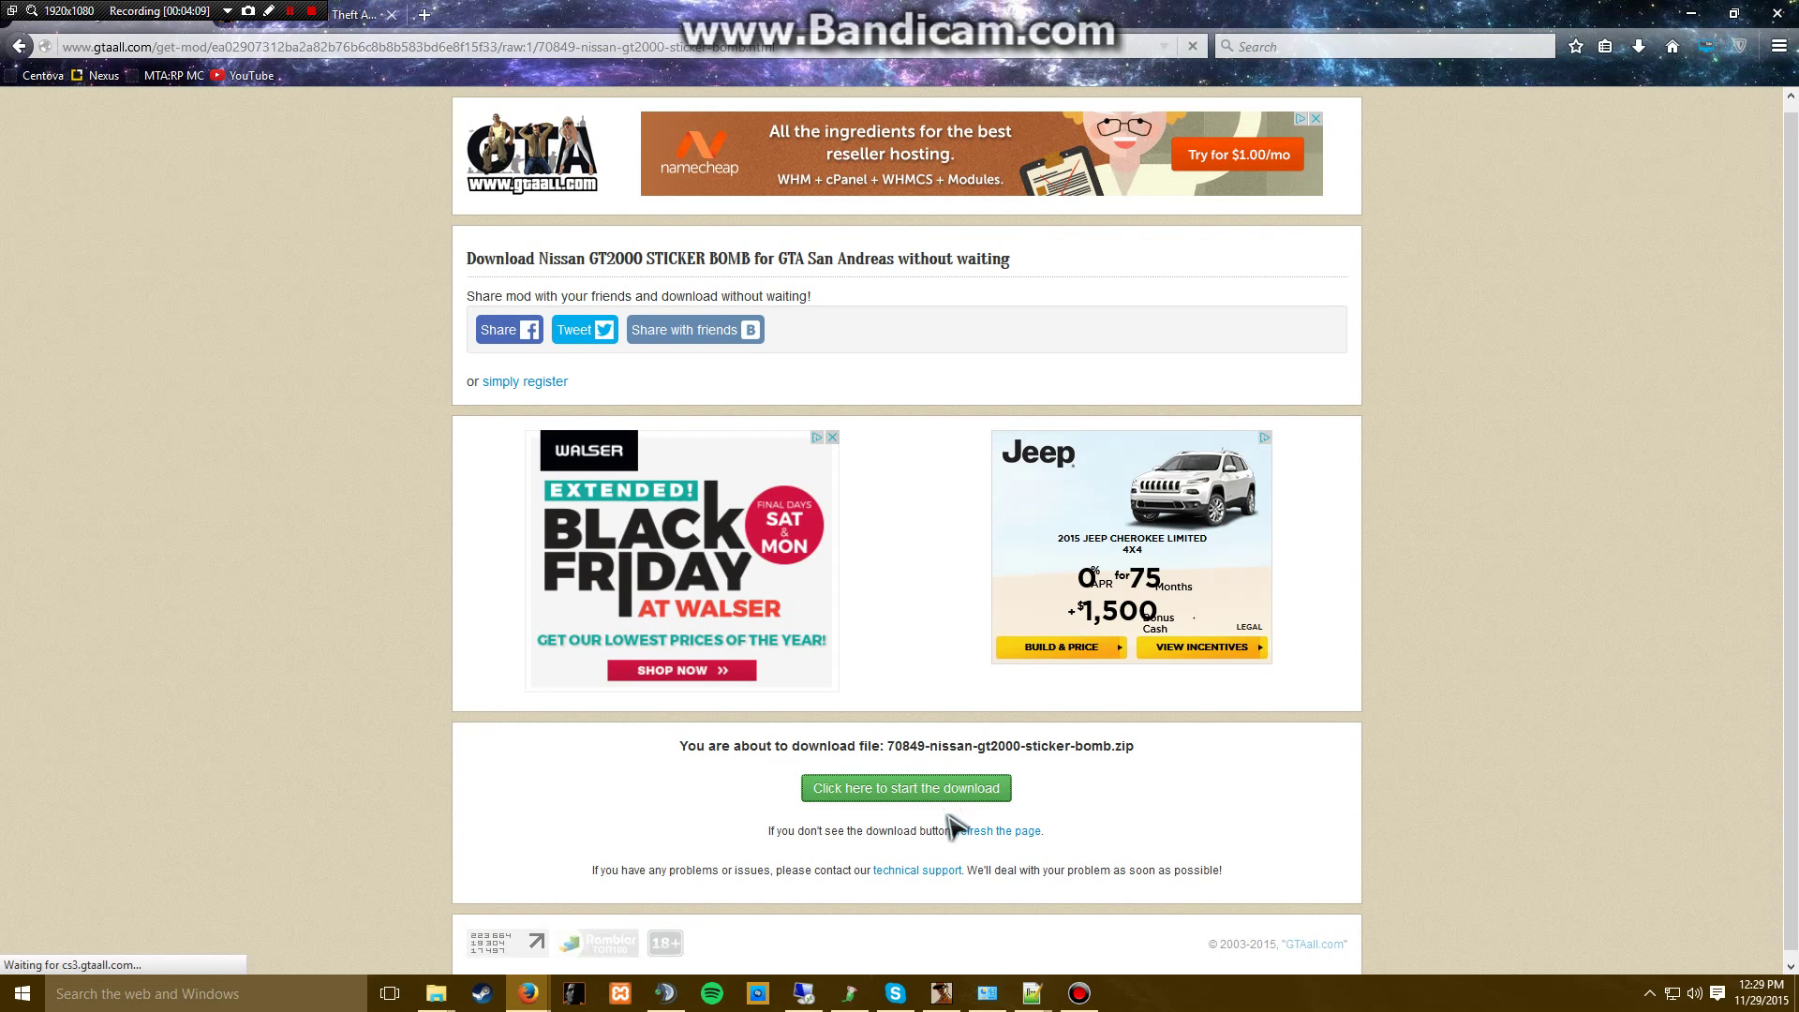
click(905, 788)
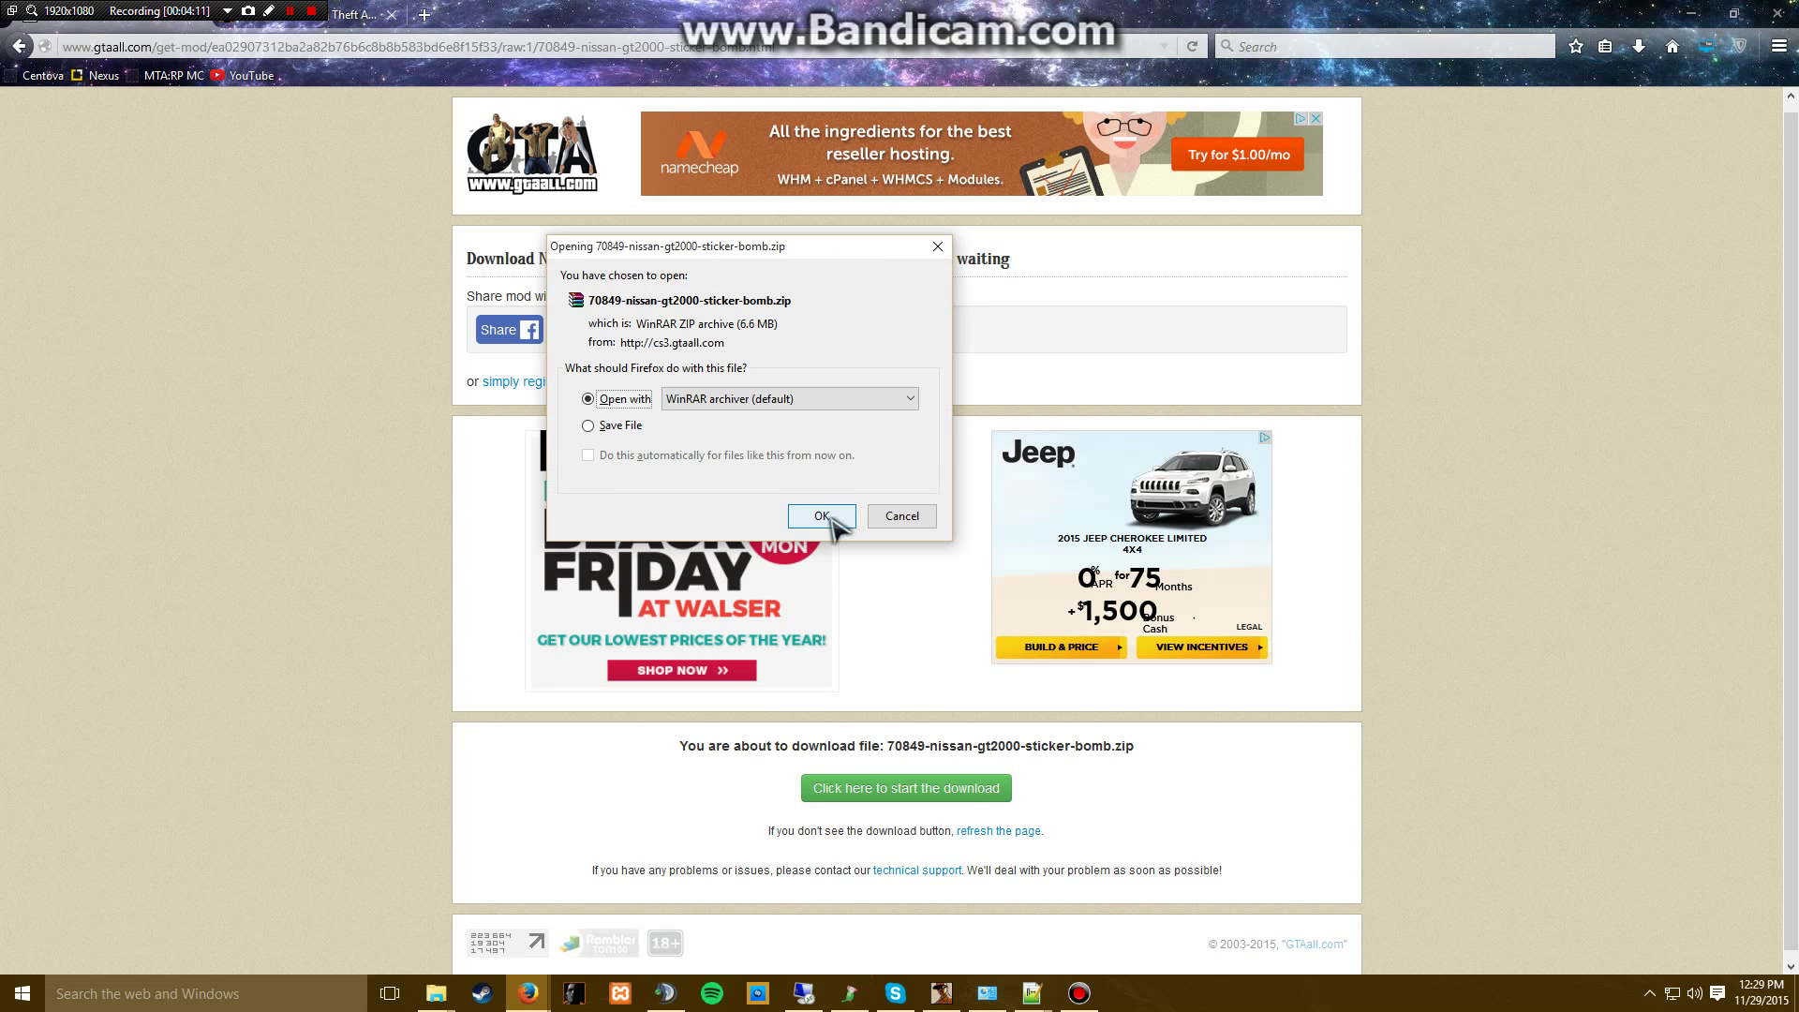
click(822, 515)
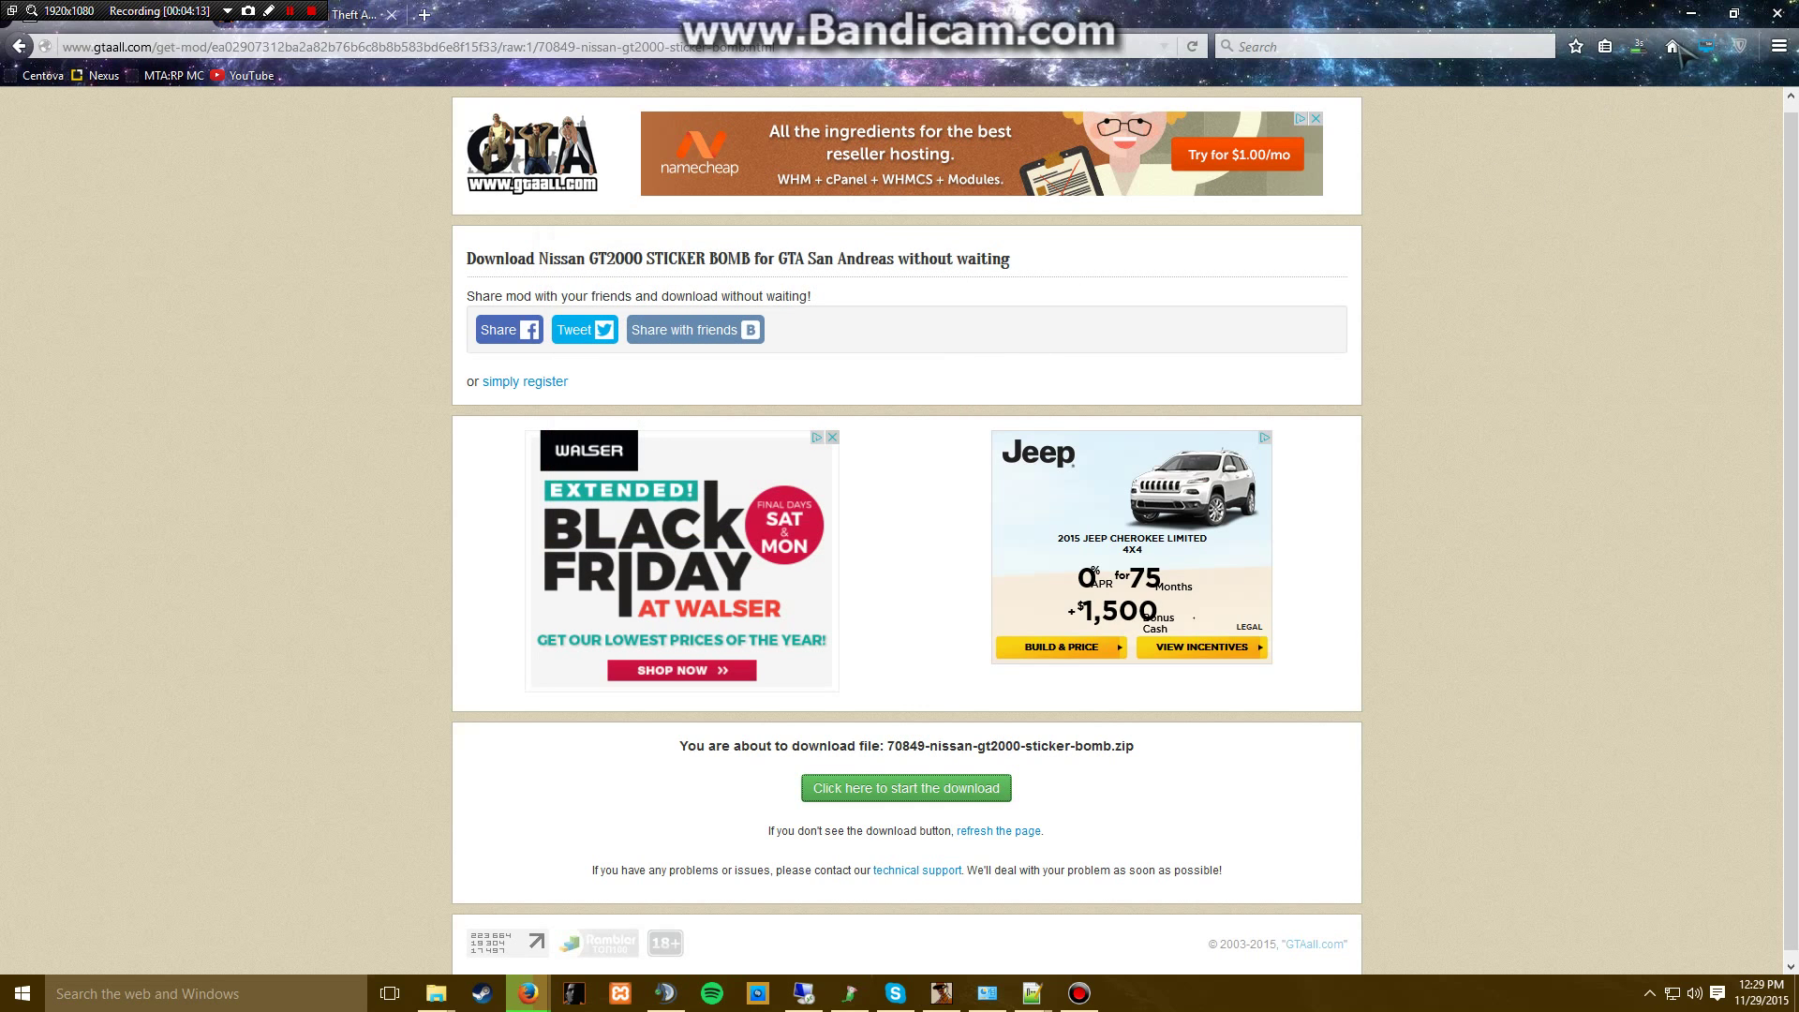
click(905, 788)
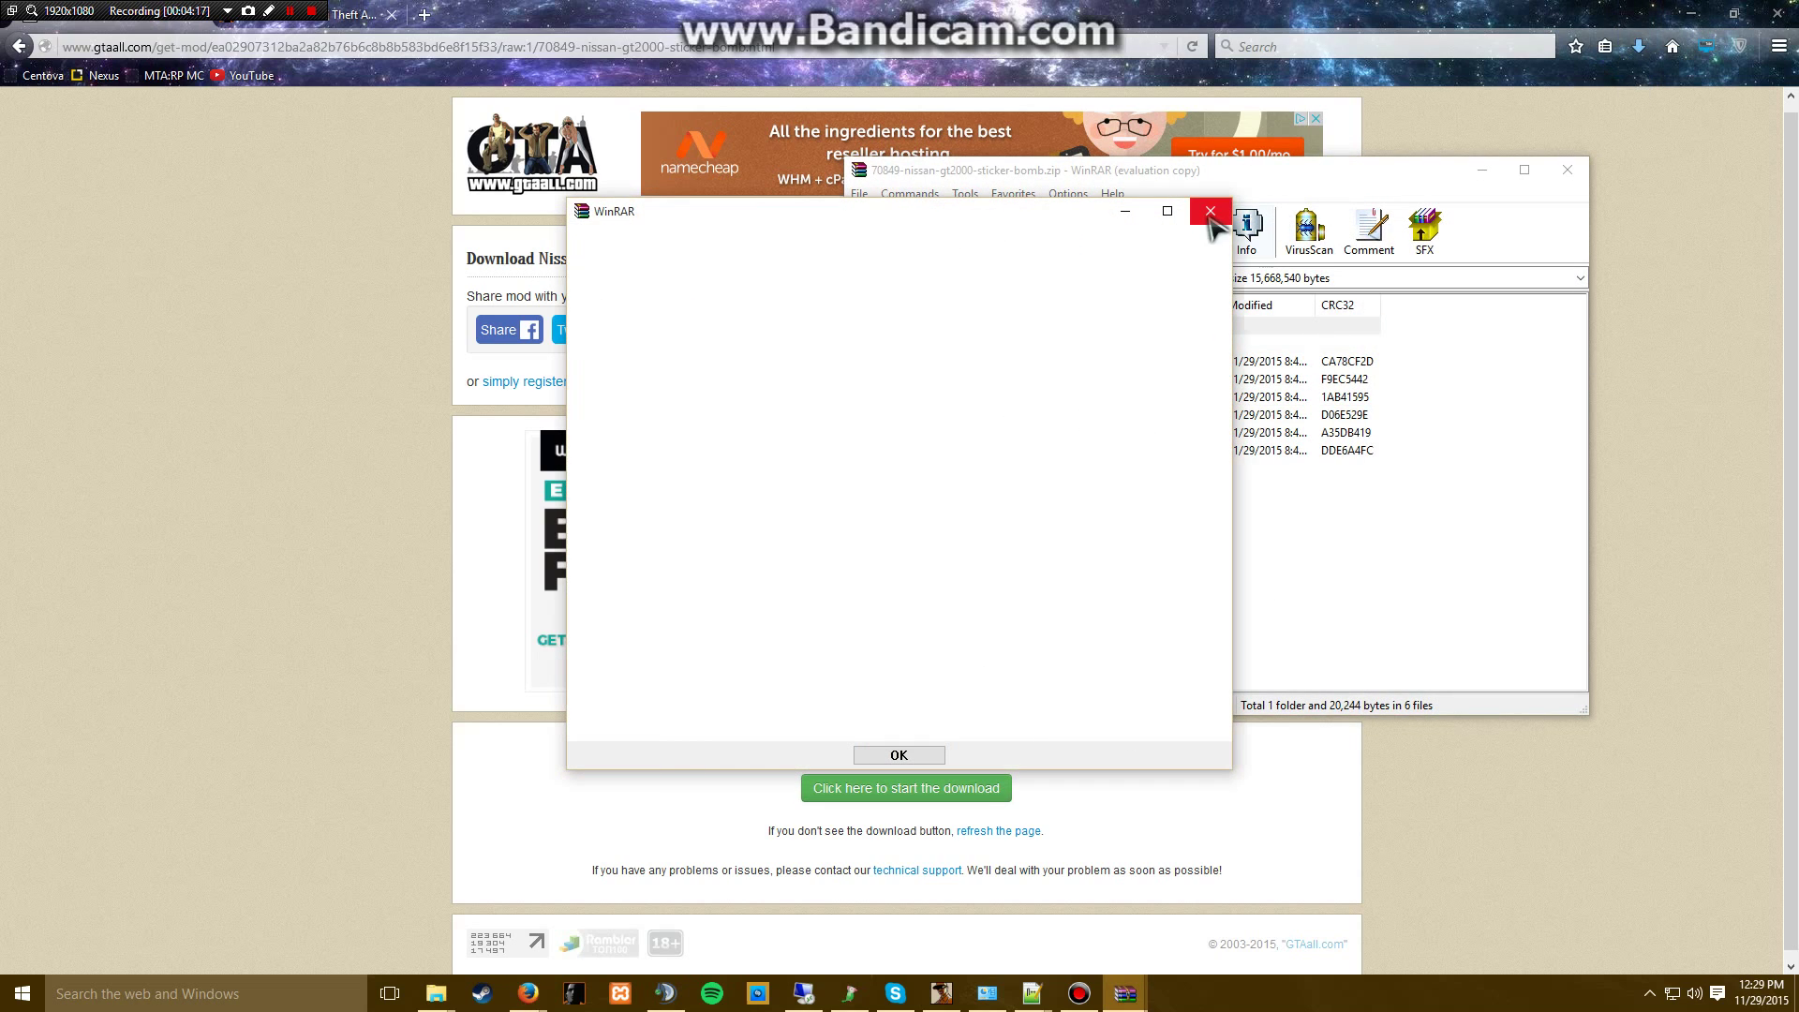
- Close the WinRAR nag and open 'Import to gta3.img' then gta3.img inside the archive
click(1208, 210)
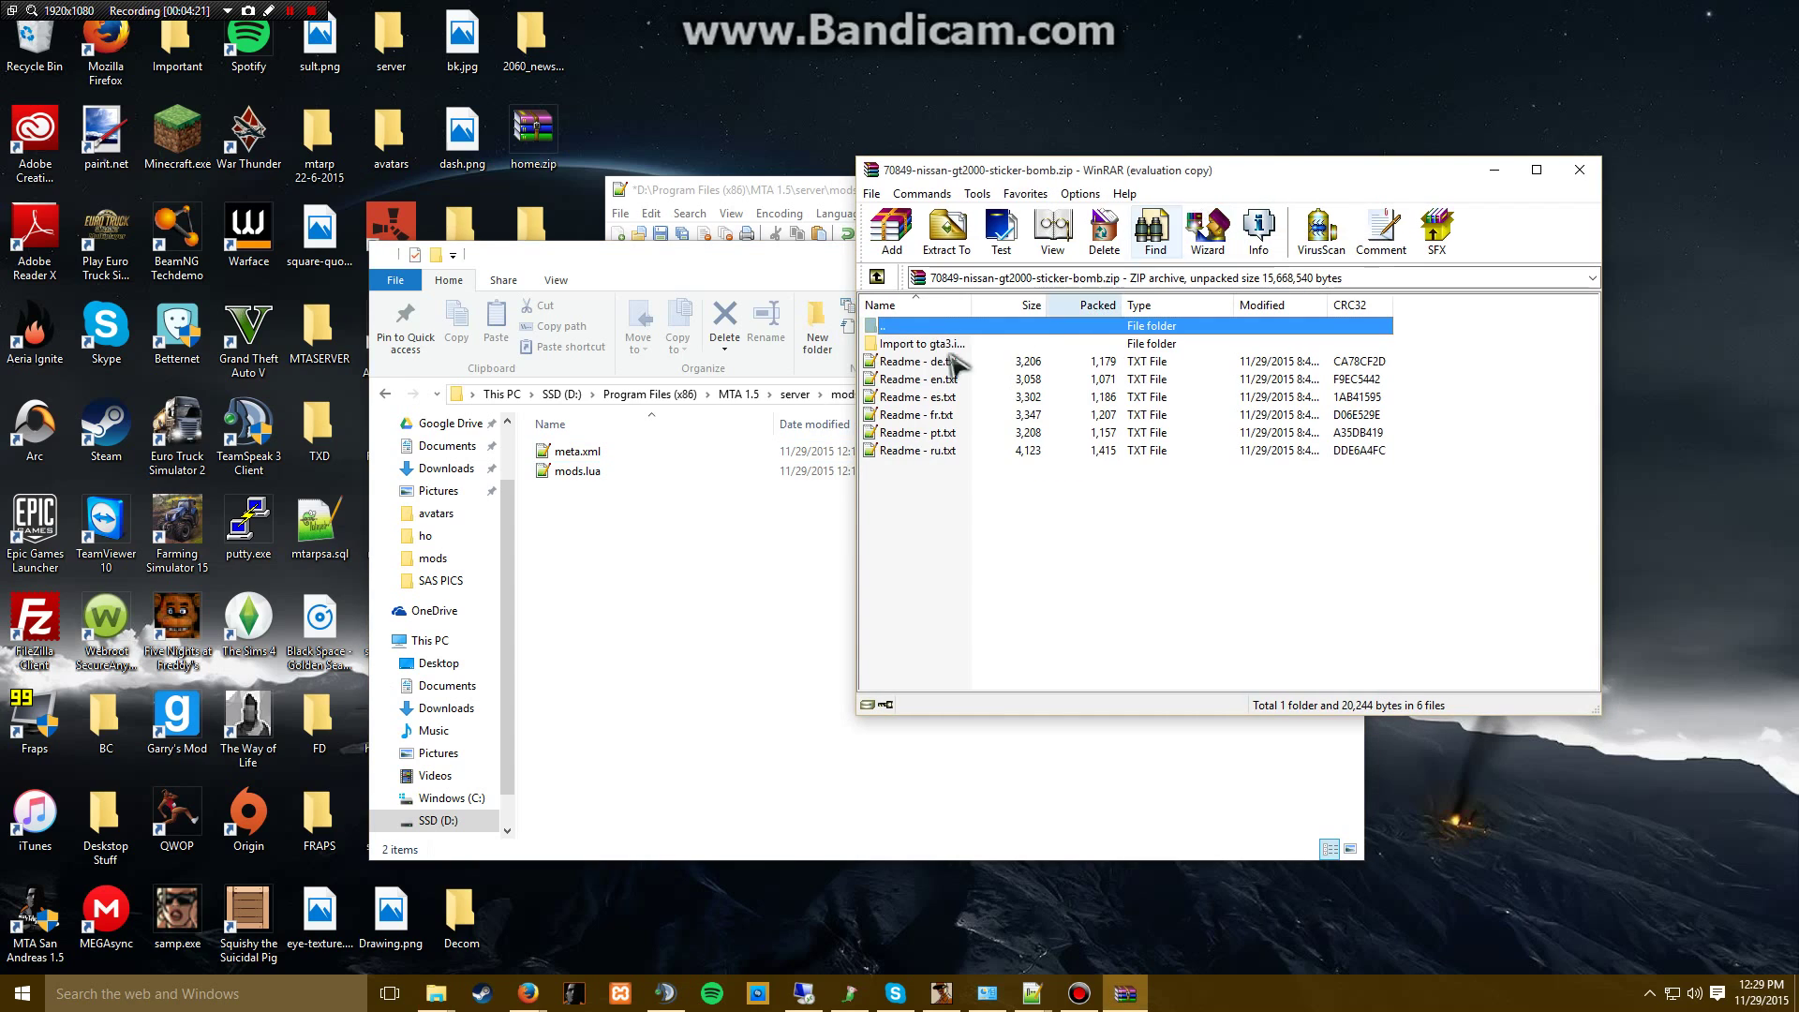
double_click(924, 343)
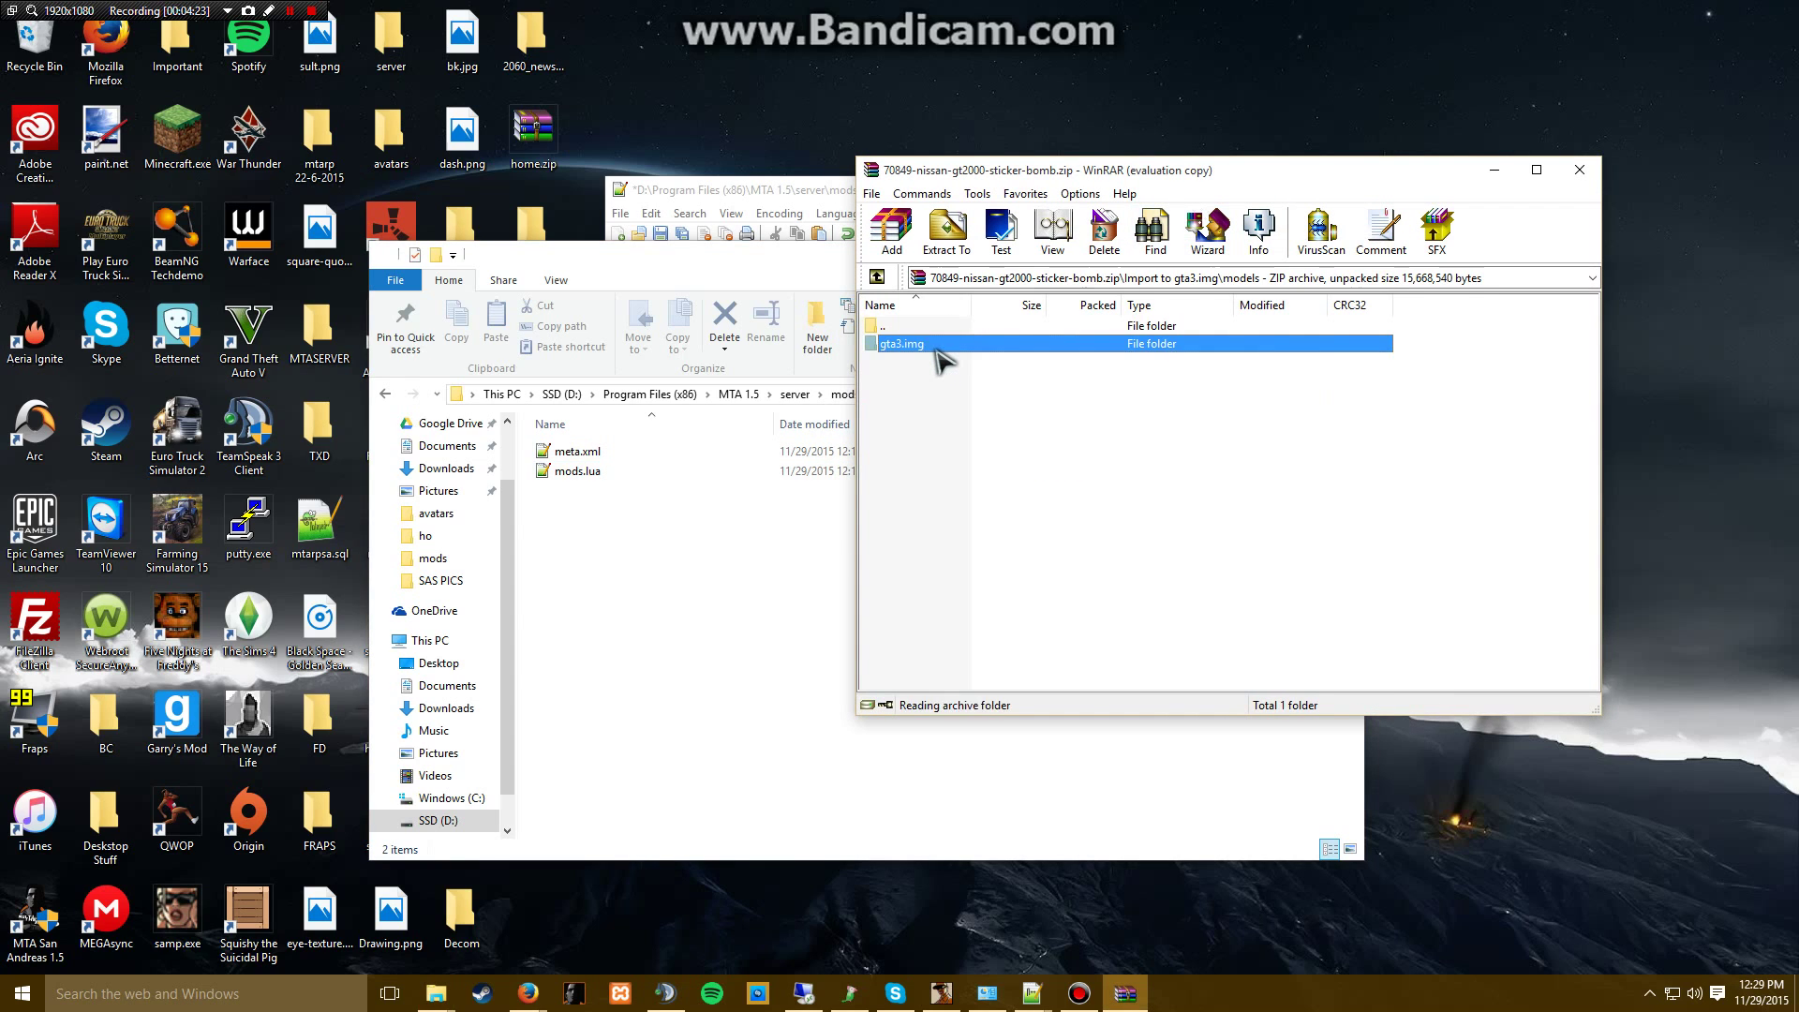
double_click(904, 343)
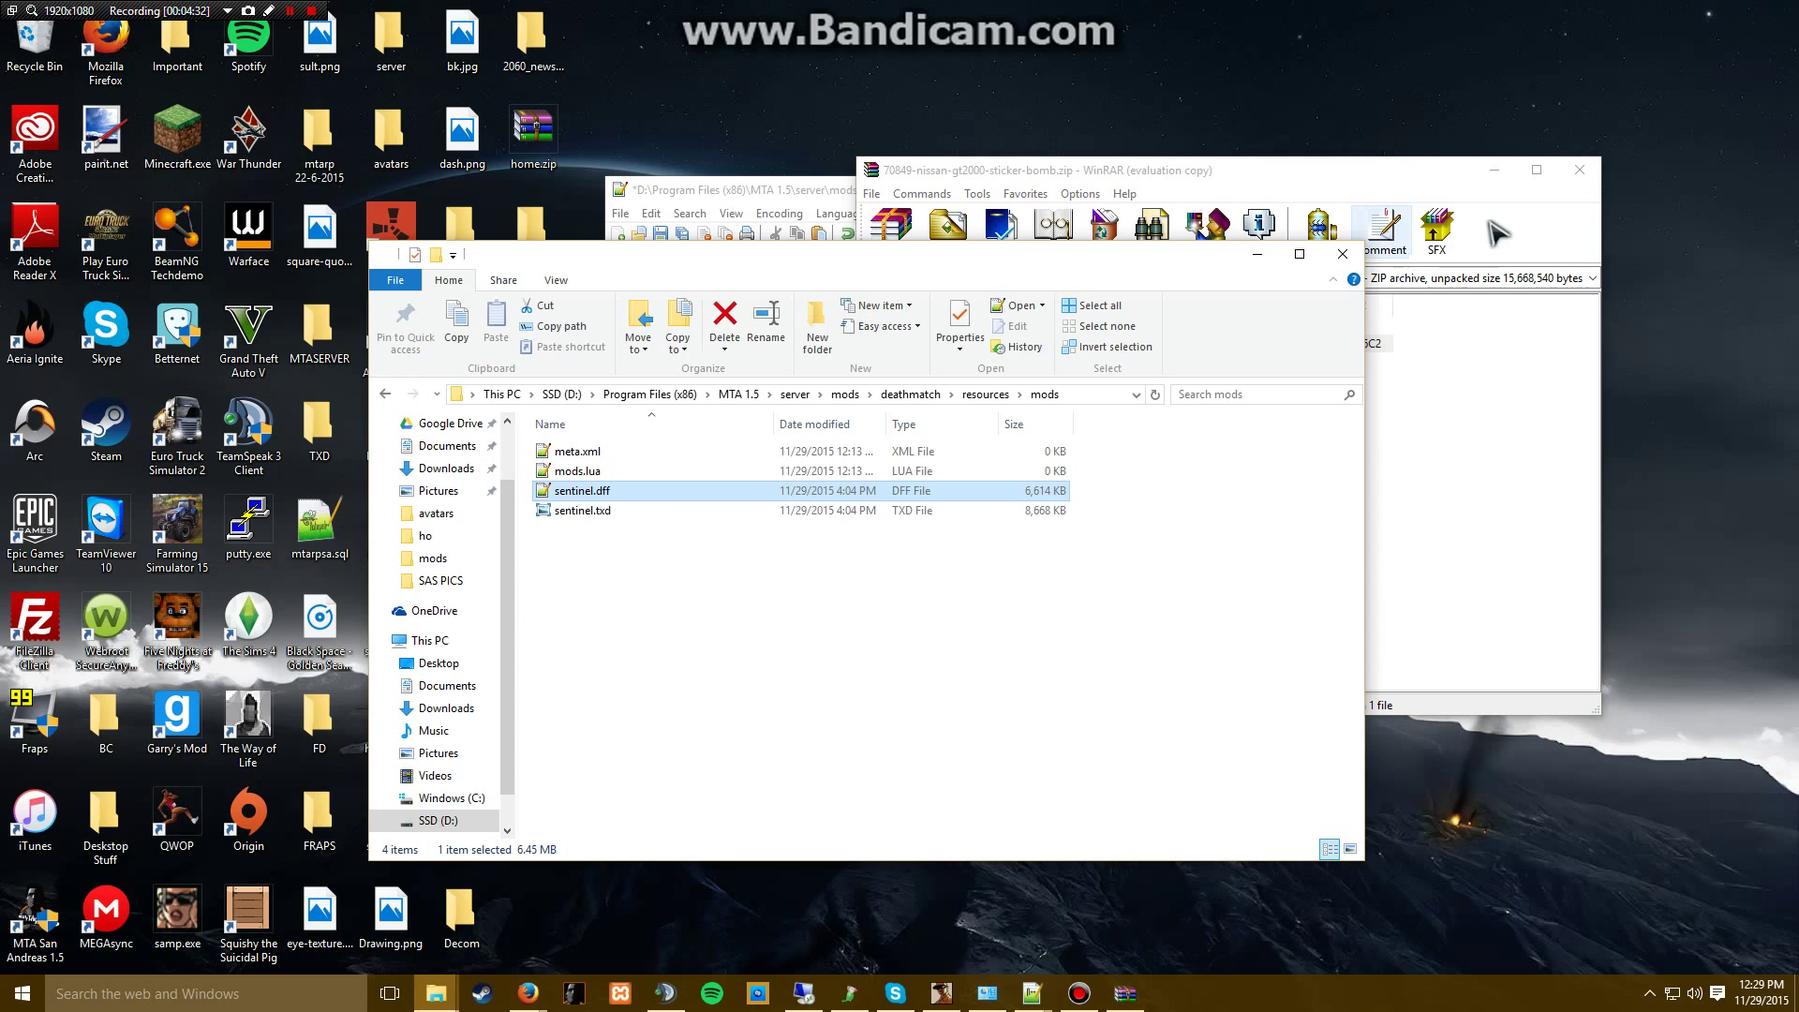
- Rename sentinel.txd to nis.txd and sentinel.dff to nis.dff
click(585, 510)
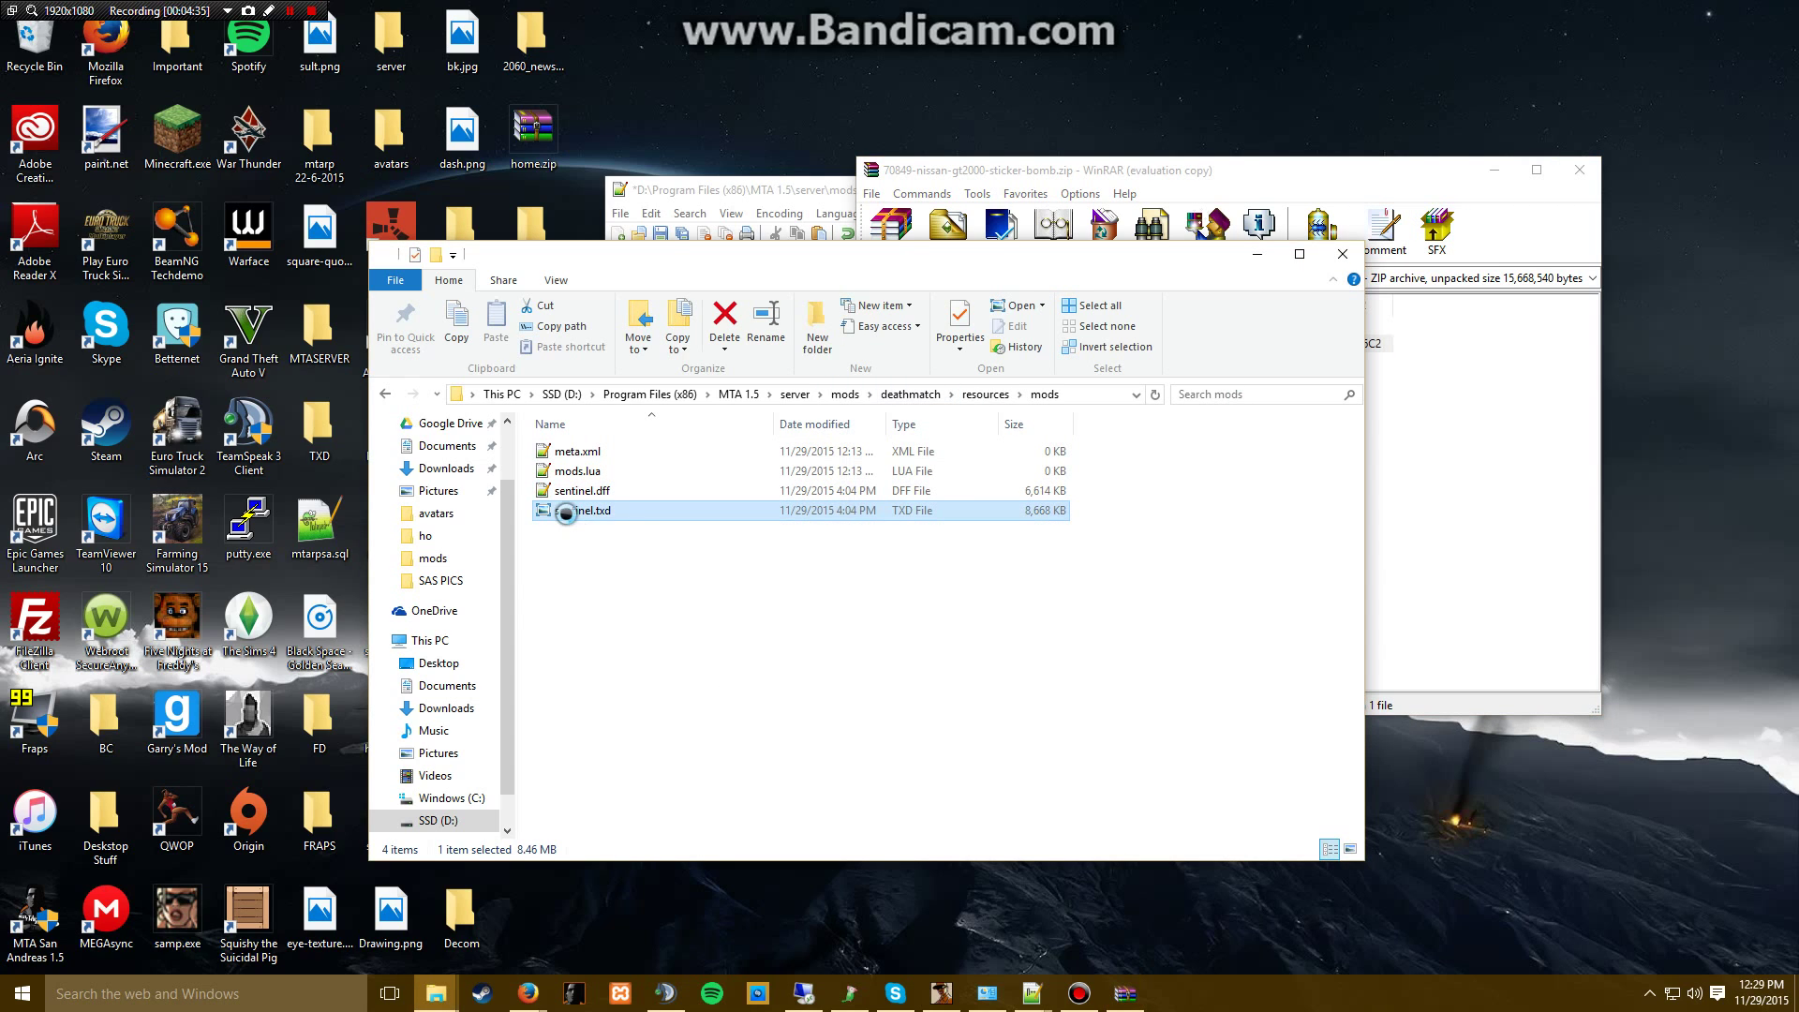
click(593, 509)
text(nis)
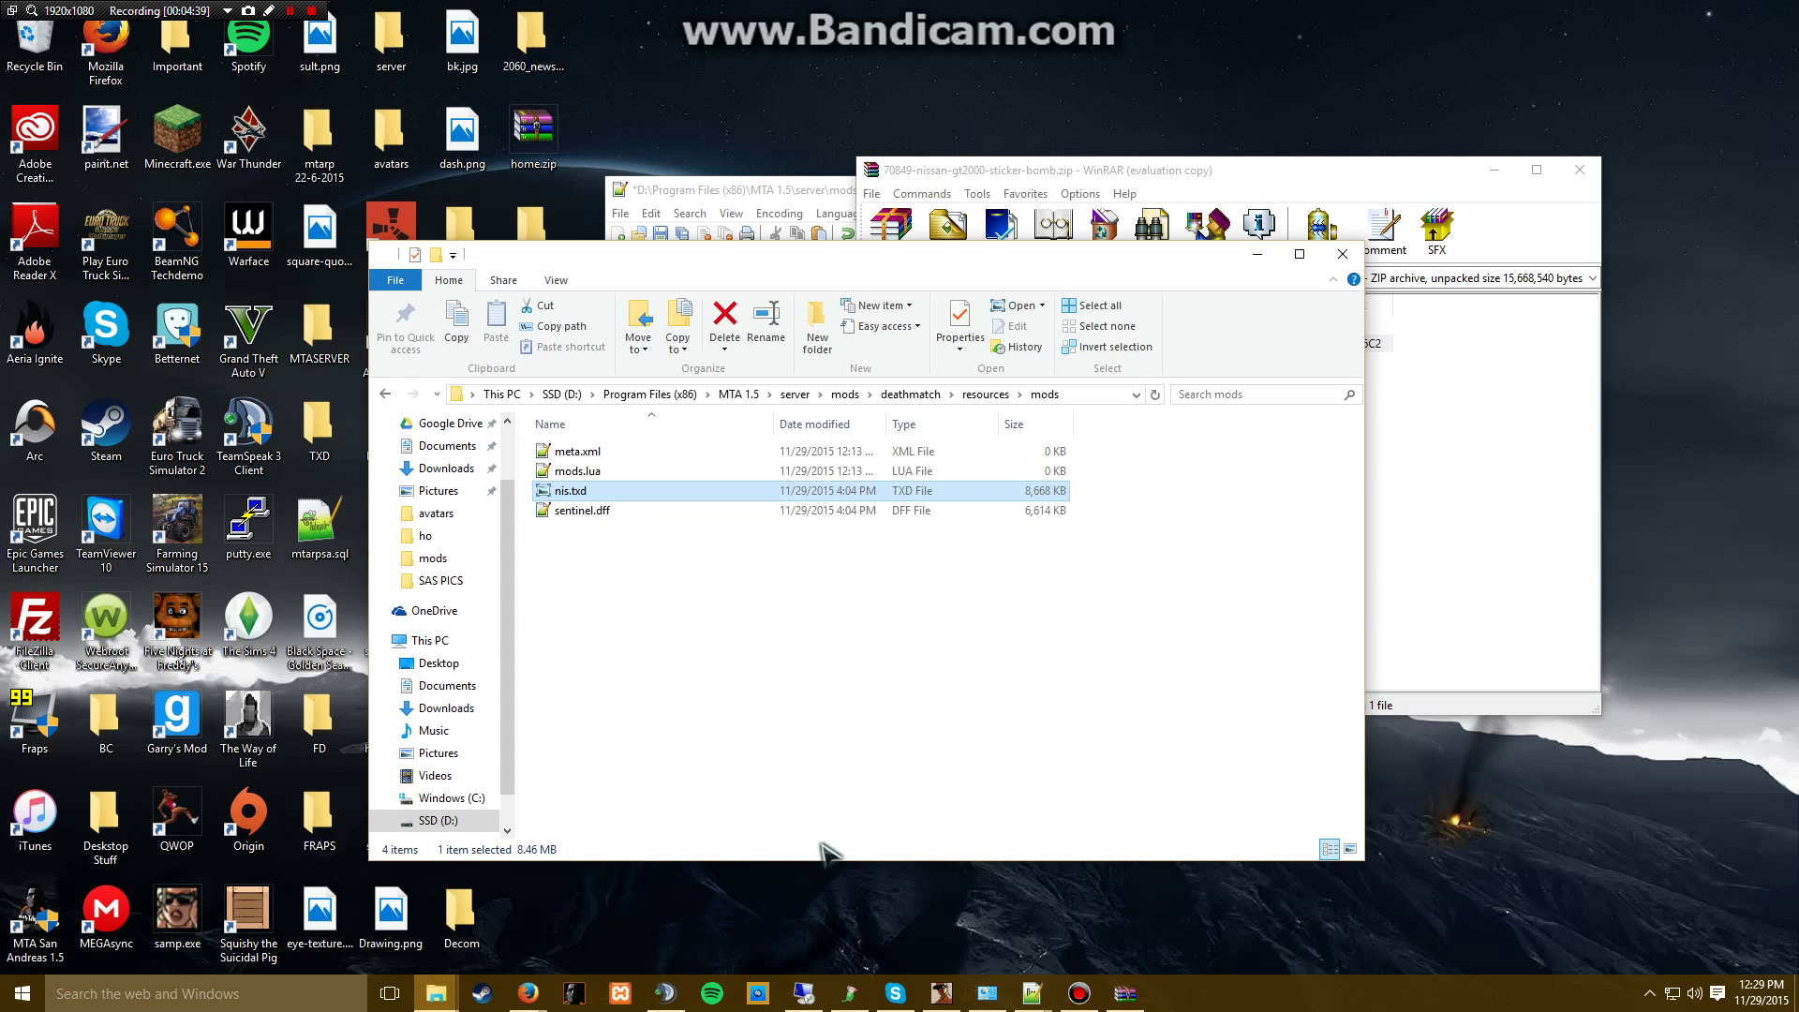
click(583, 510)
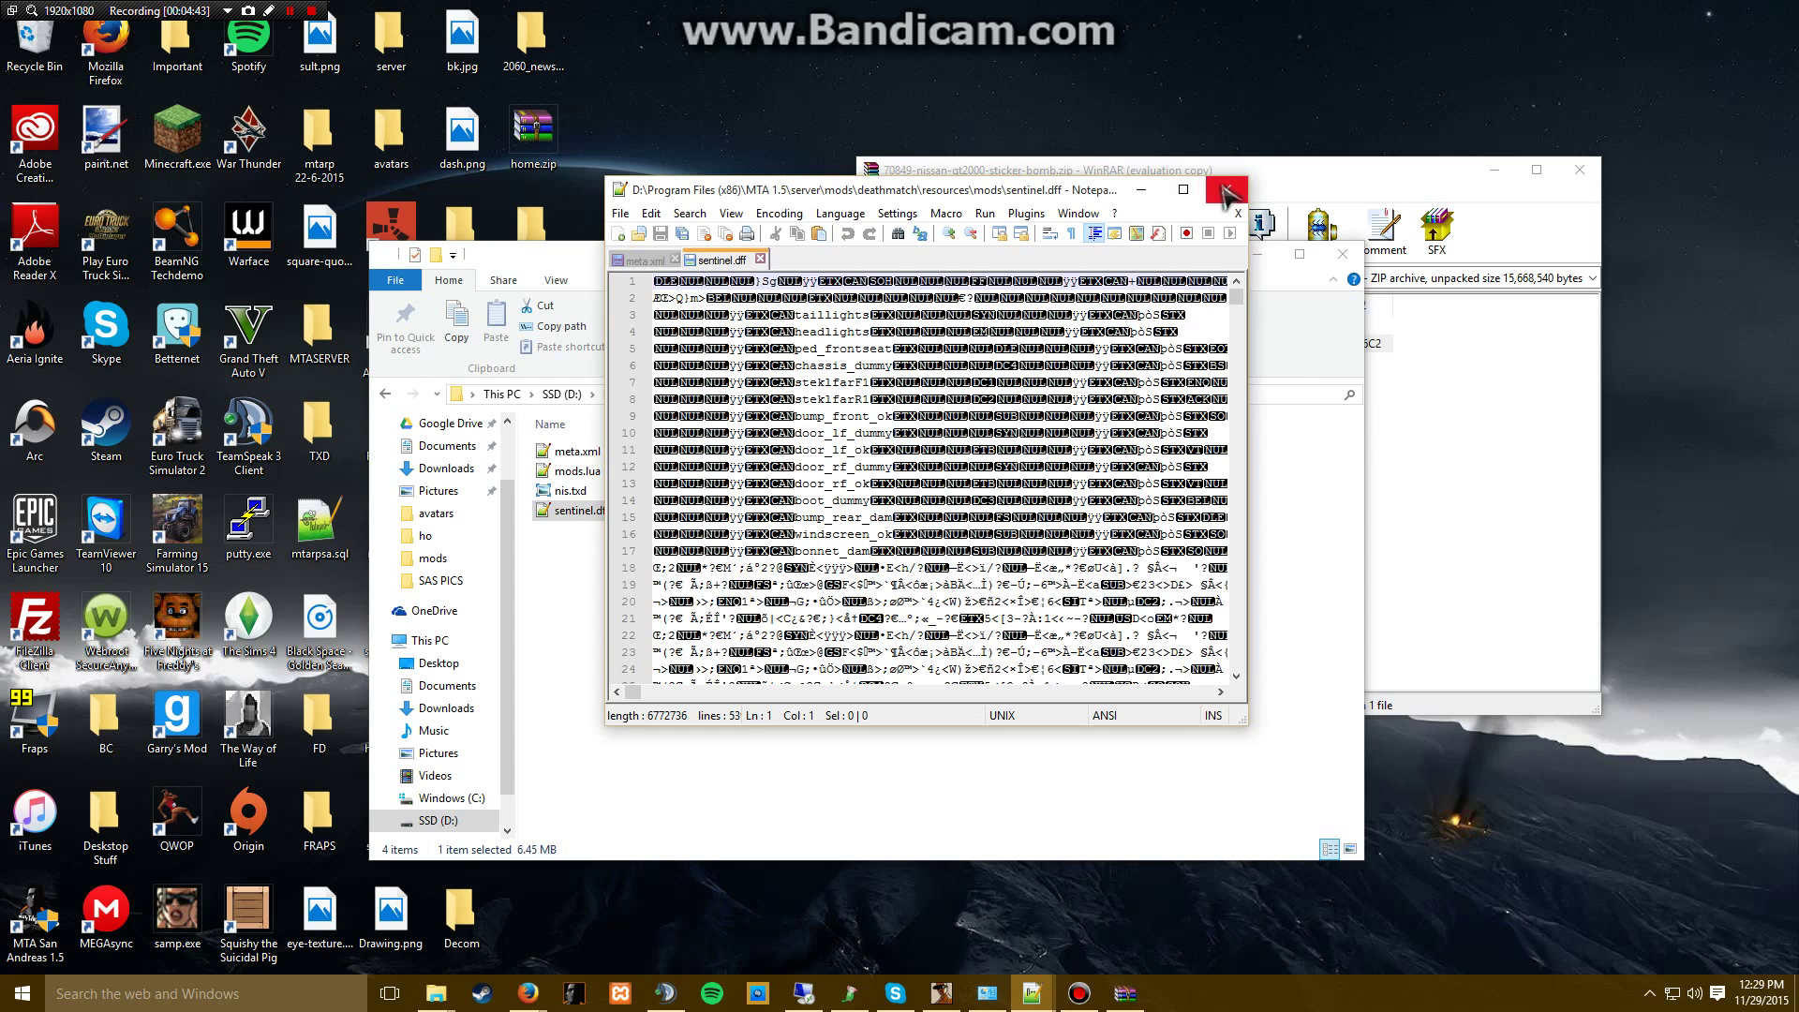
click(640, 260)
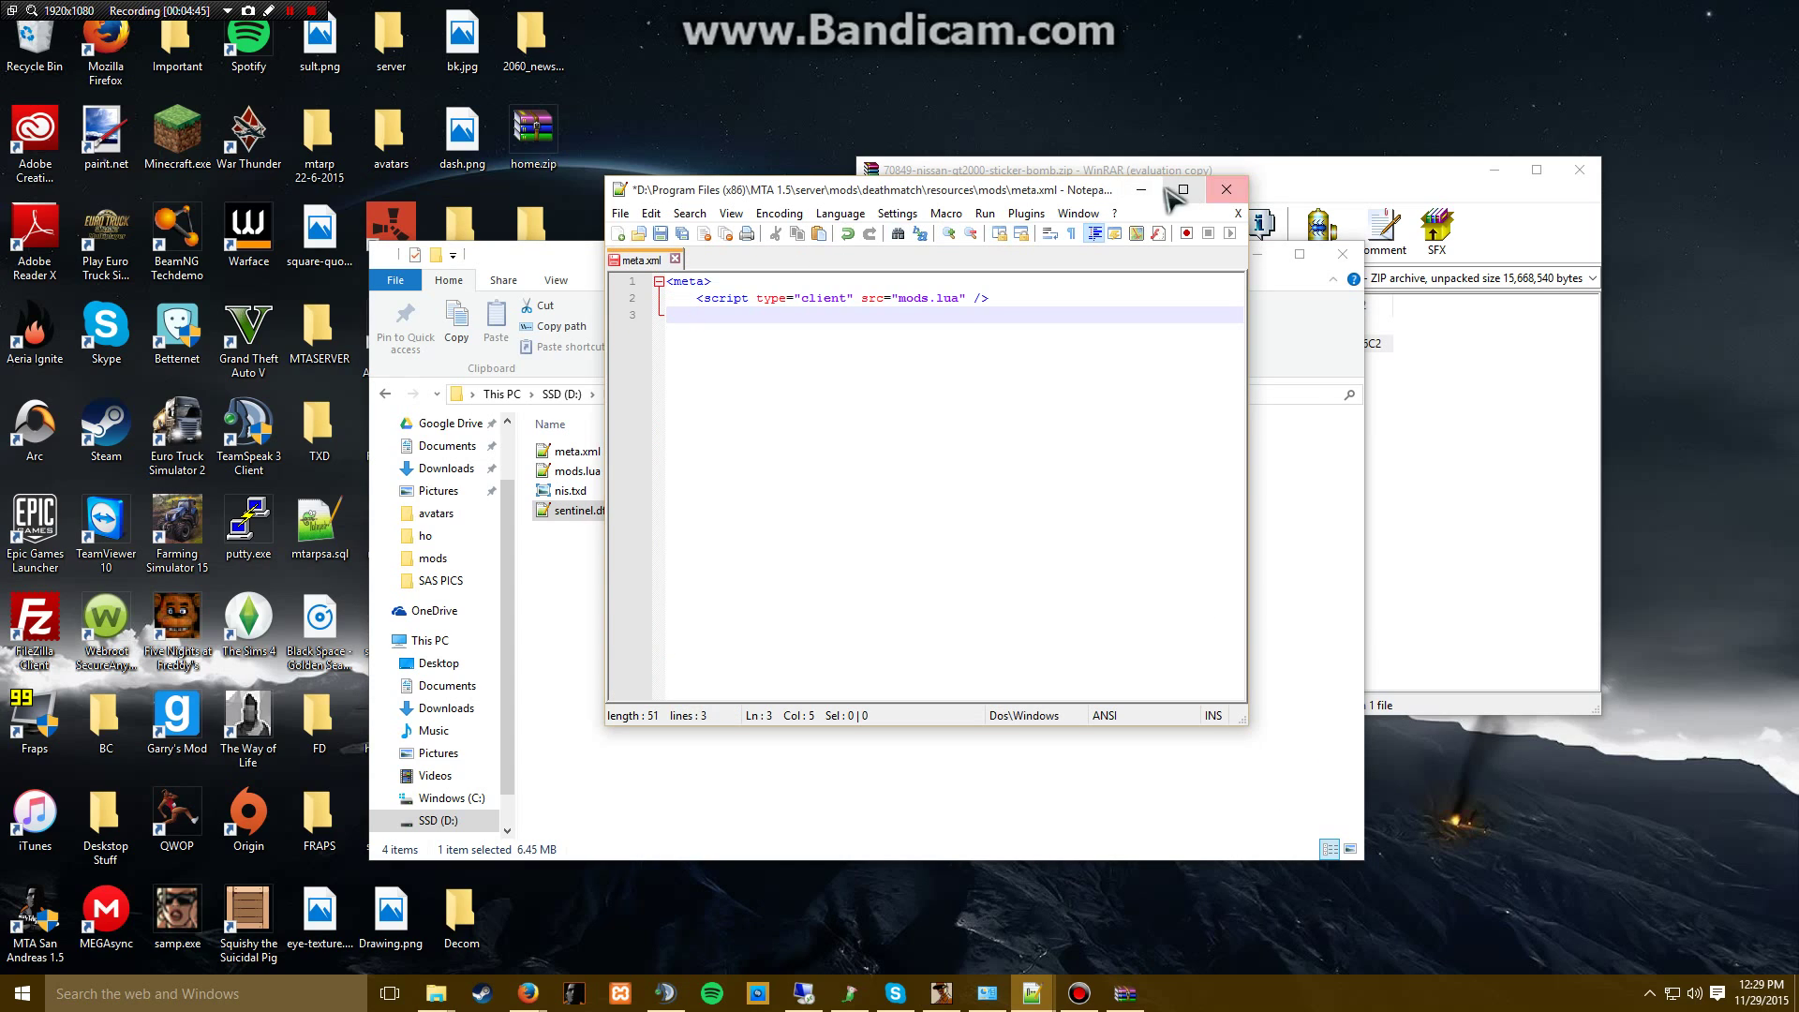
right_click(580, 509)
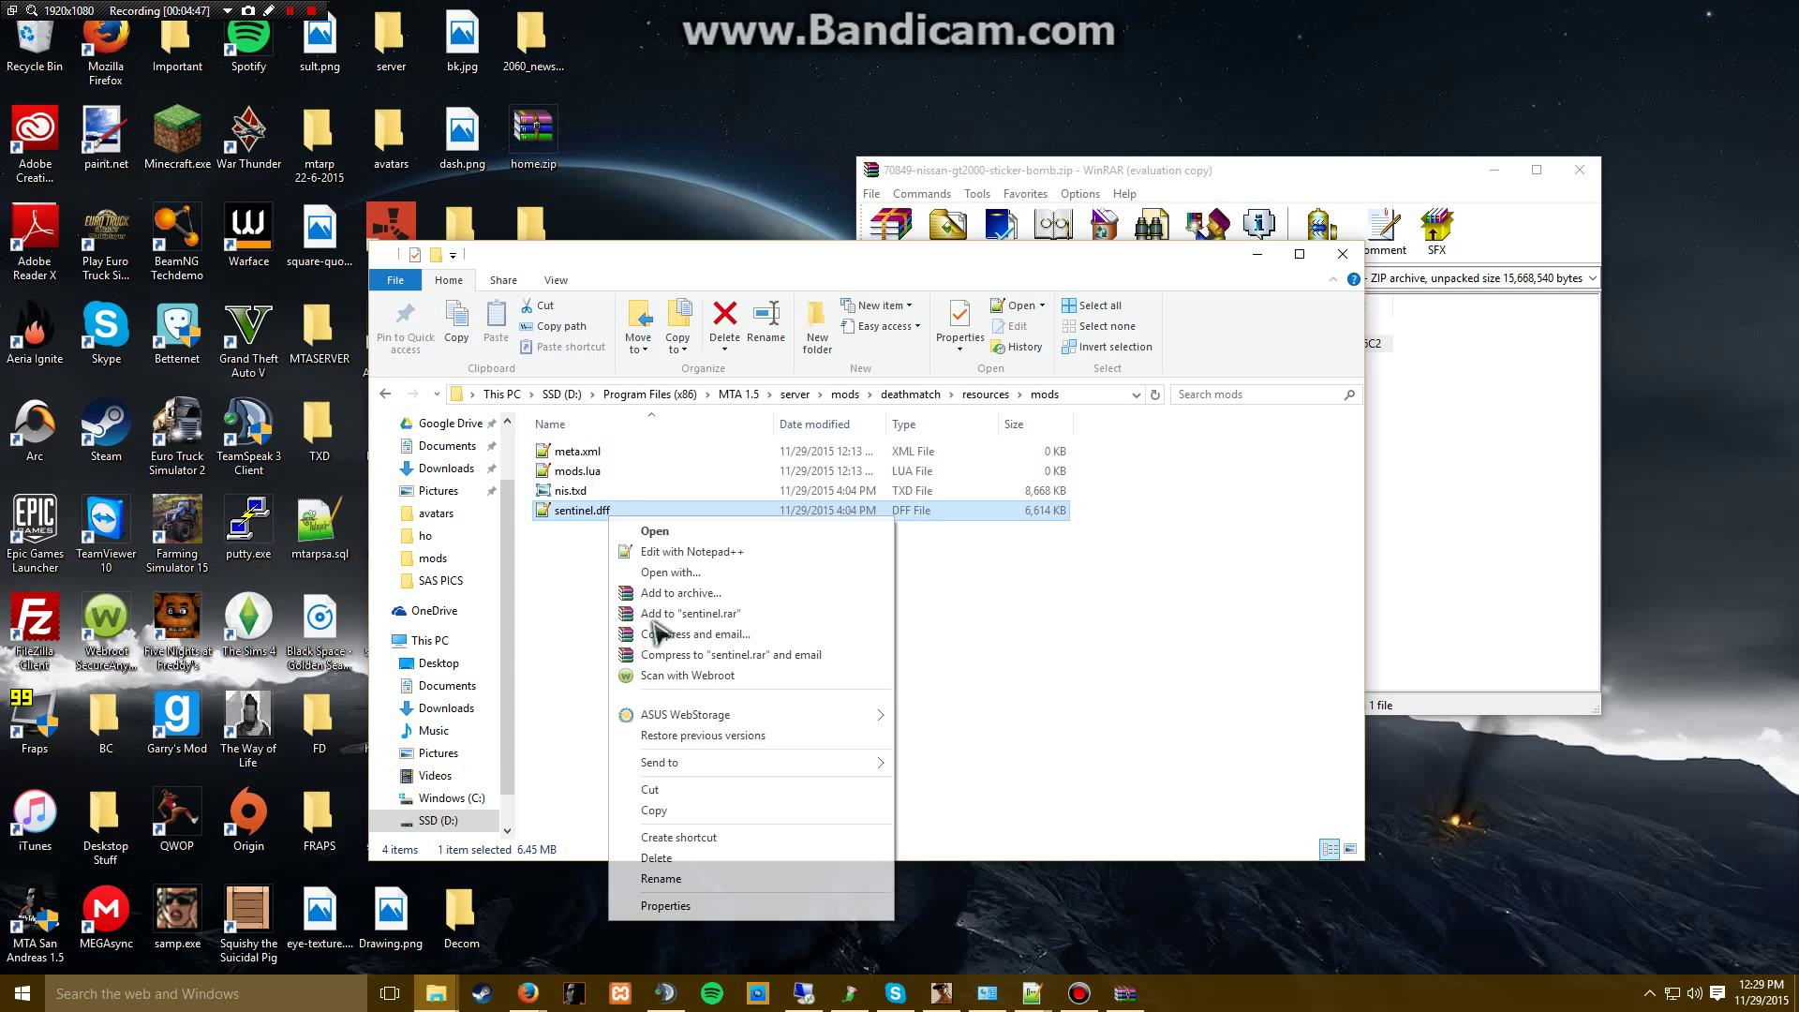
click(661, 879)
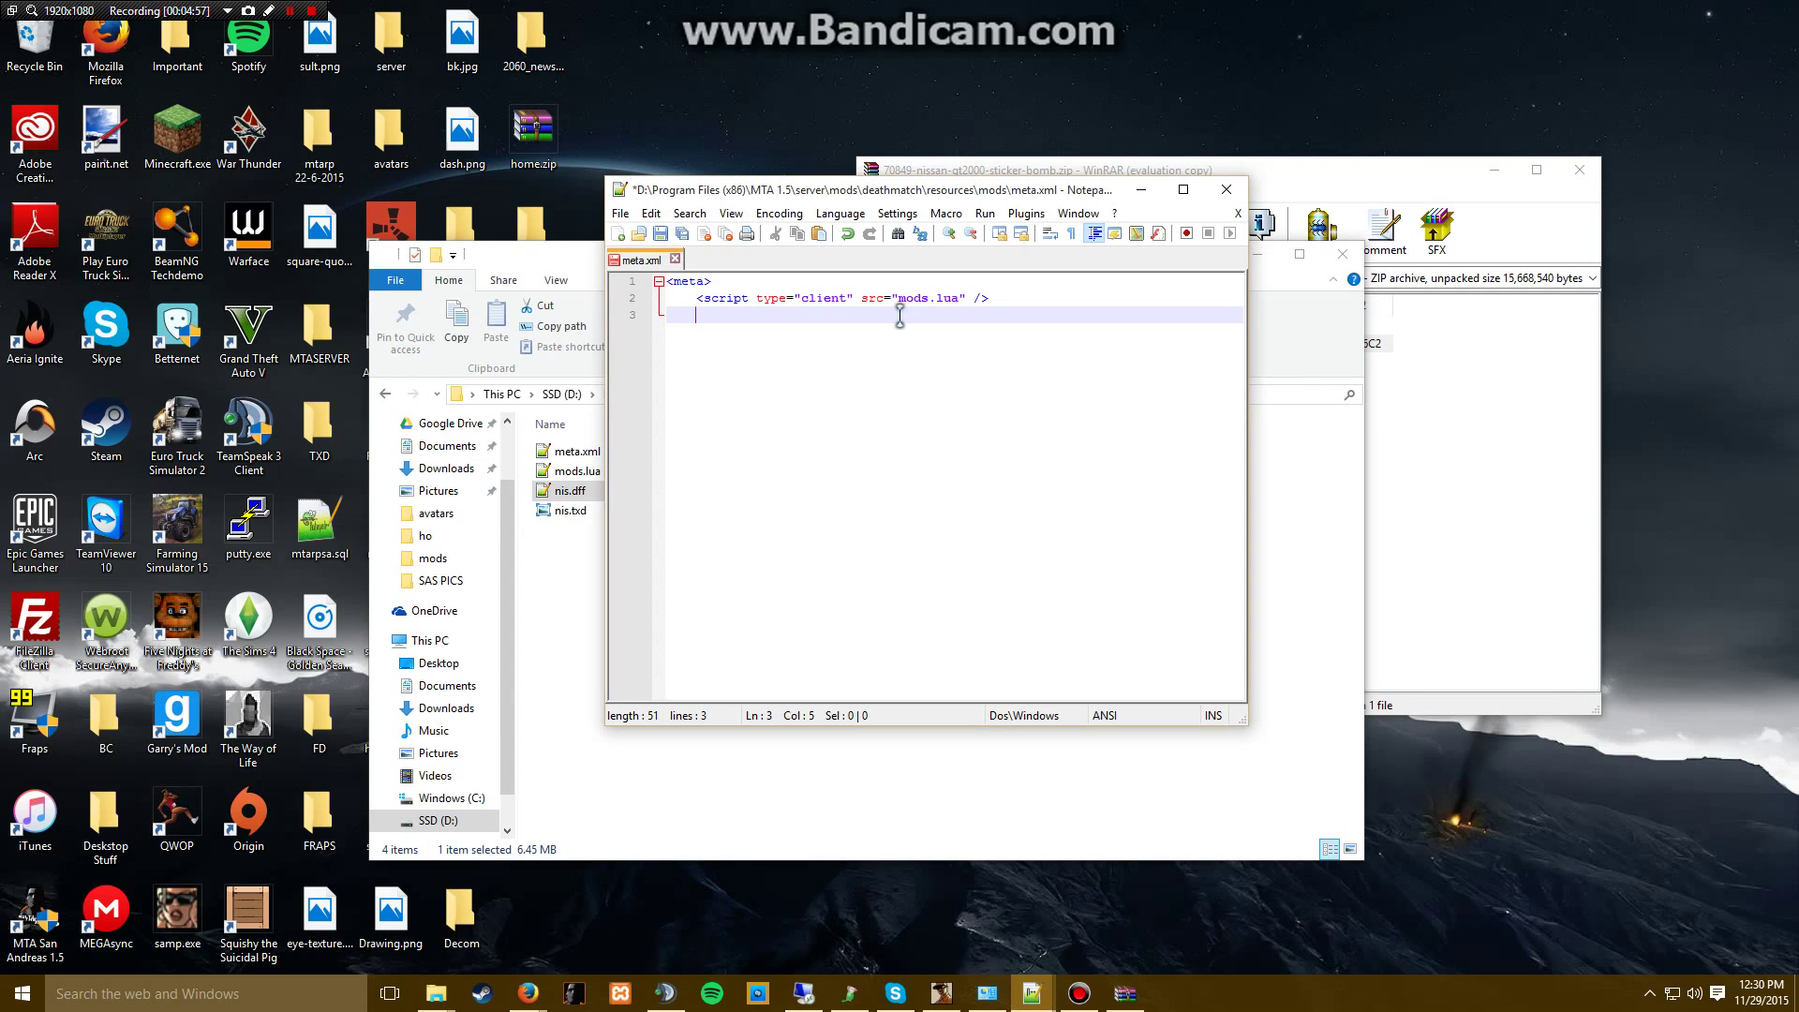
- Add <file src="nis.txd" /> and nis.dff entries to meta.xml, close with </meta>, and save
text(<)
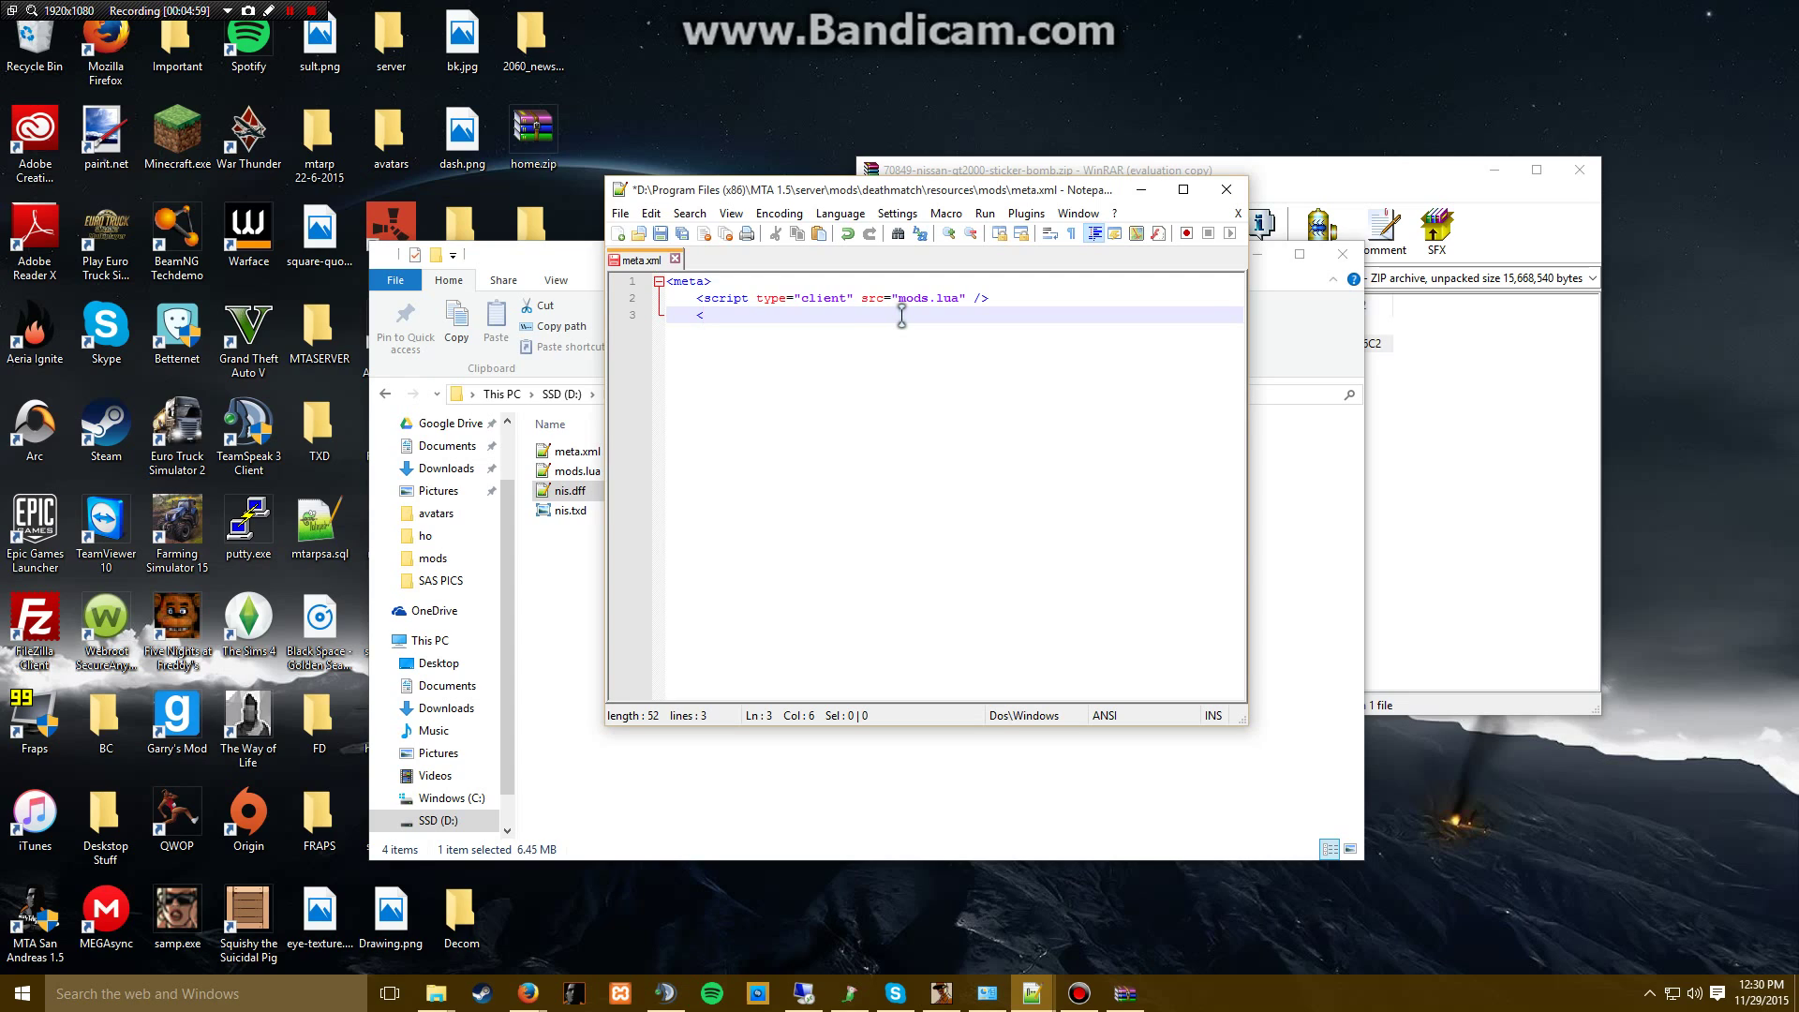
text(file)
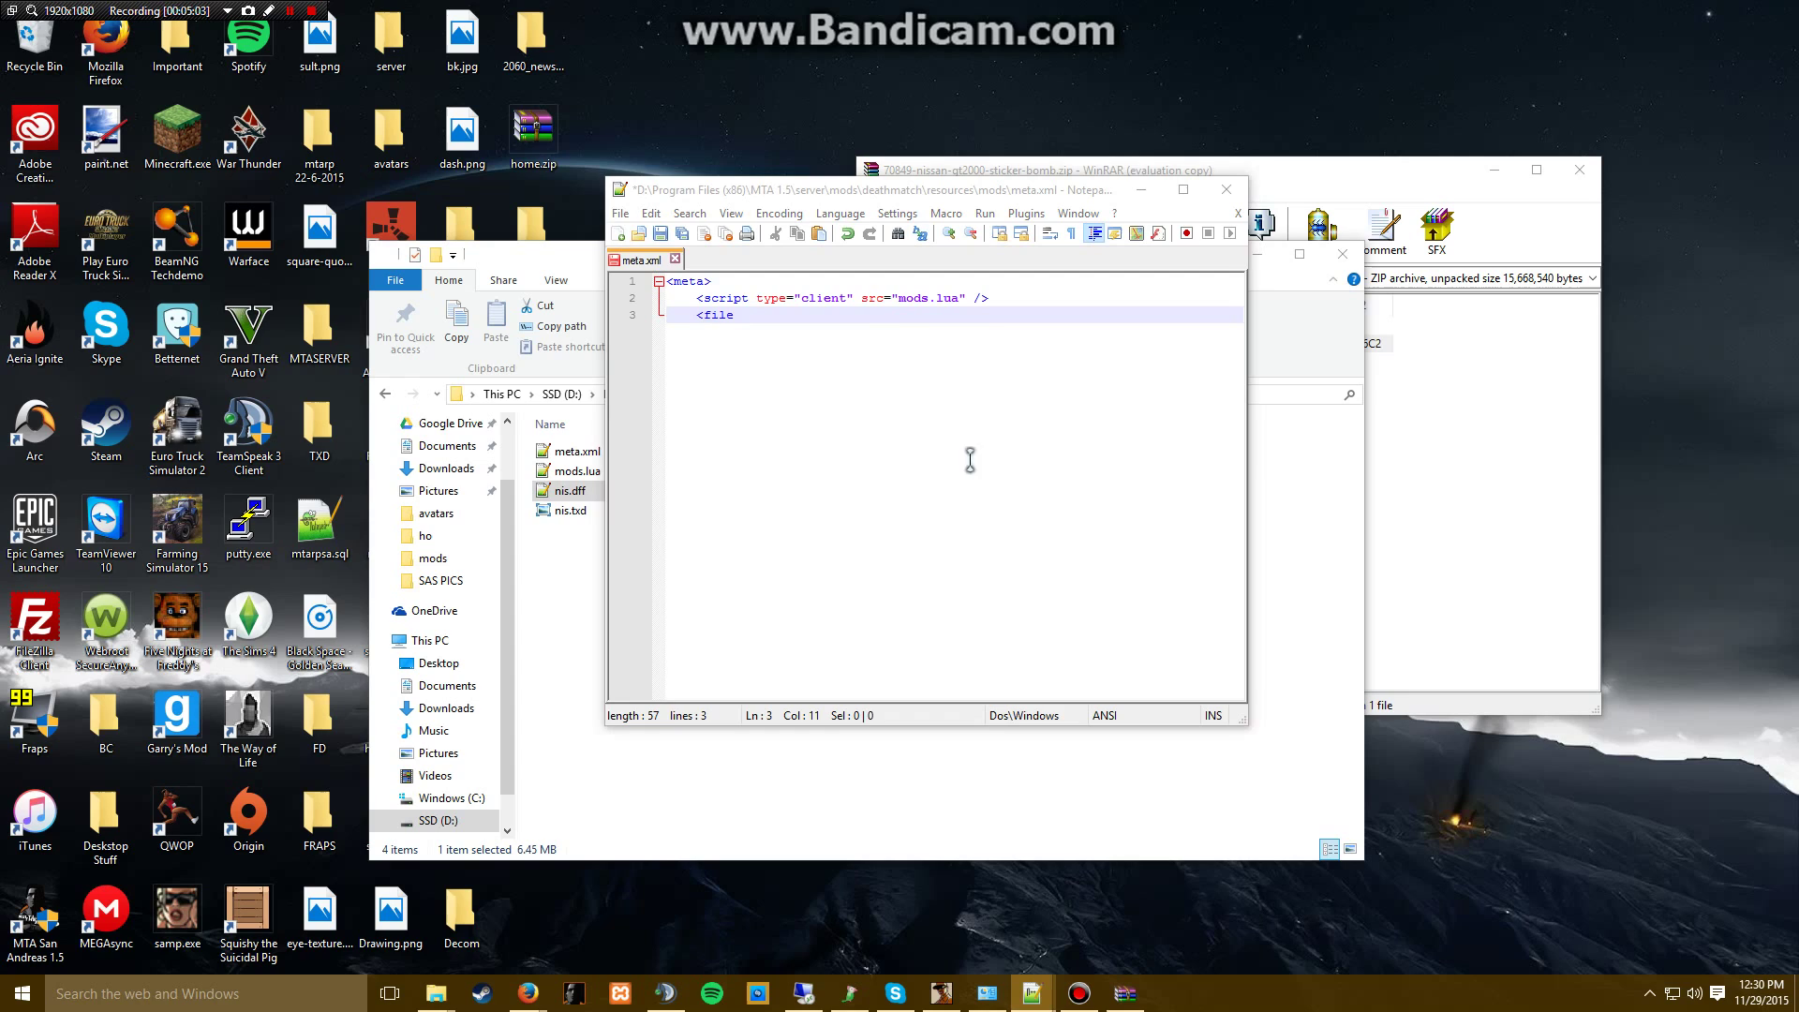
text(src=")
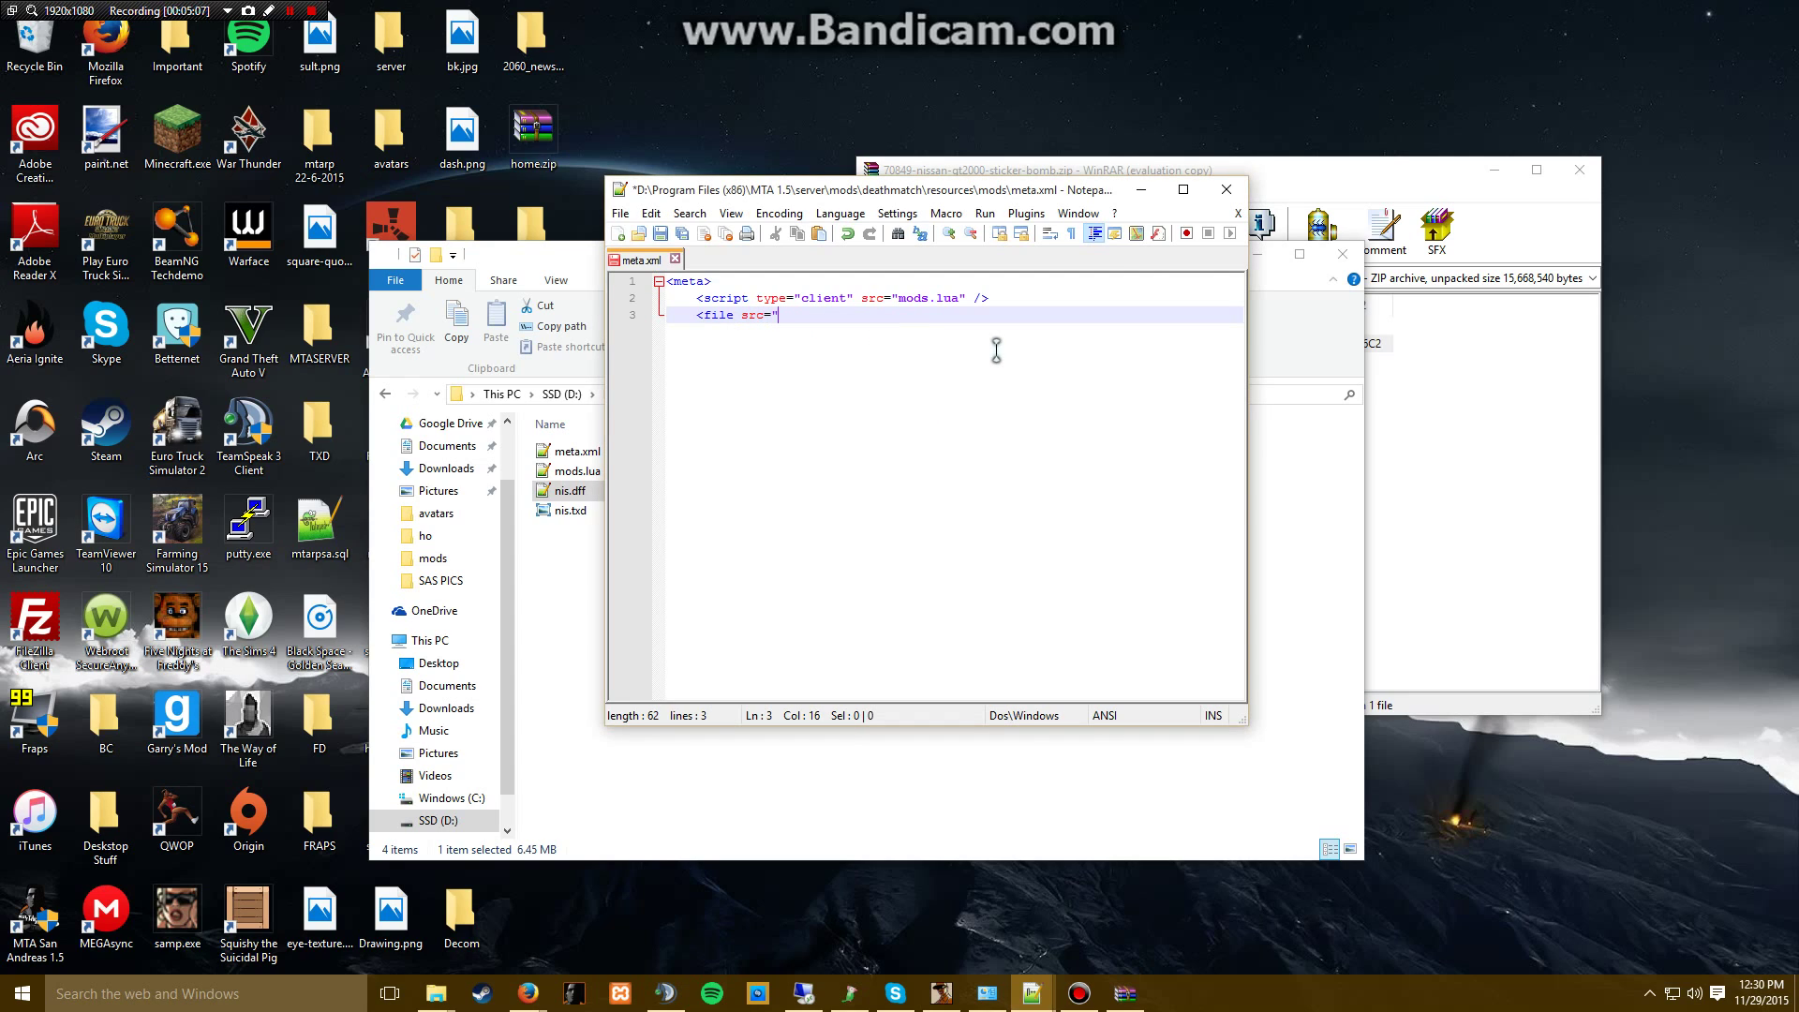
text(nis)
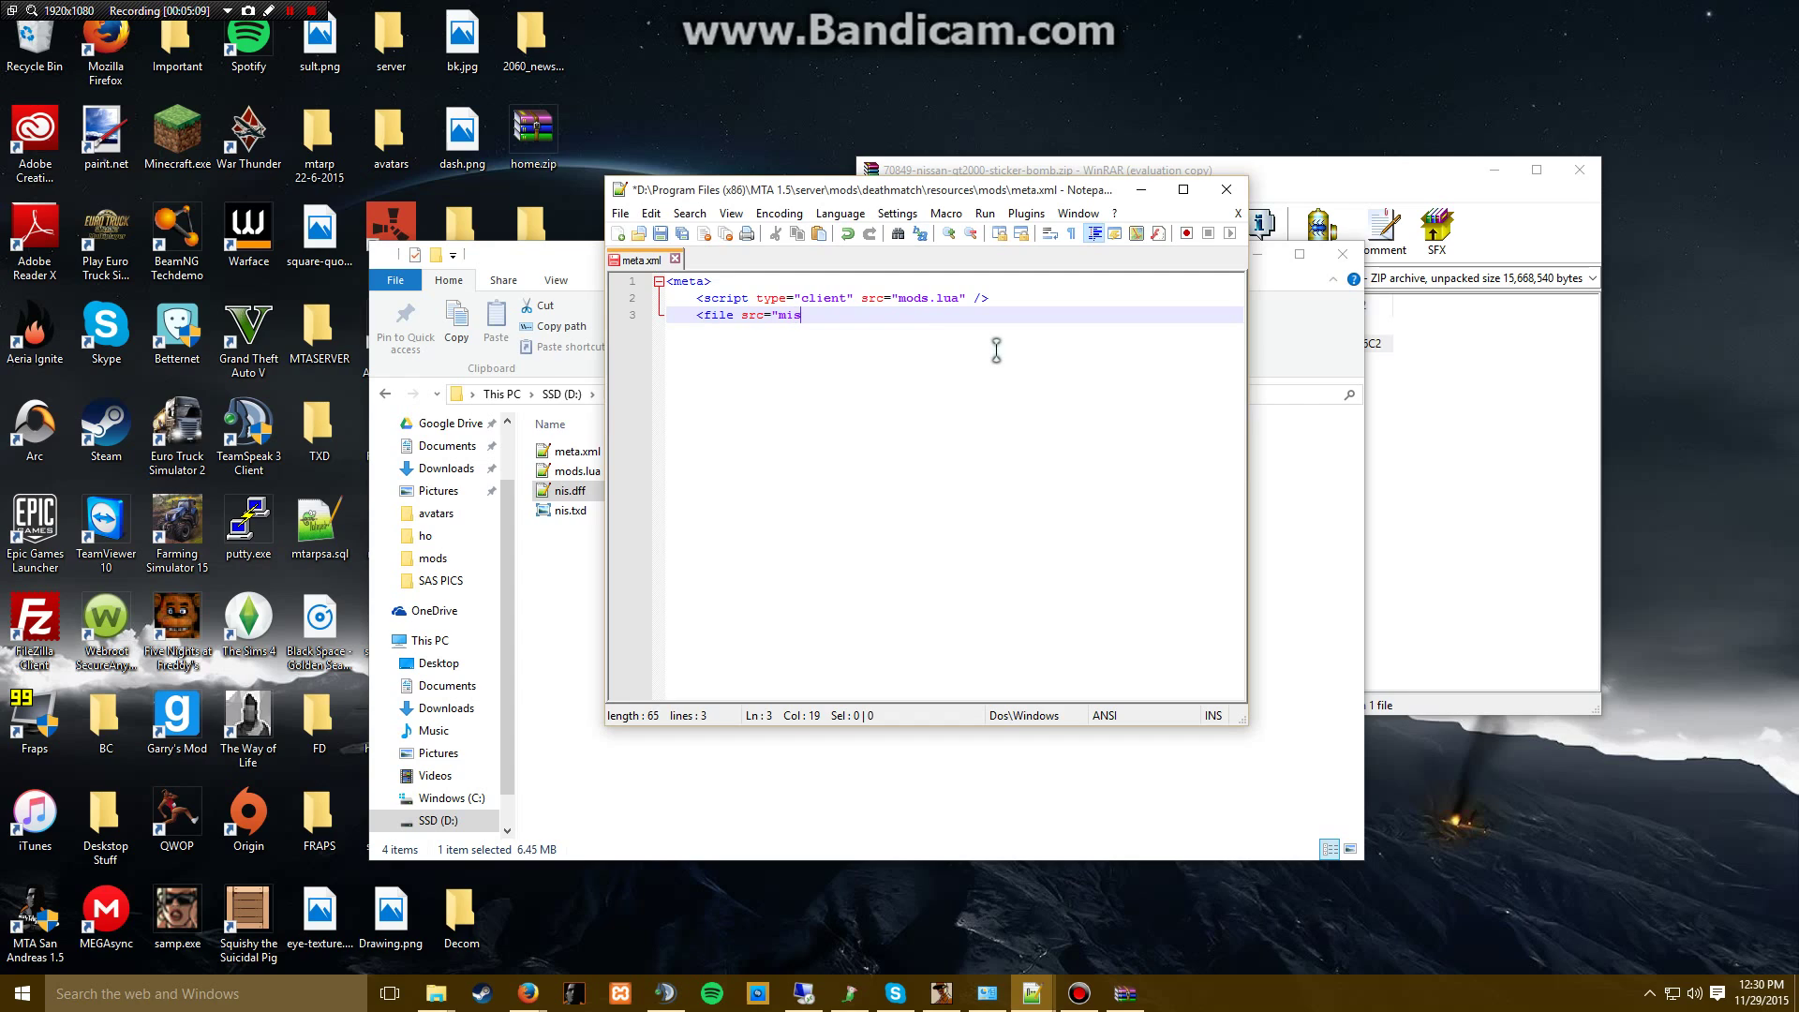
text(.txd" />)
text(<file src="nis.dff" />)
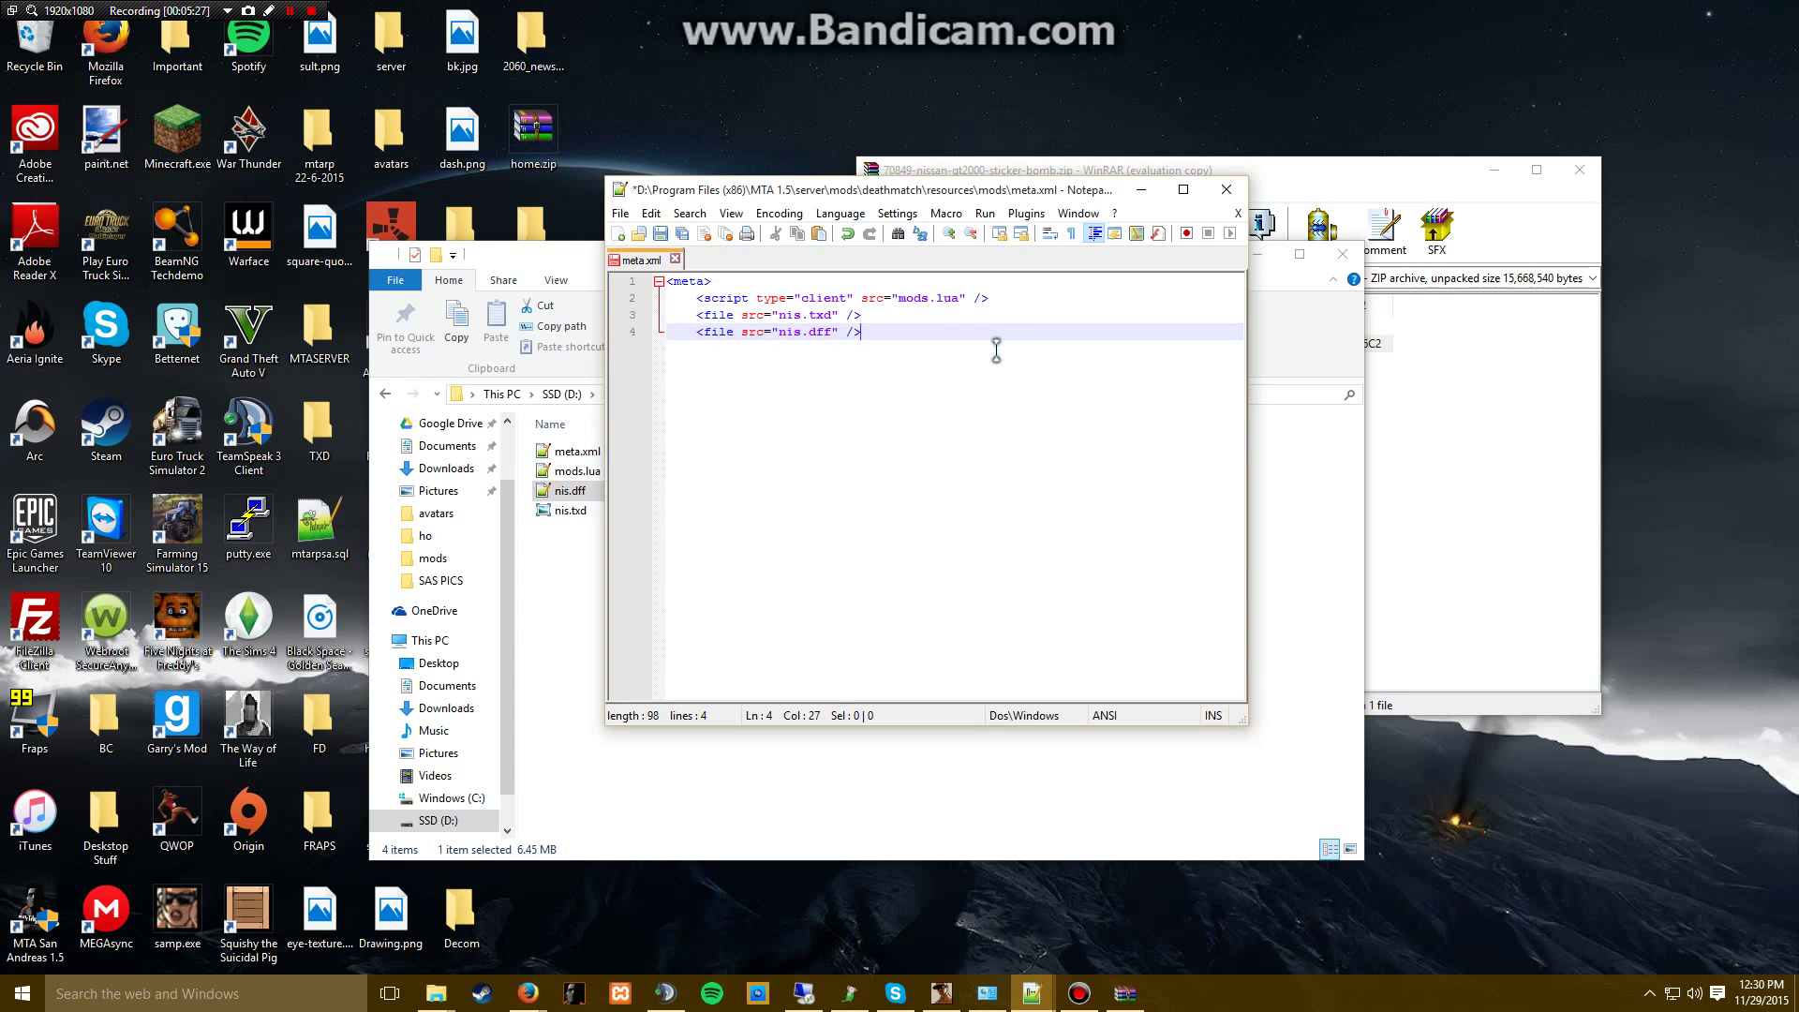
text(</meta>)
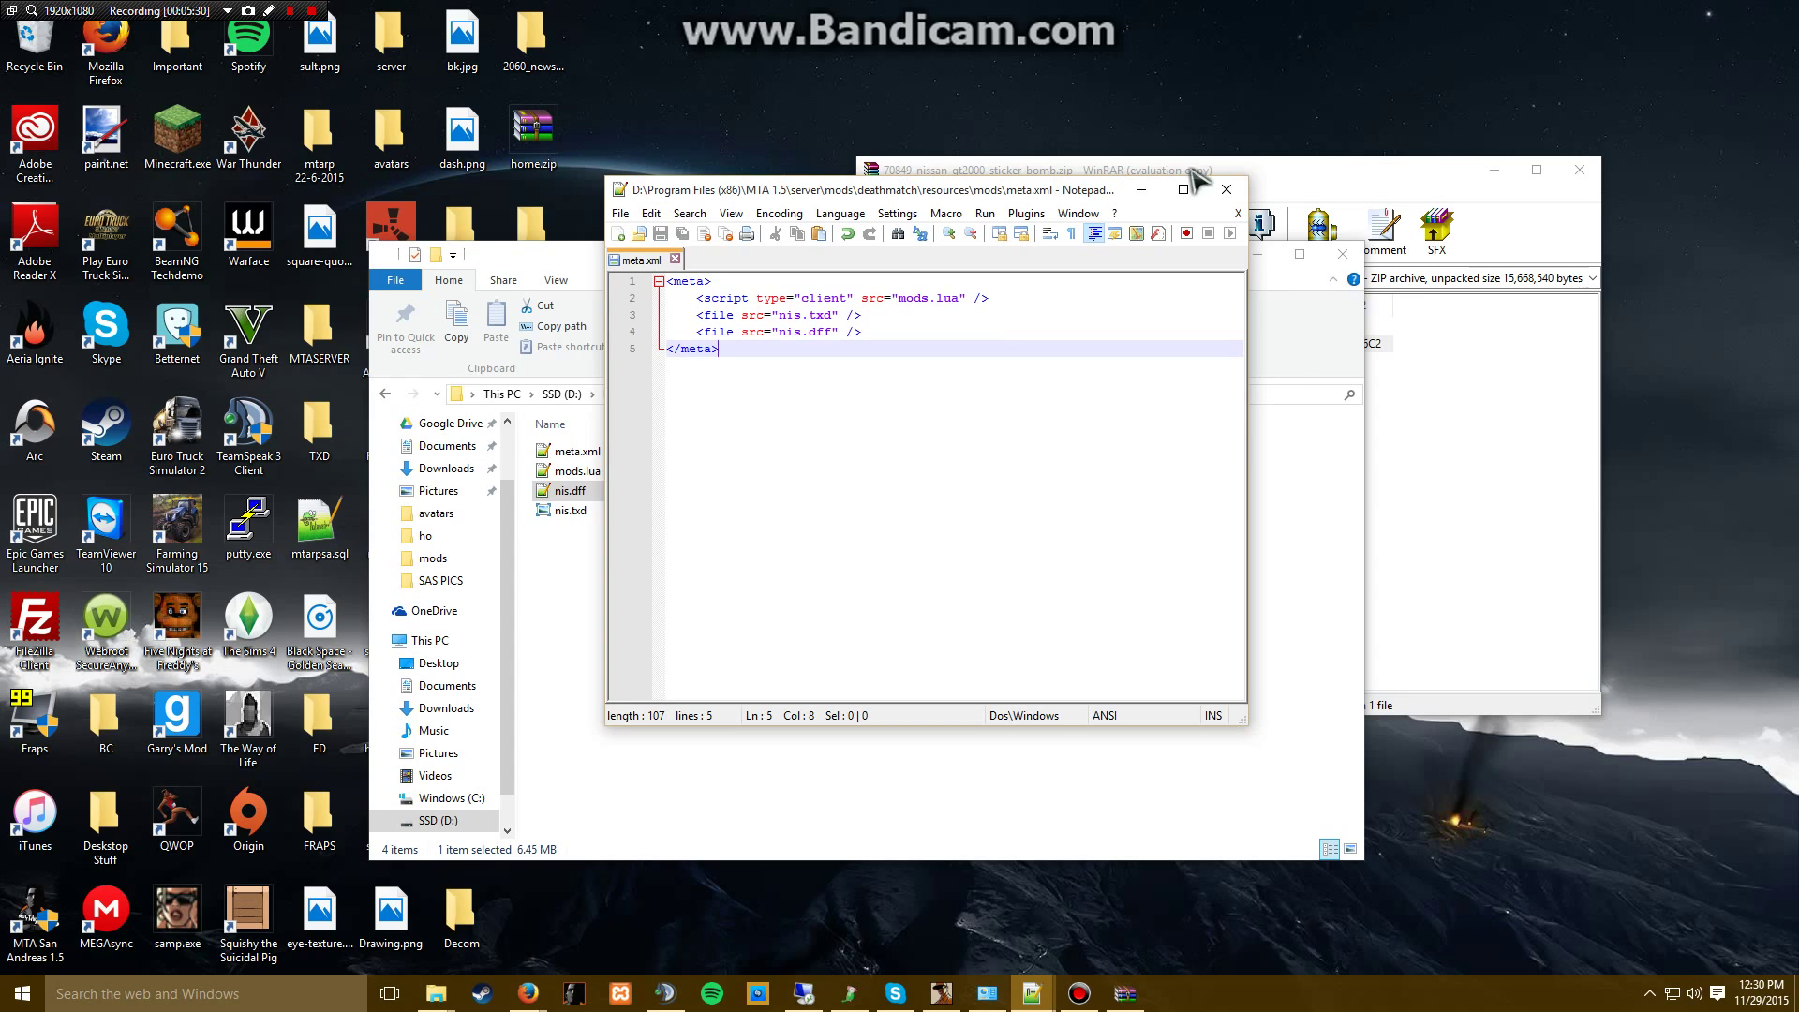
click(574, 490)
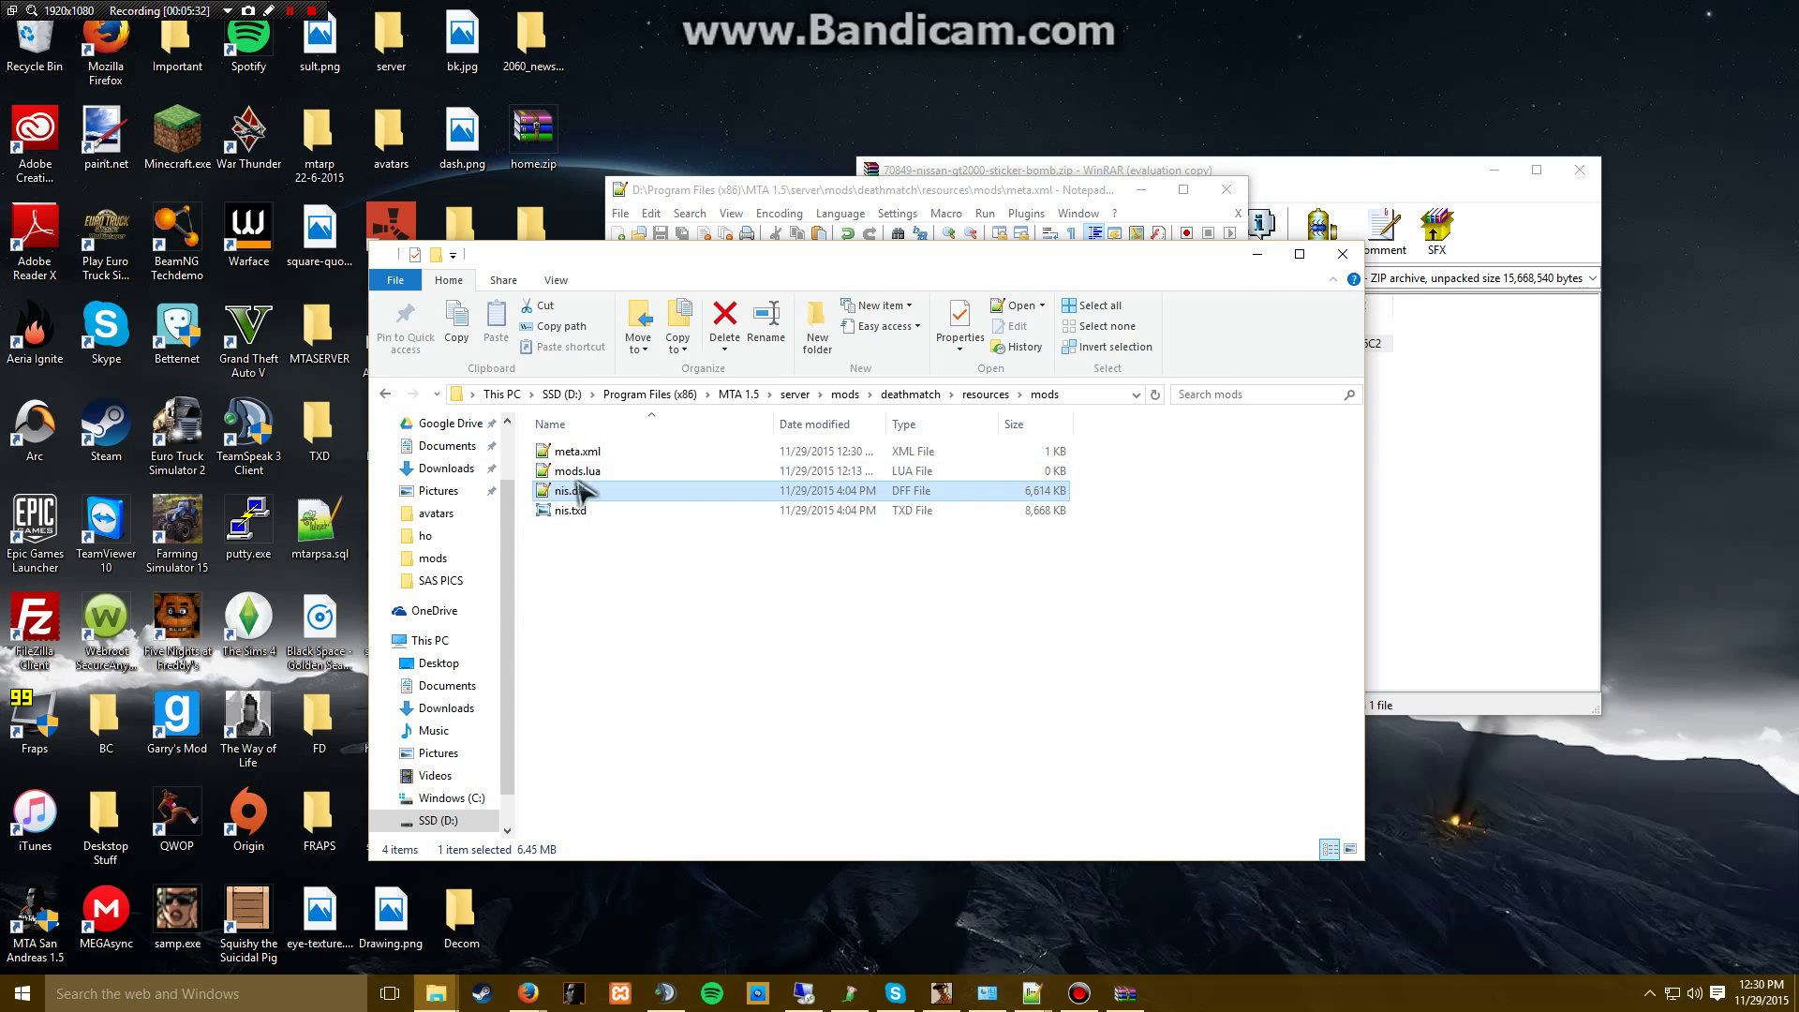
- Open mods.lua and add a comment noting the Nissan replaces the Vincent
double_click(576, 470)
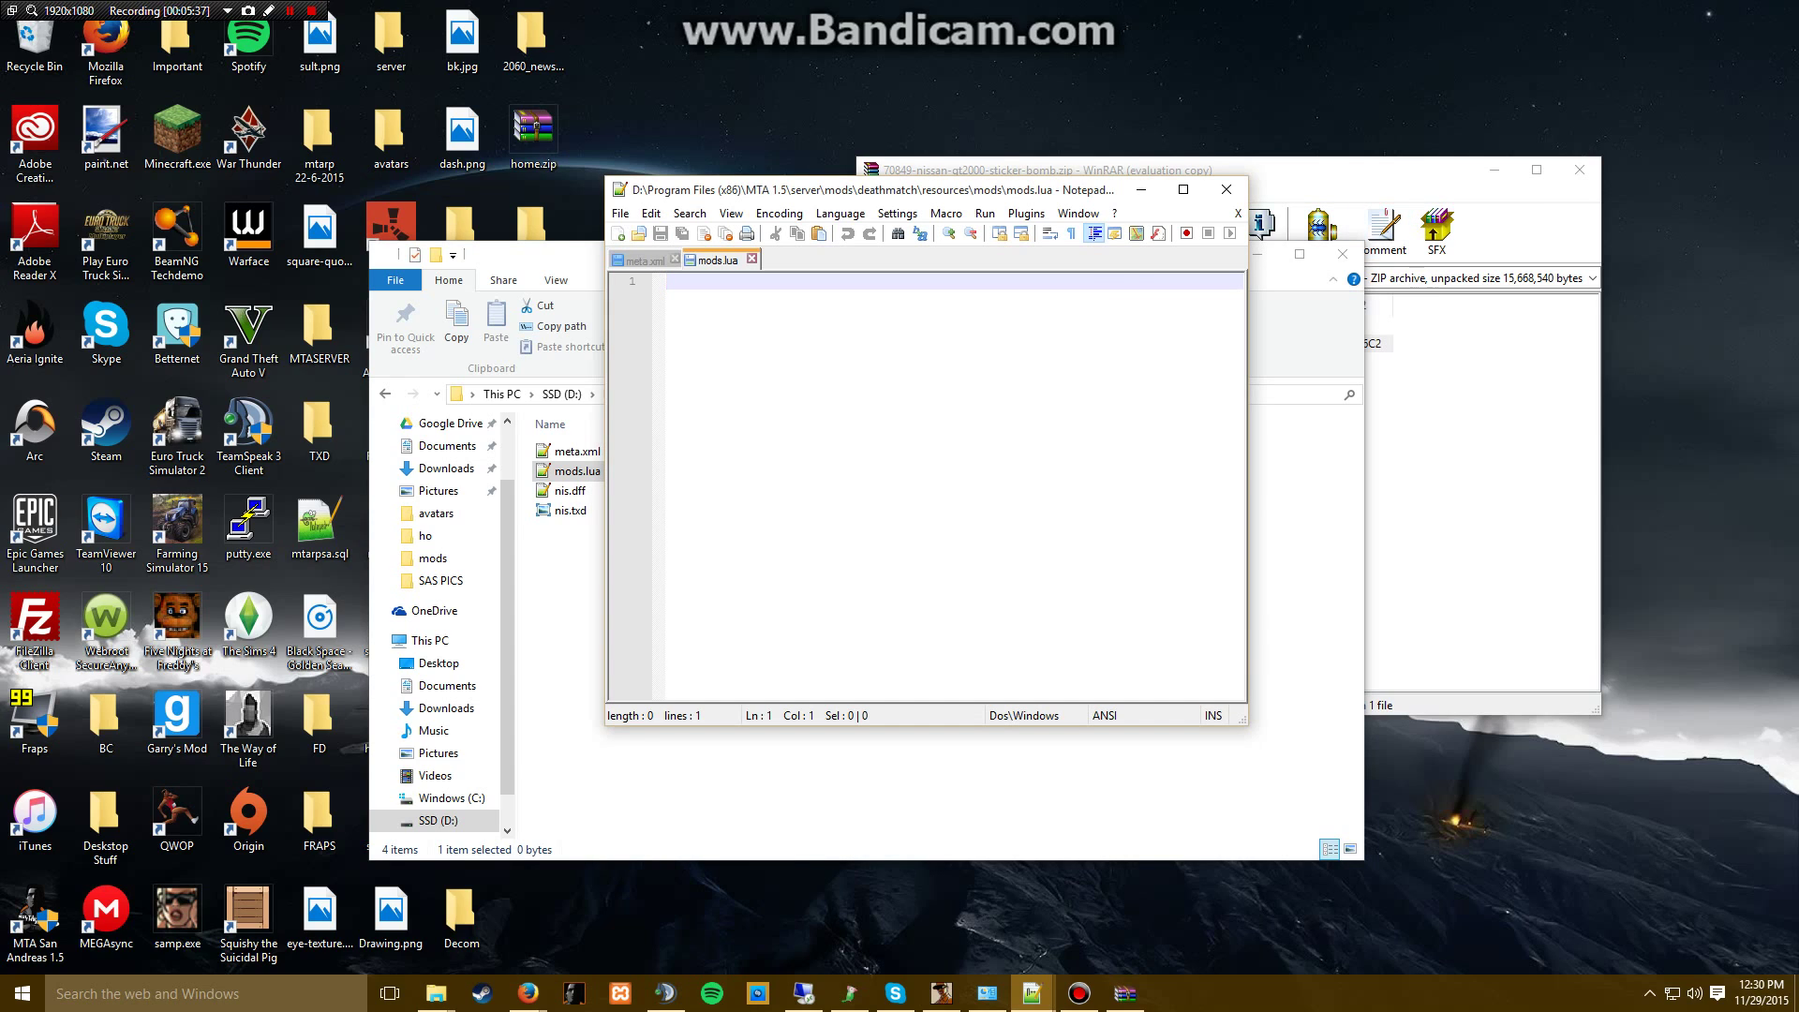
mouse_move(927, 360)
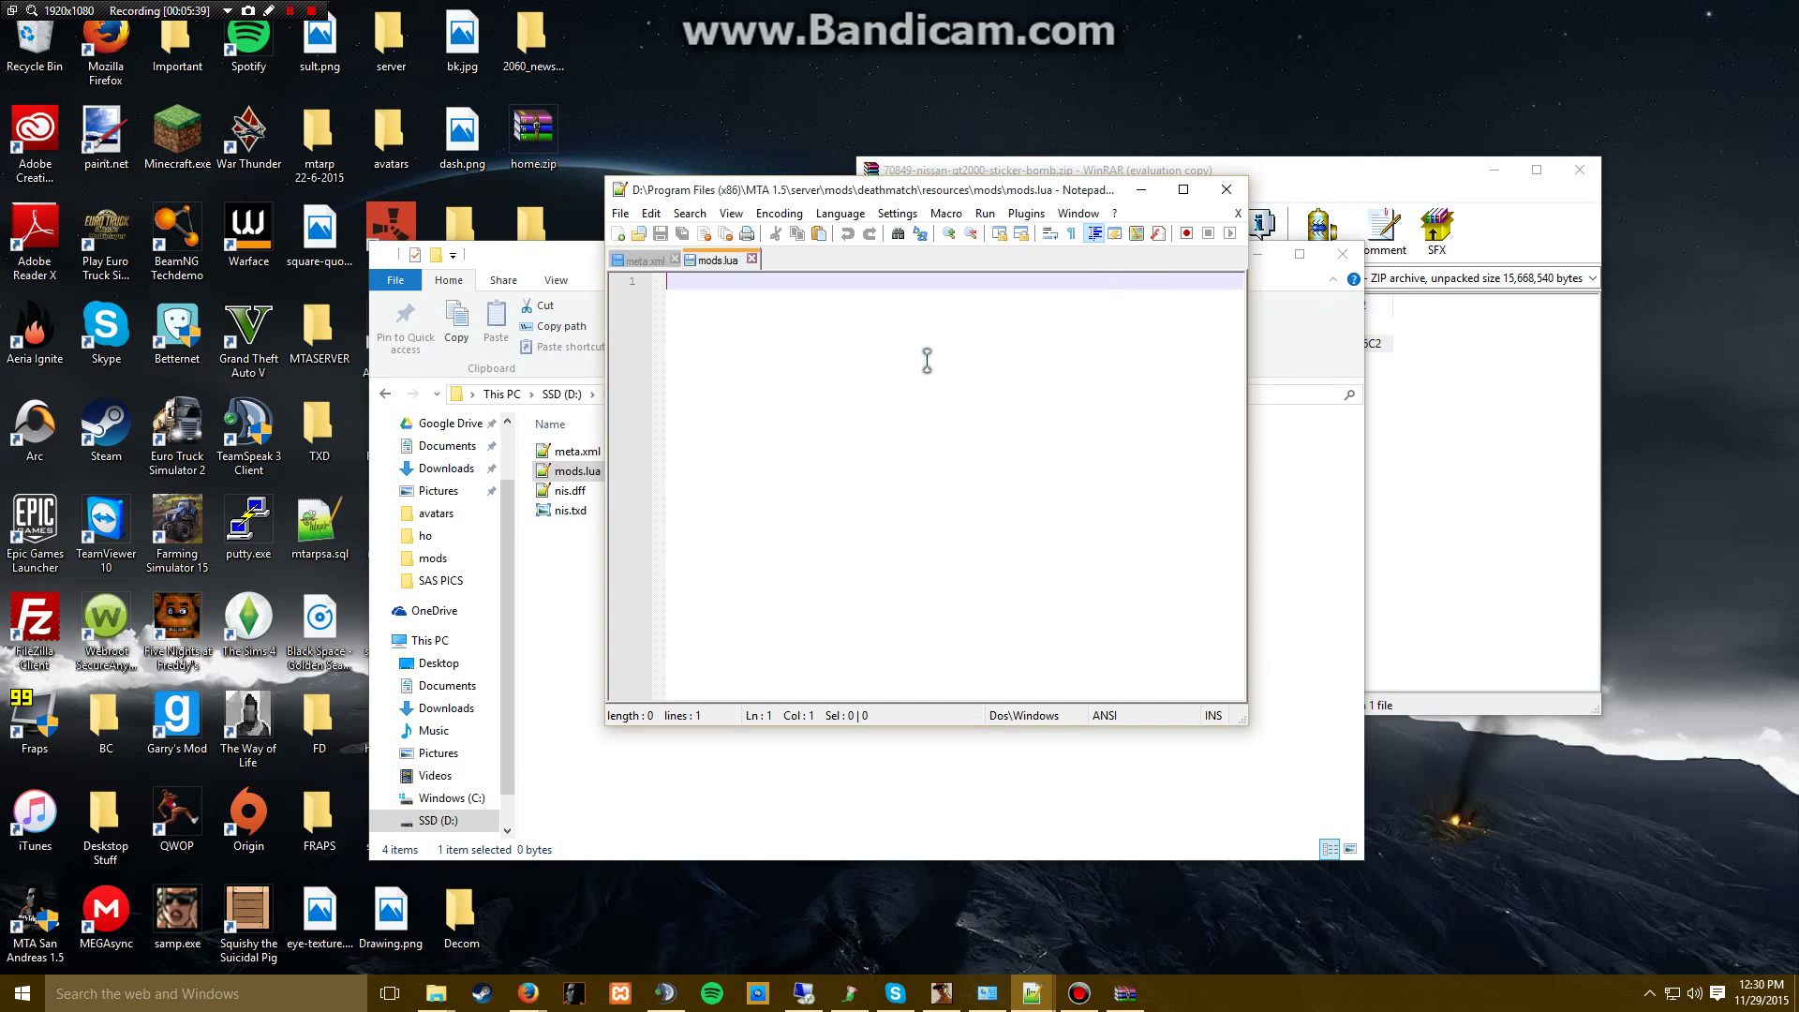
mouse_move(1192, 398)
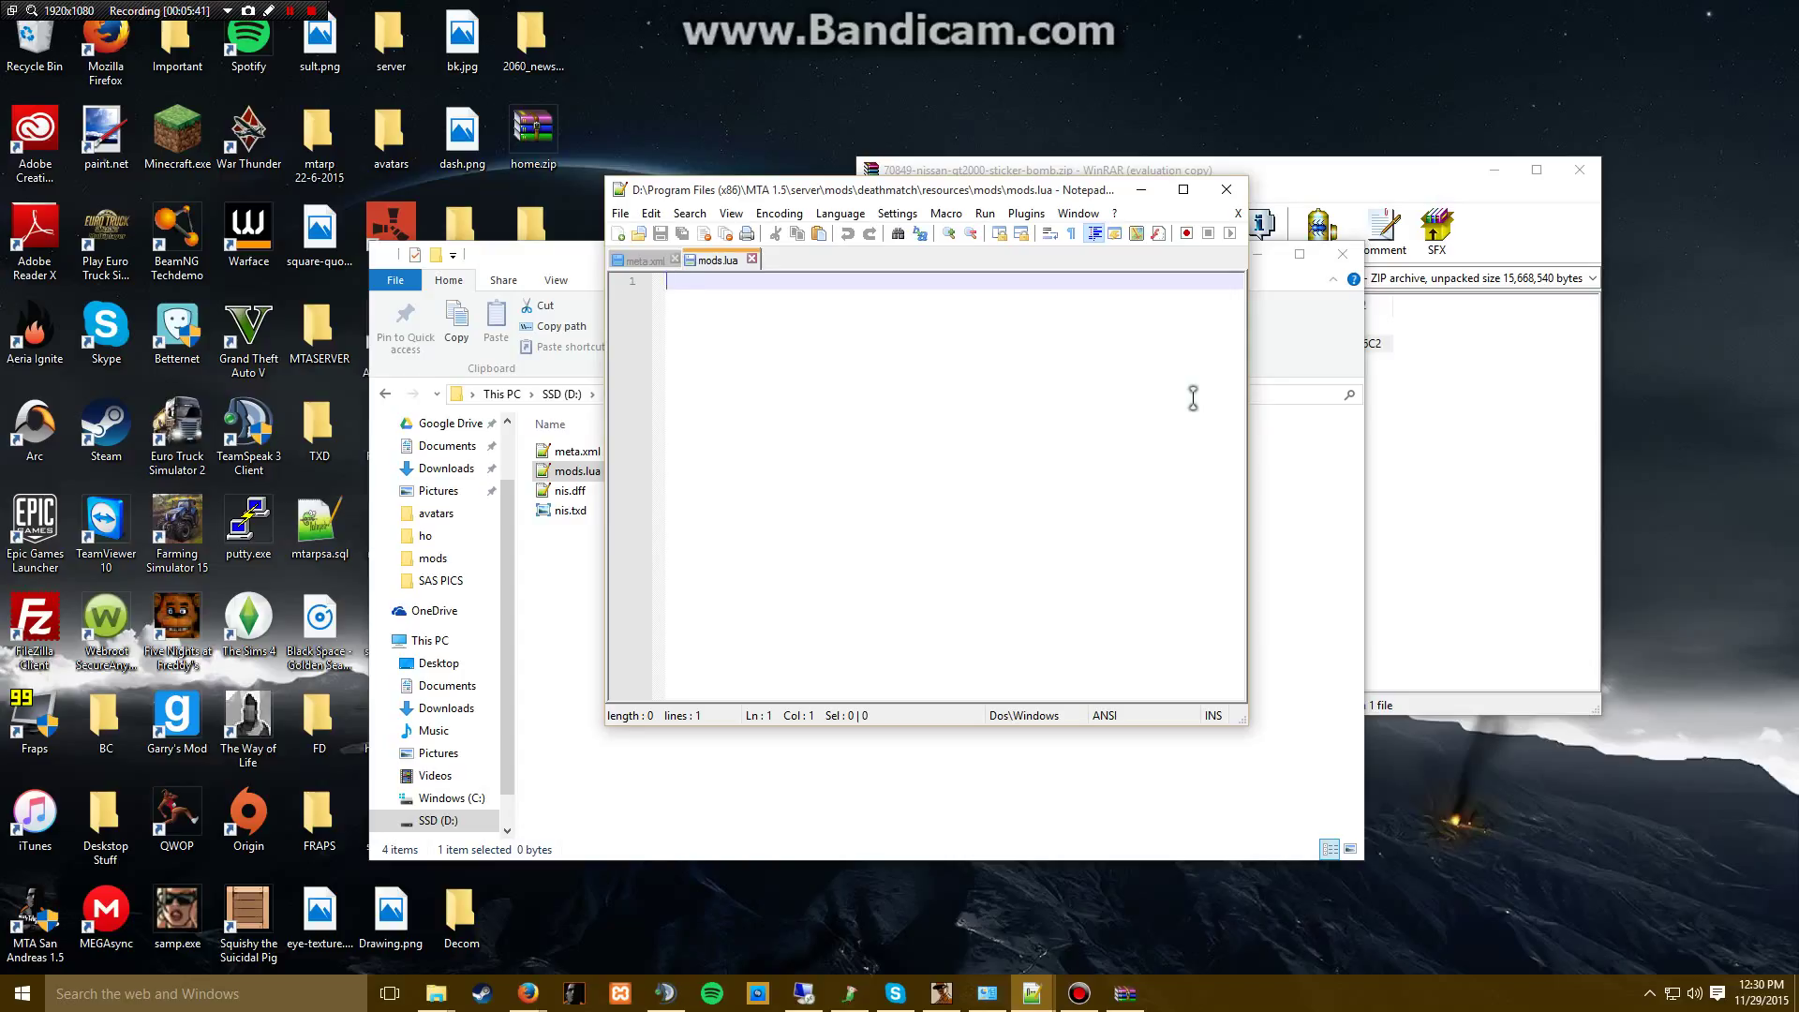
text(--)
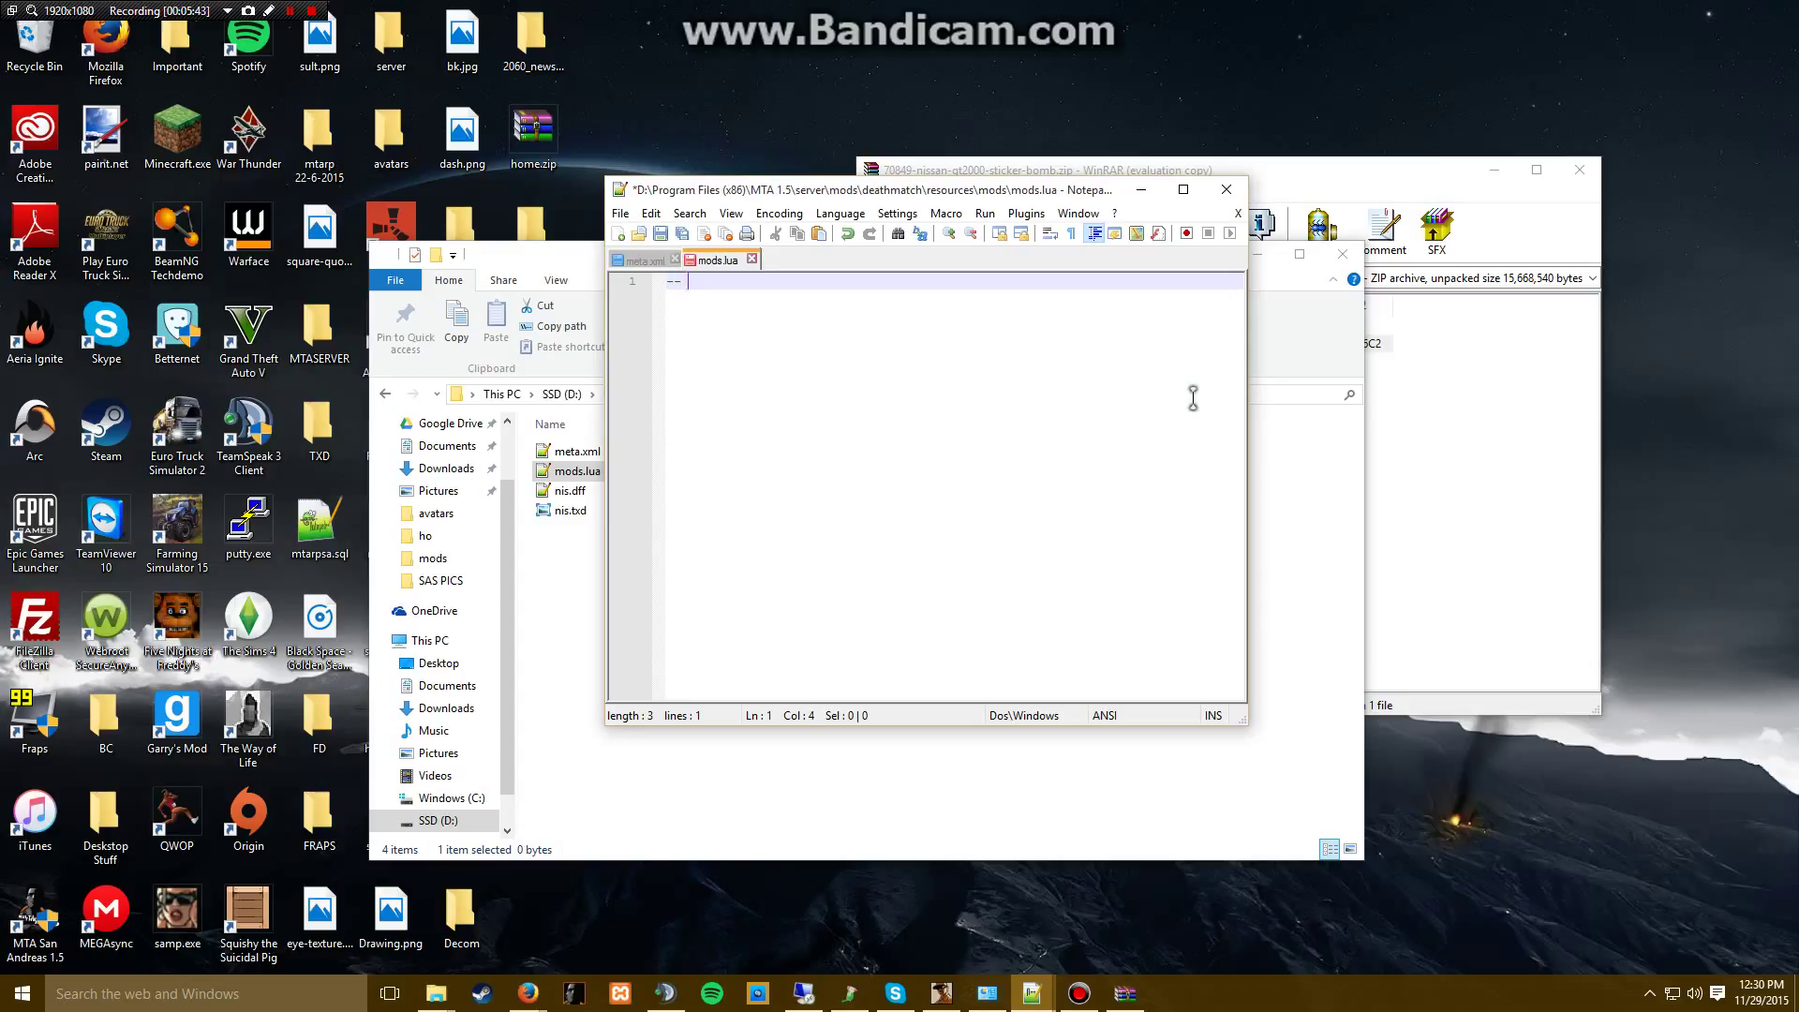
text(Nissan/)
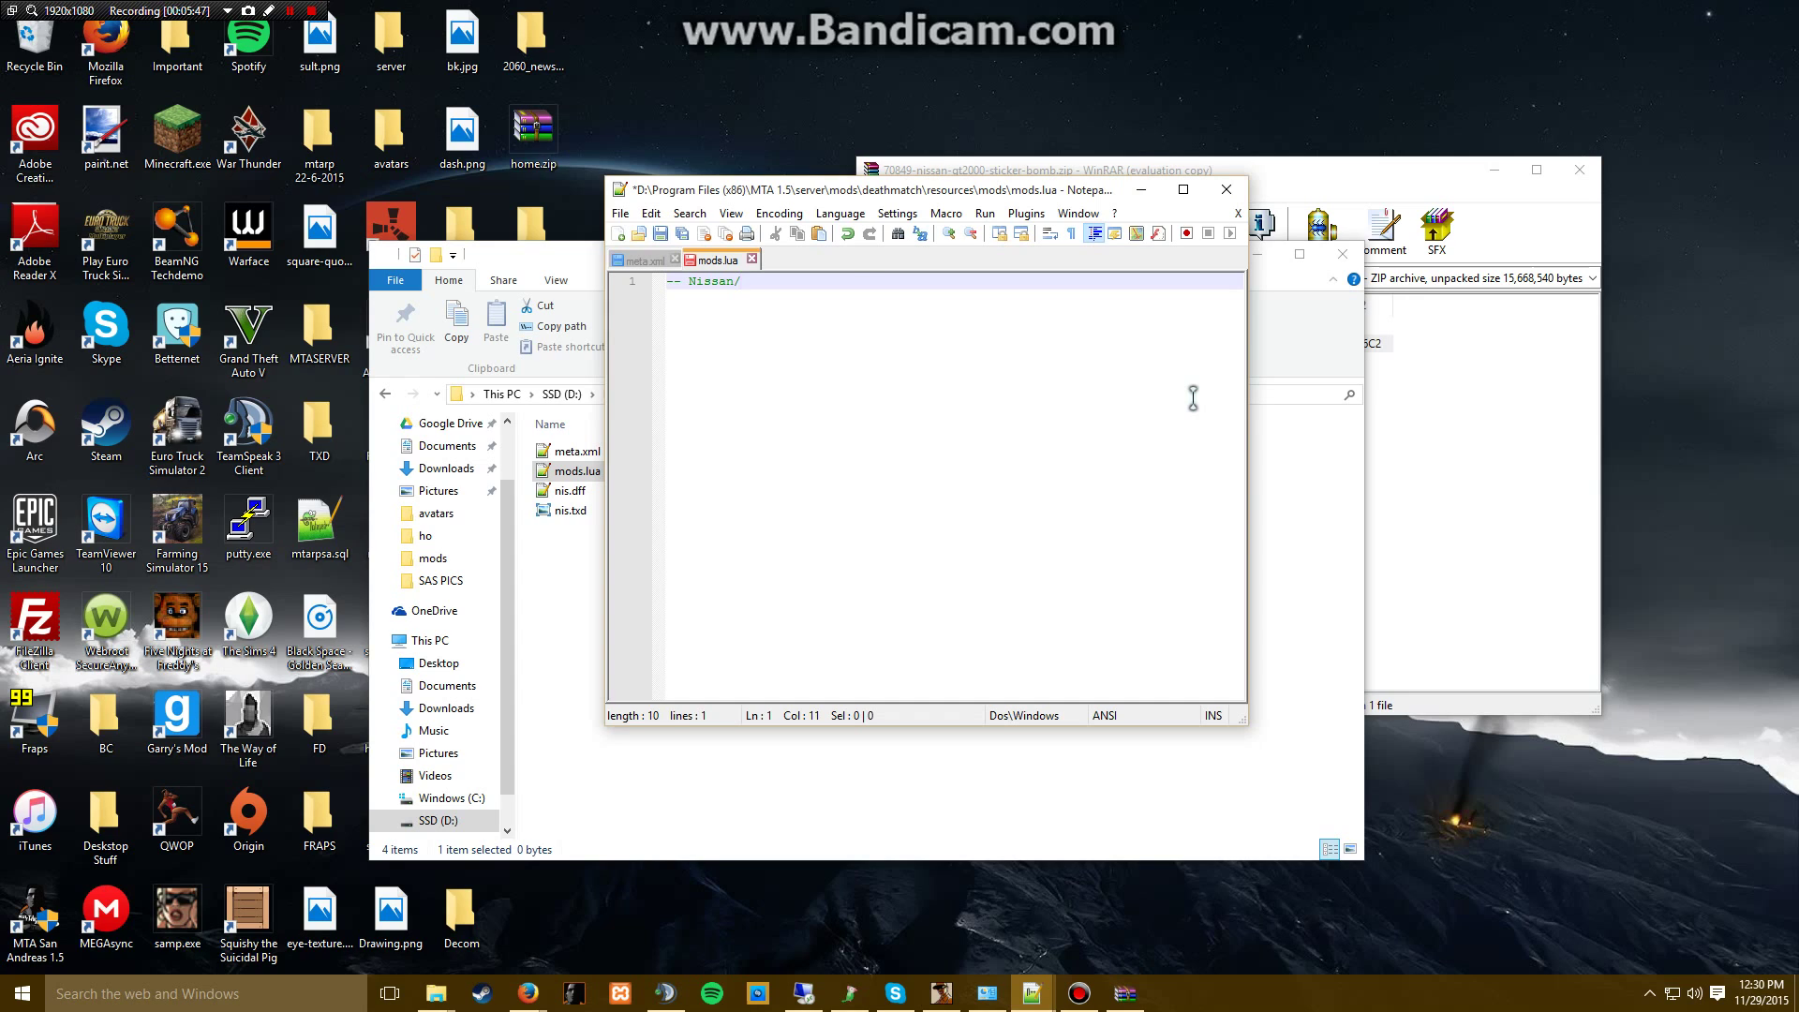
text(Vincent)
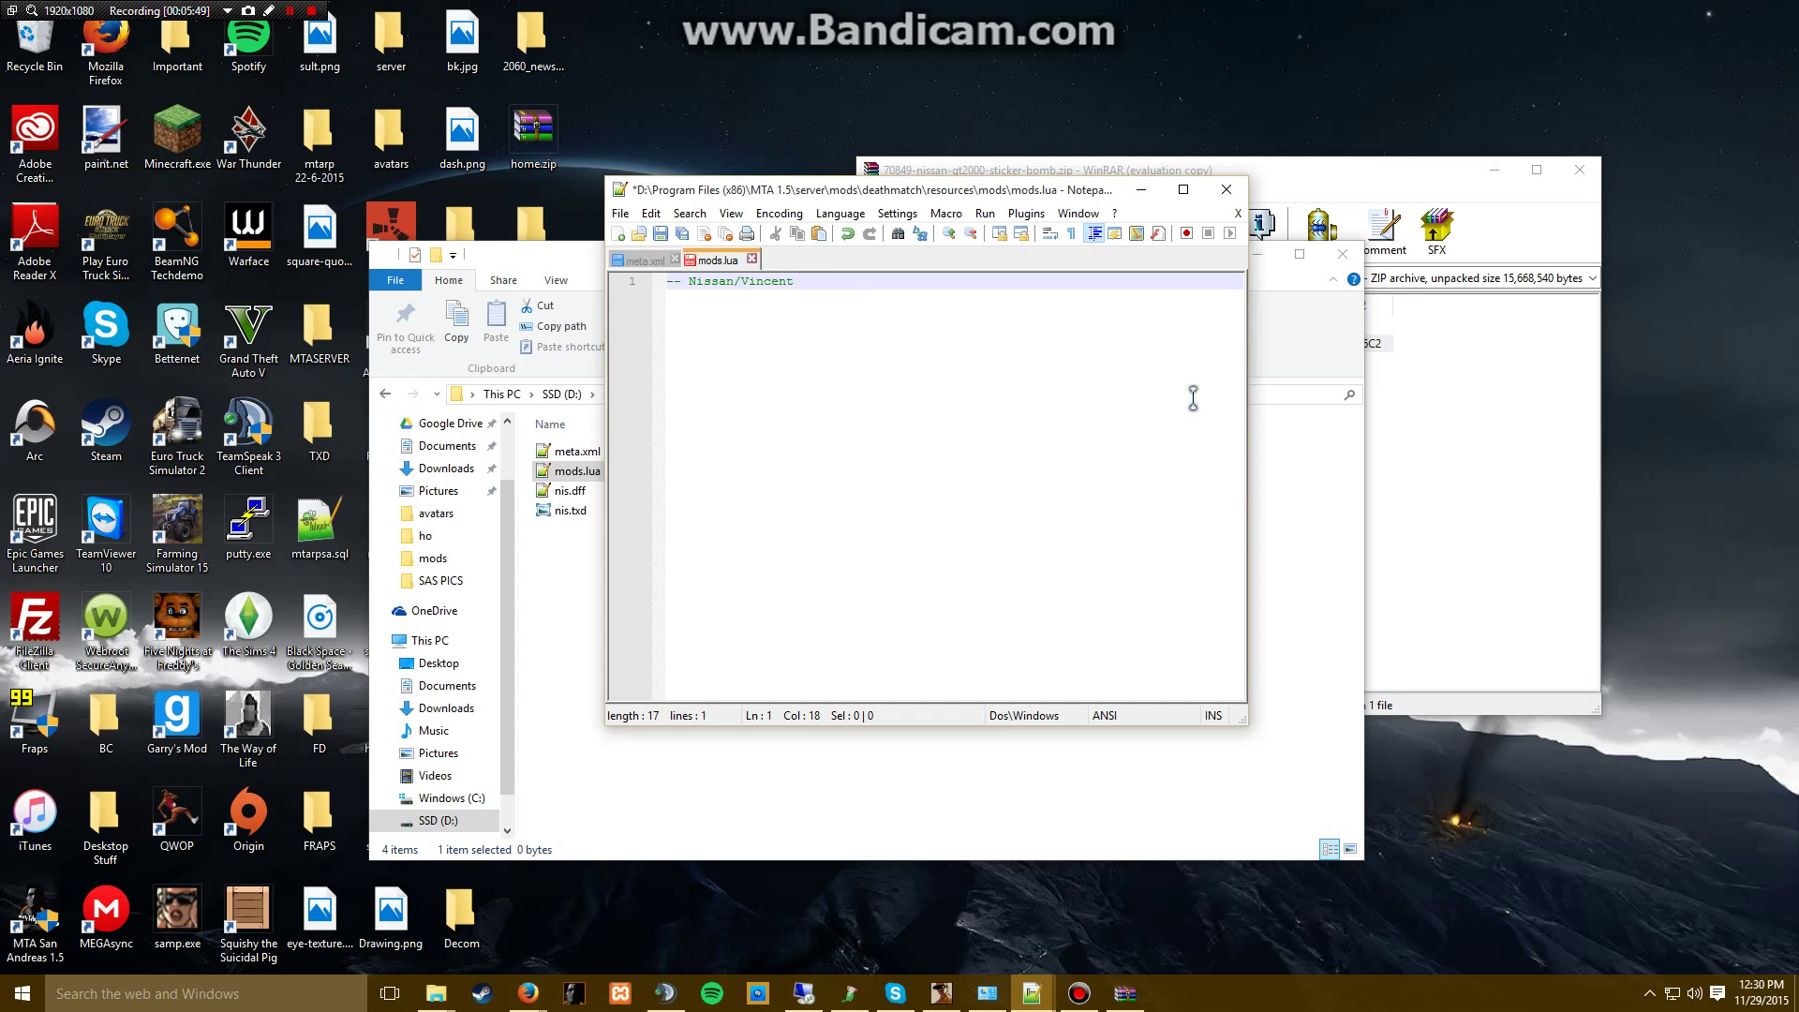
- Write txd = engineLoadTXD("nis.txd") and begin engineImportTXD(txd on the next line
text(t)
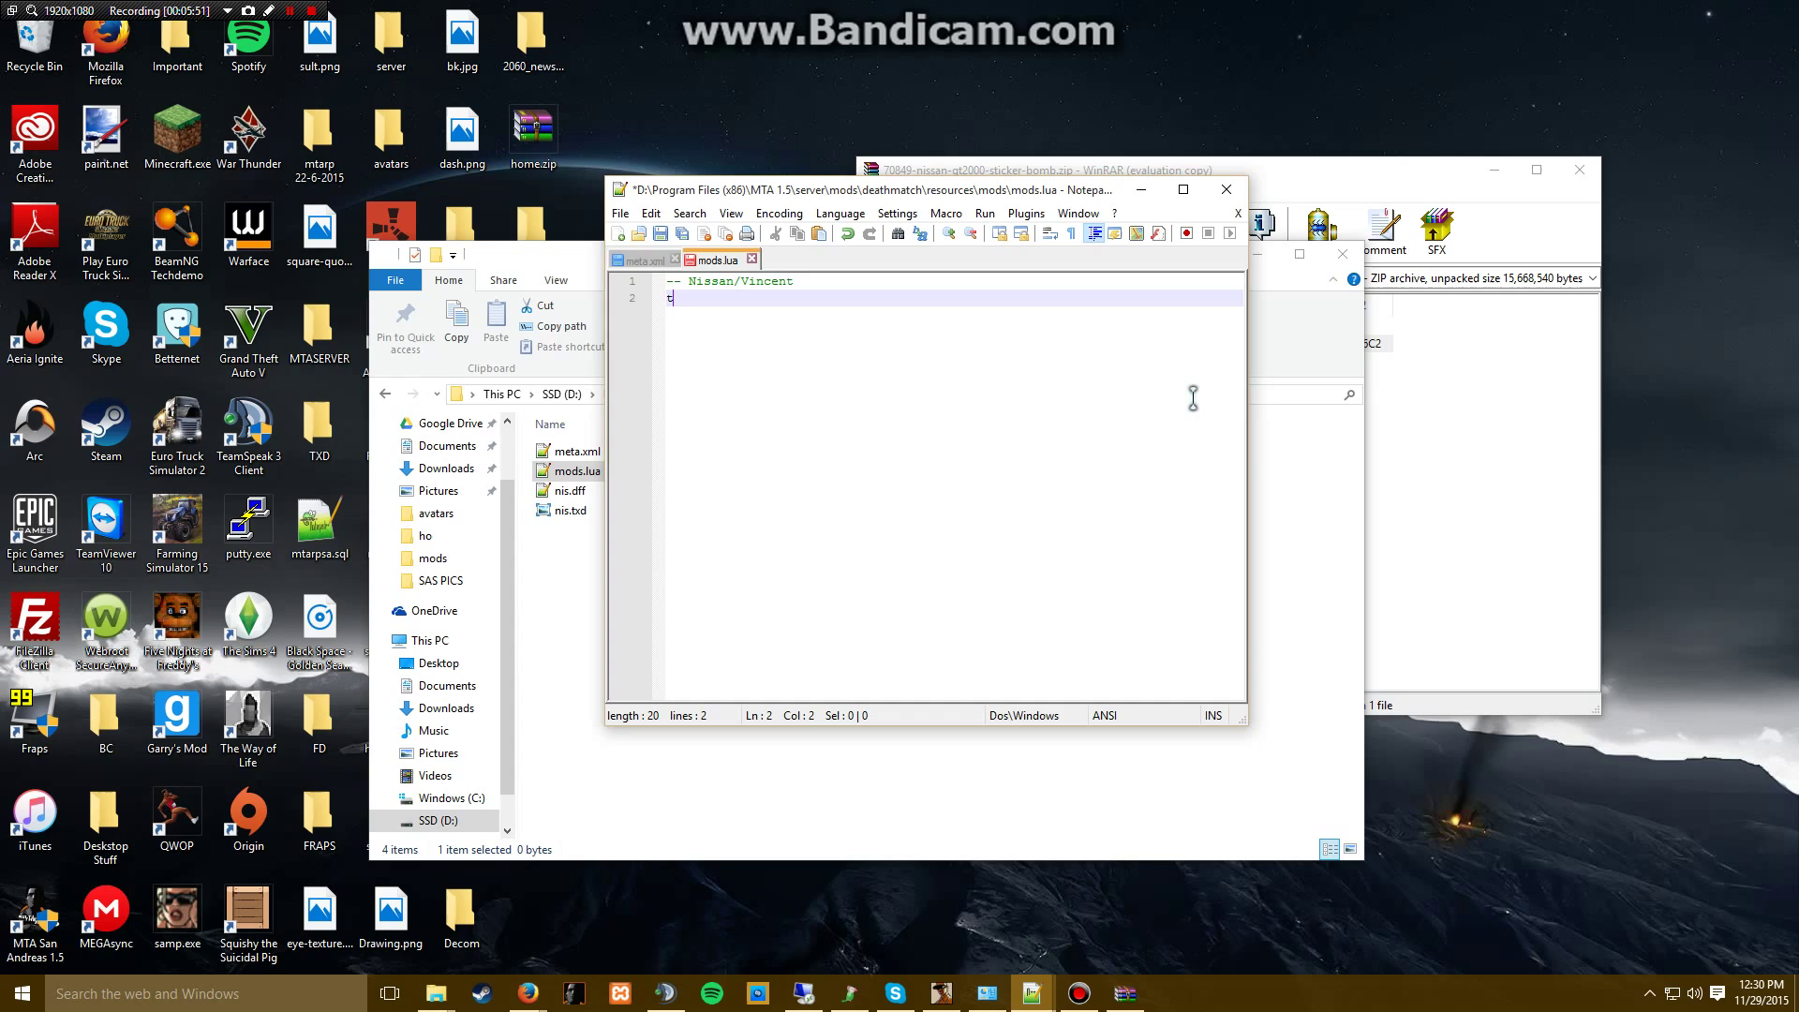
text(xd)
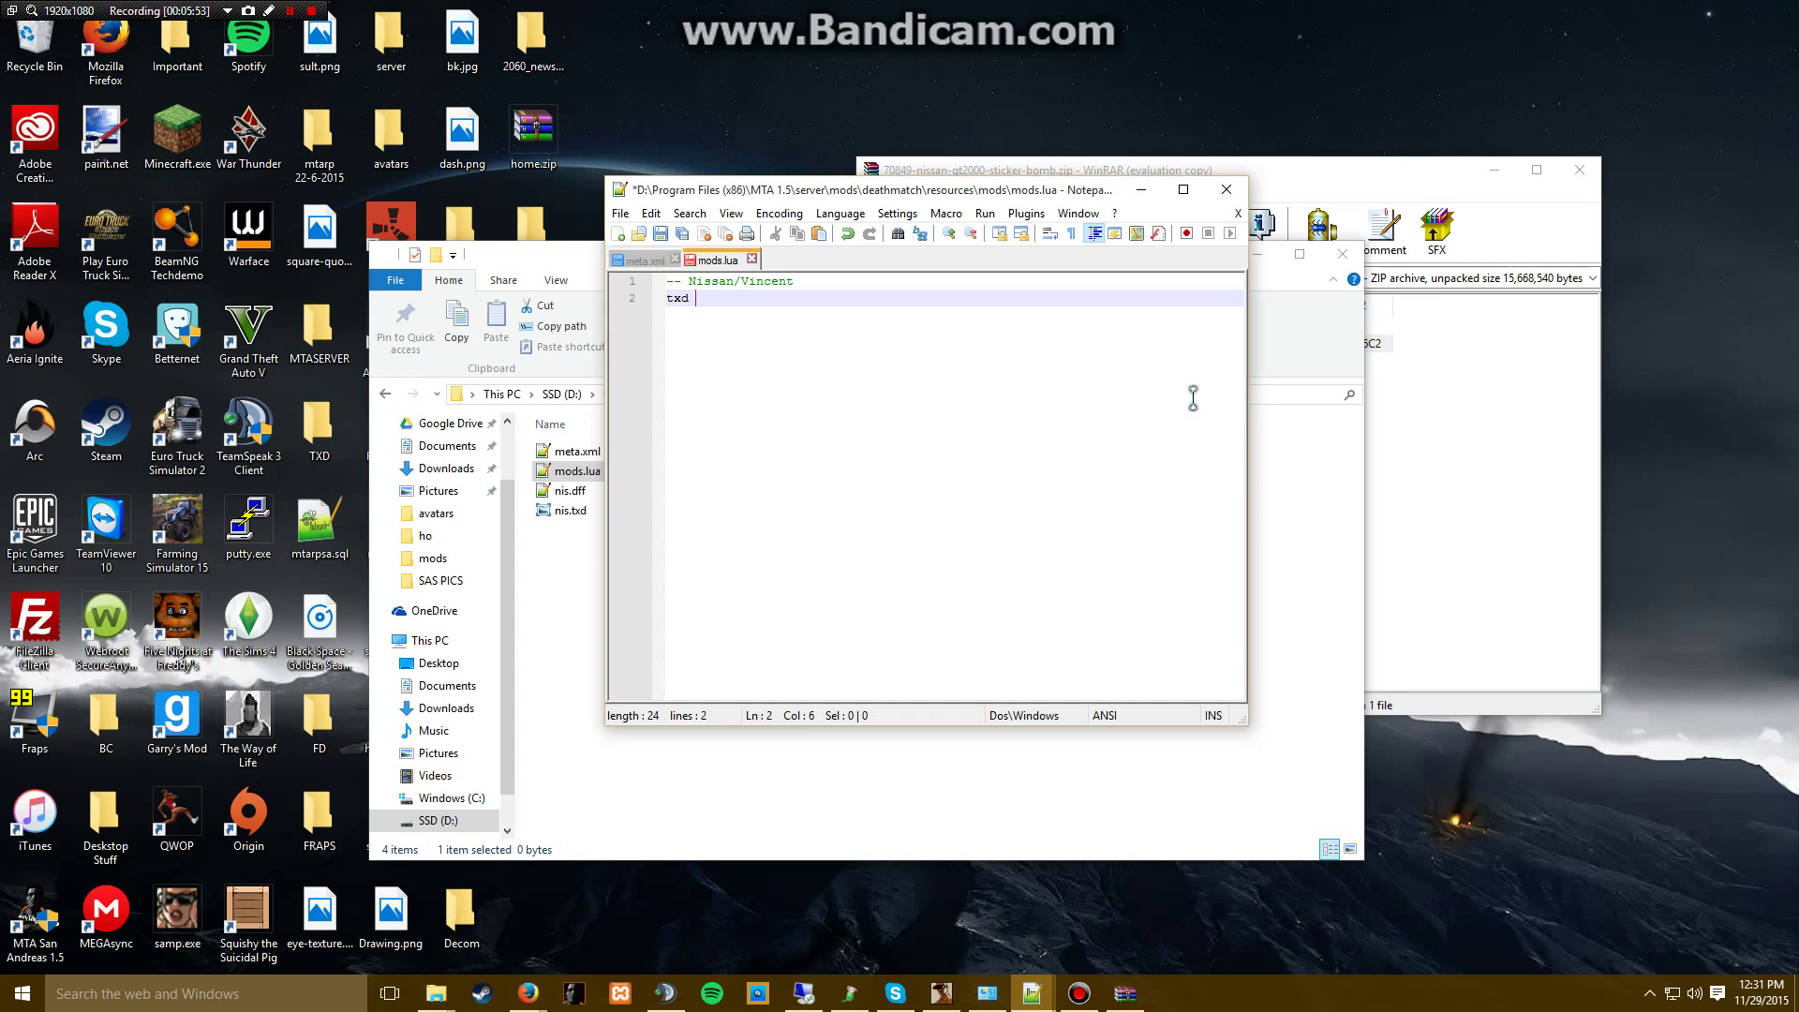
text(= engine)
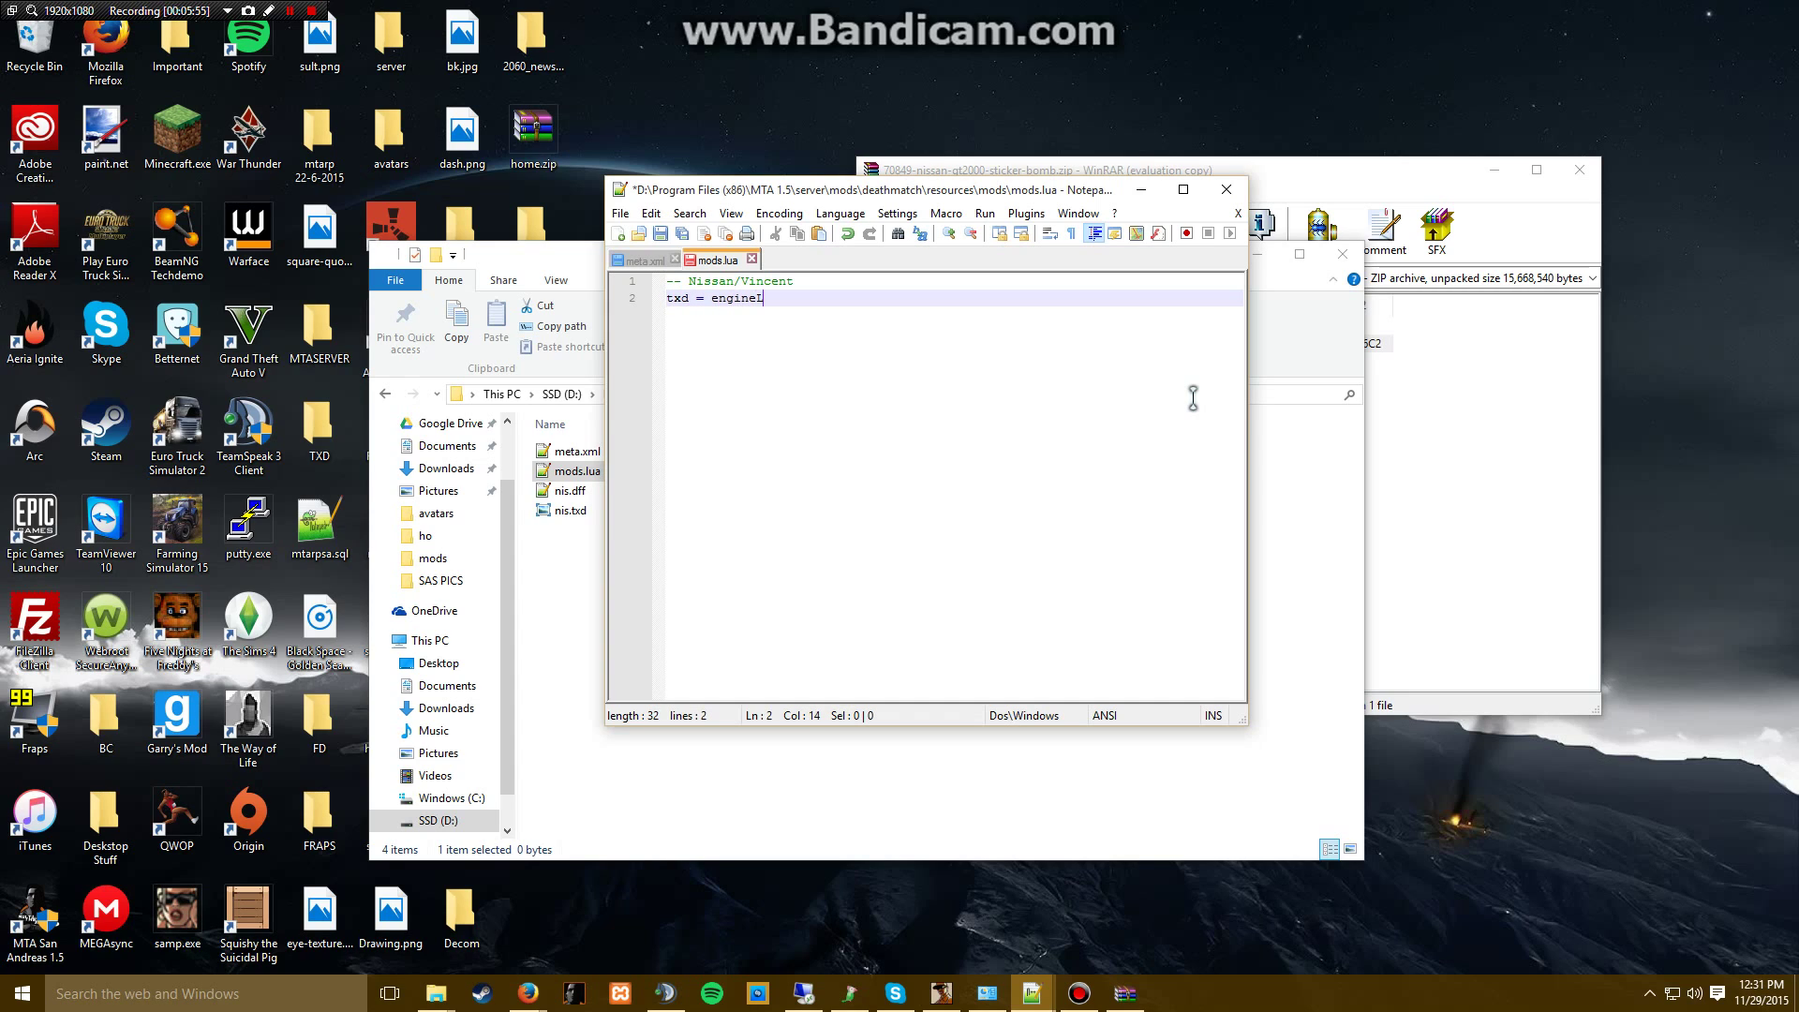
text(LoadTXD)
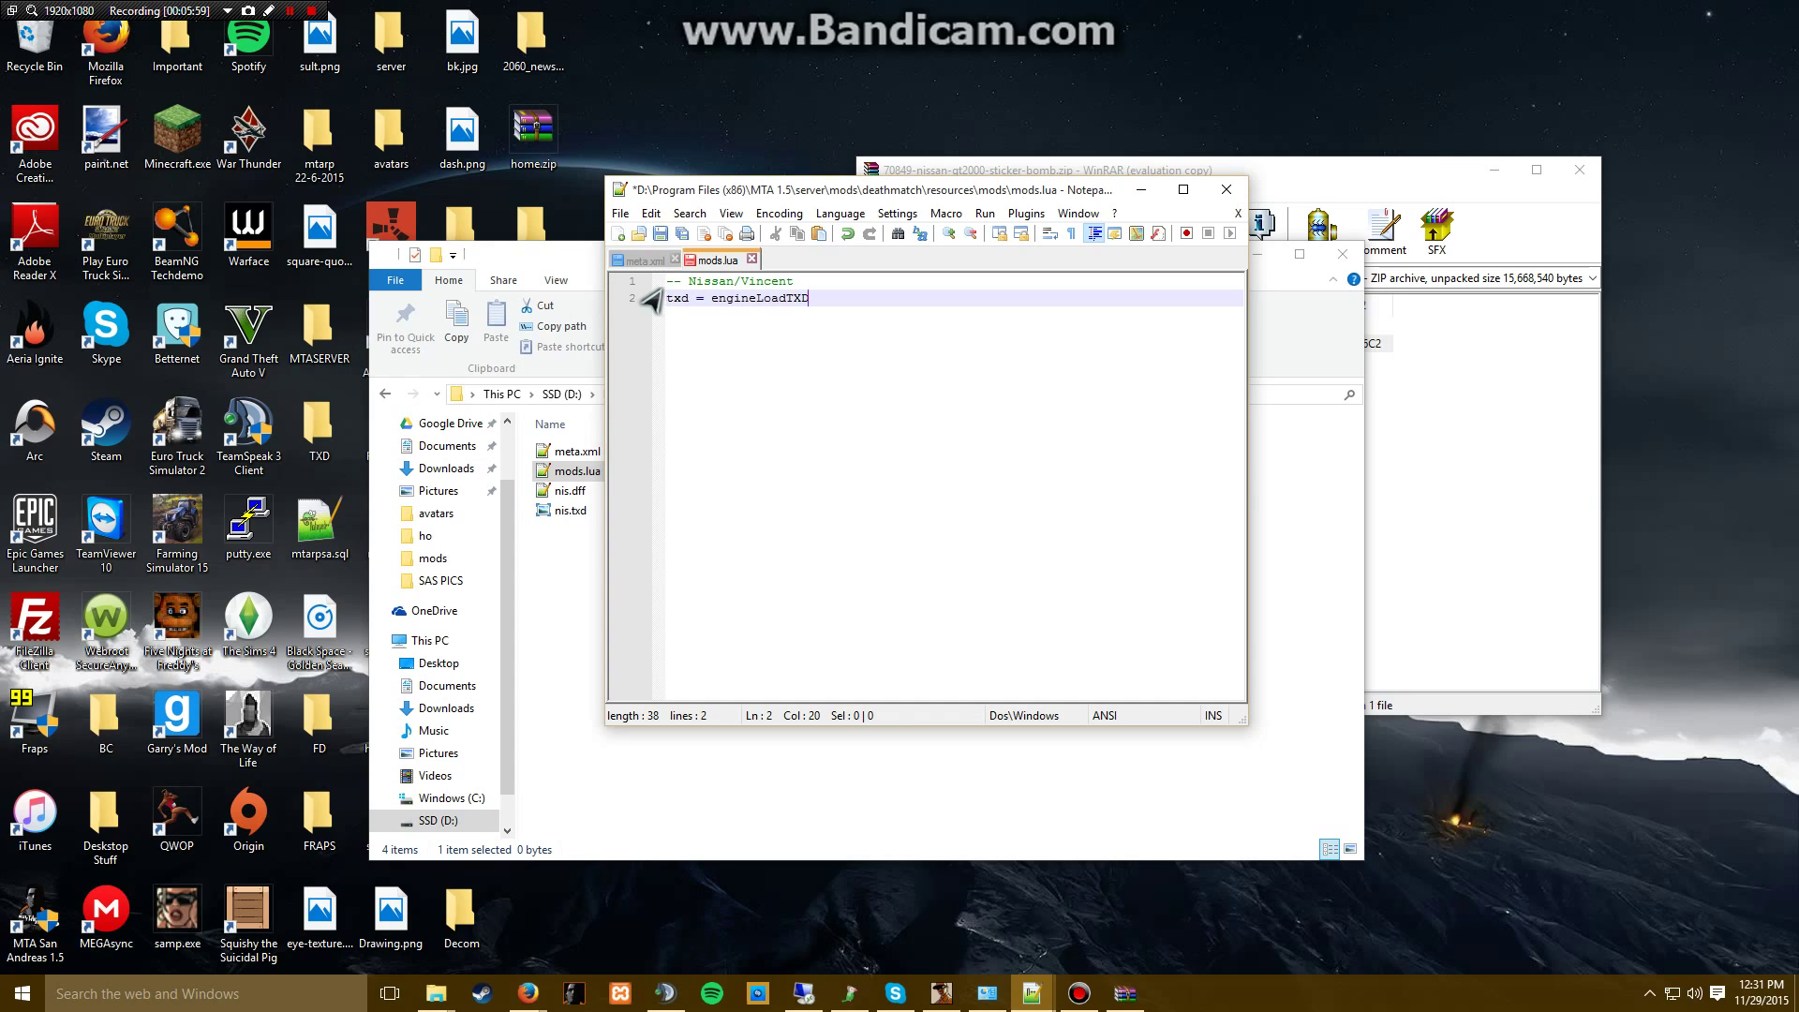
mouse_move(873, 306)
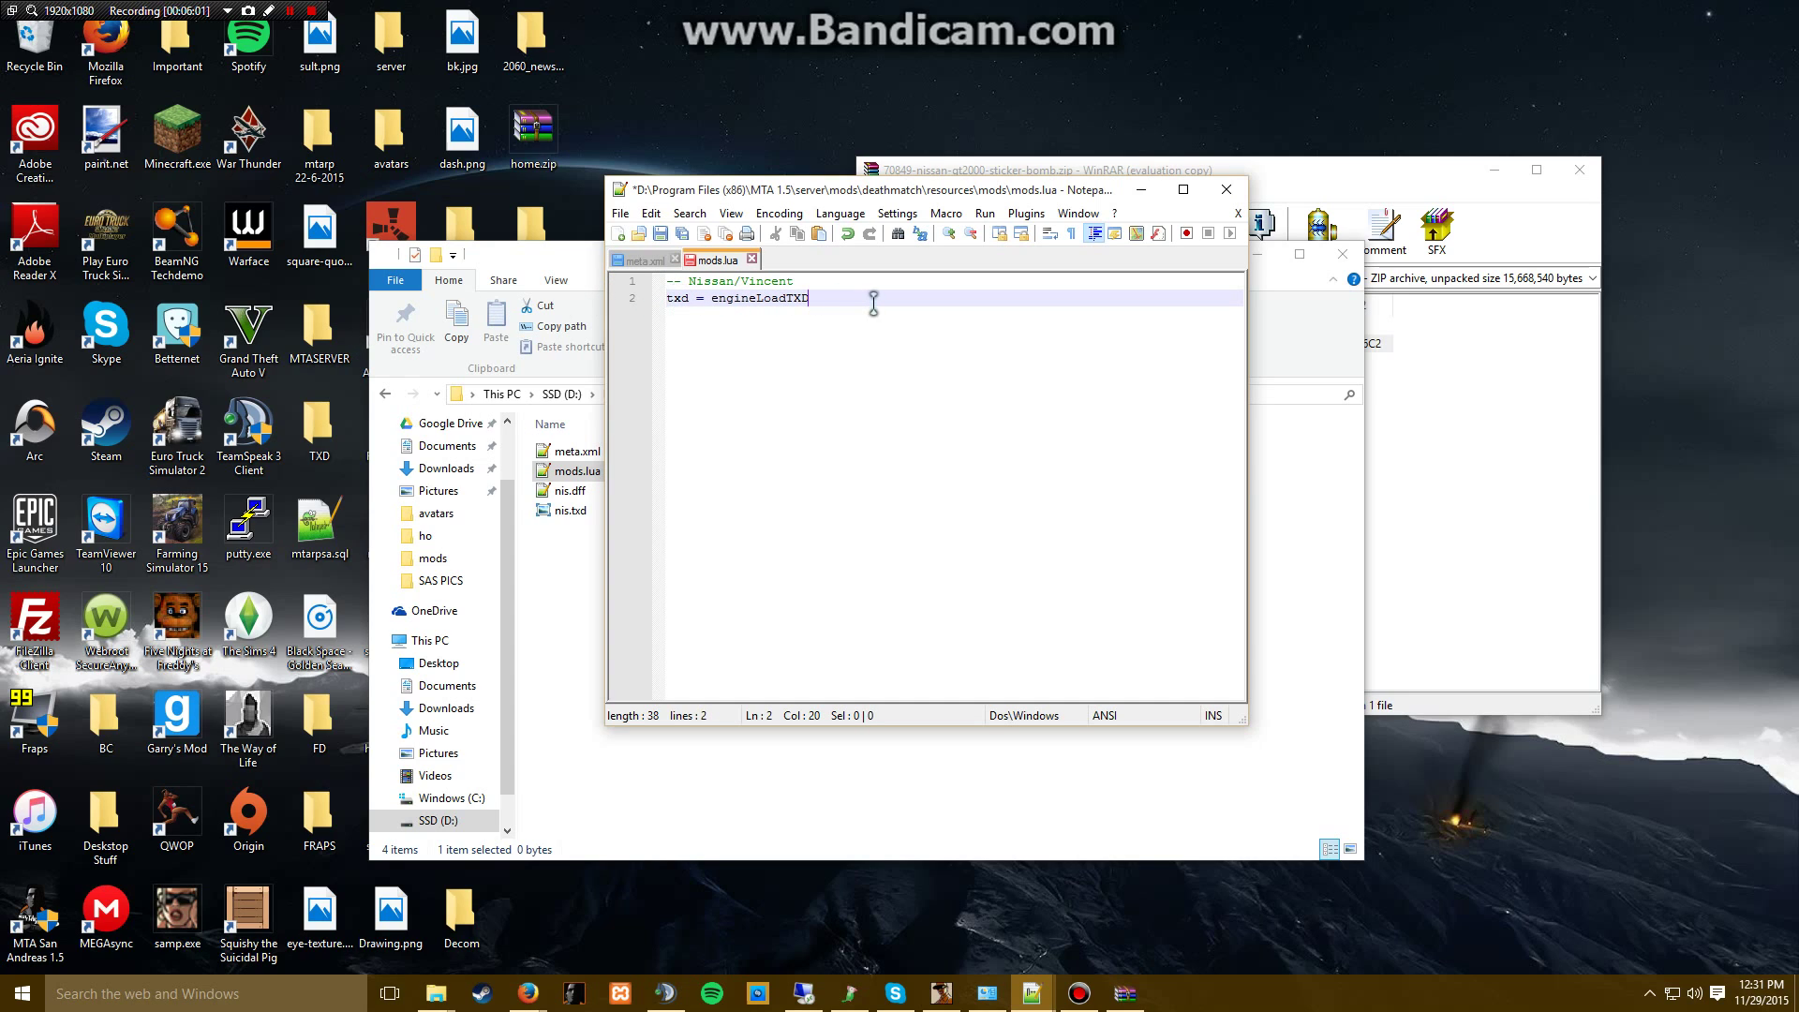
text(()
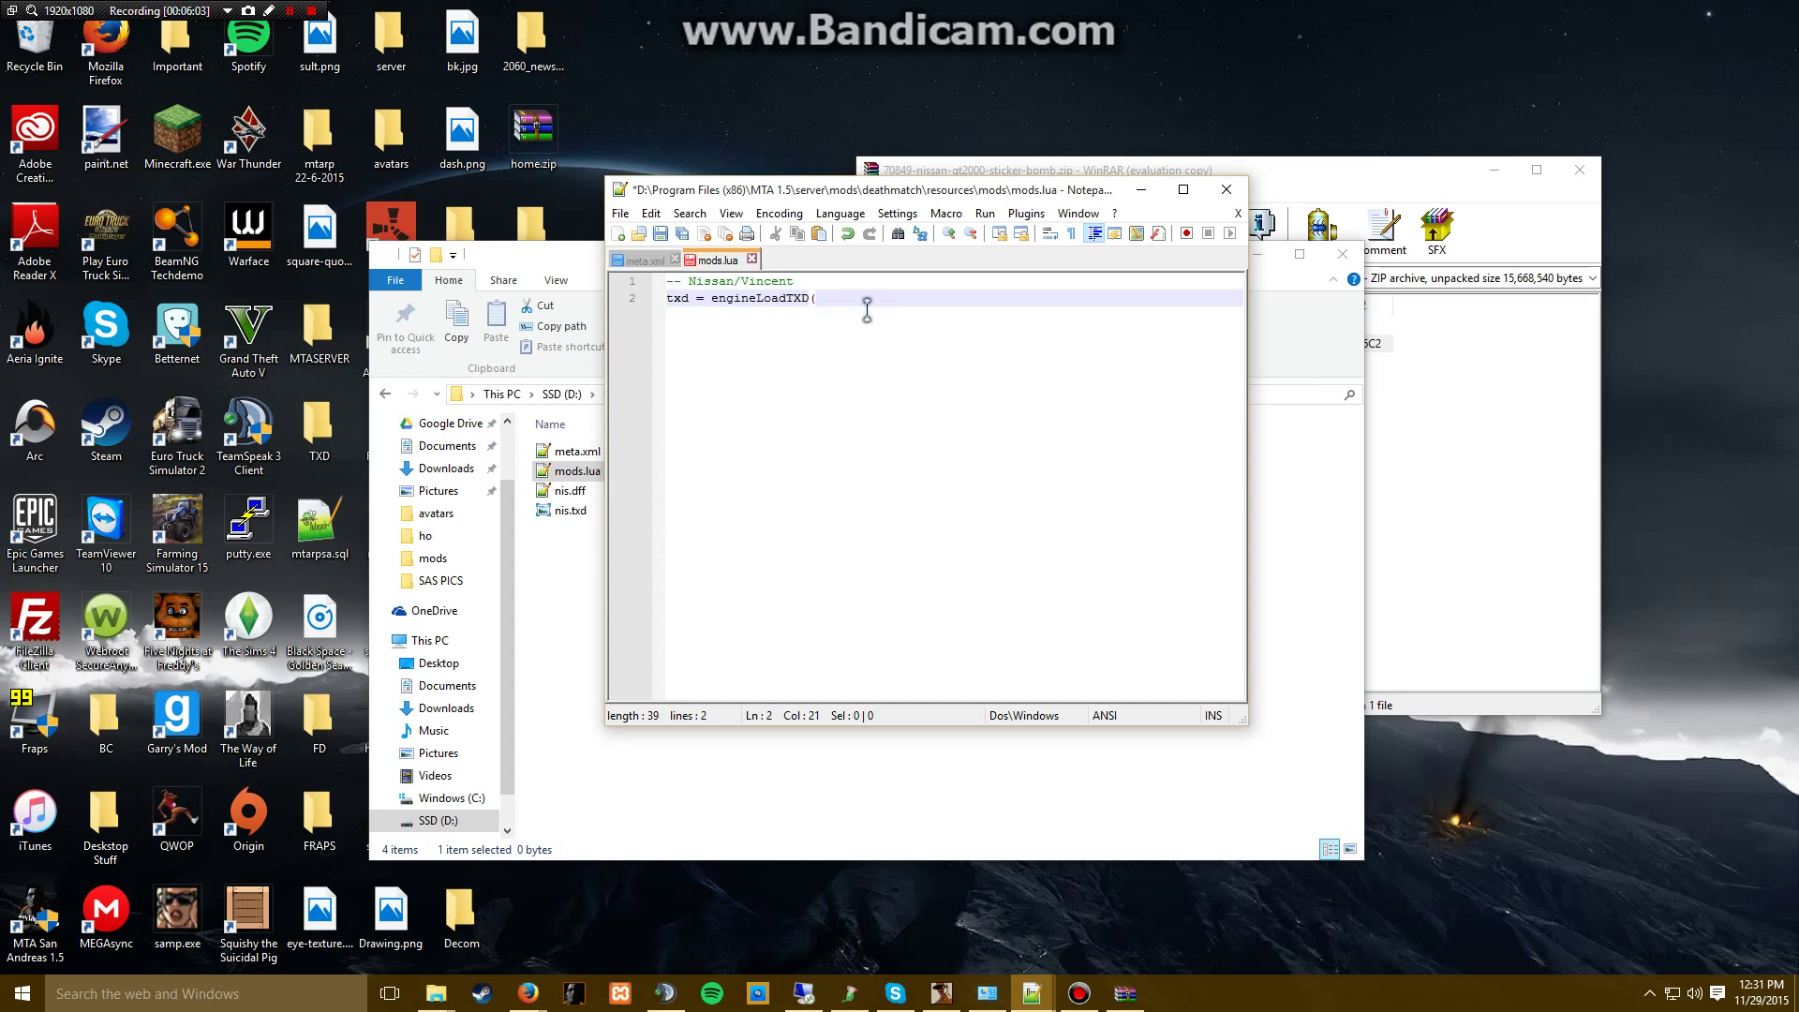
text(nis)
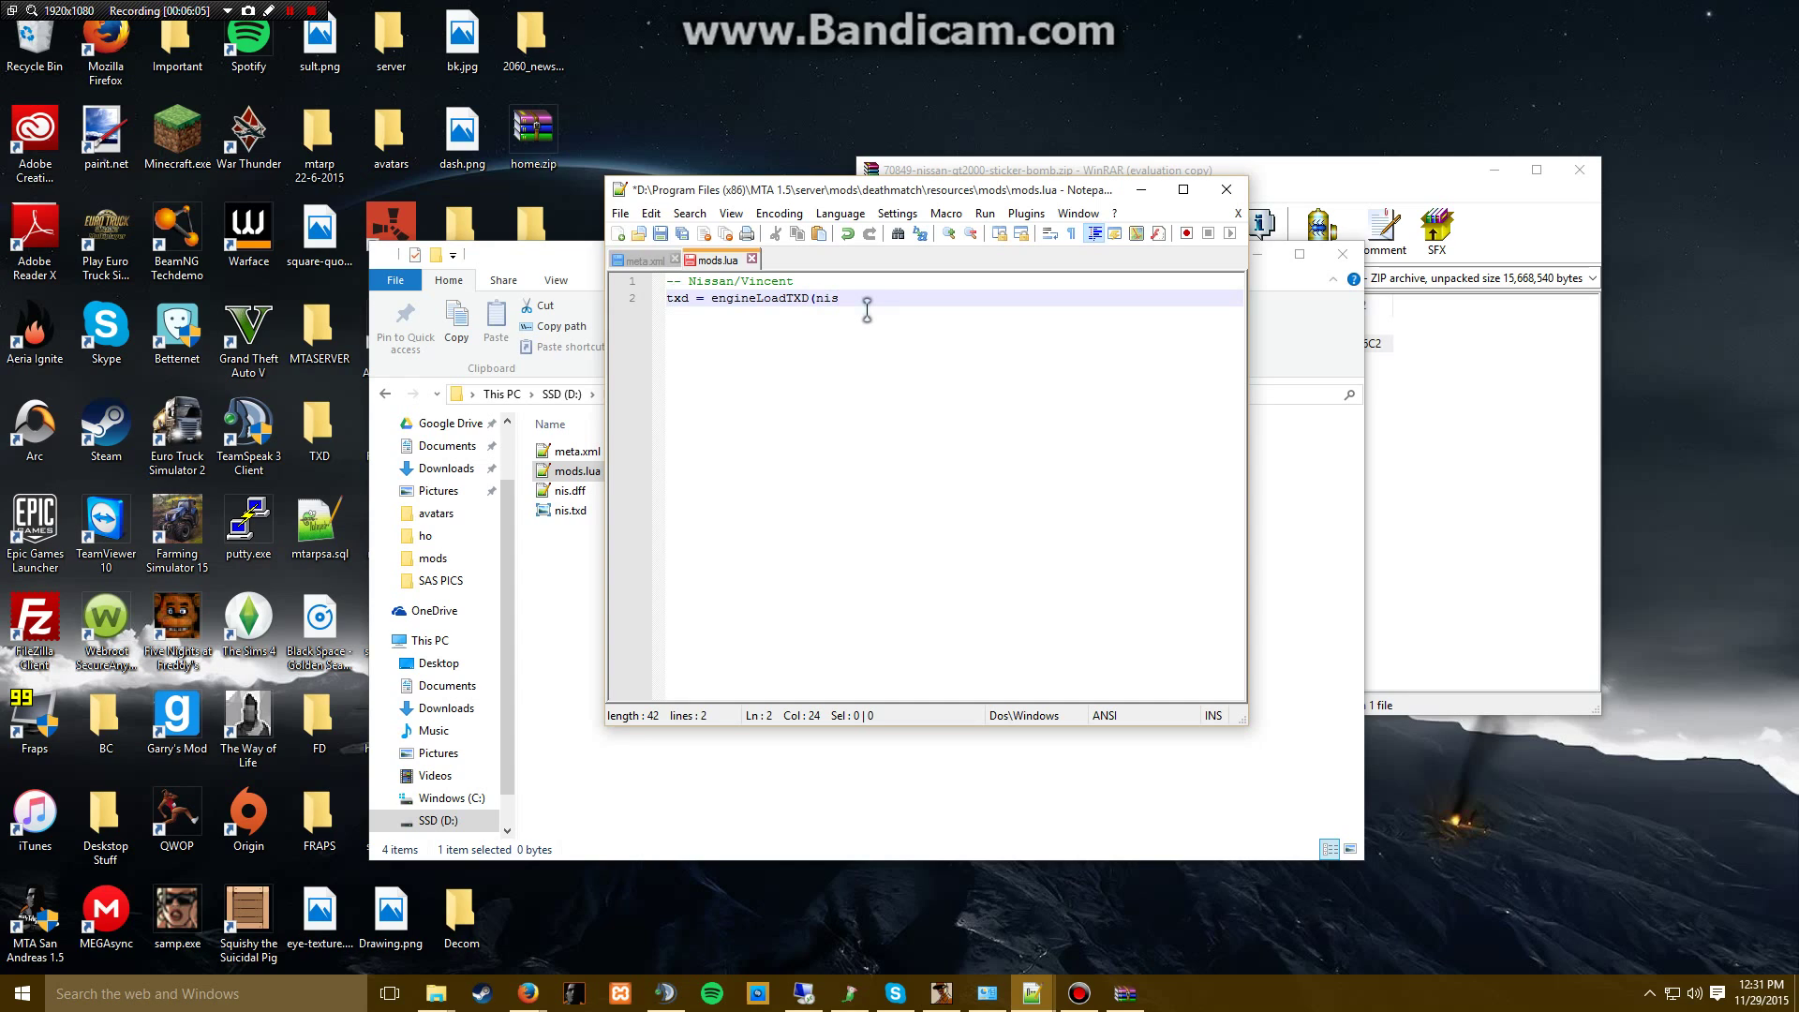
key(BackSpace)
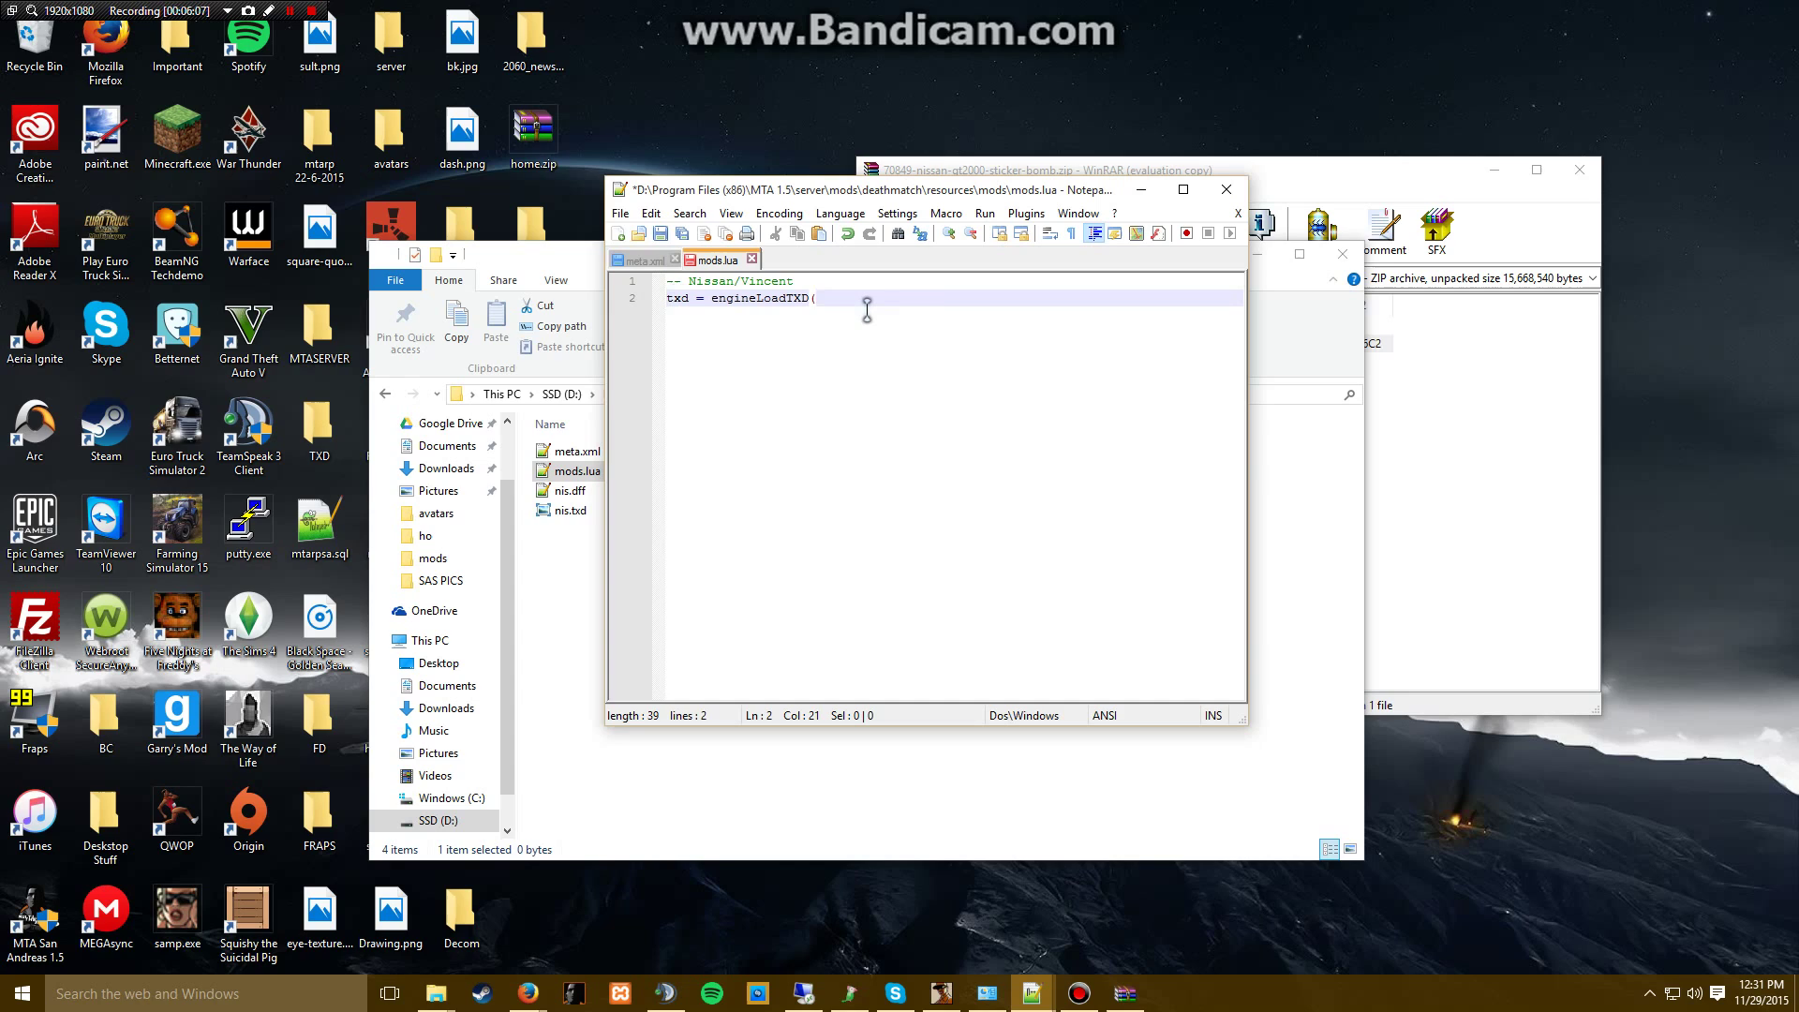
text("nis.txd)
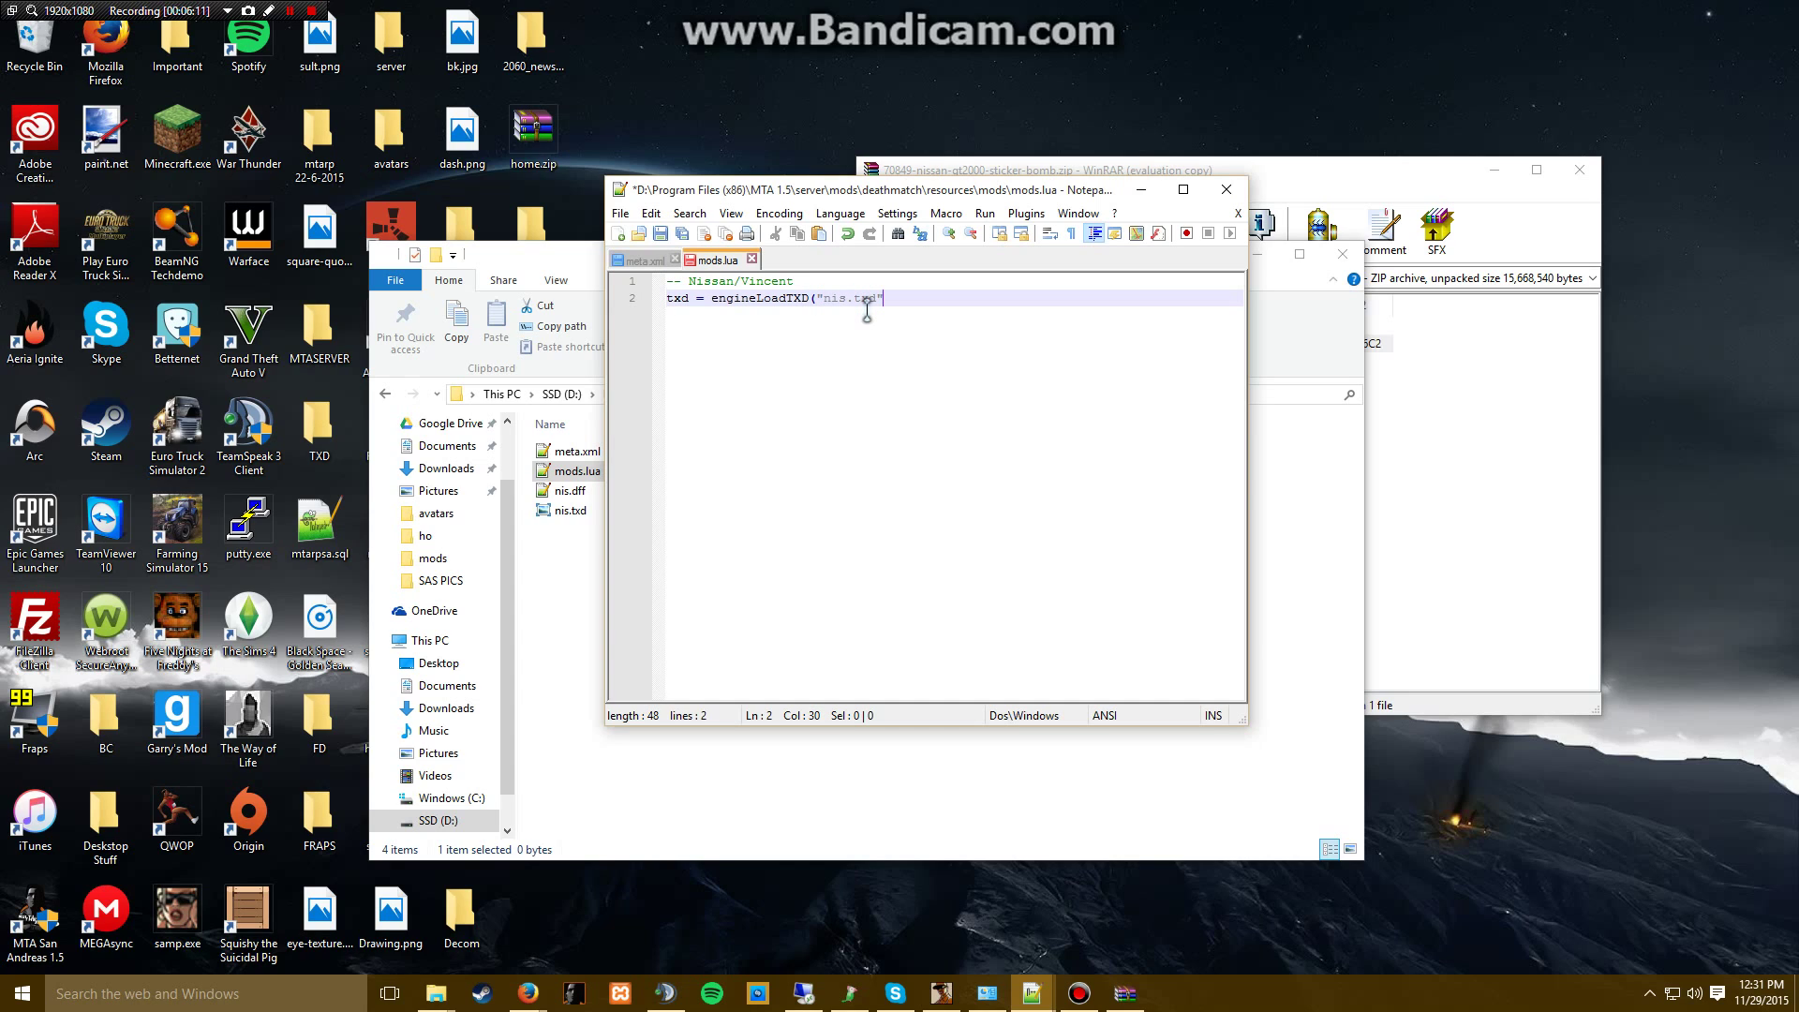
text())
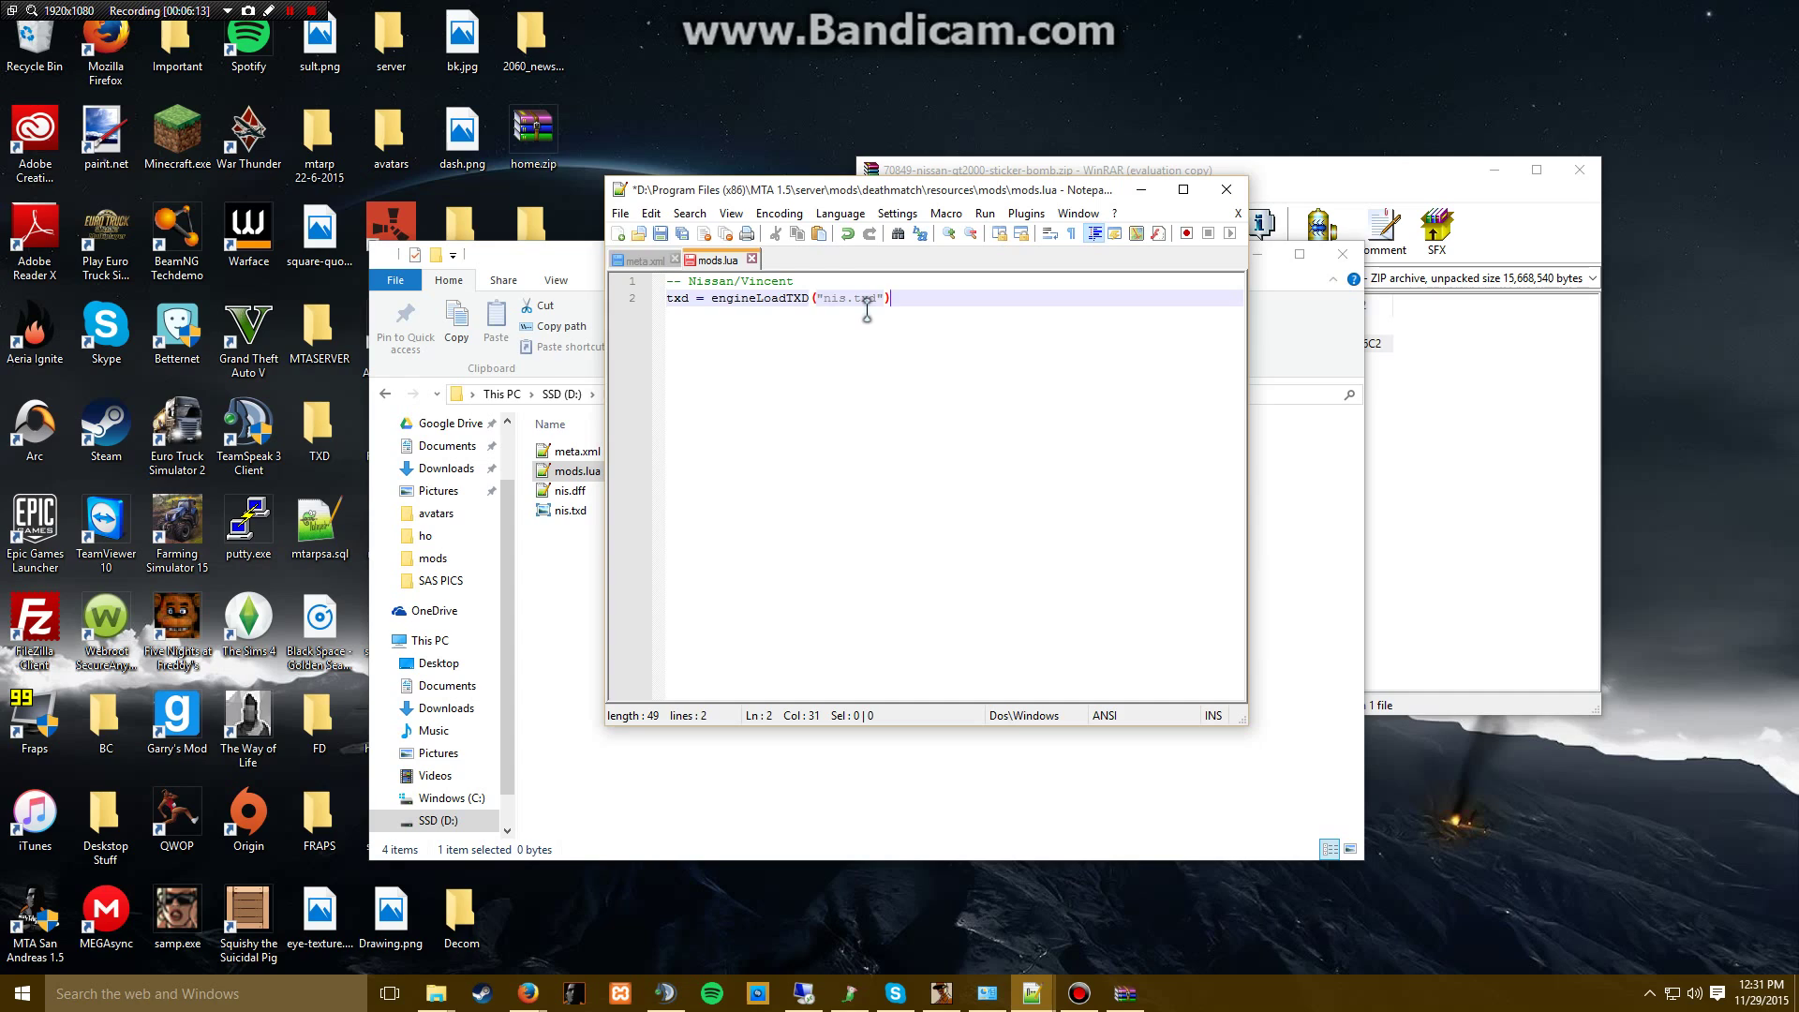
text(engine)
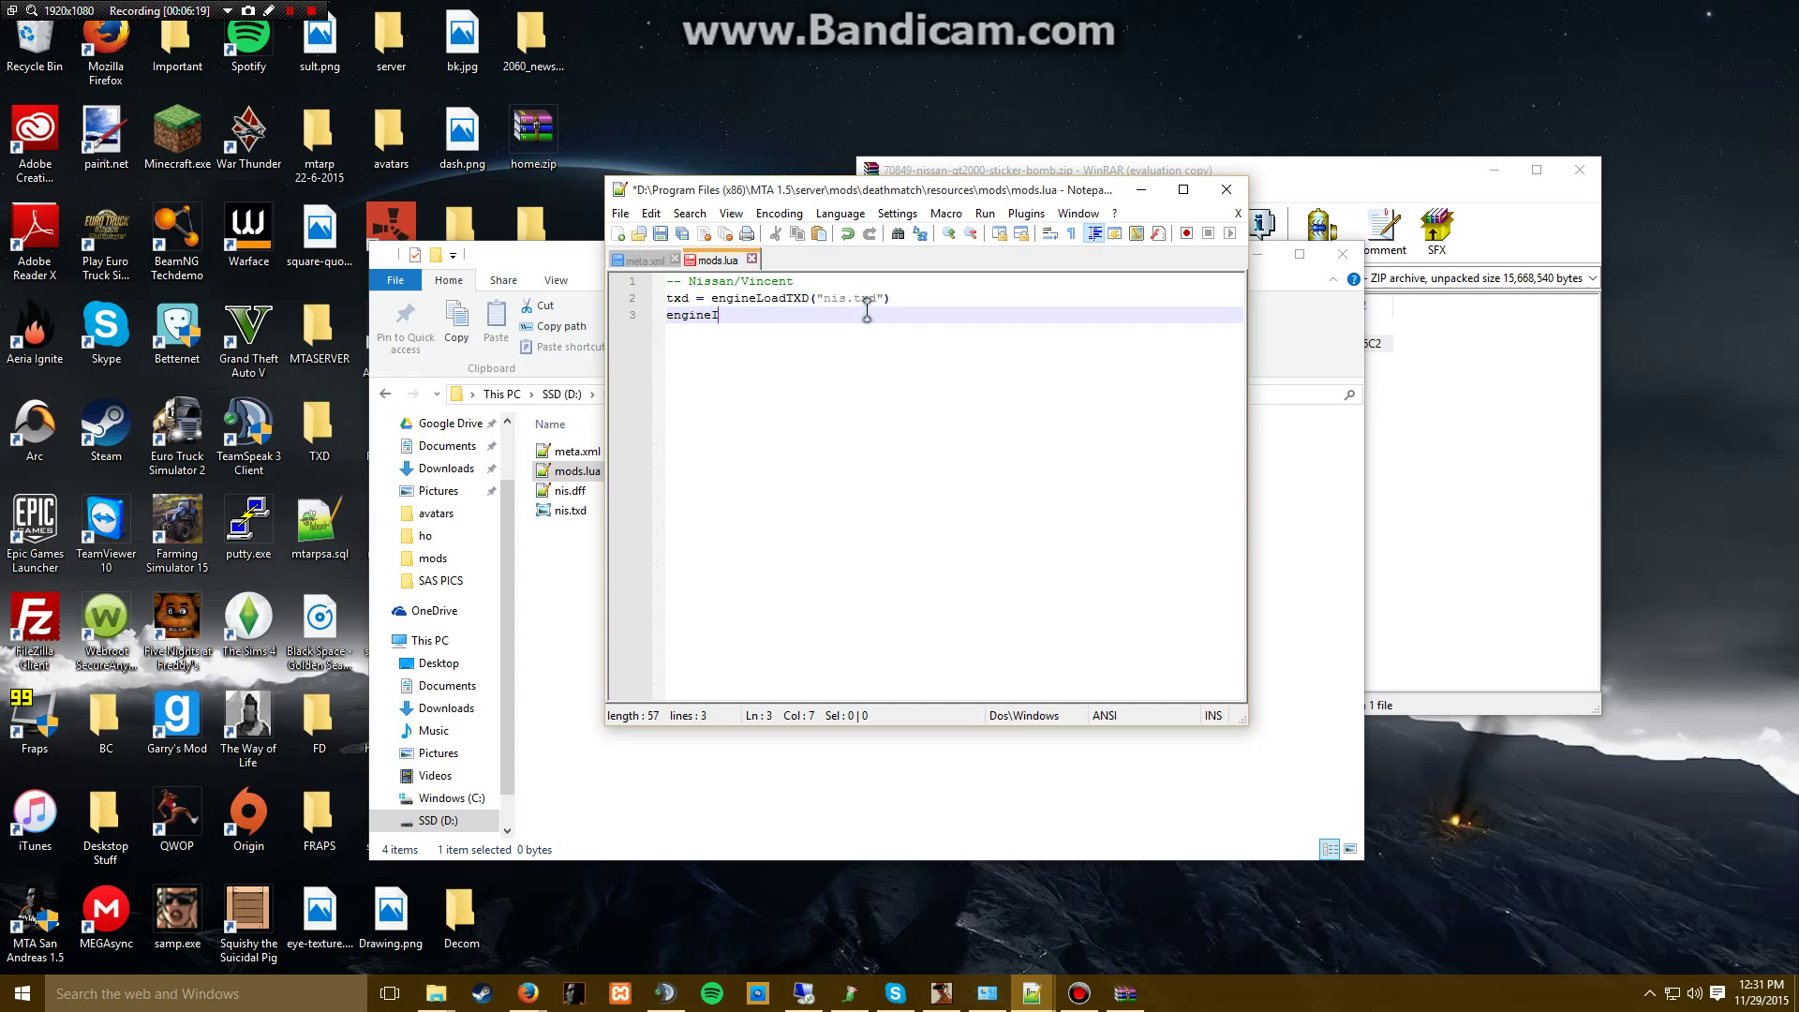
text(mportT)
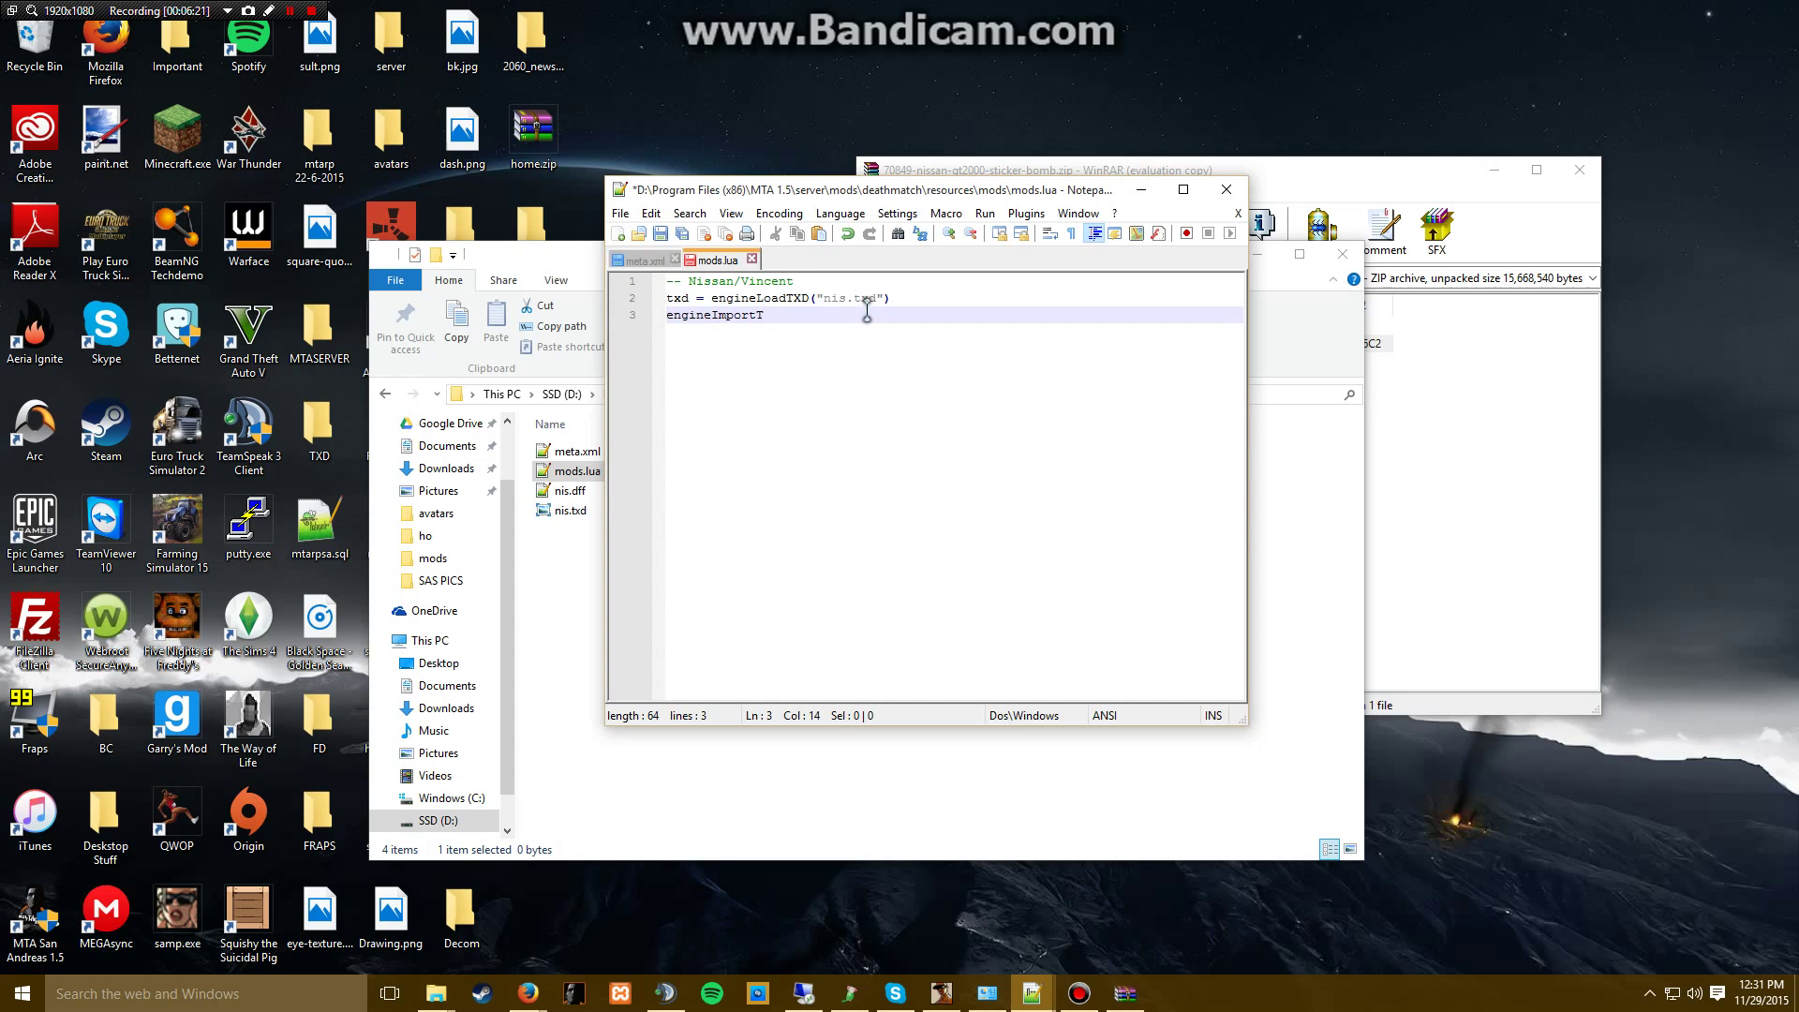
text(XD(t)
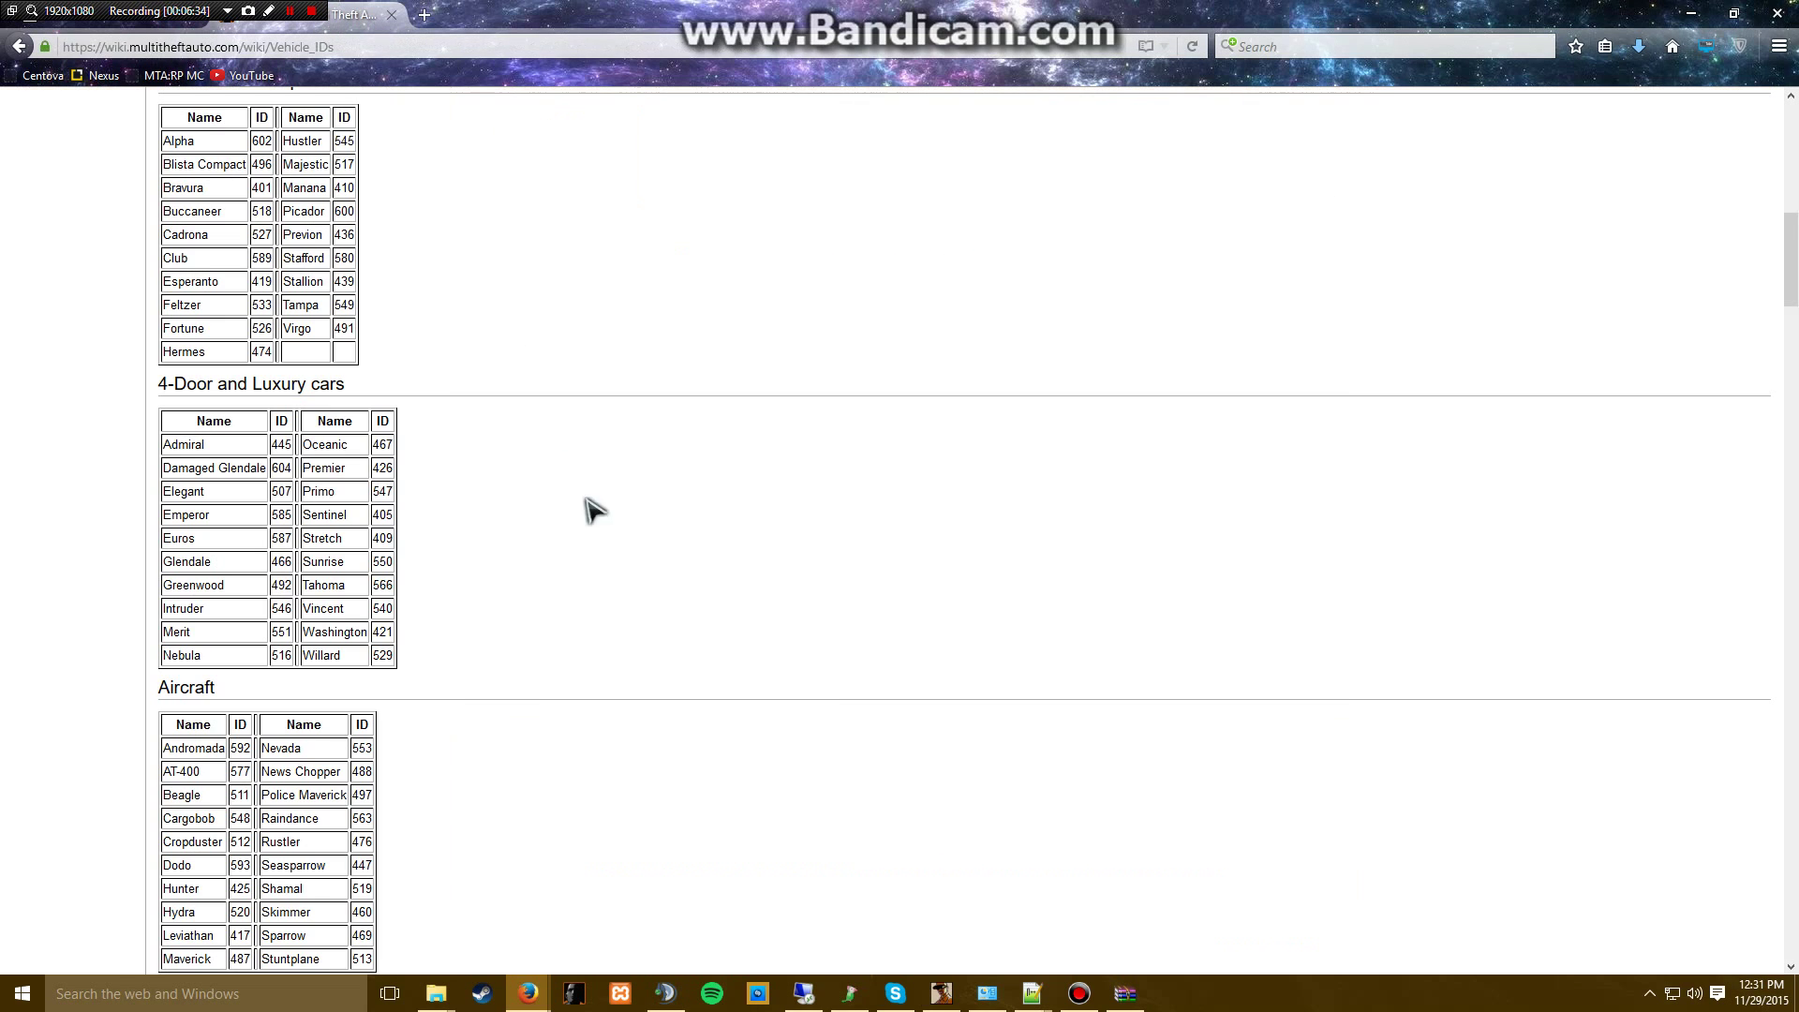
- Confirm Vincent is vehicle ID 540 and continue typing the engineImportTXD arguments
text(v)
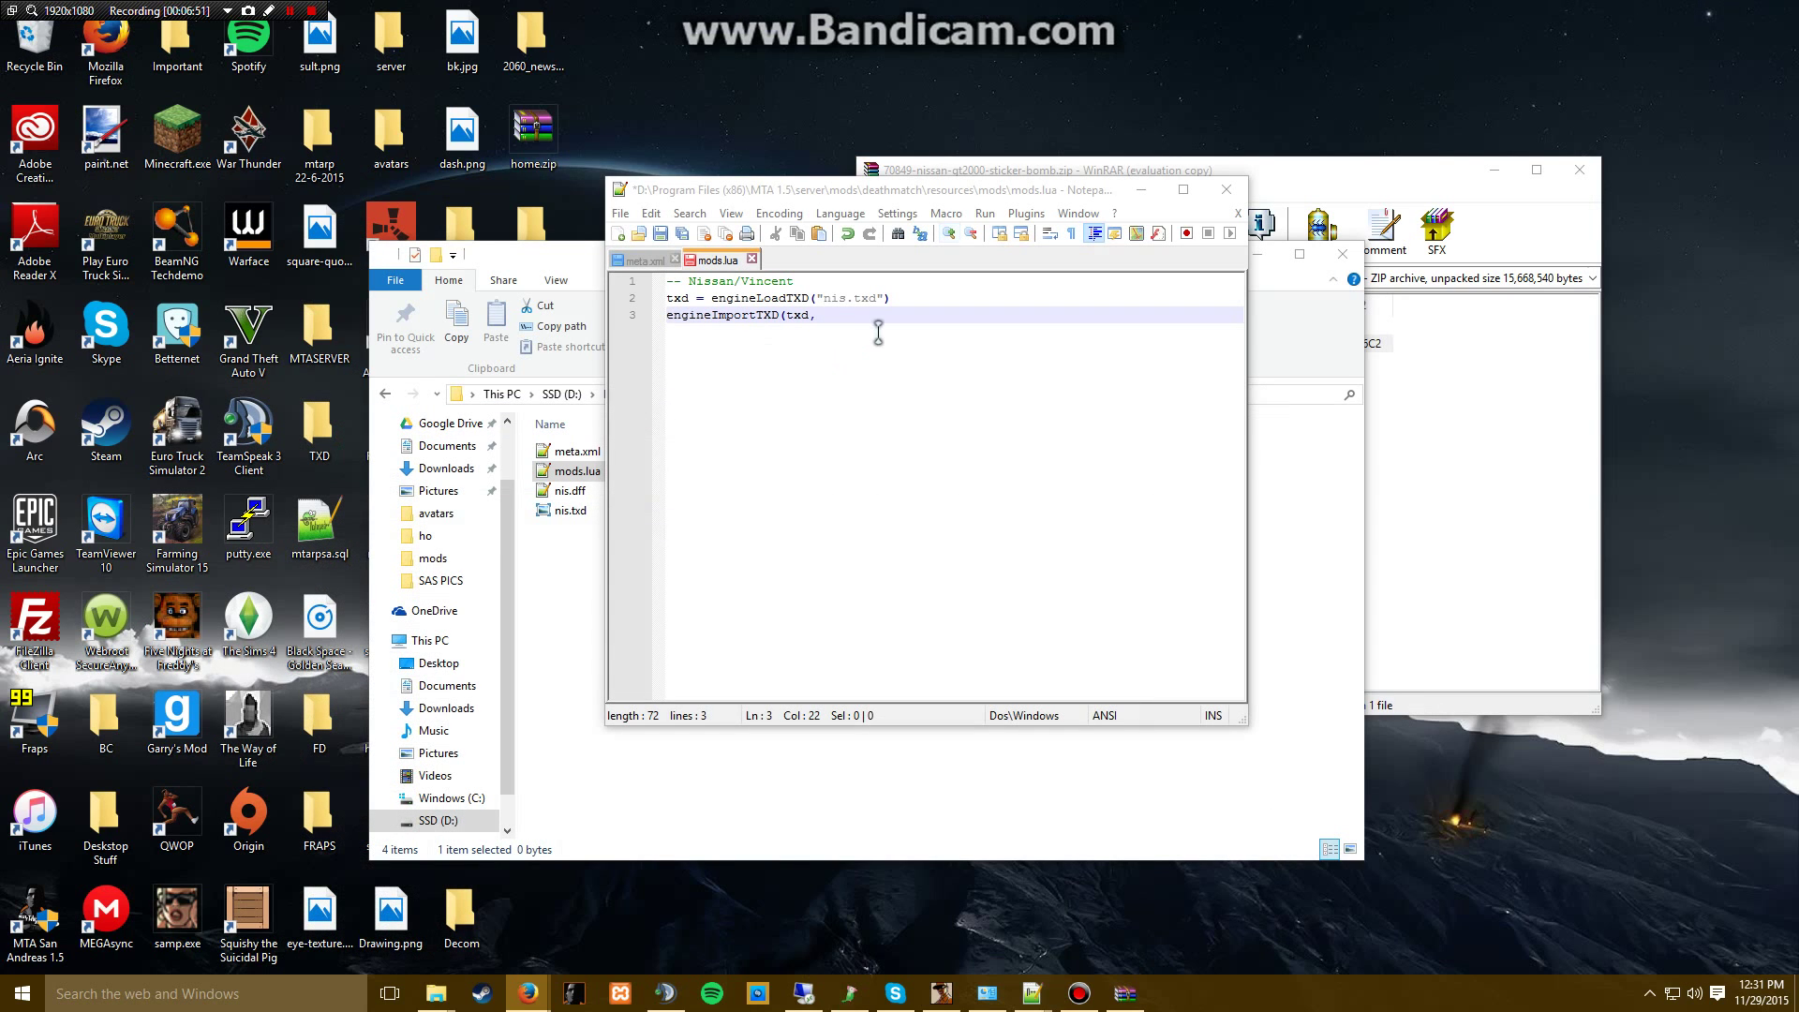
- Finish importing the texture onto vehicle 540 and start loading nis.dff into dff
text(540))
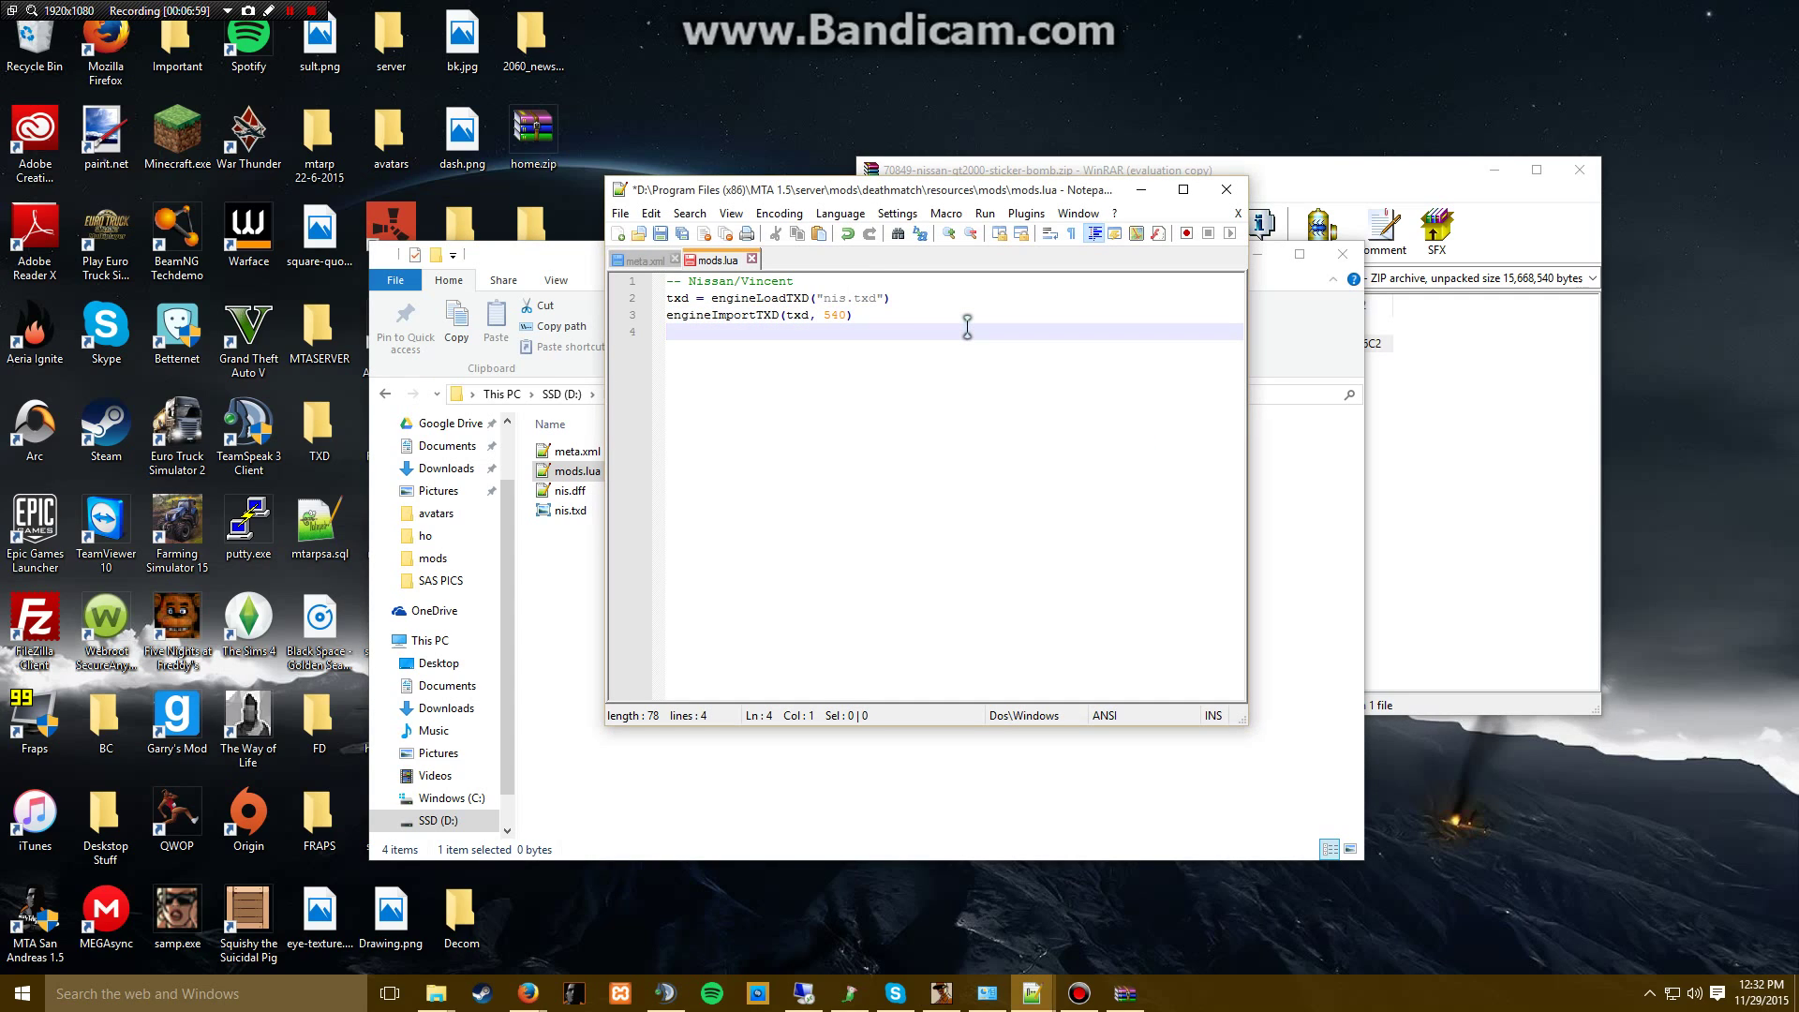
text(dff =)
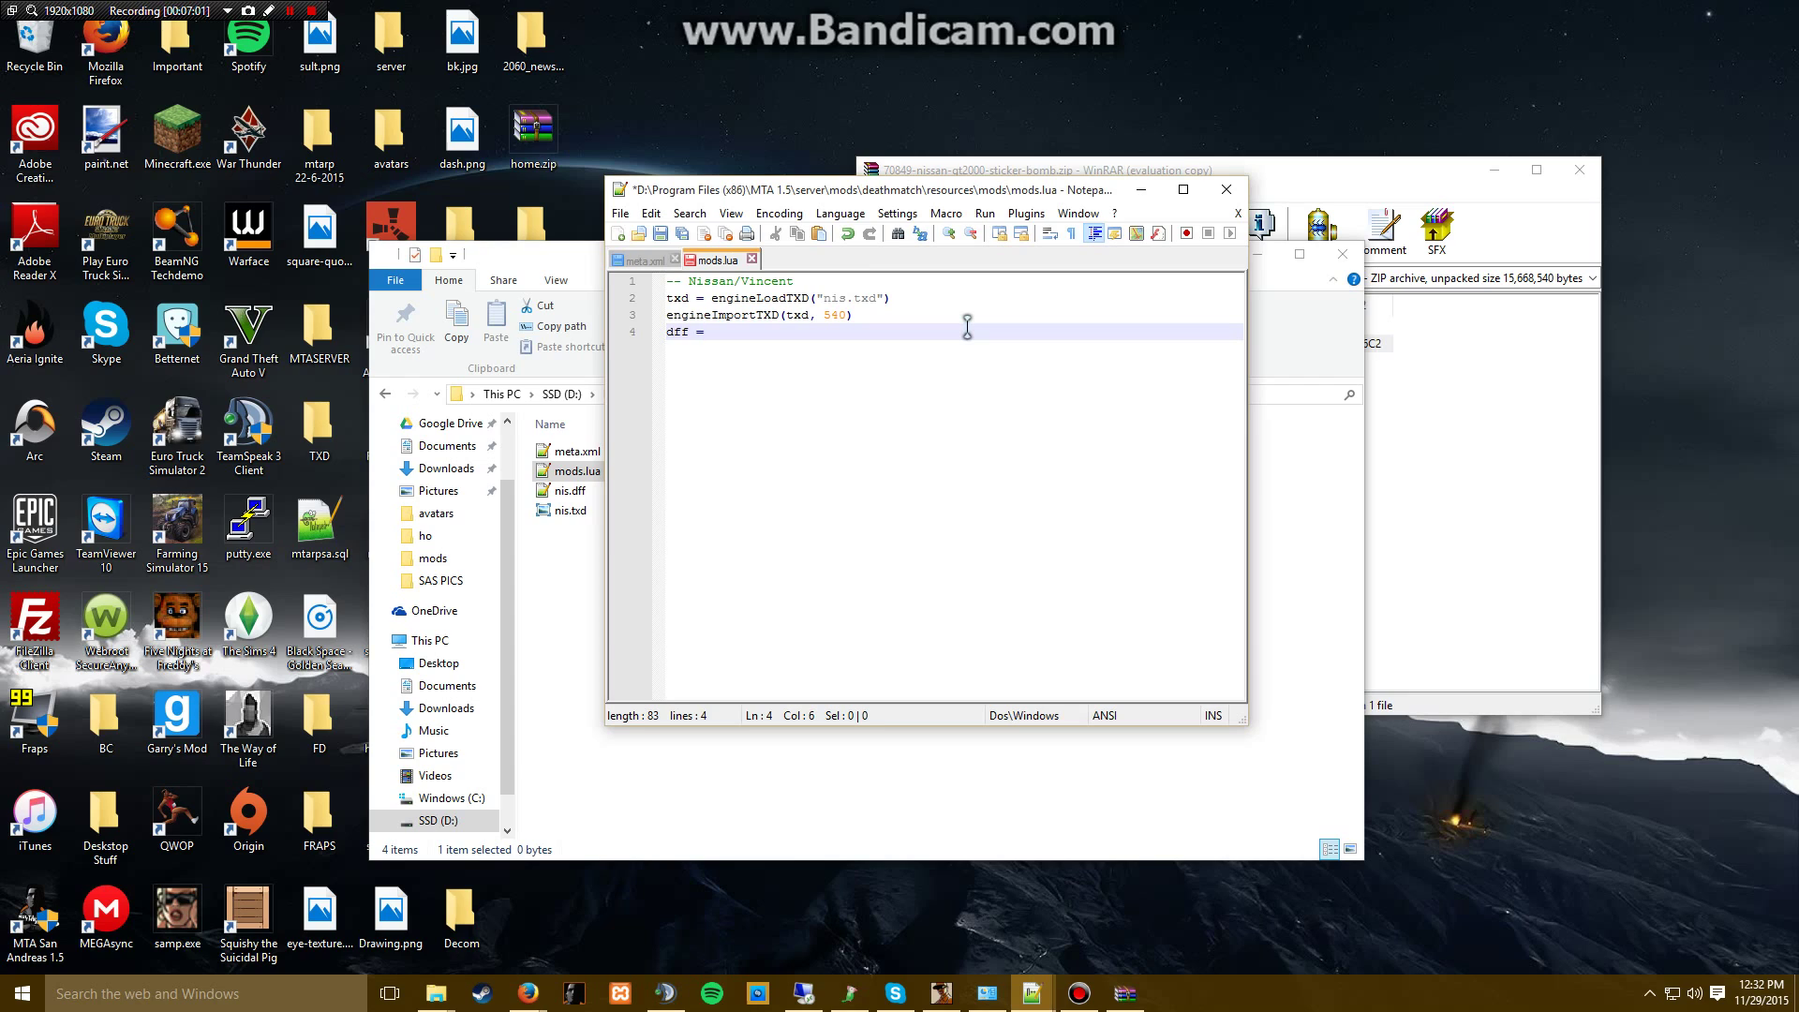
text(eng)
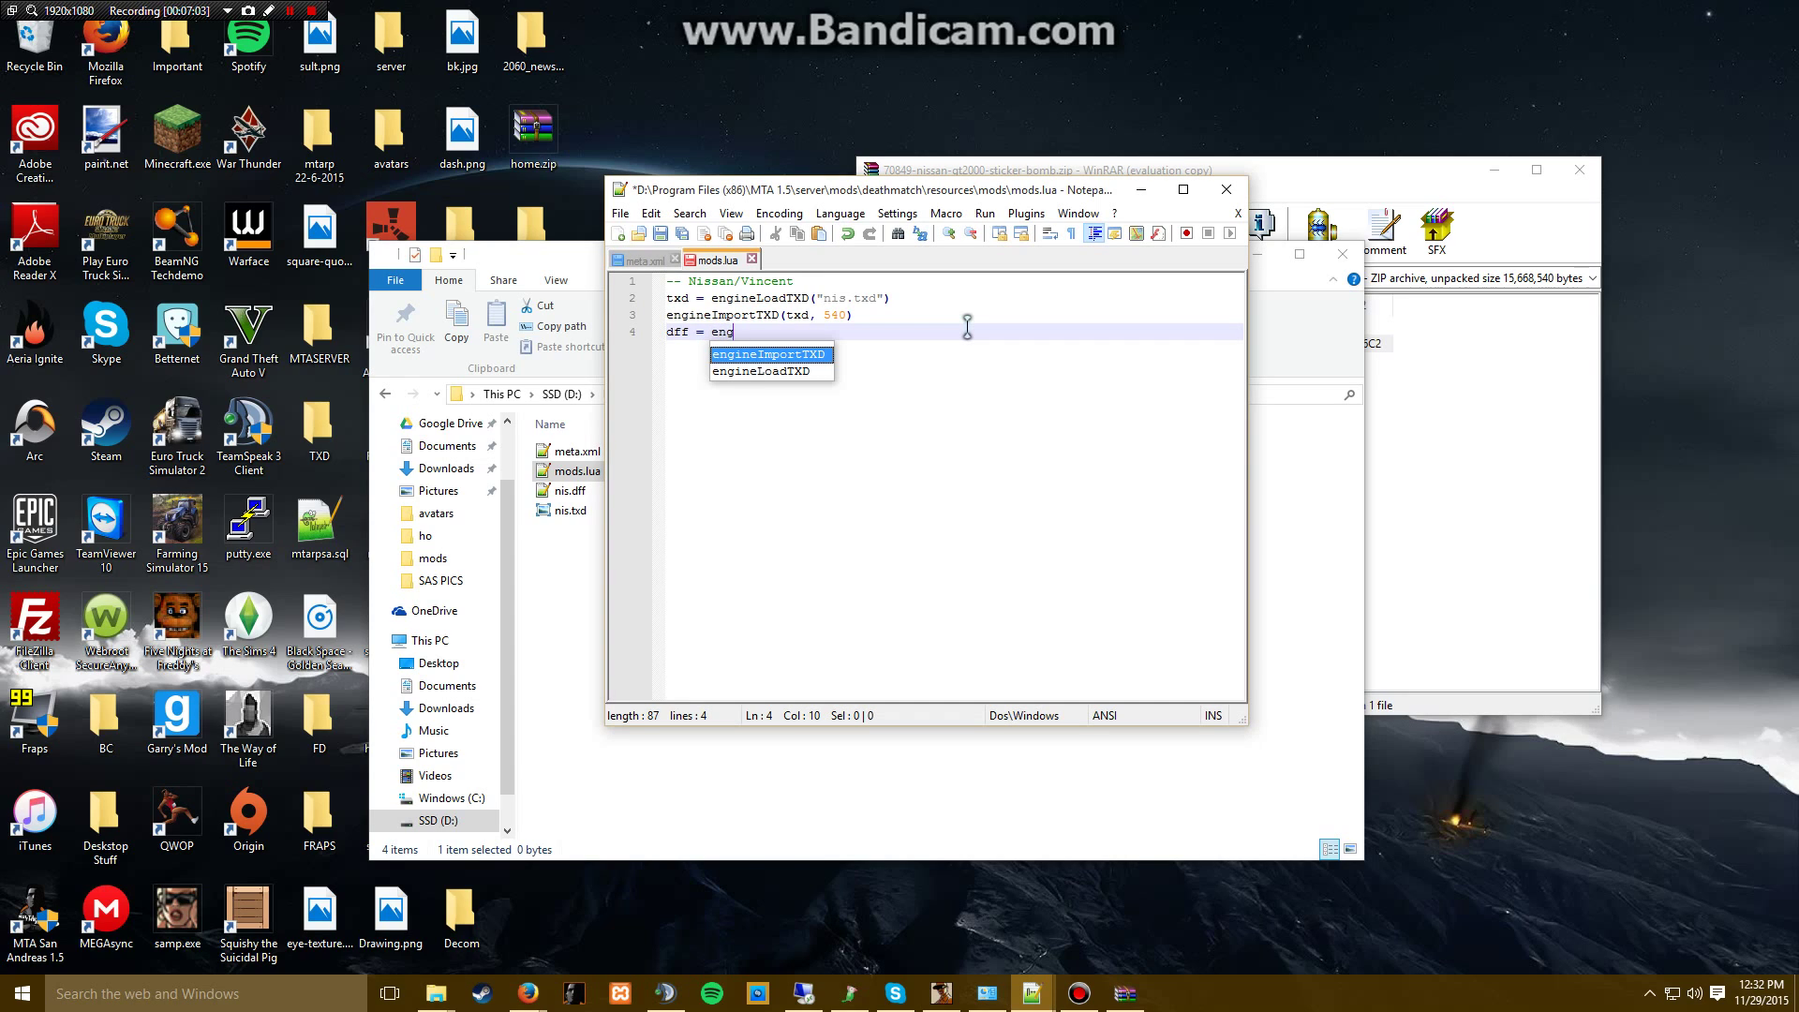
text(ine)
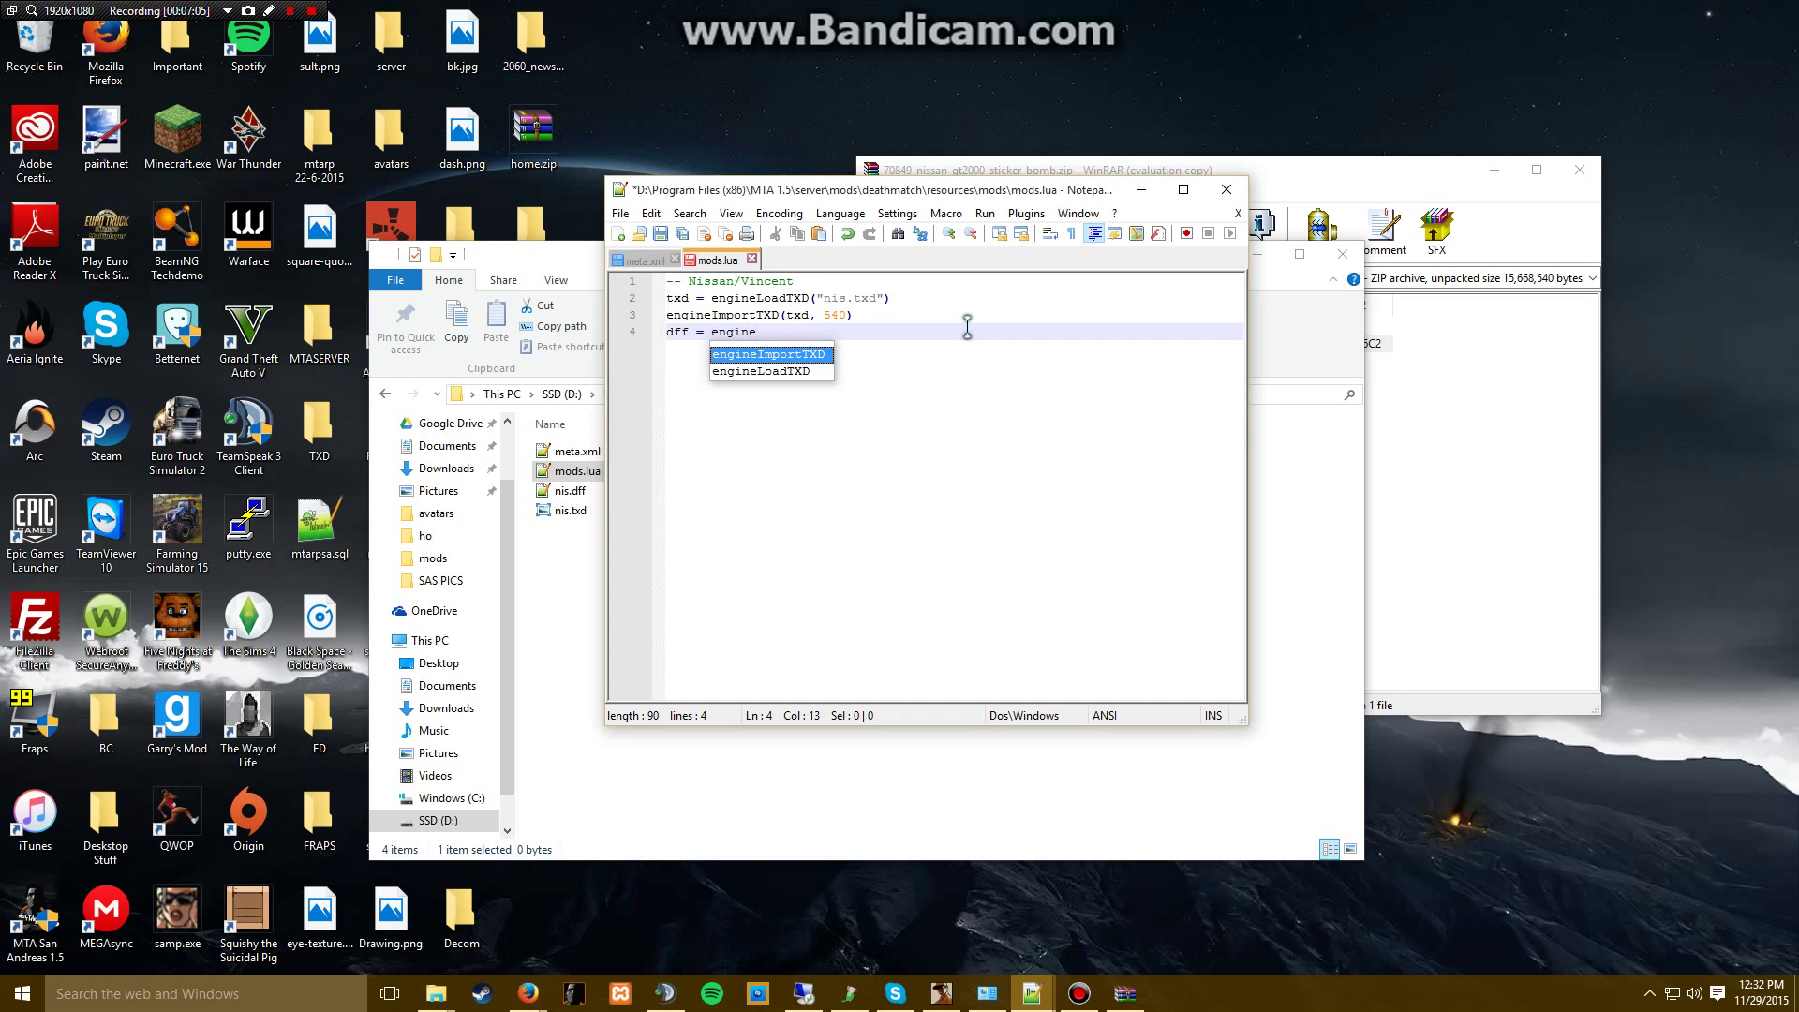
text(Load)
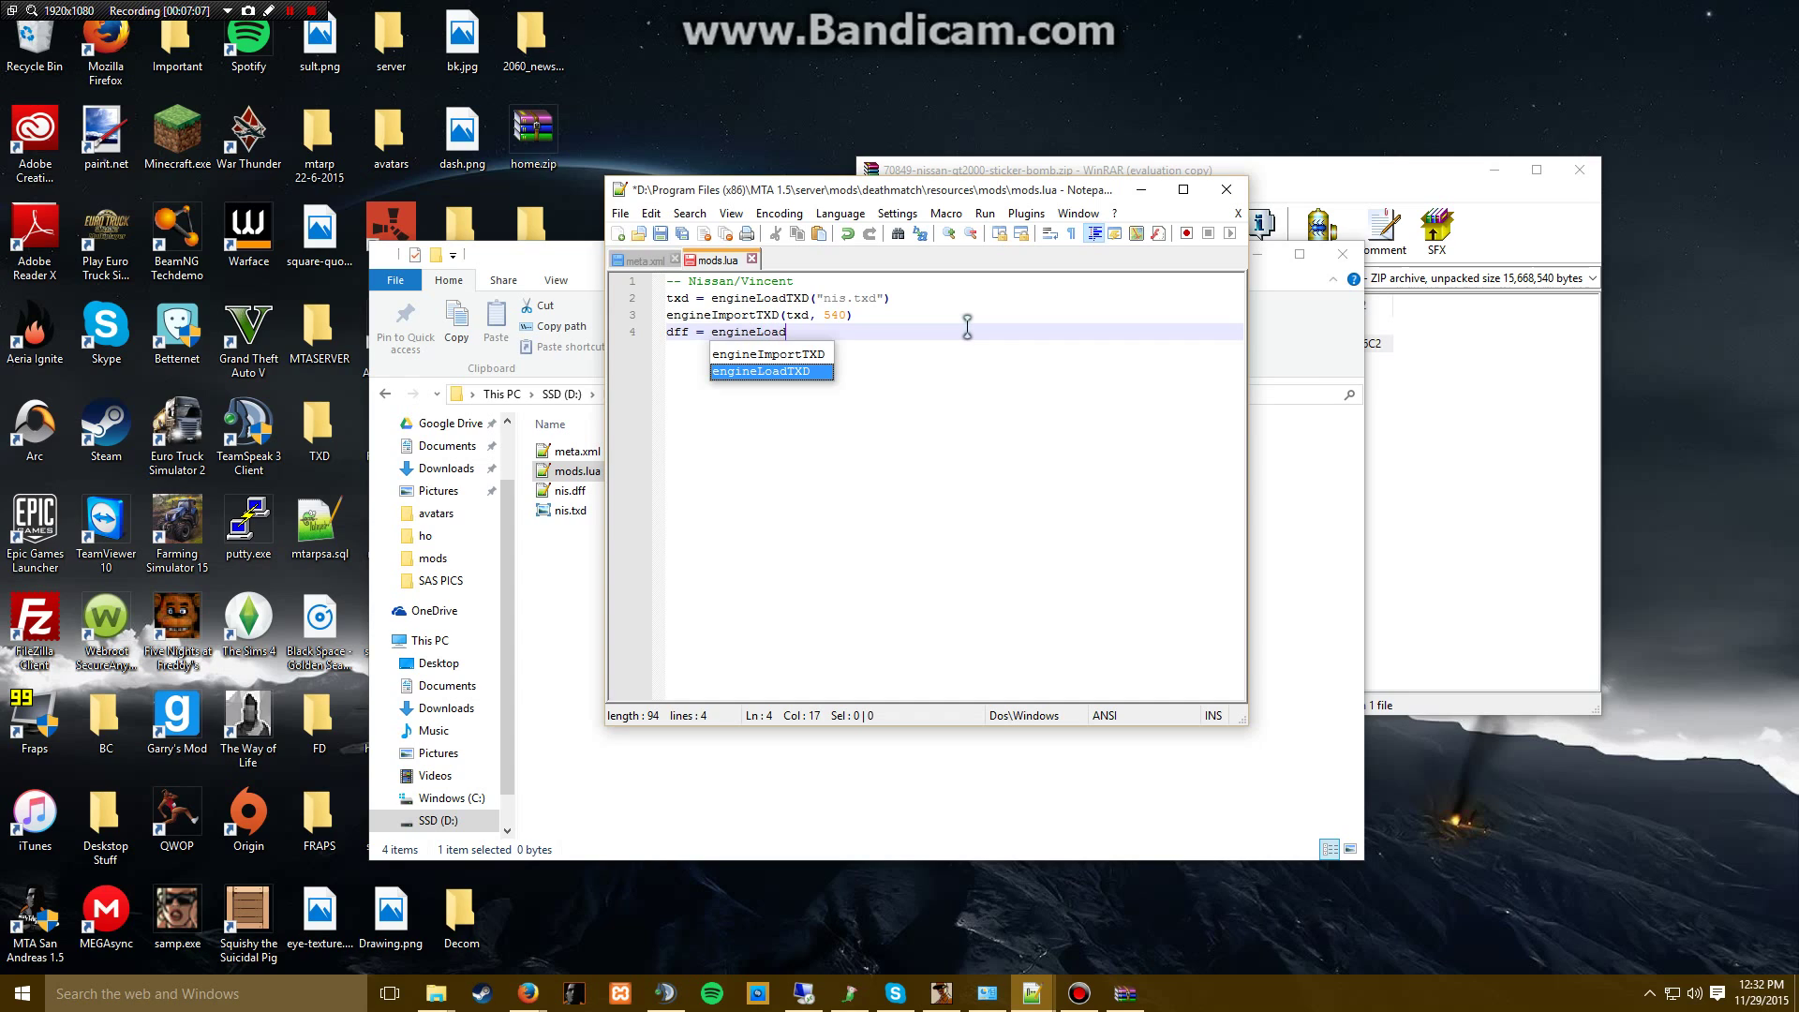
text(DFF(")
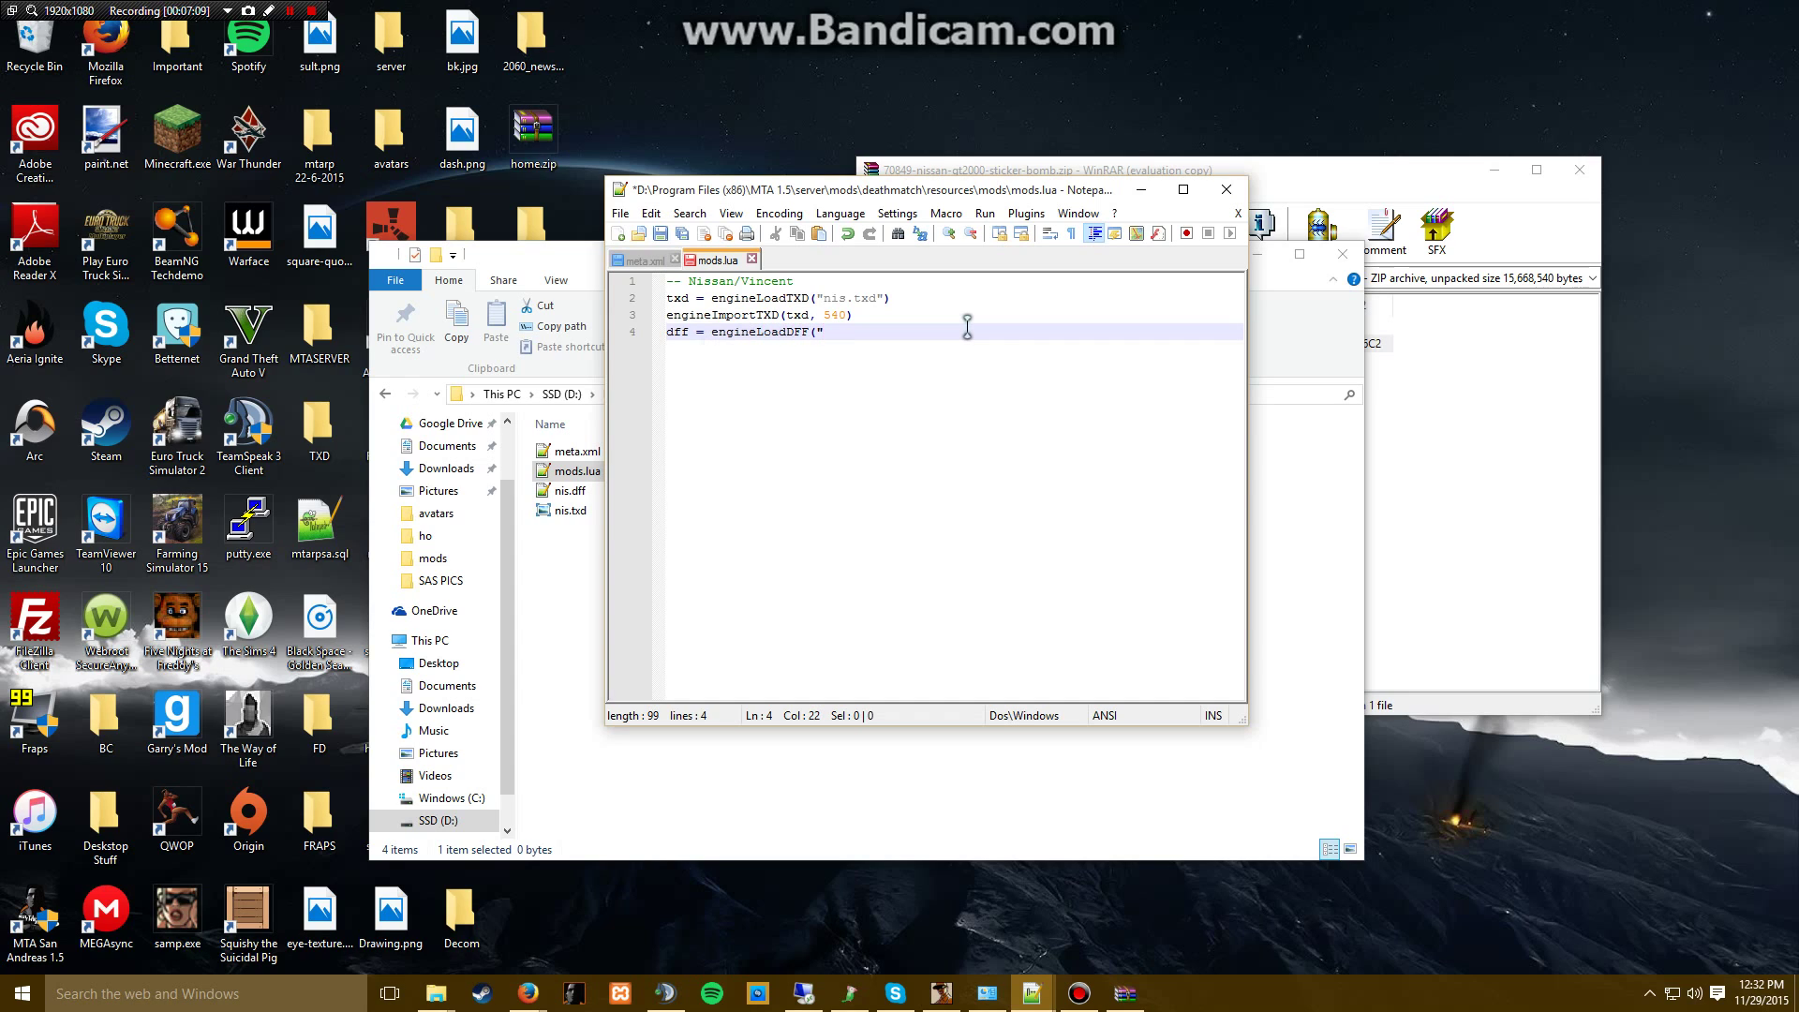
text(nis.dff")
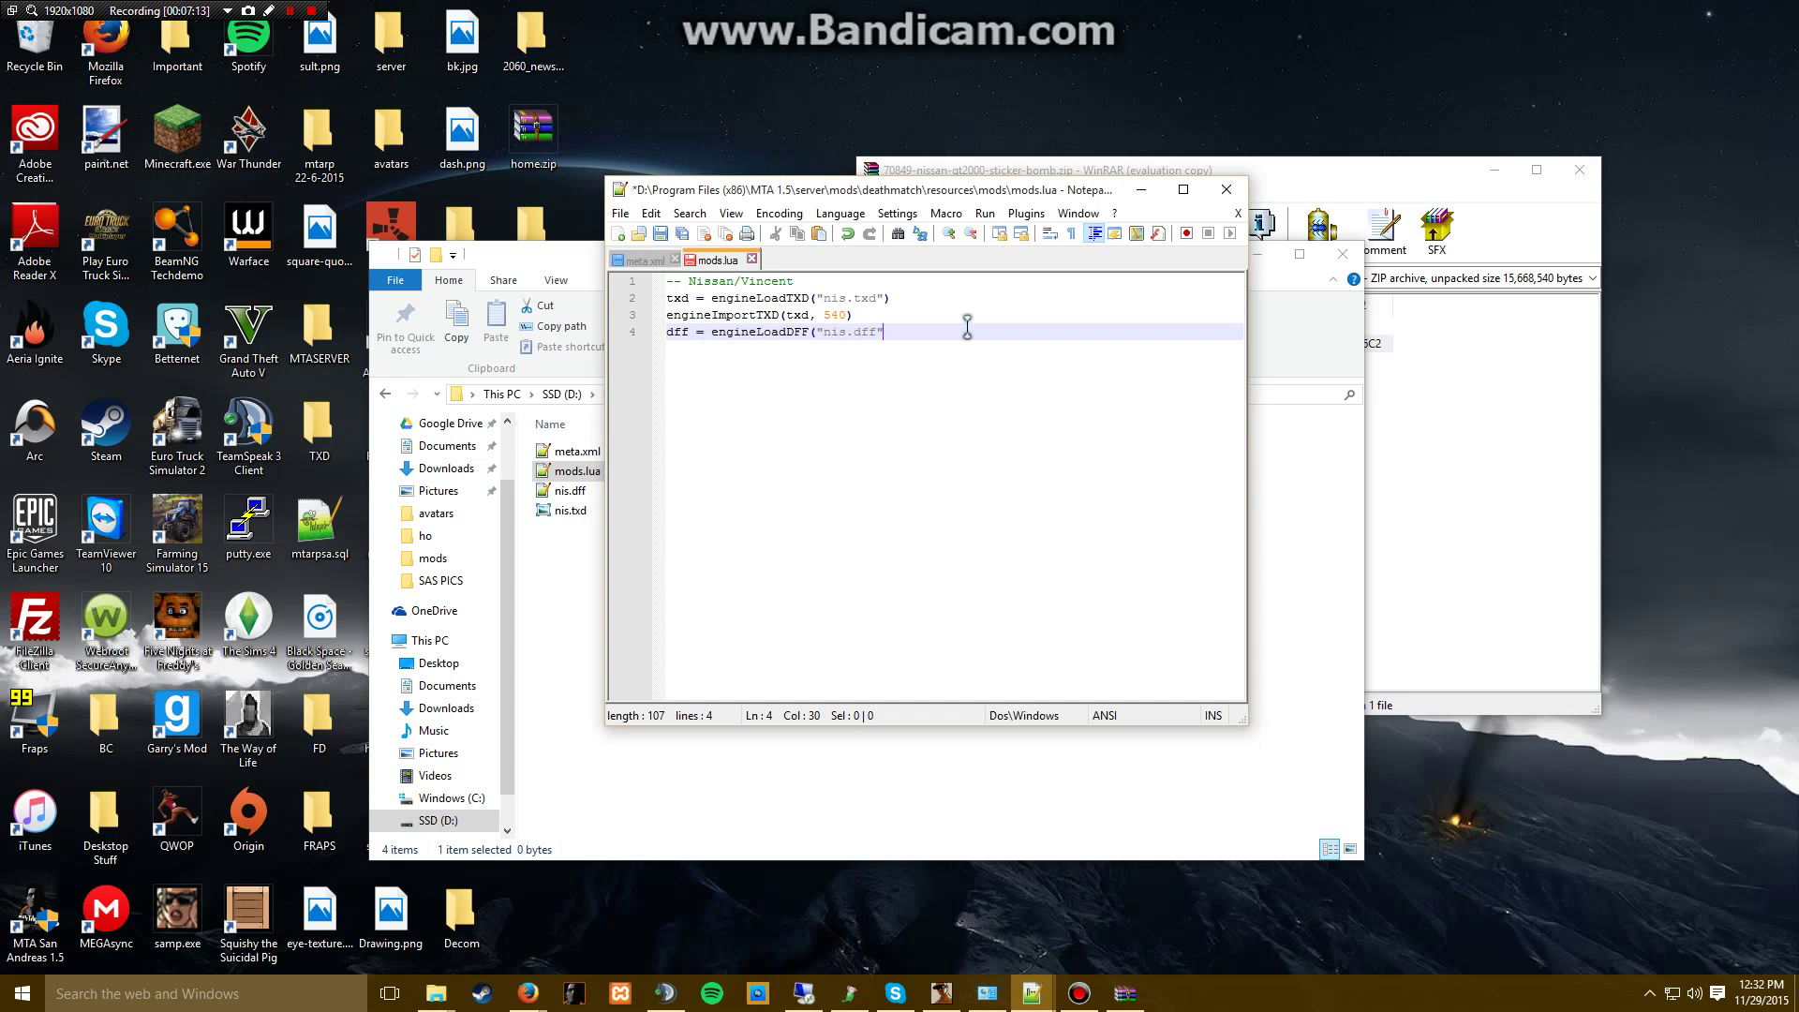
- Complete the DFF load for 540 and begin engineReplaceModel(d on line 5
text(, 540)
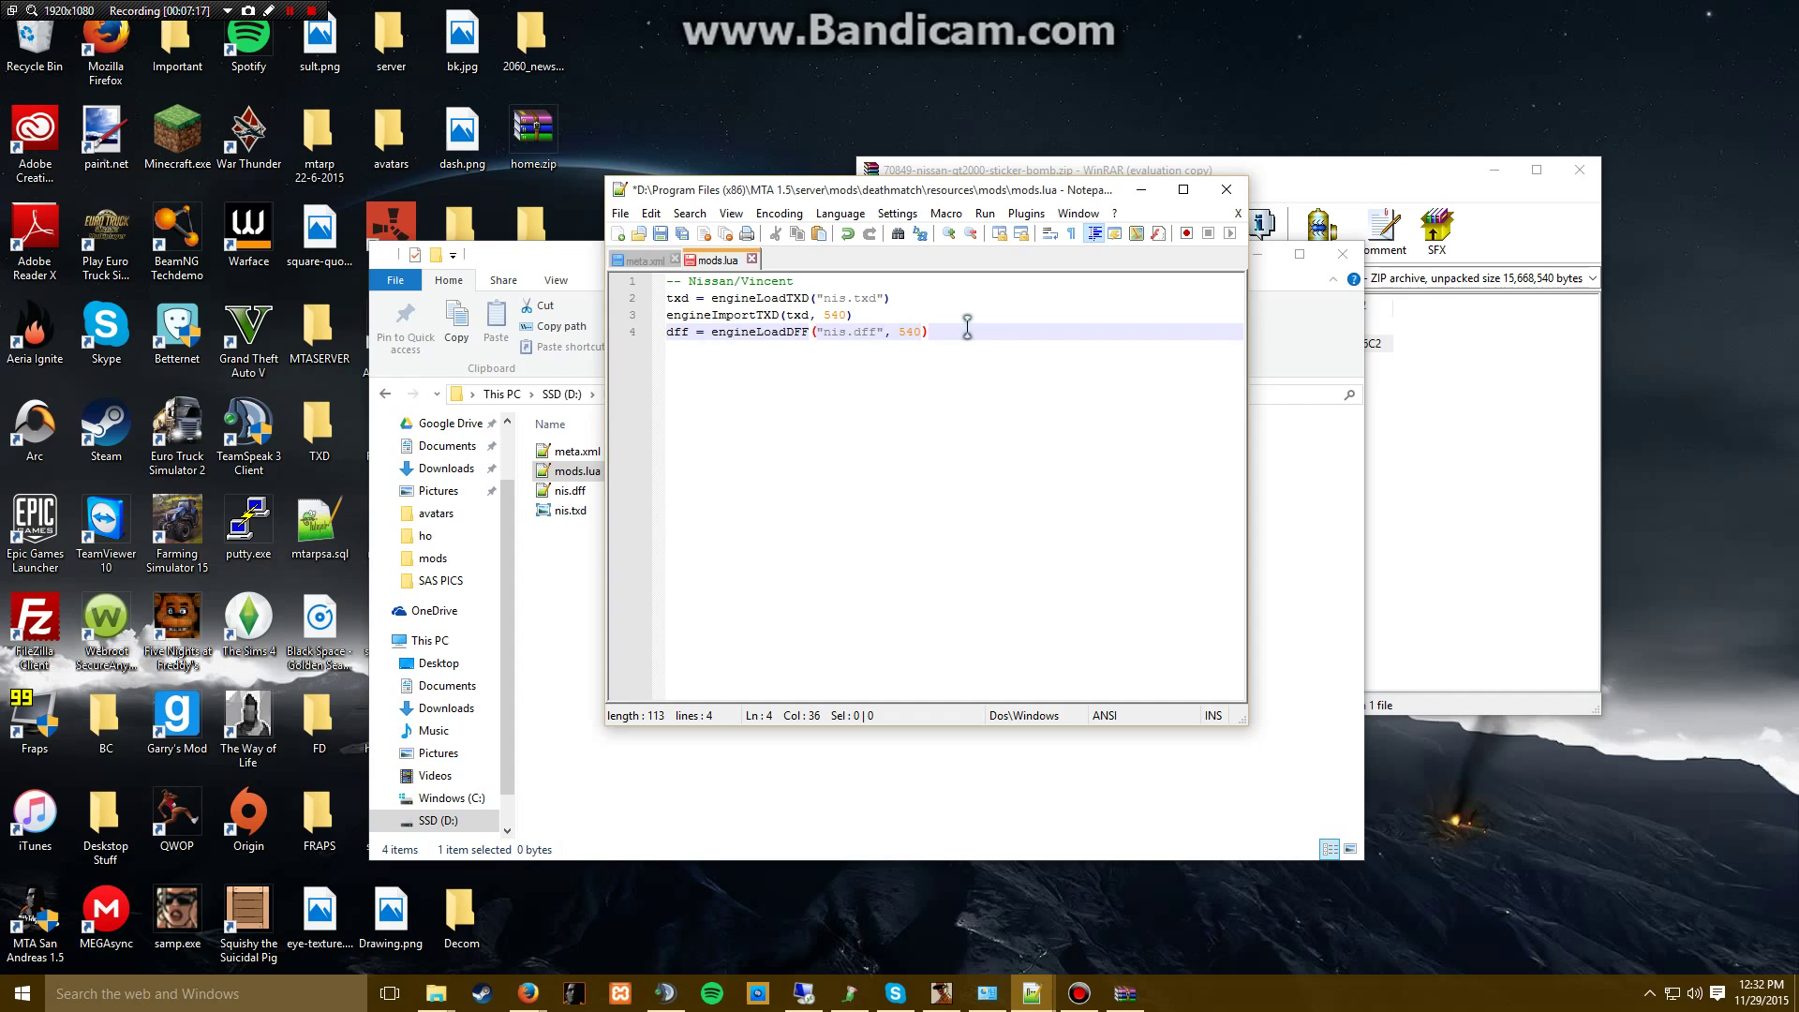
text(eng)
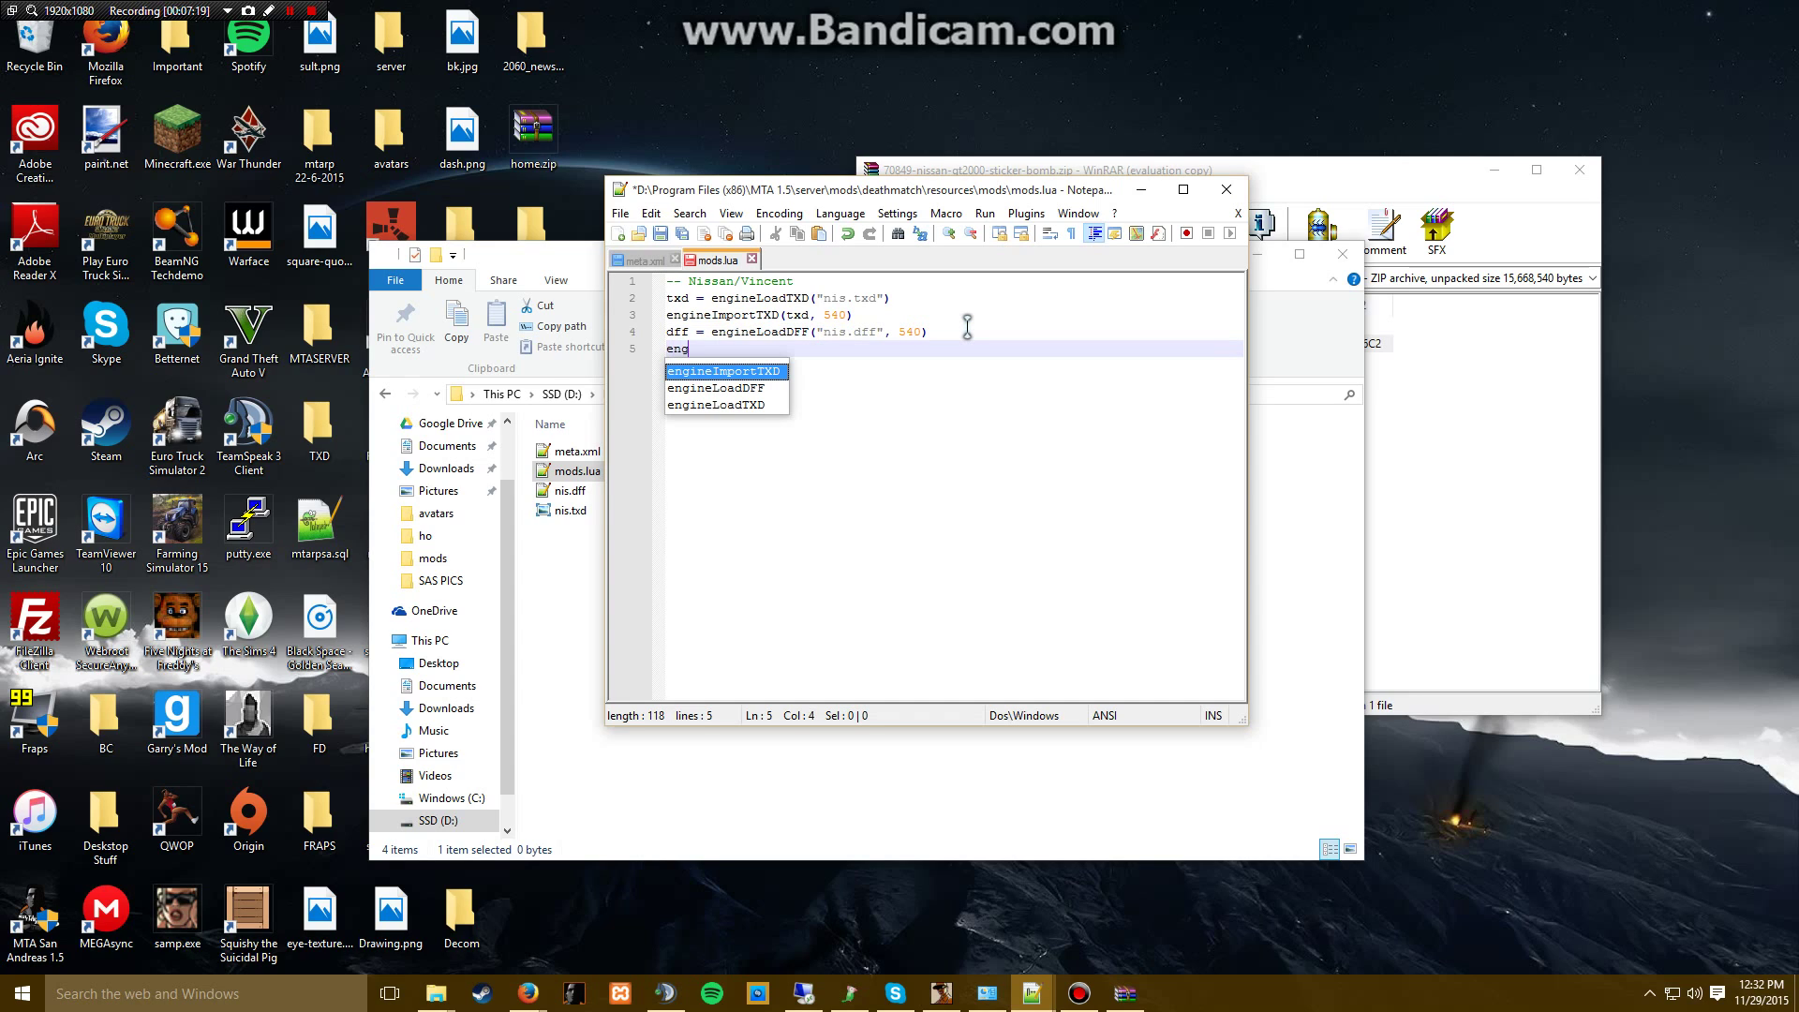
text(ineReplace)
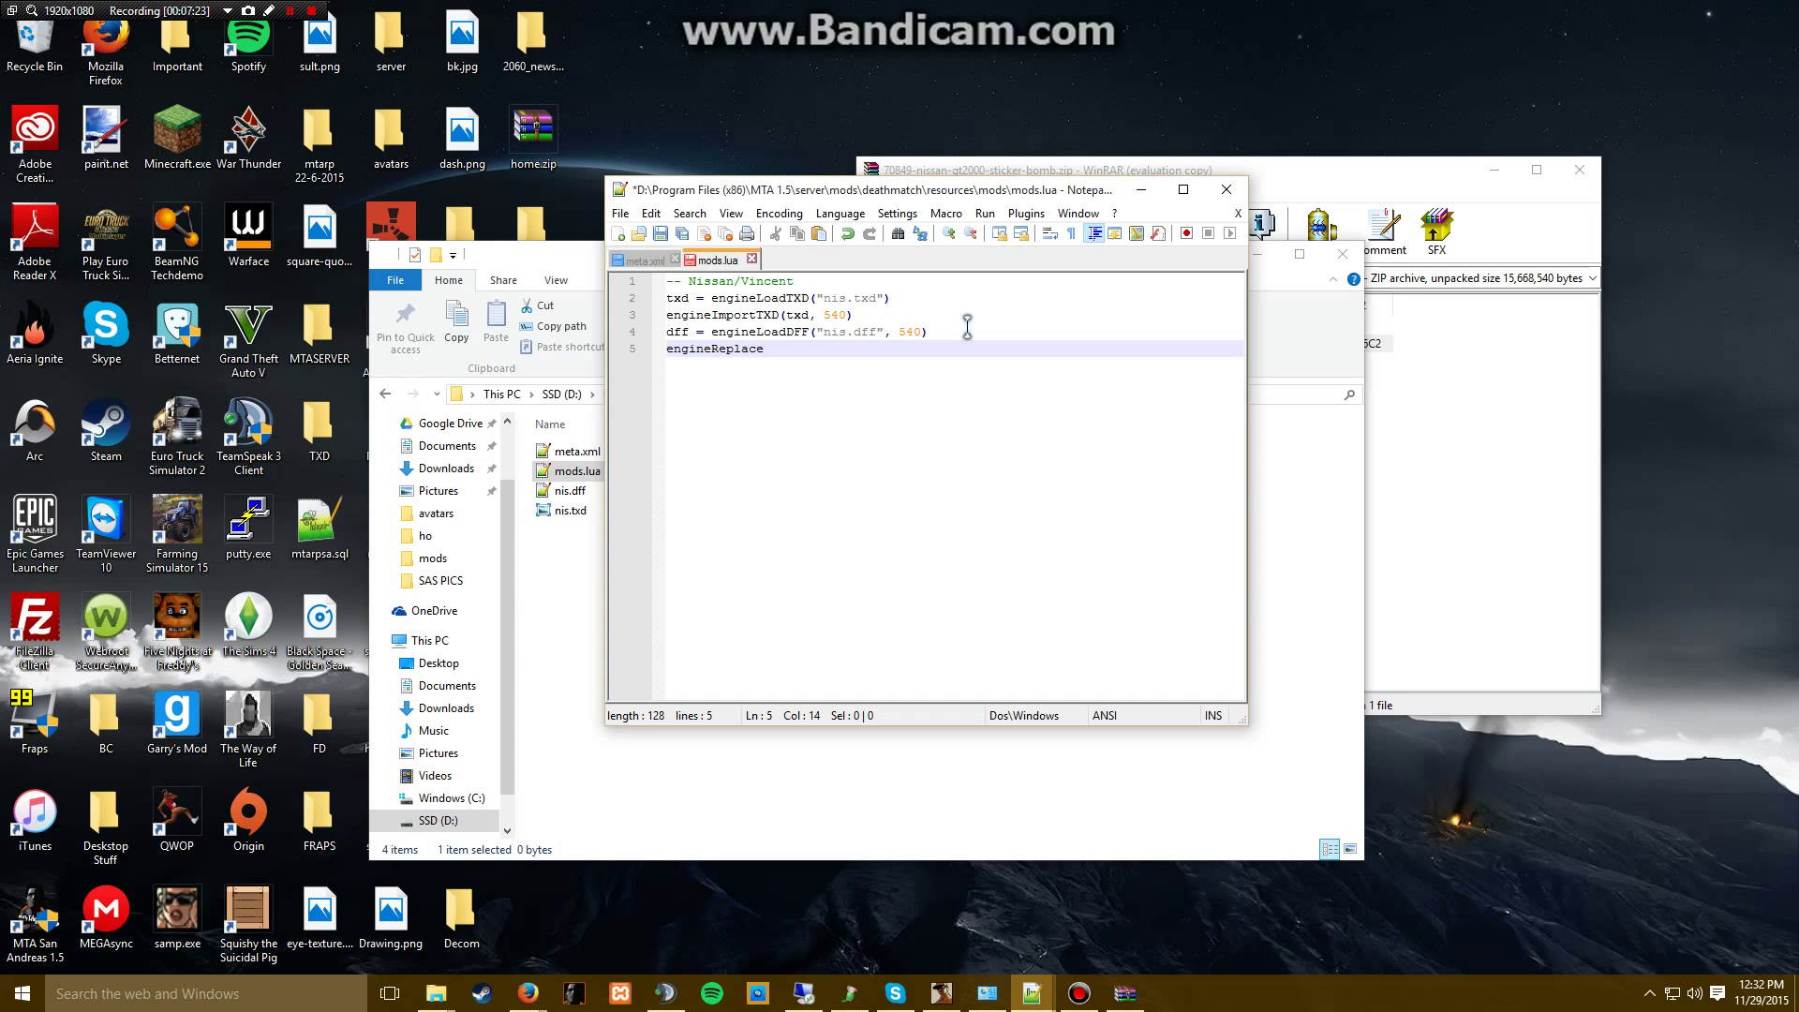
text(Model)
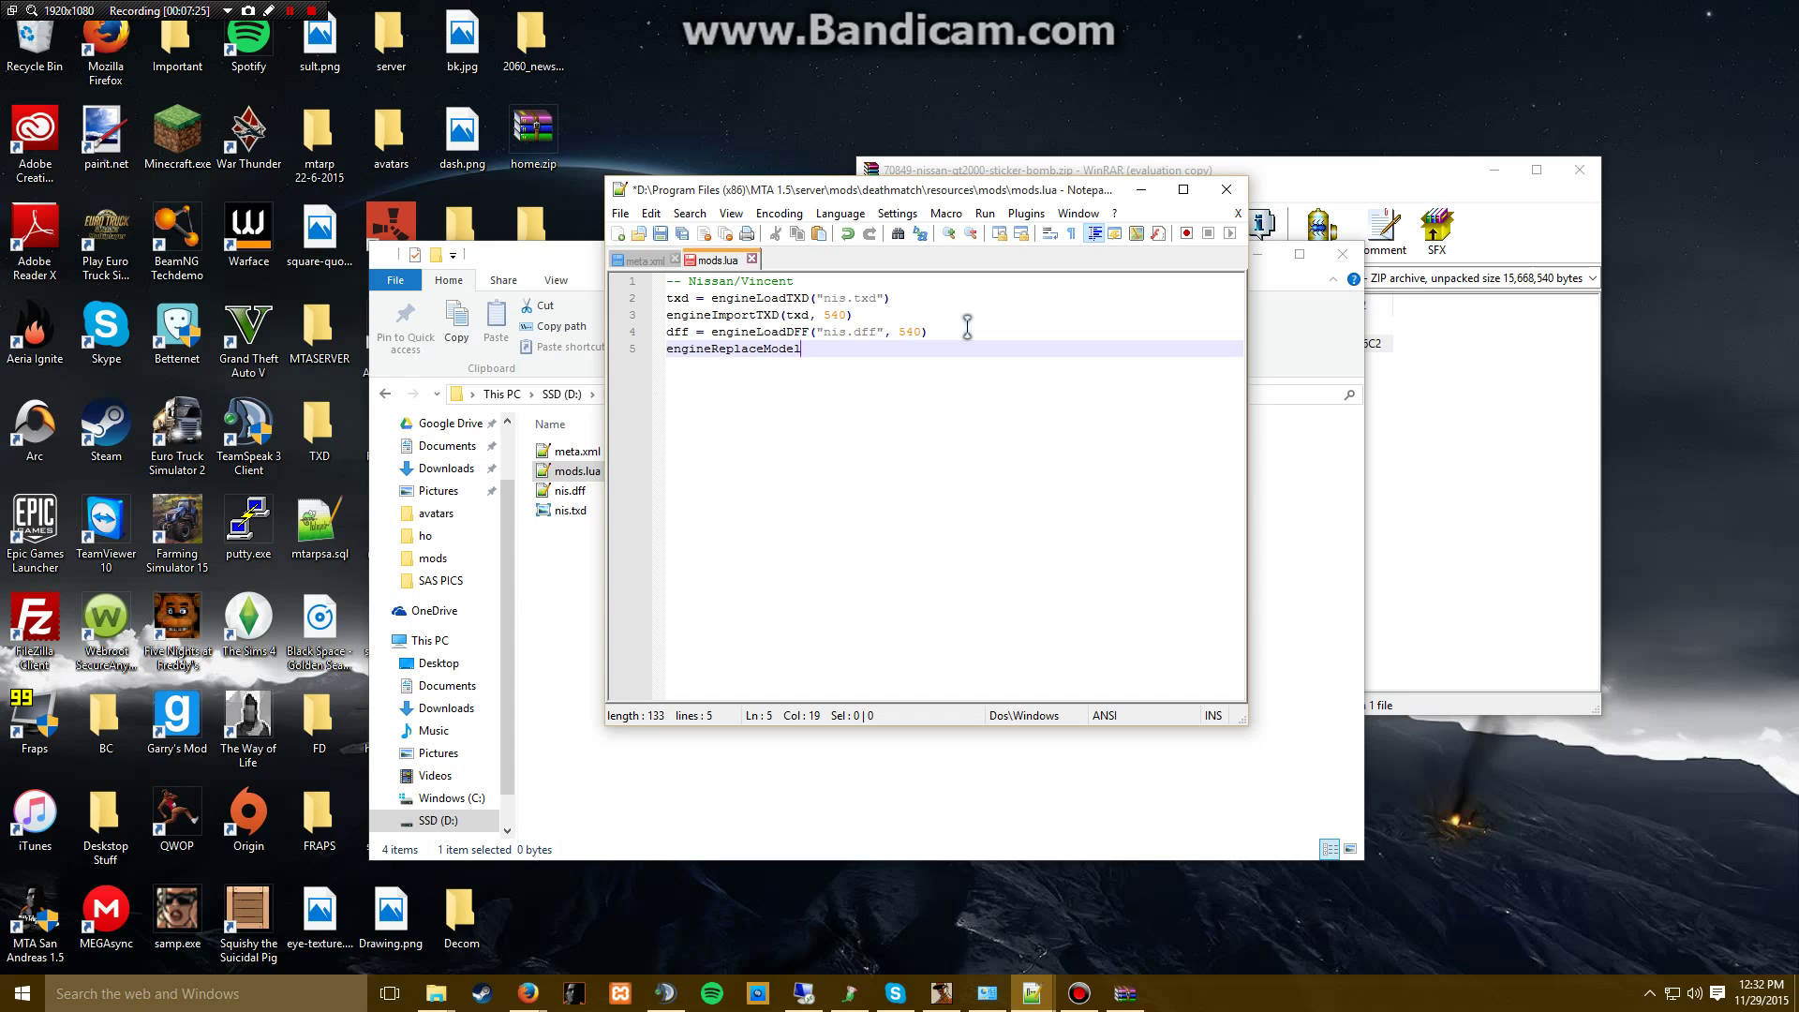
text((d)
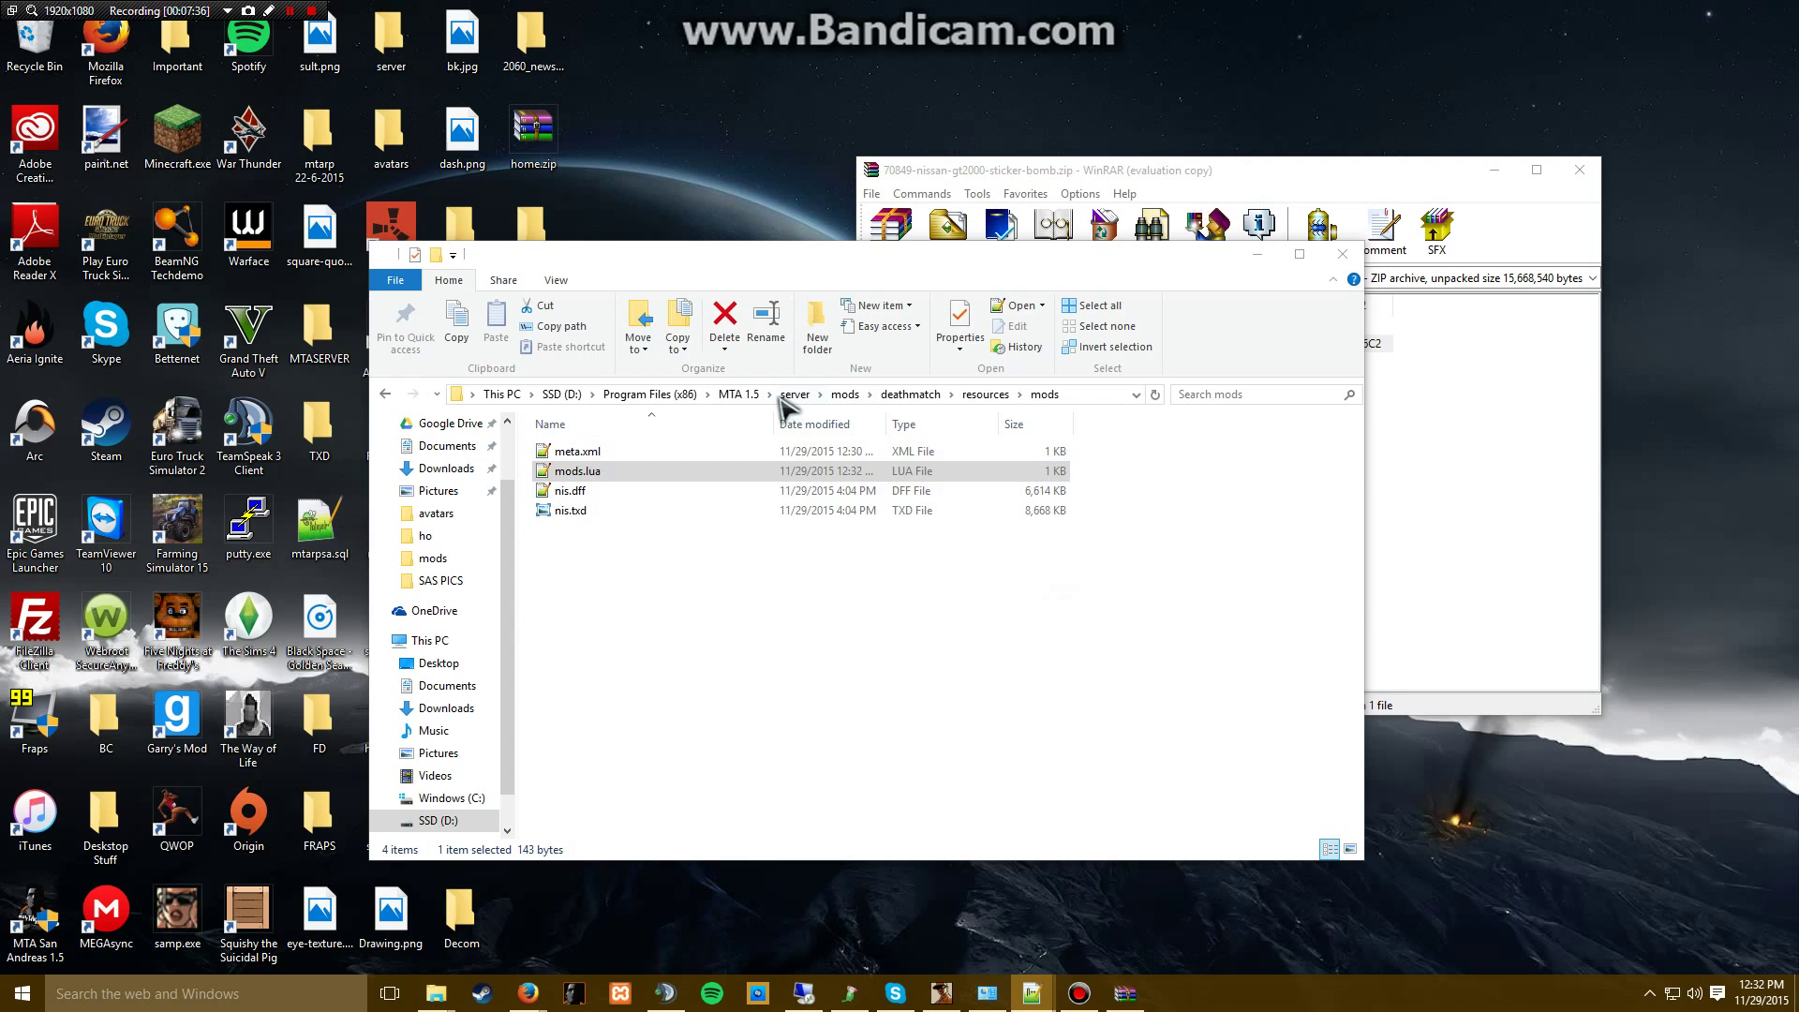
- Go up to the MTA 1.5 server folder and launch MTA Server.exe
click(793, 394)
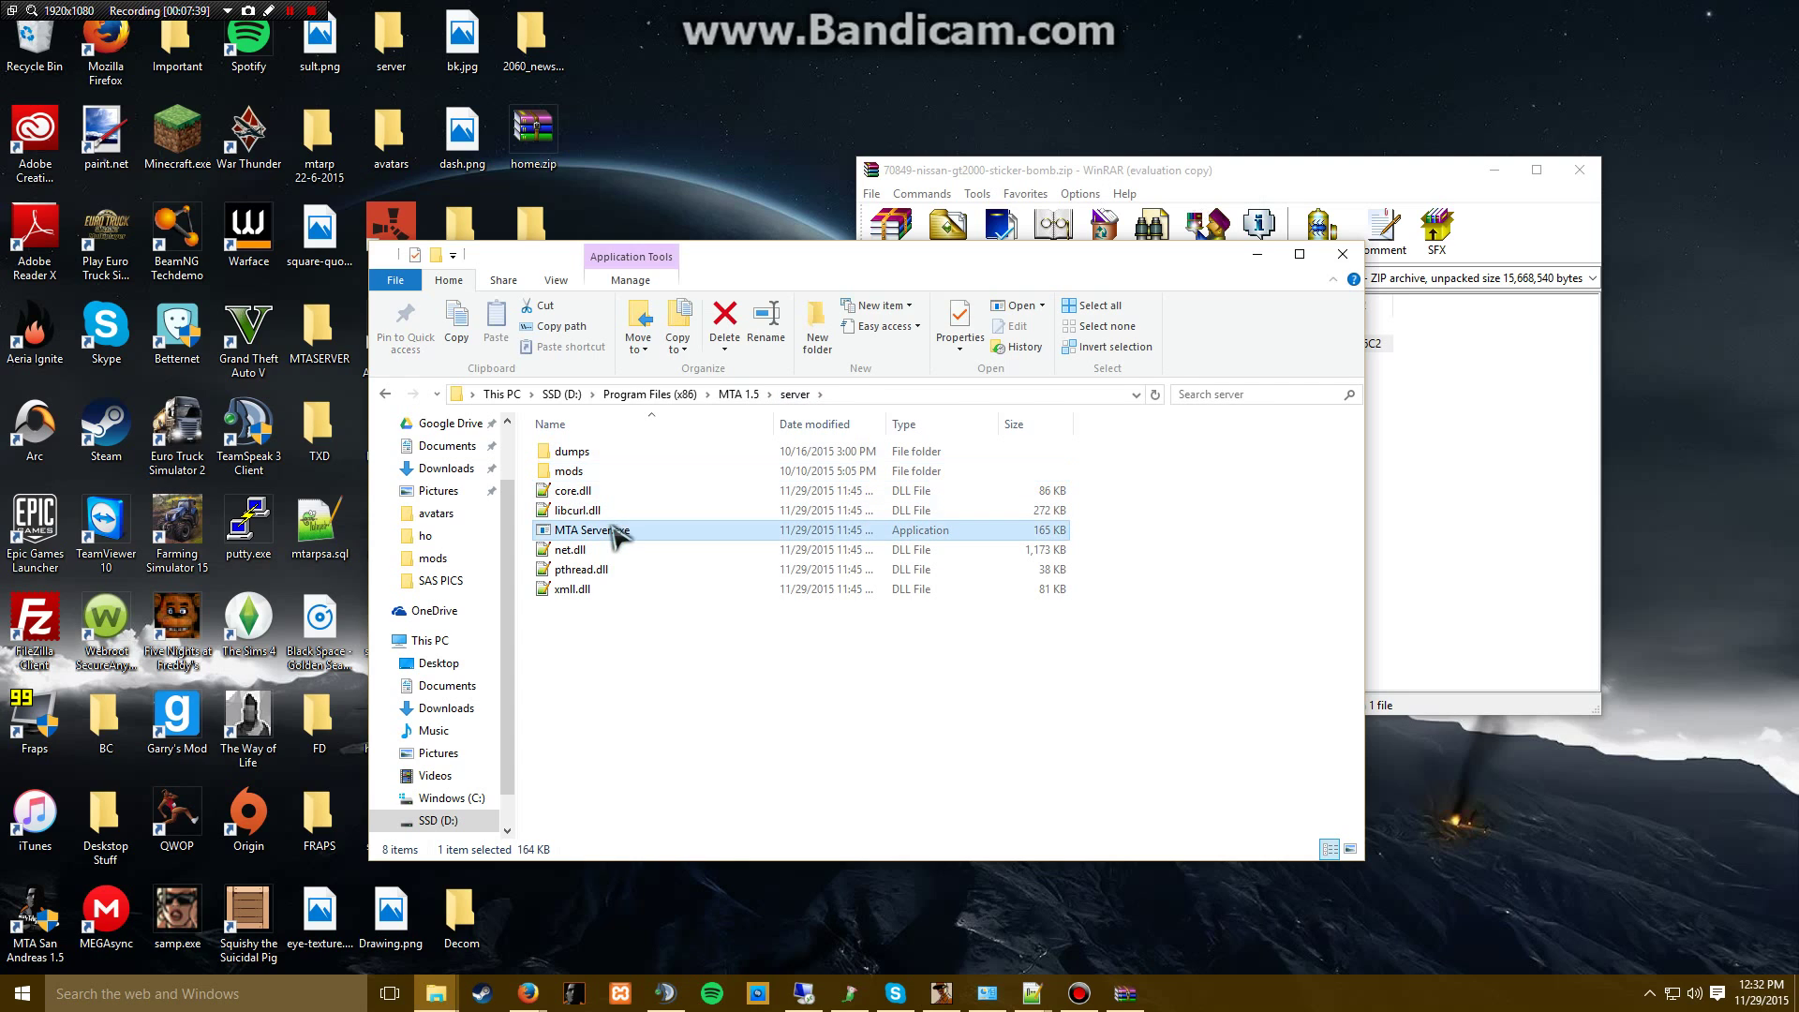
double_click(589, 529)
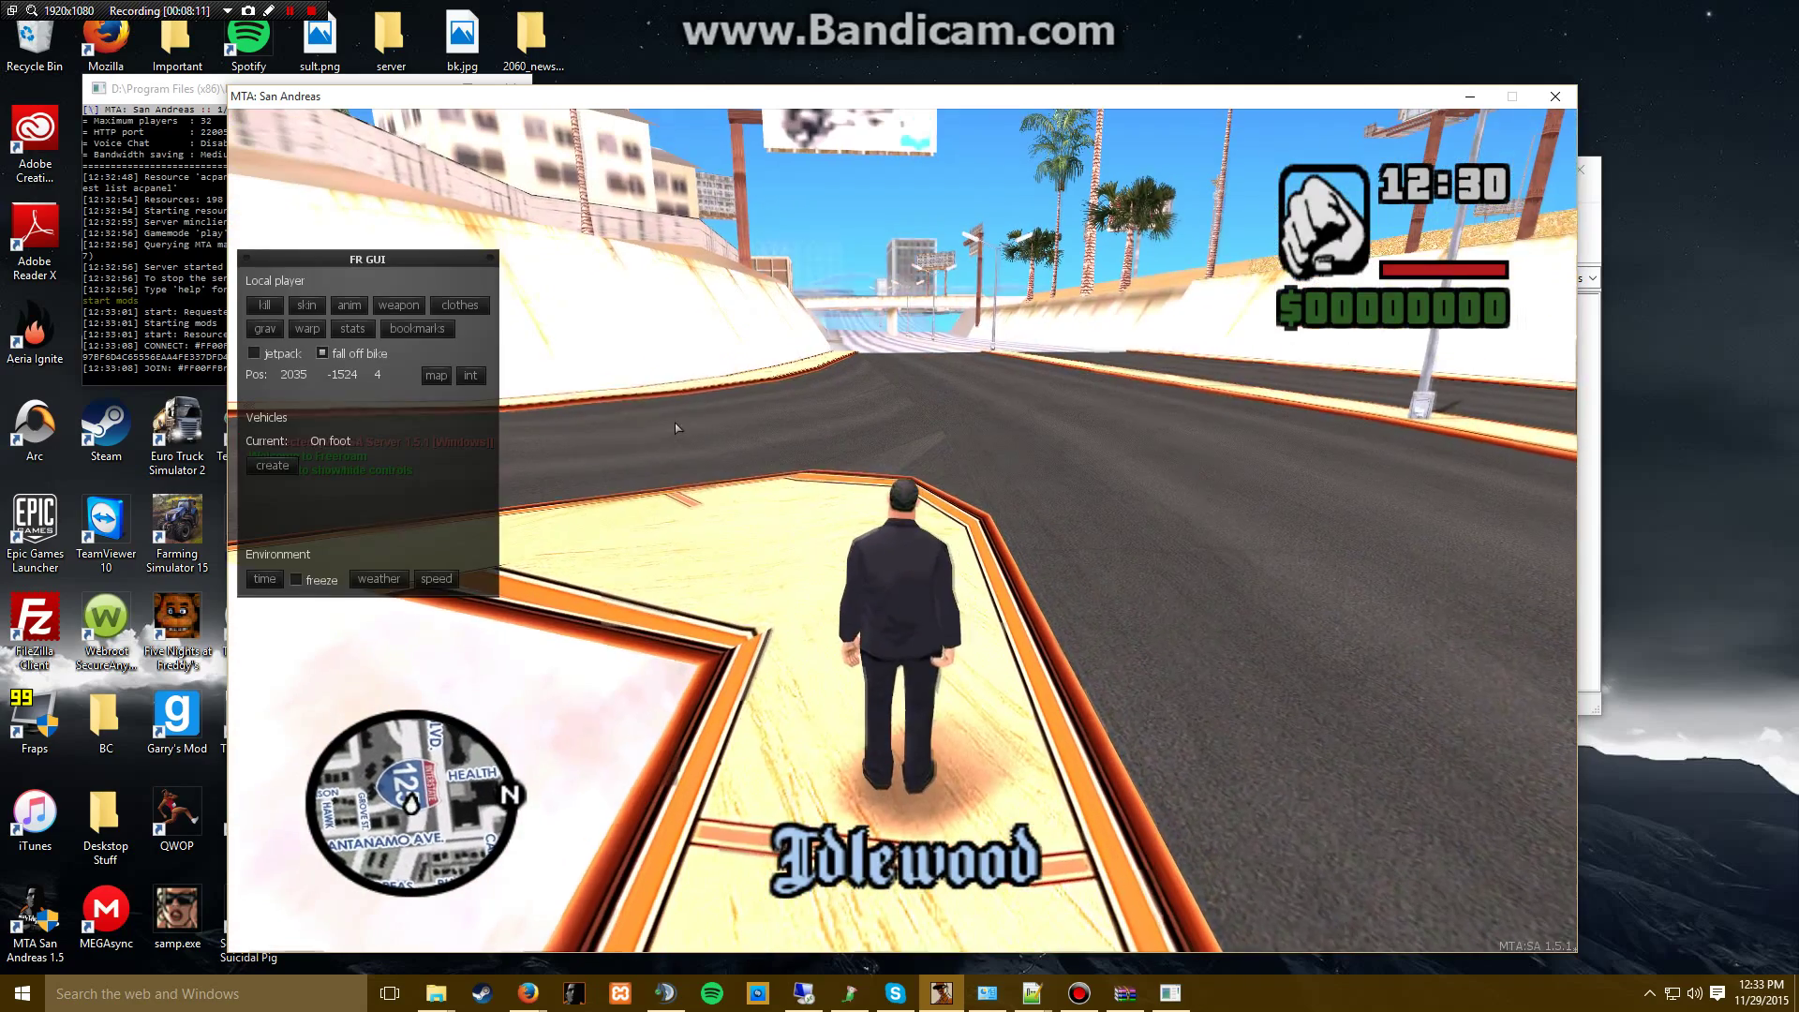
- Spawn a Vincent from the freeroam 4-Door vehicle list beside the player
click(271, 465)
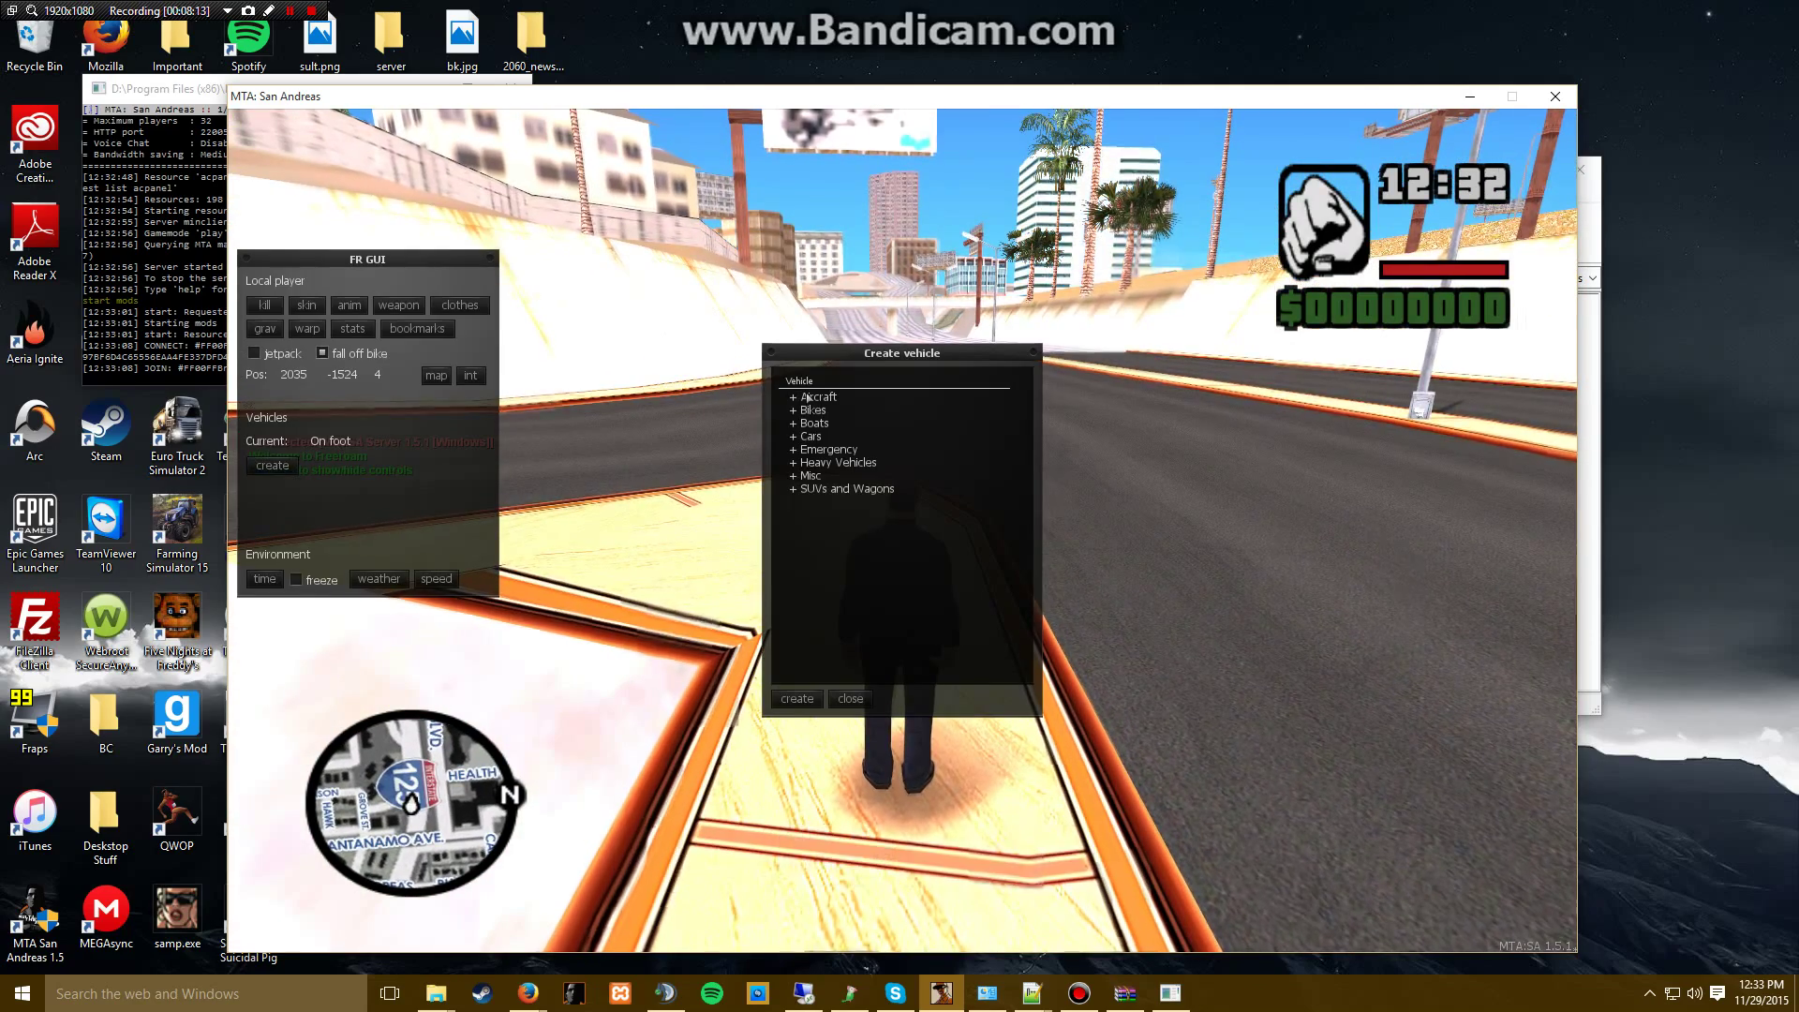
click(838, 461)
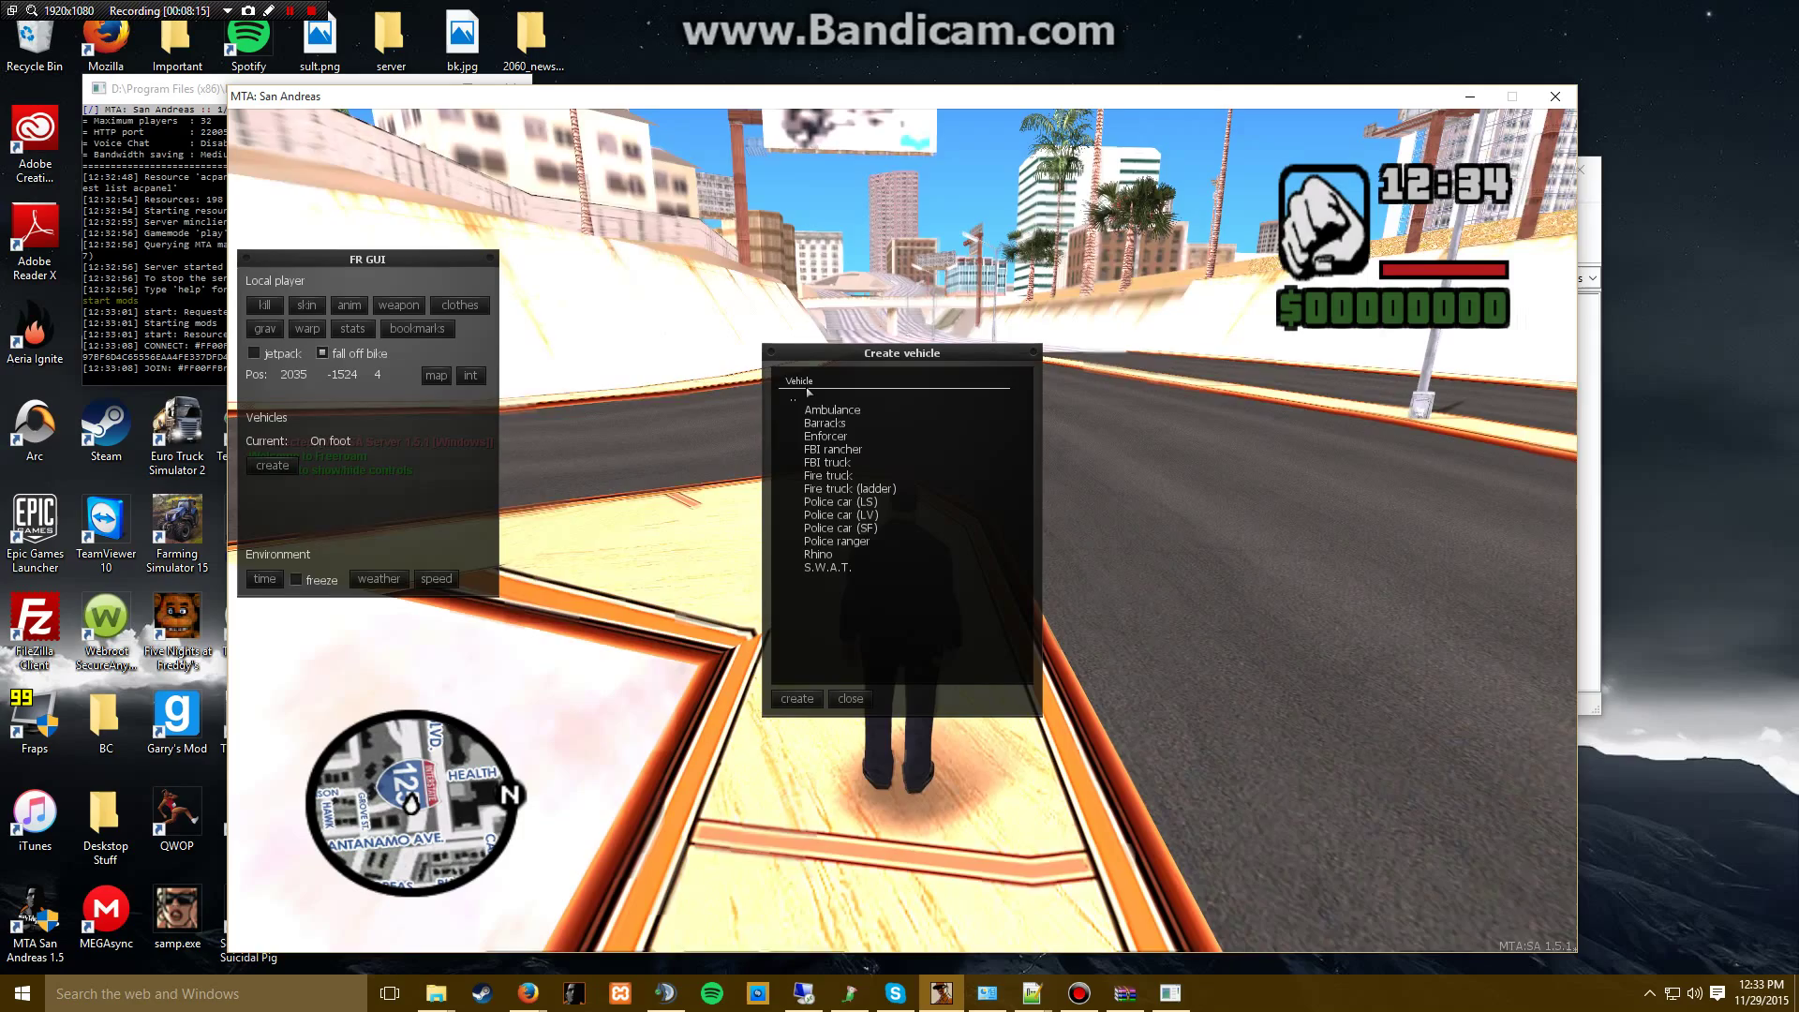
scroll(down, 3)
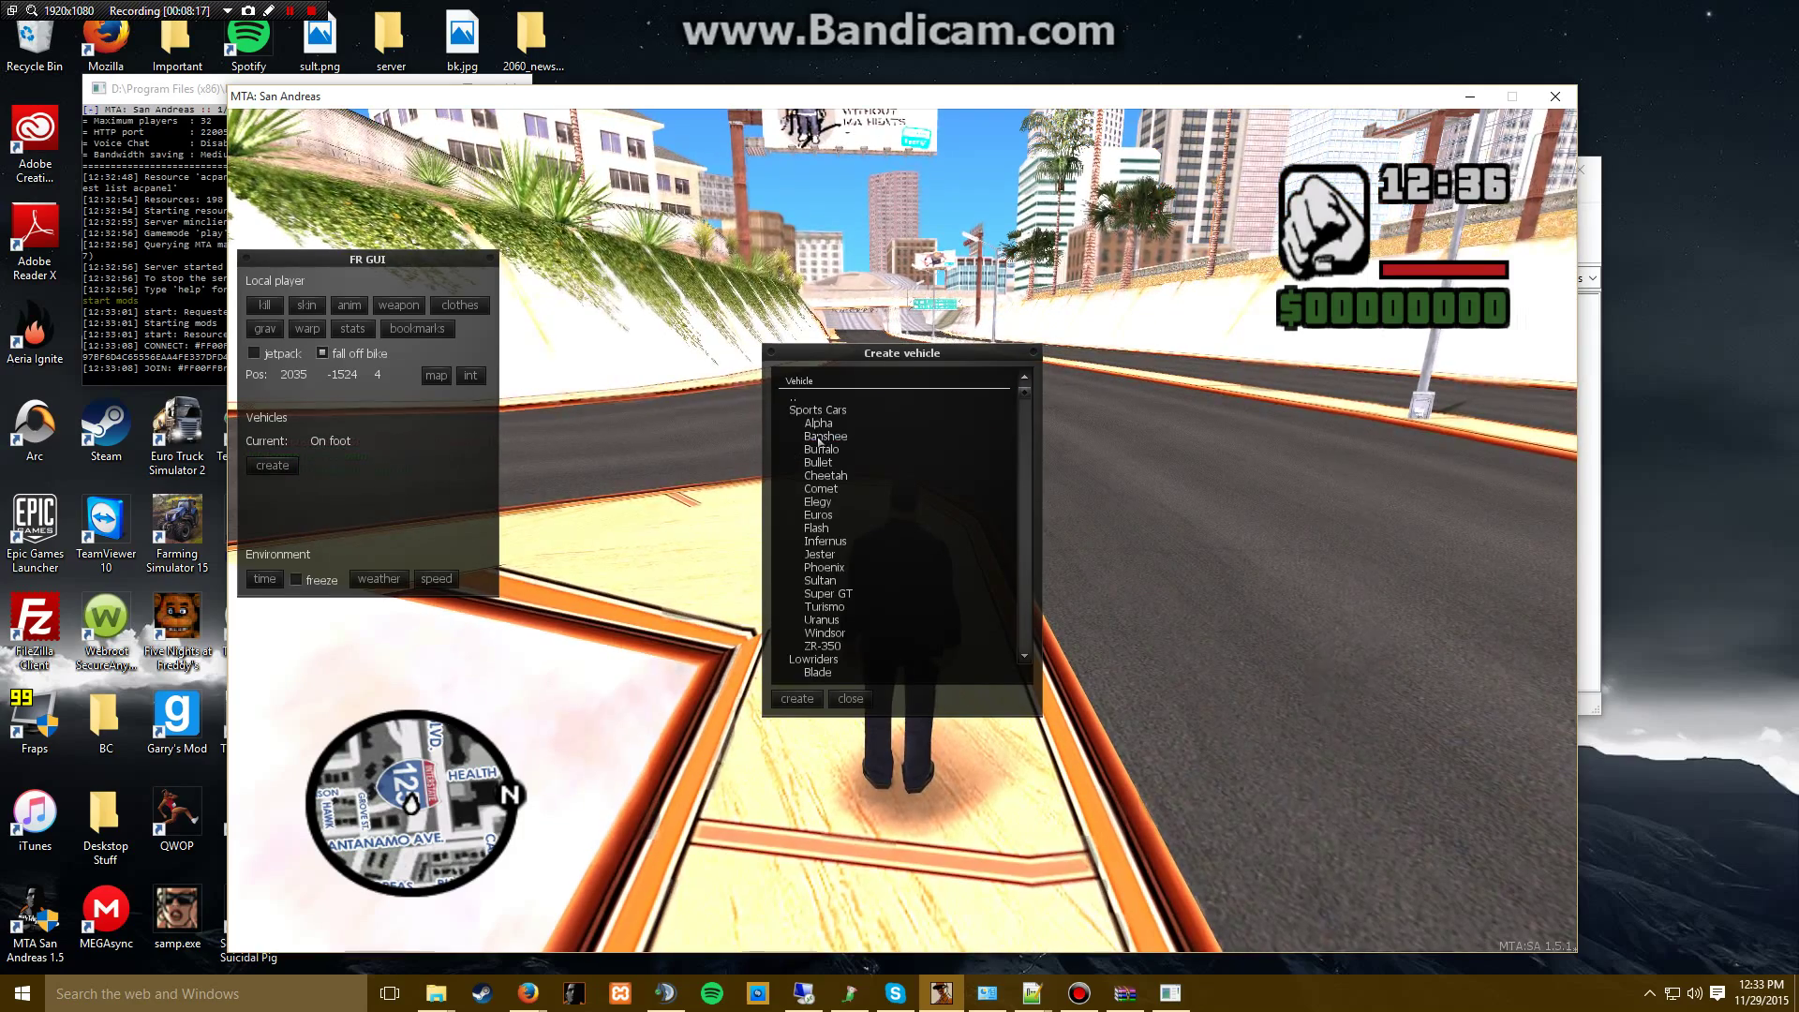
scroll(down, 3)
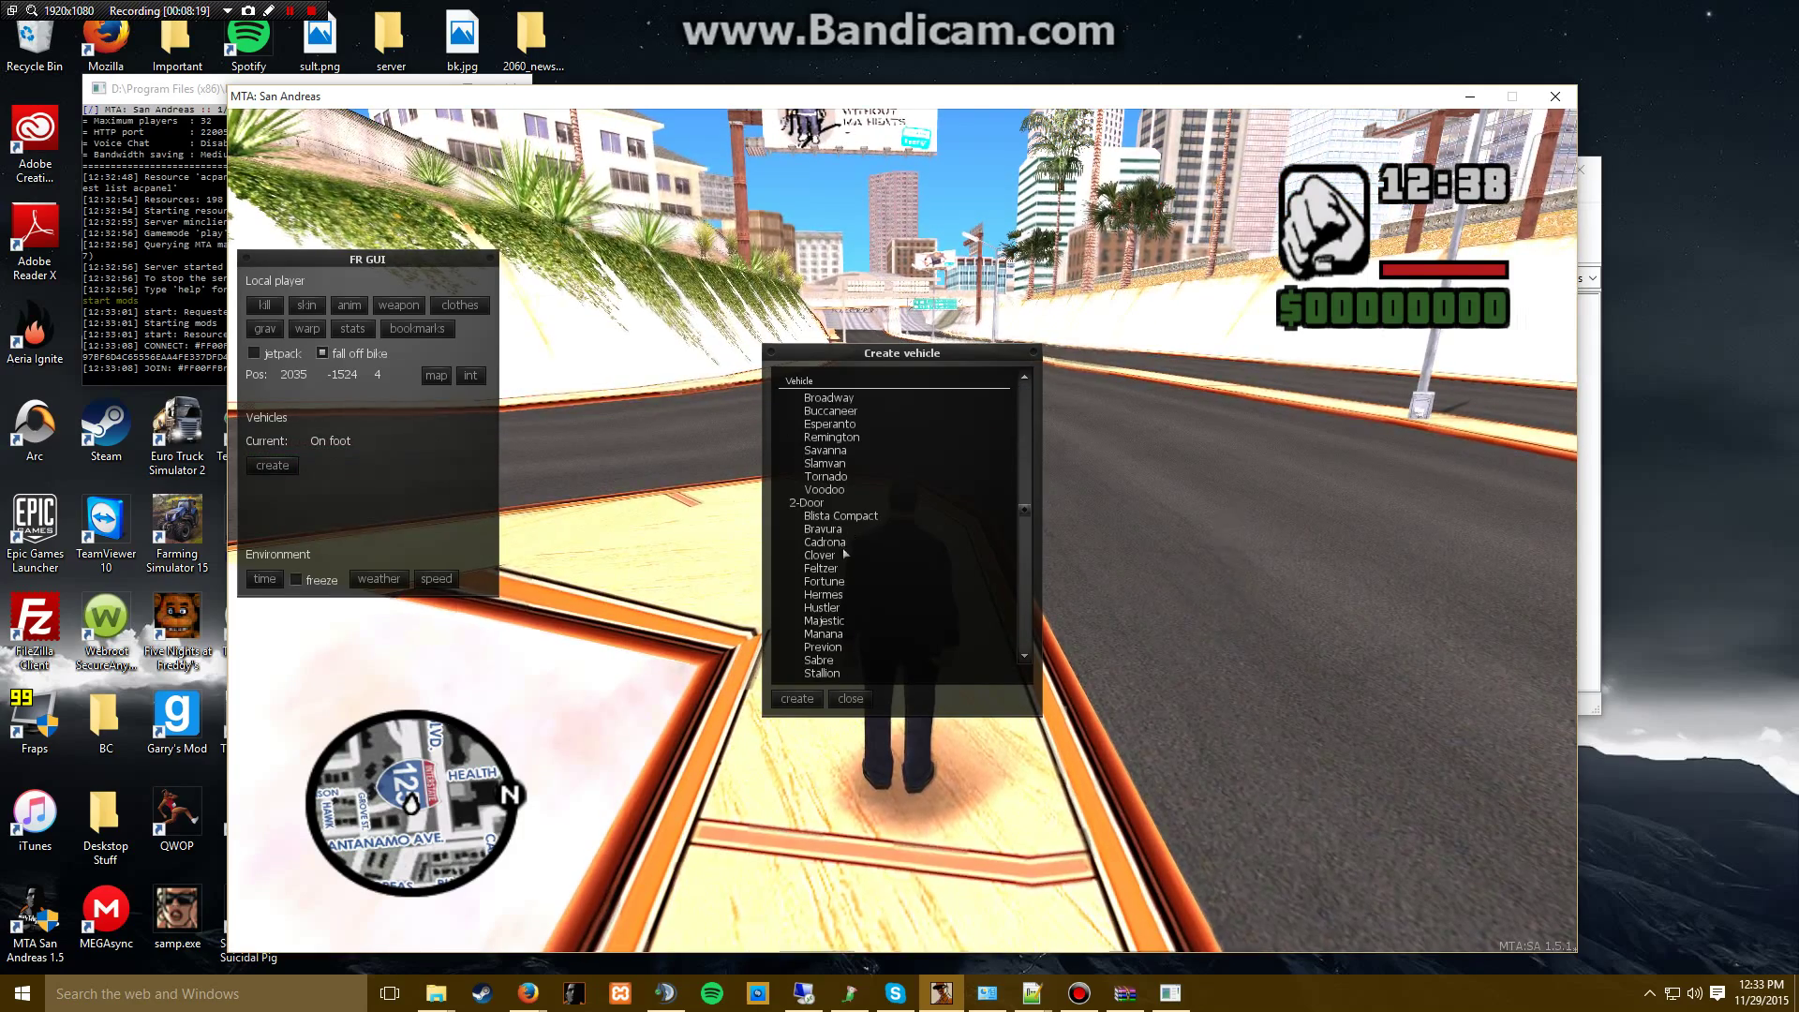
scroll(down, 3)
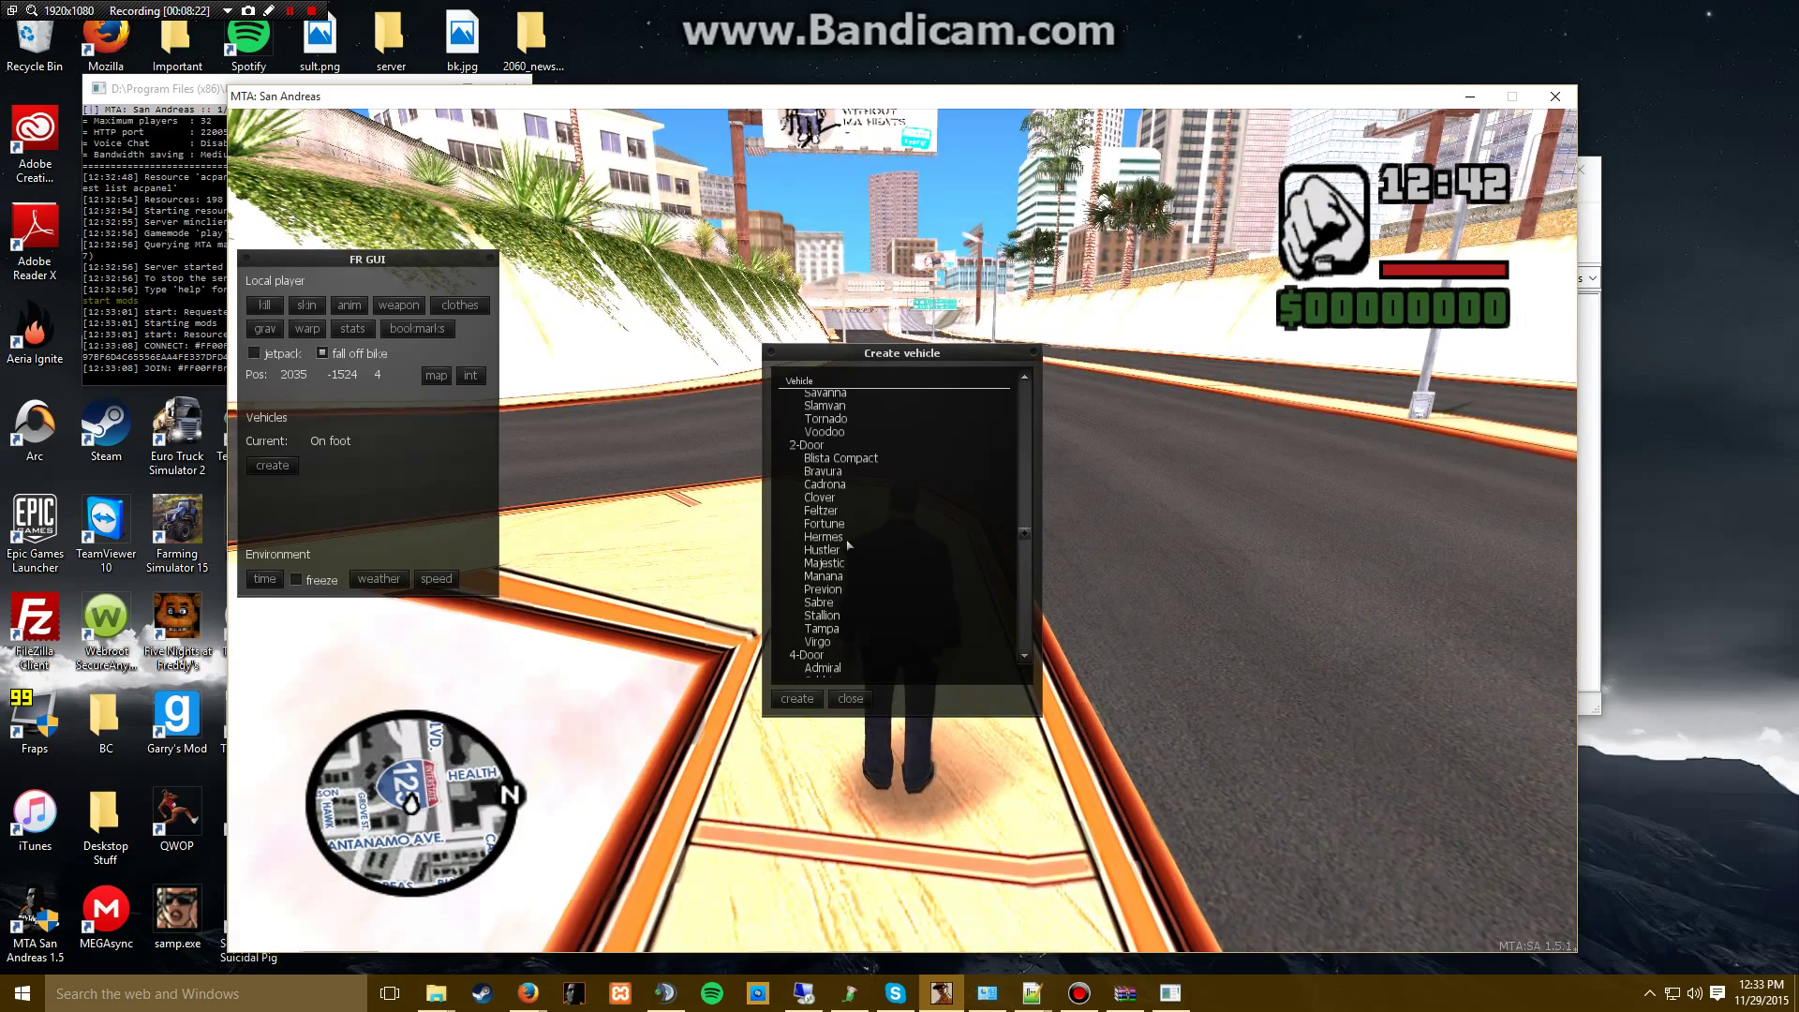
scroll(down, 3)
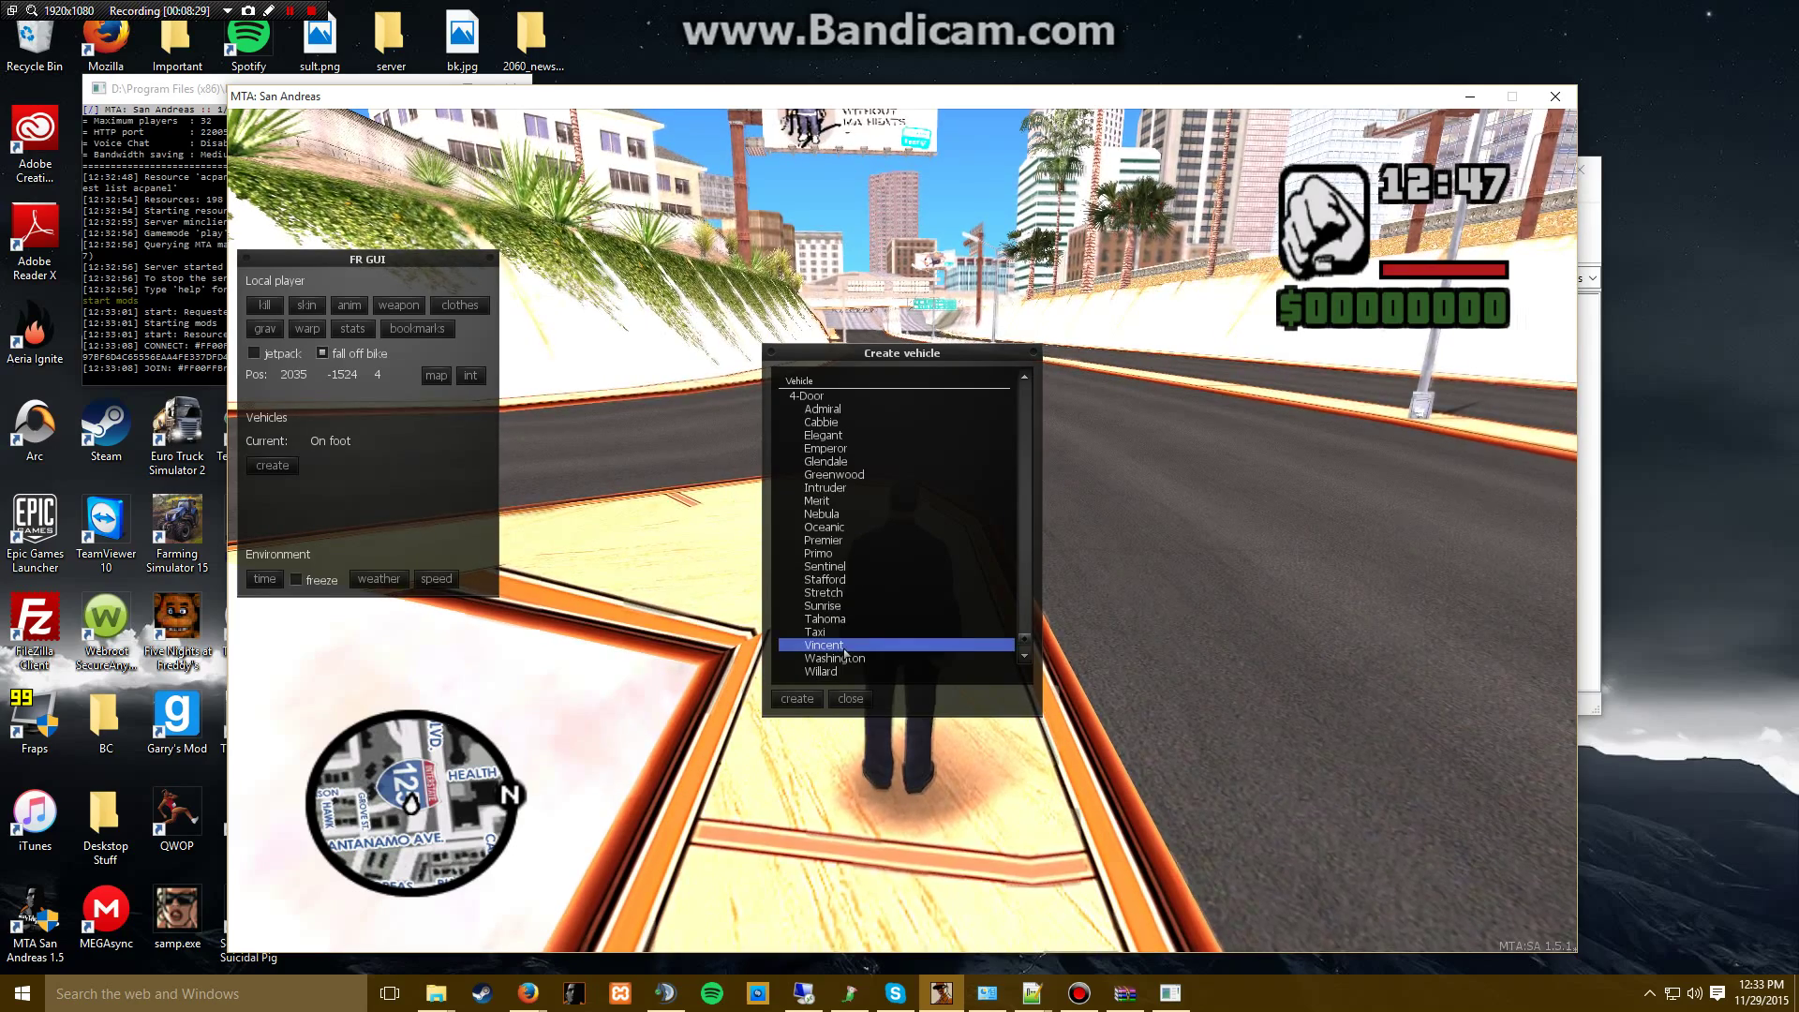
click(796, 697)
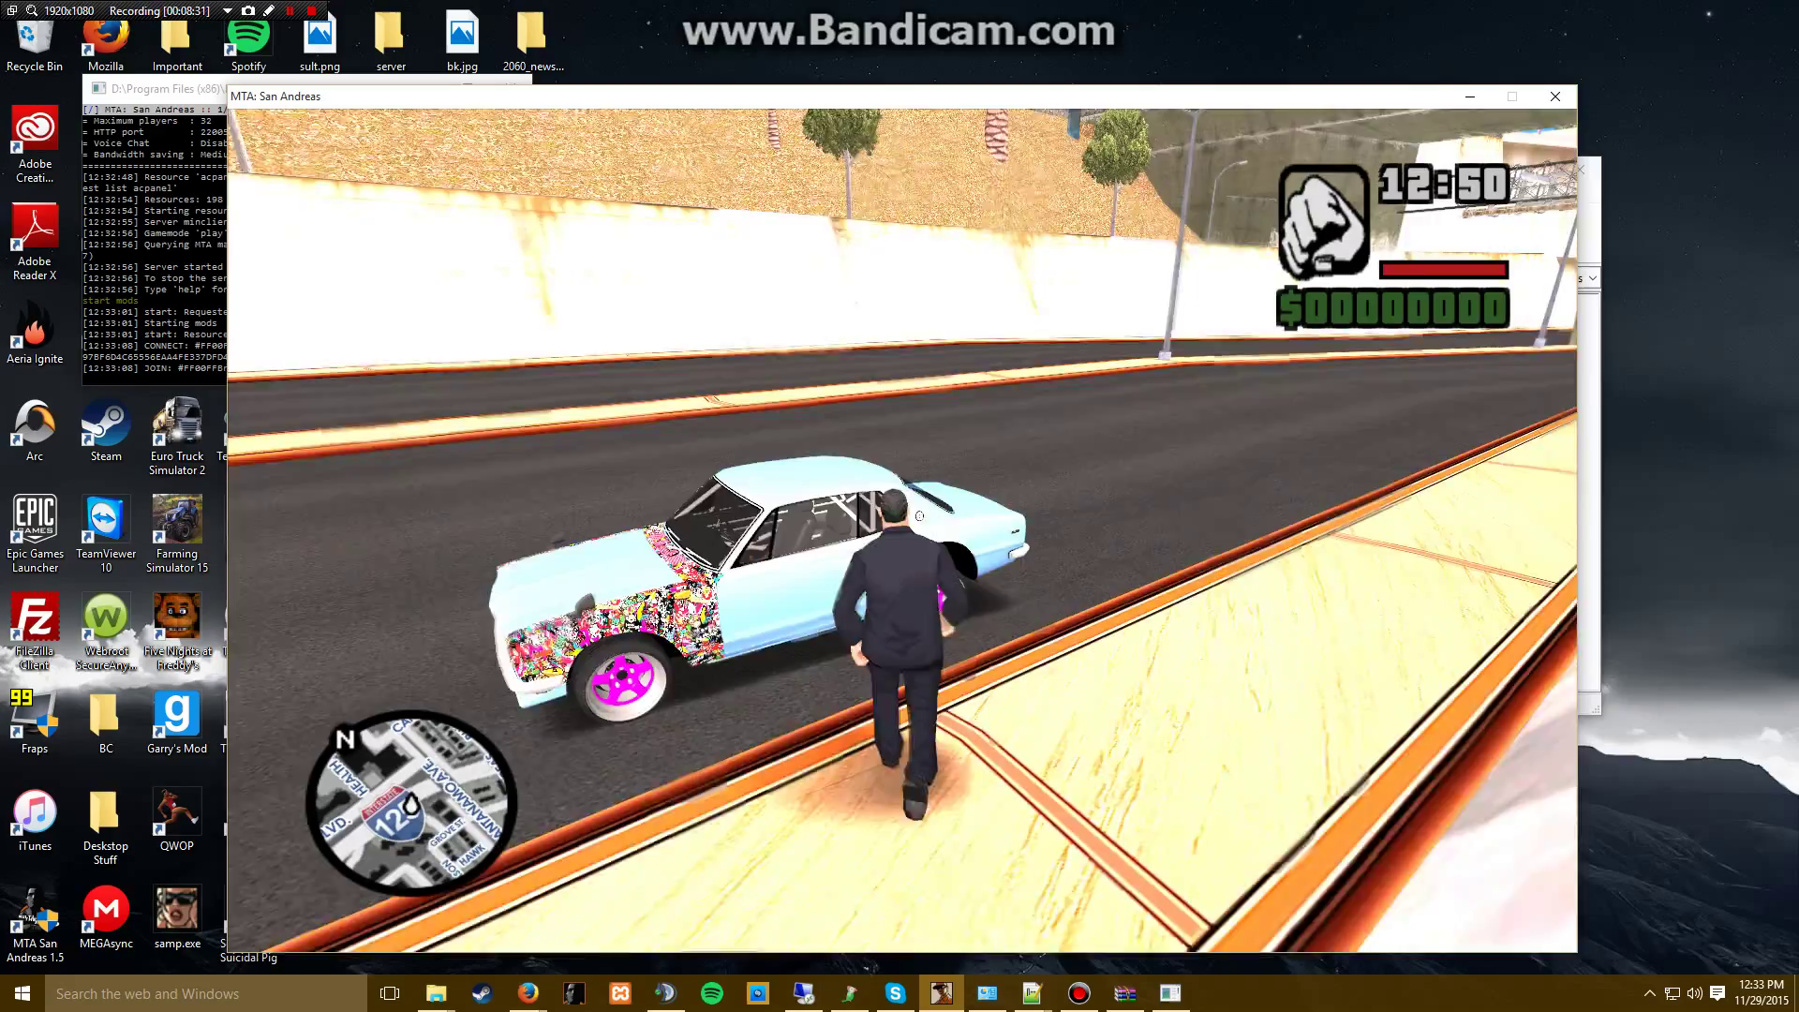